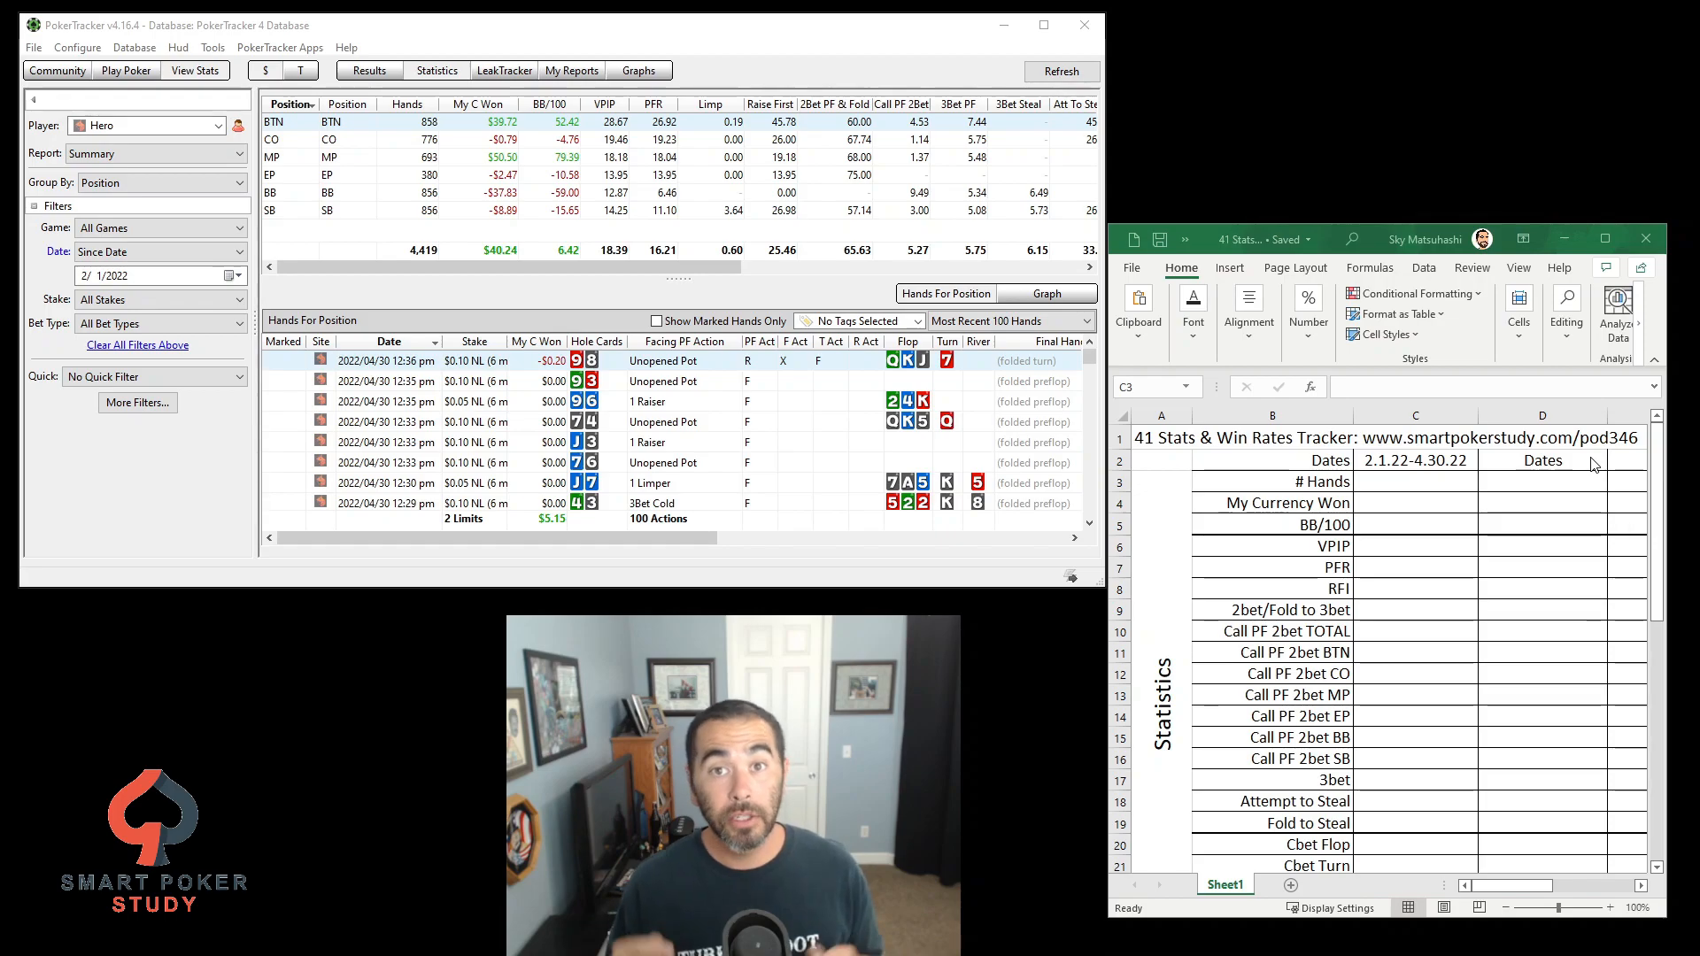
pyautogui.moveTo(1457, 582)
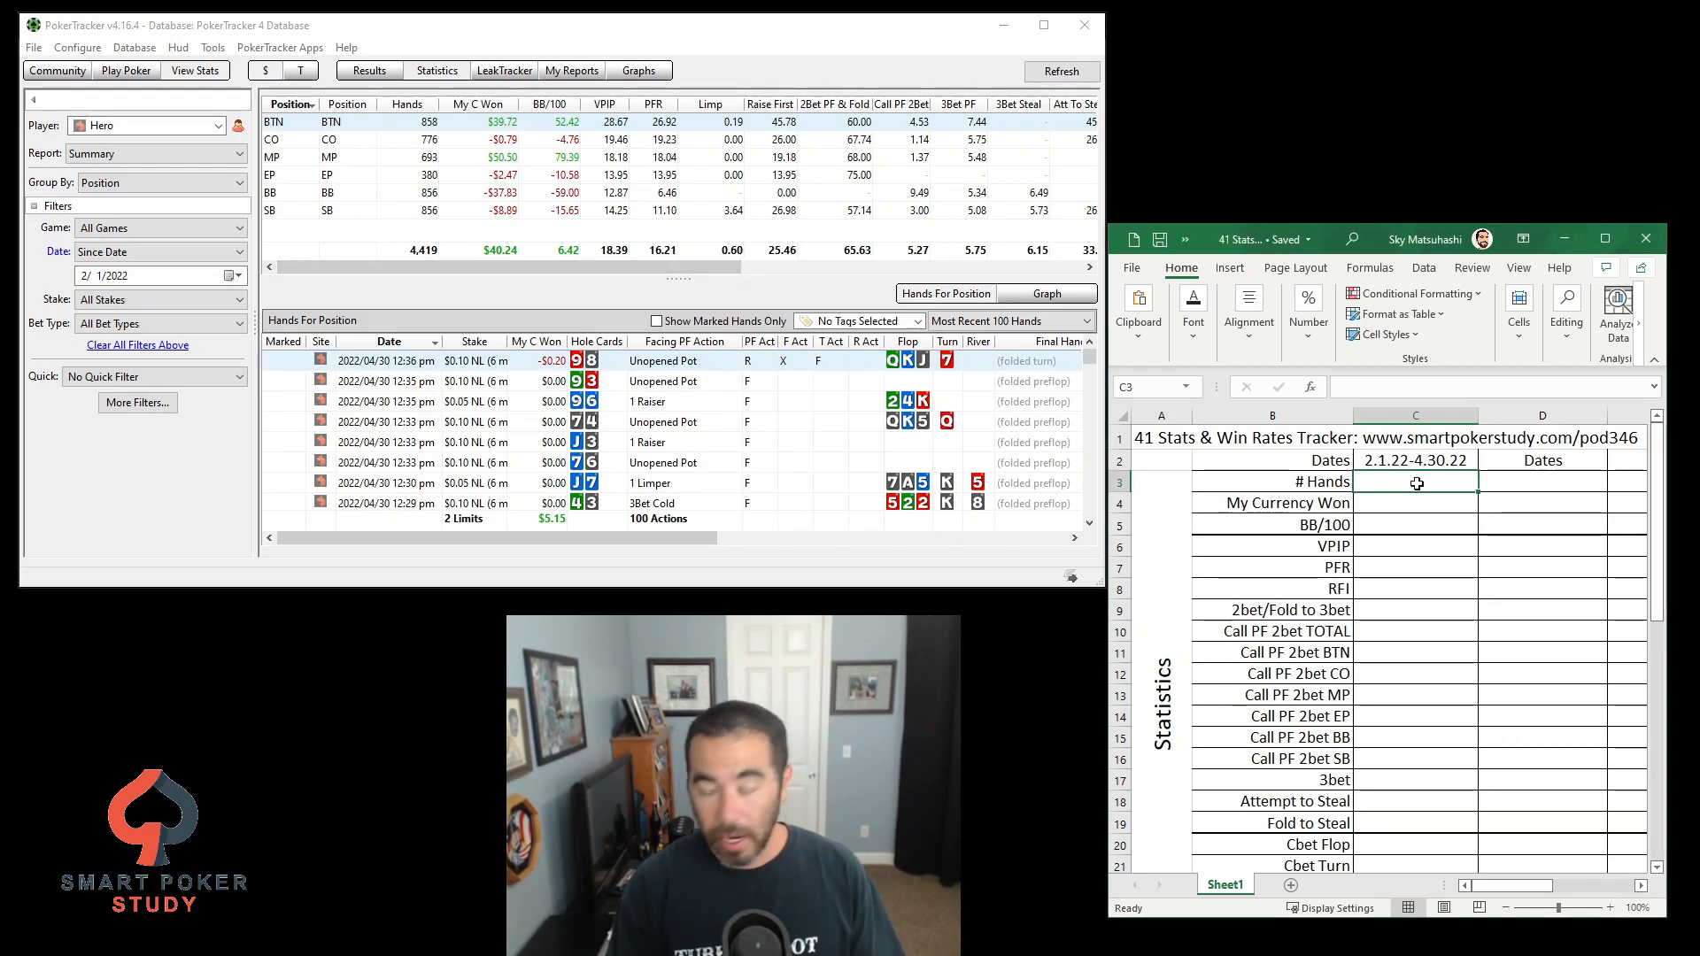
# Enter 4,419 hands, $40.24 won and BB/100 6.4 in cells C3:C5
pyautogui.write('4,419')
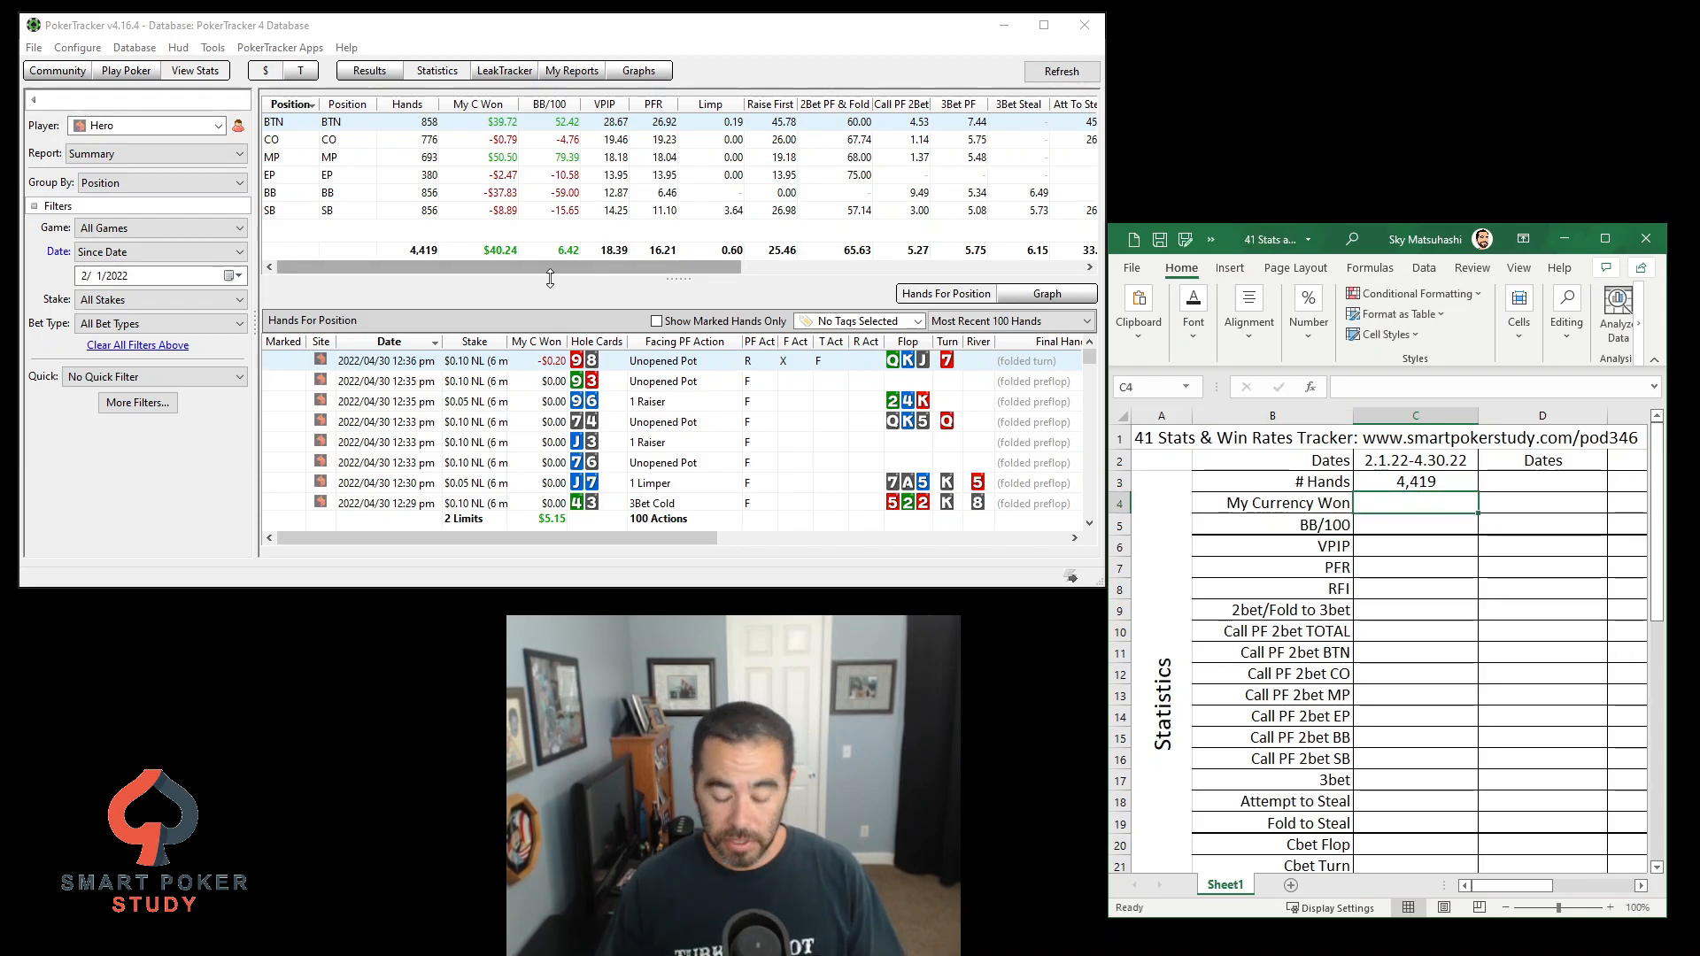
pyautogui.write('40.24')
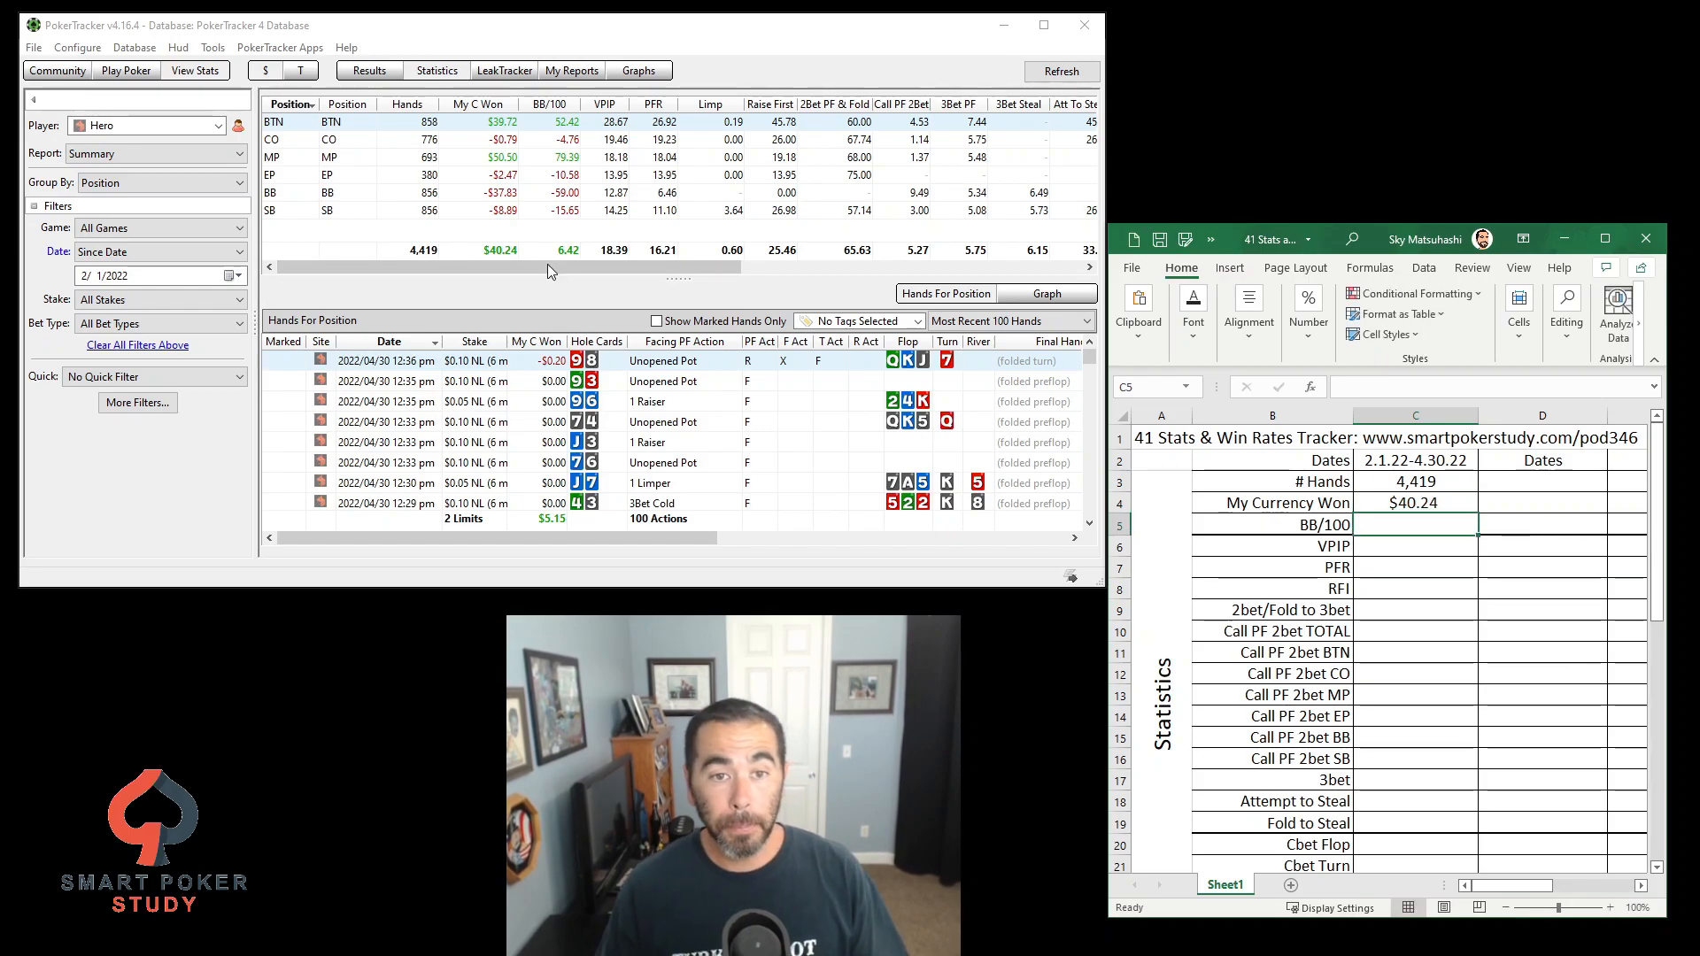
pyautogui.write('6.4')
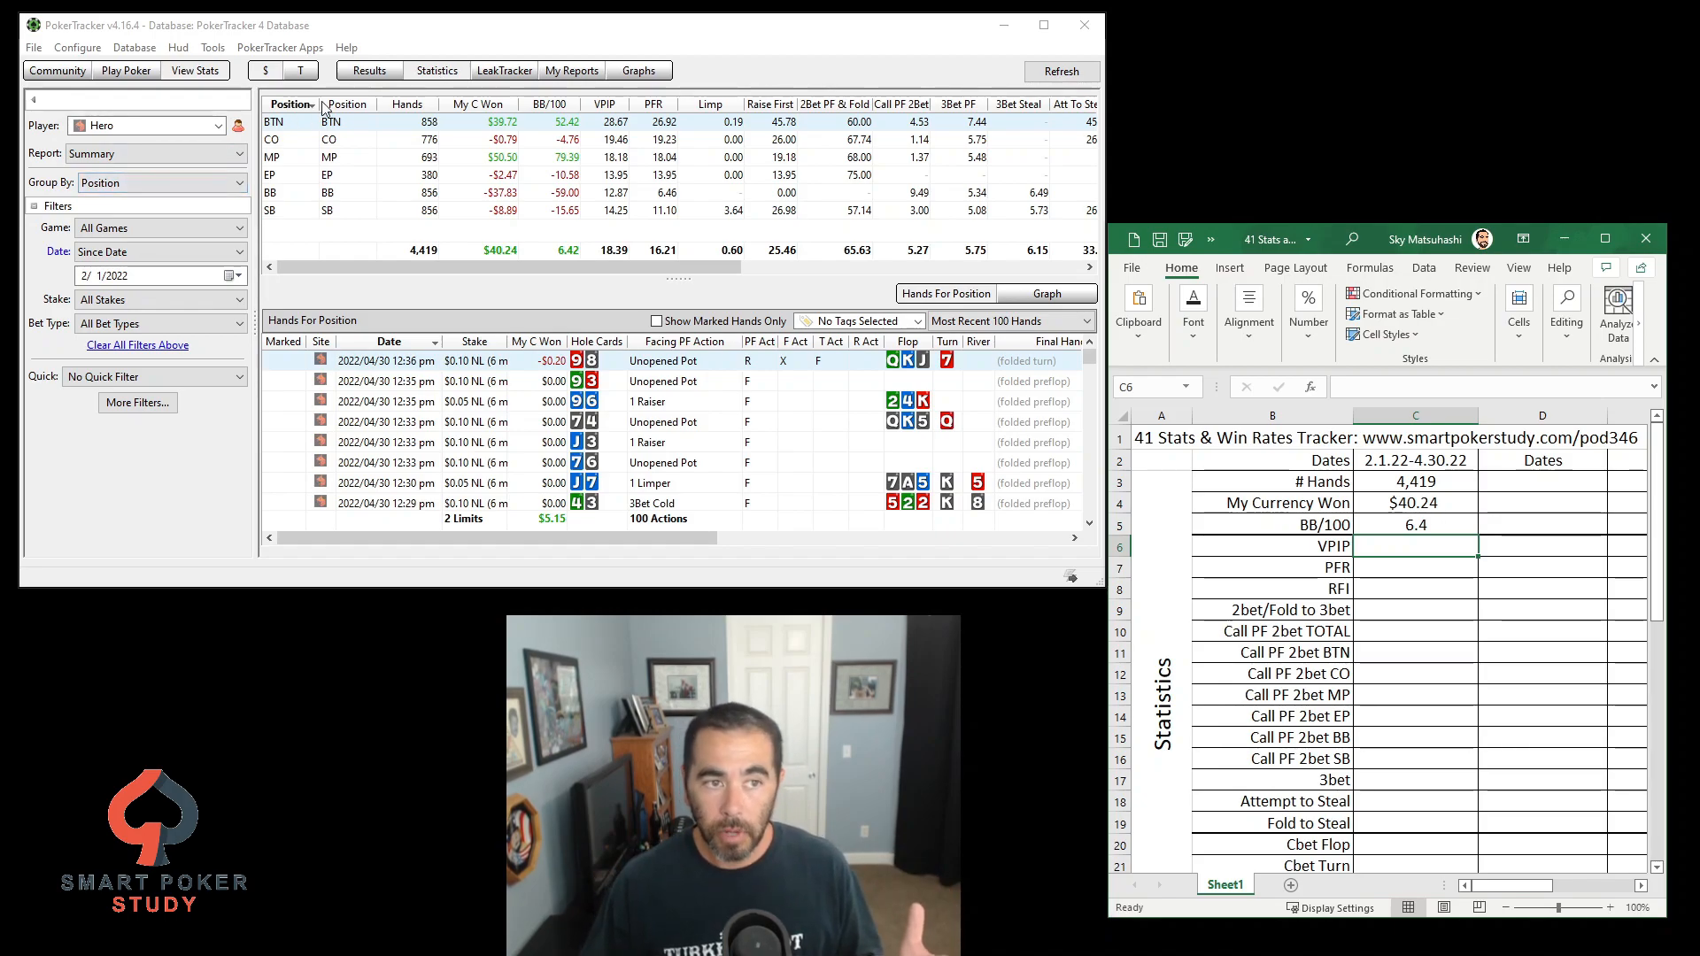
pyautogui.click(160, 183)
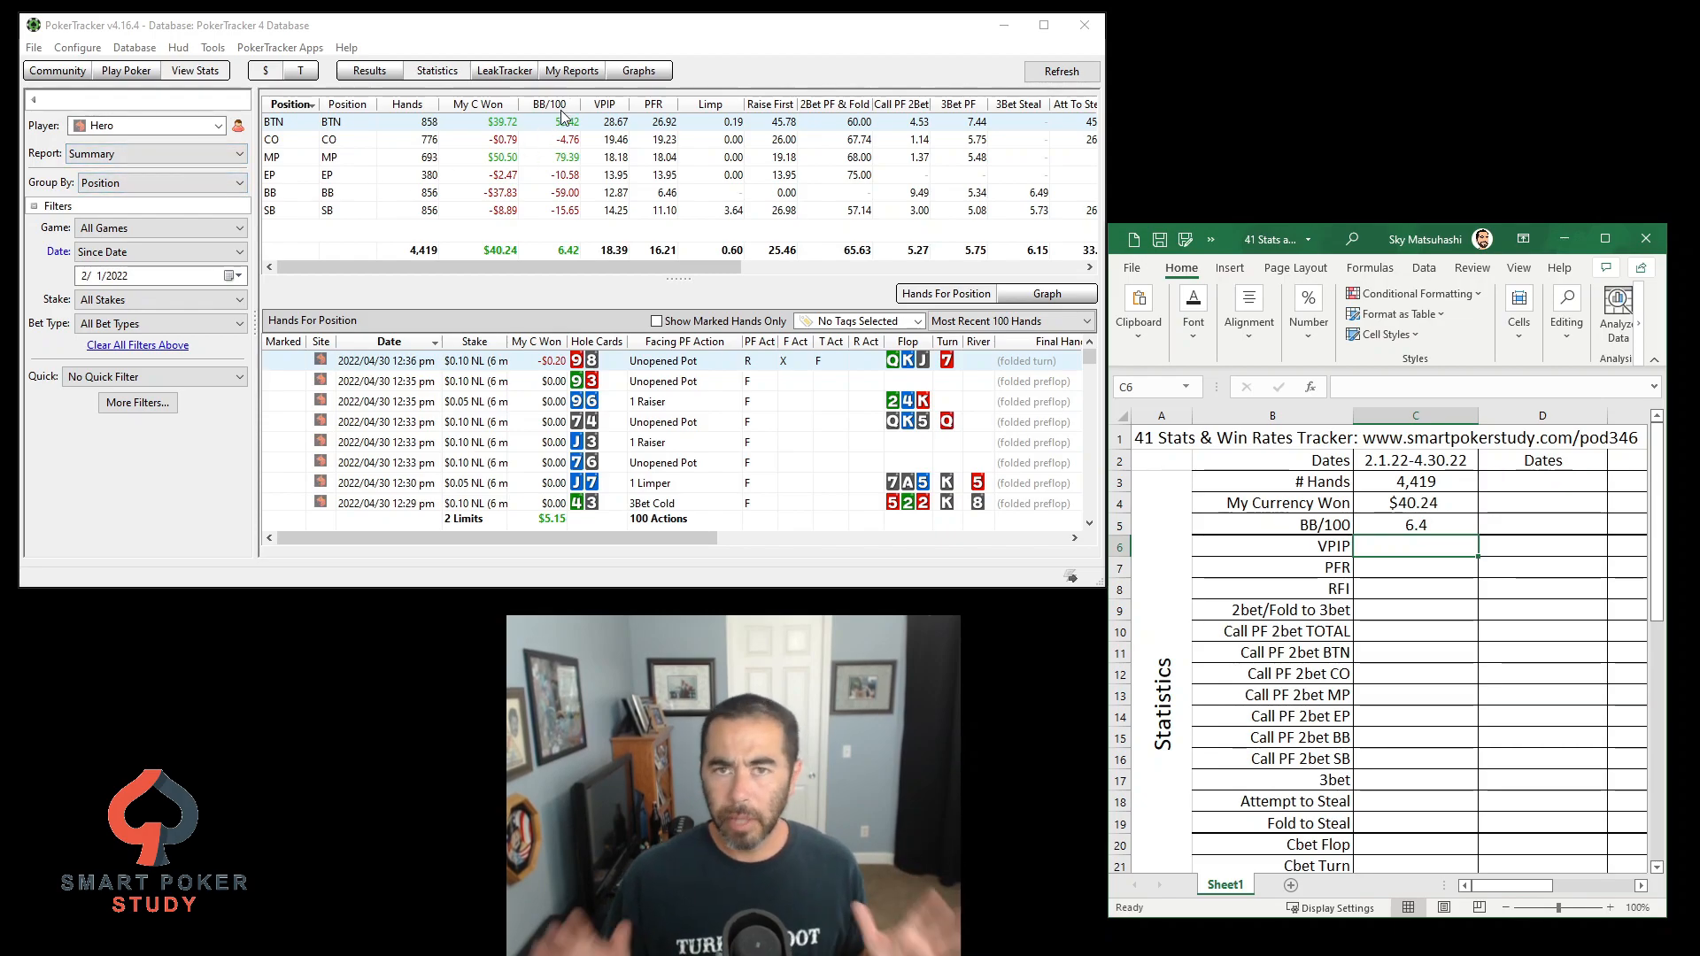
pyautogui.moveTo(563, 117)
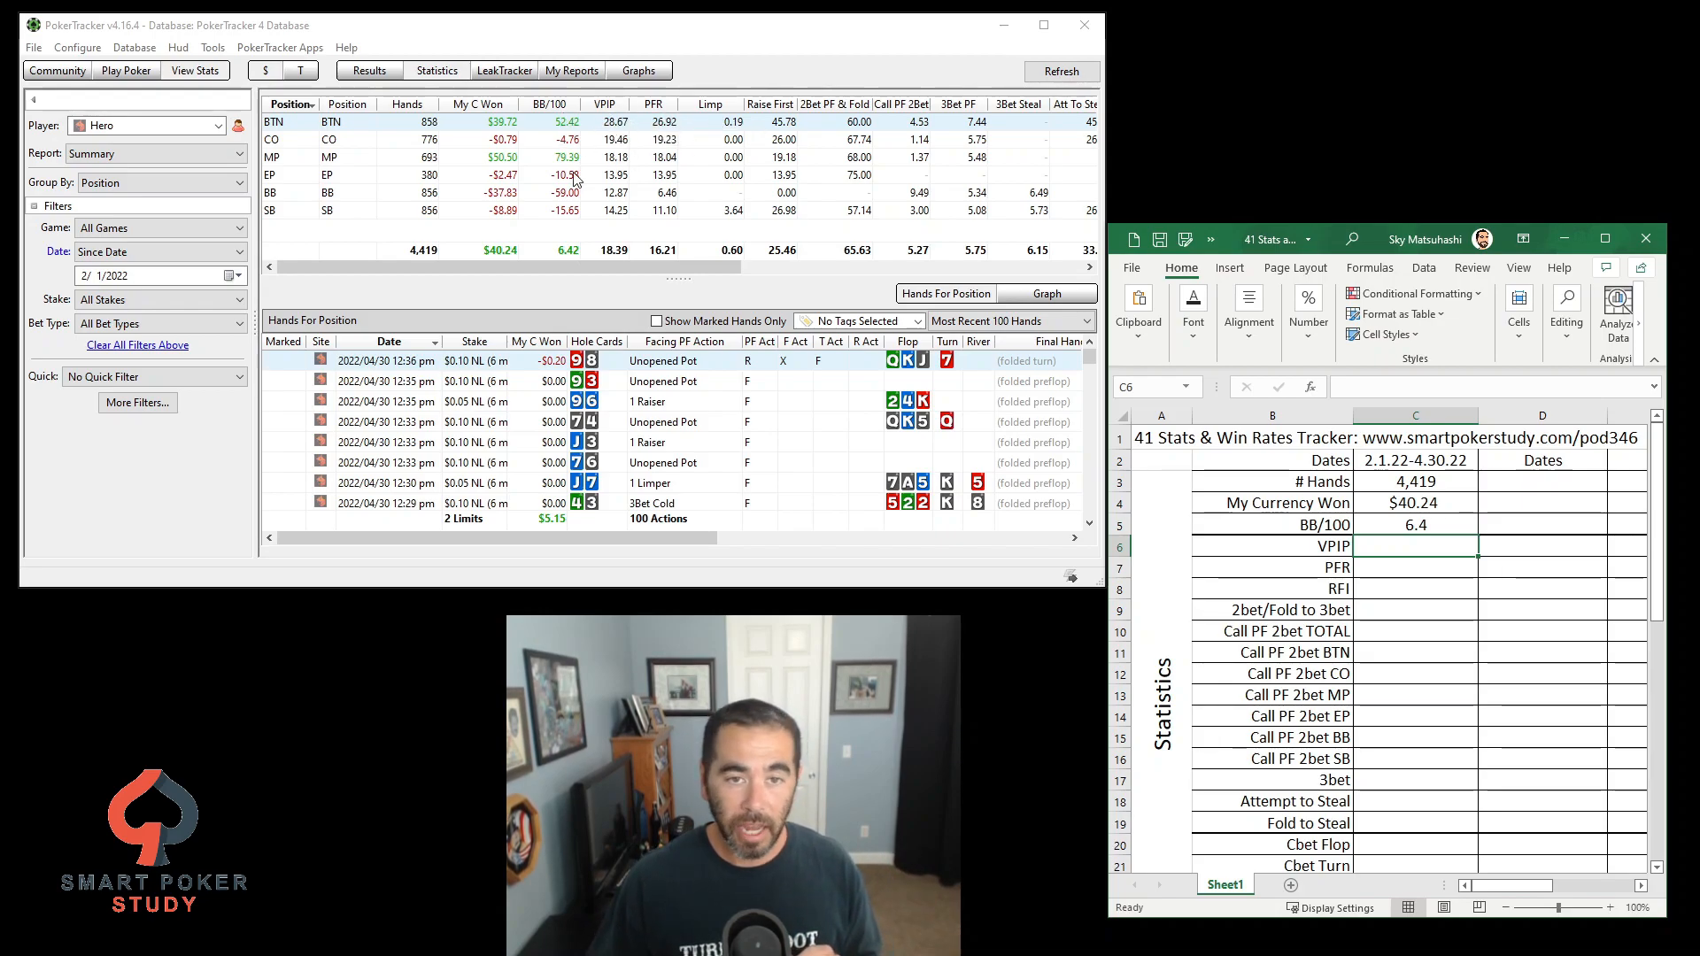
pyautogui.rightClick(650, 193)
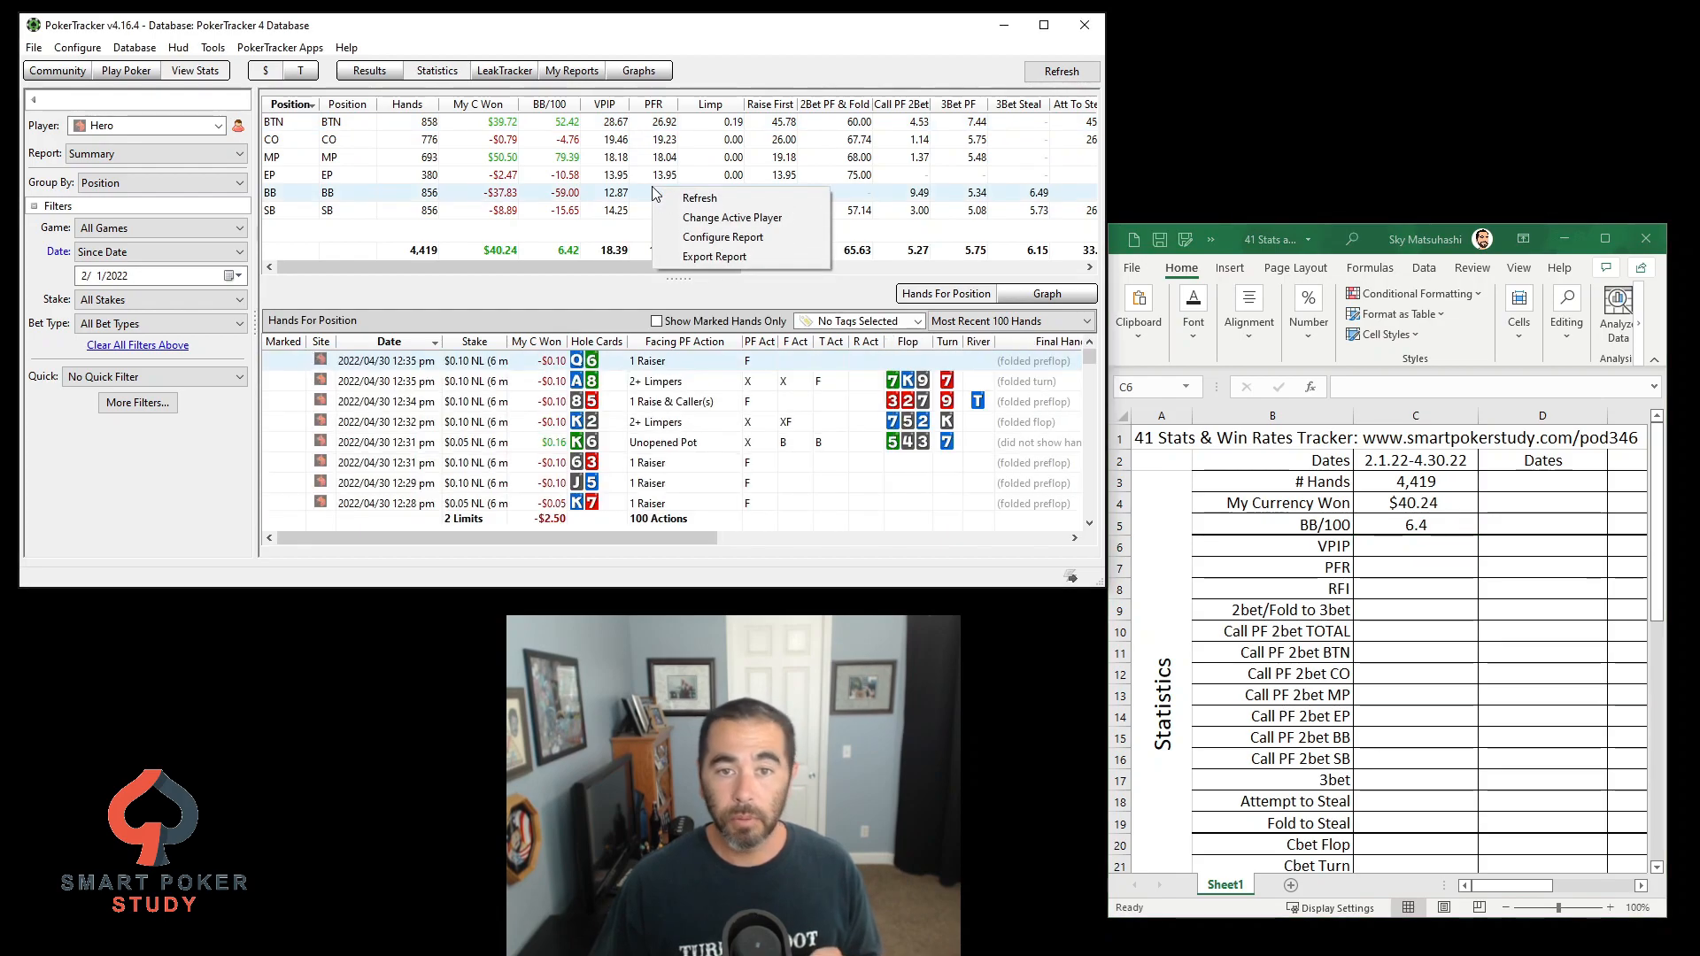
pyautogui.click(723, 236)
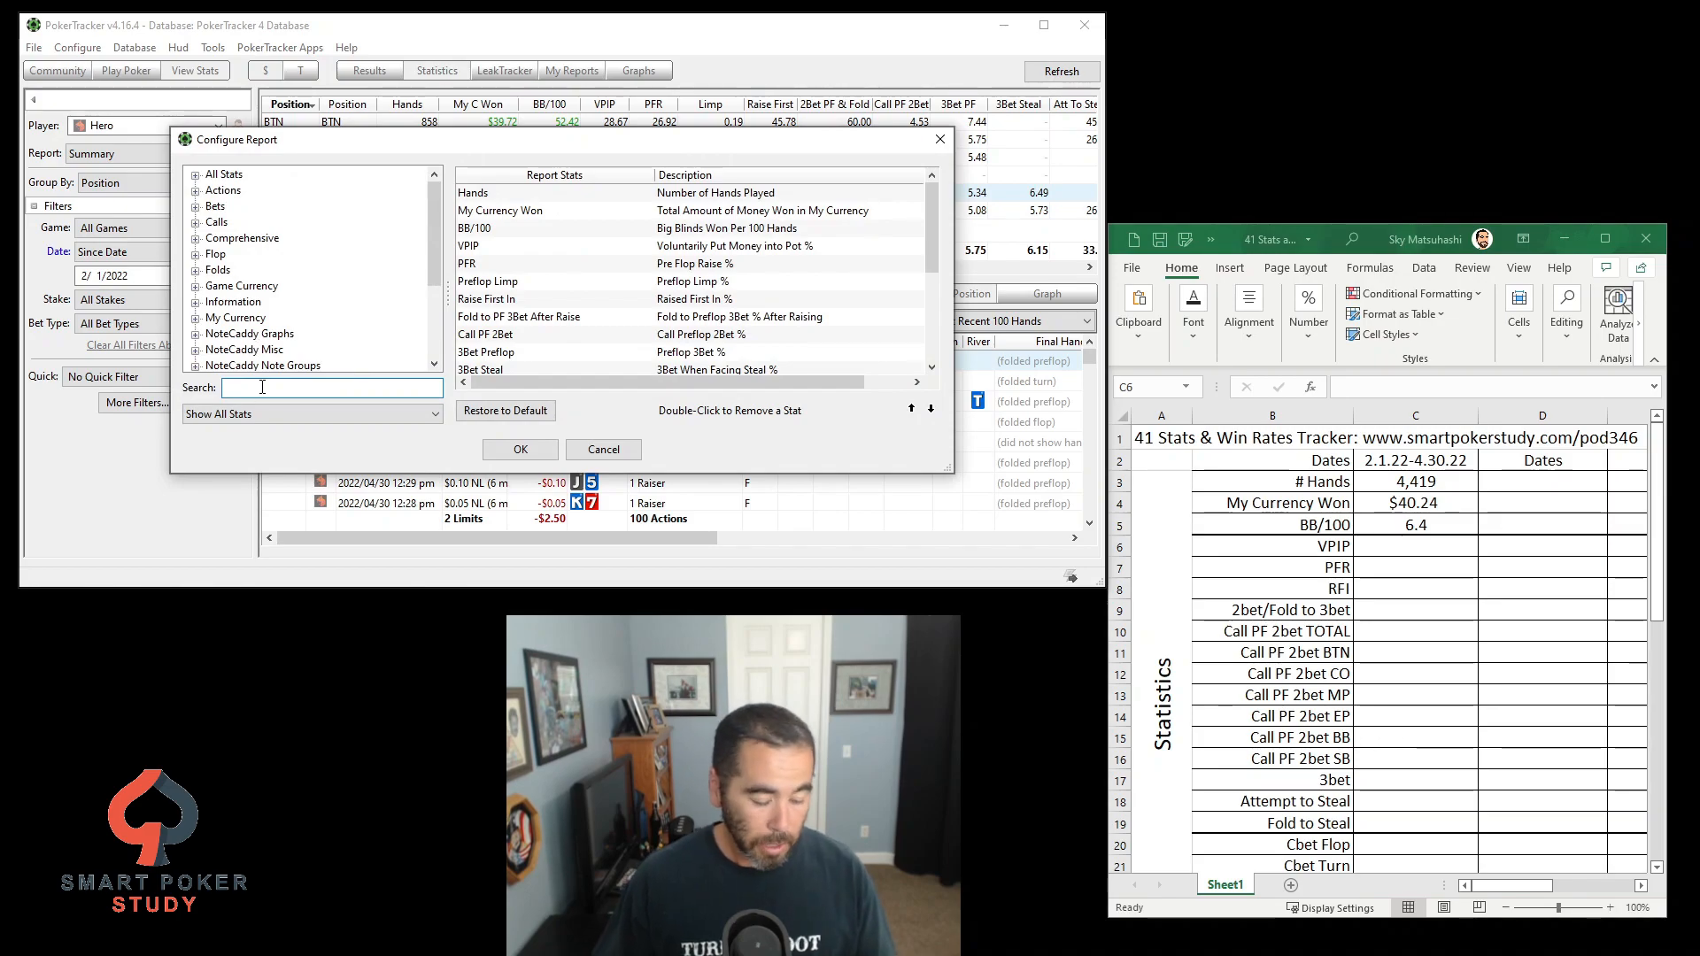
pyautogui.write('bb')
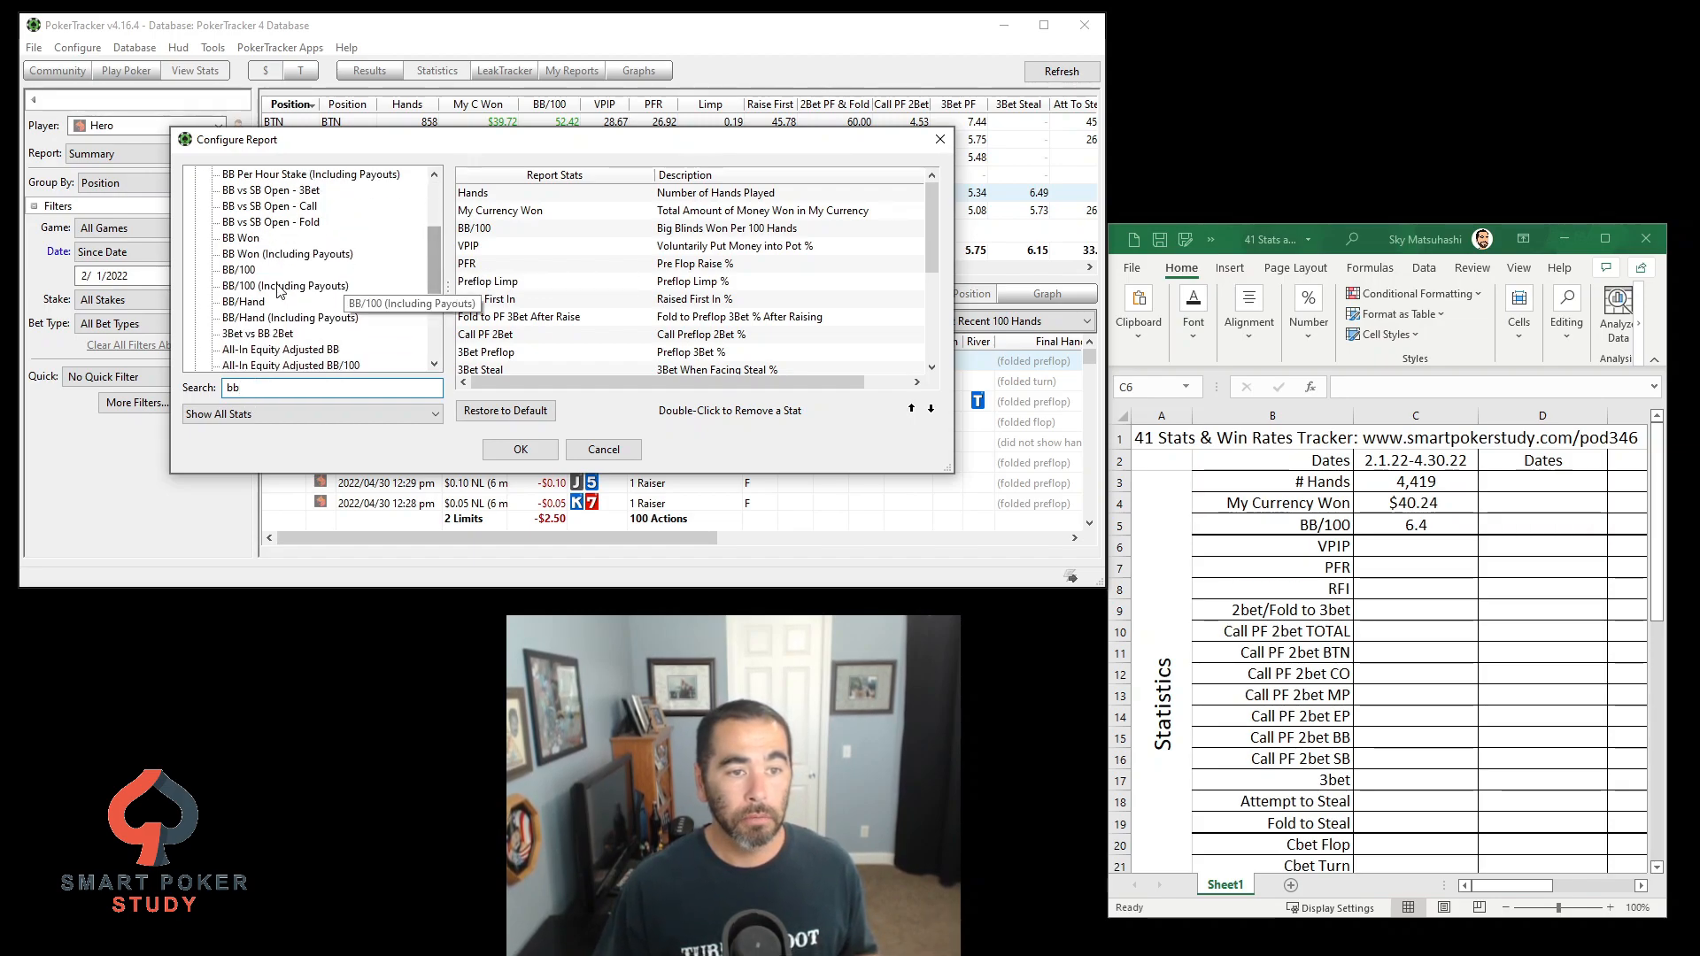
pyautogui.click(238, 269)
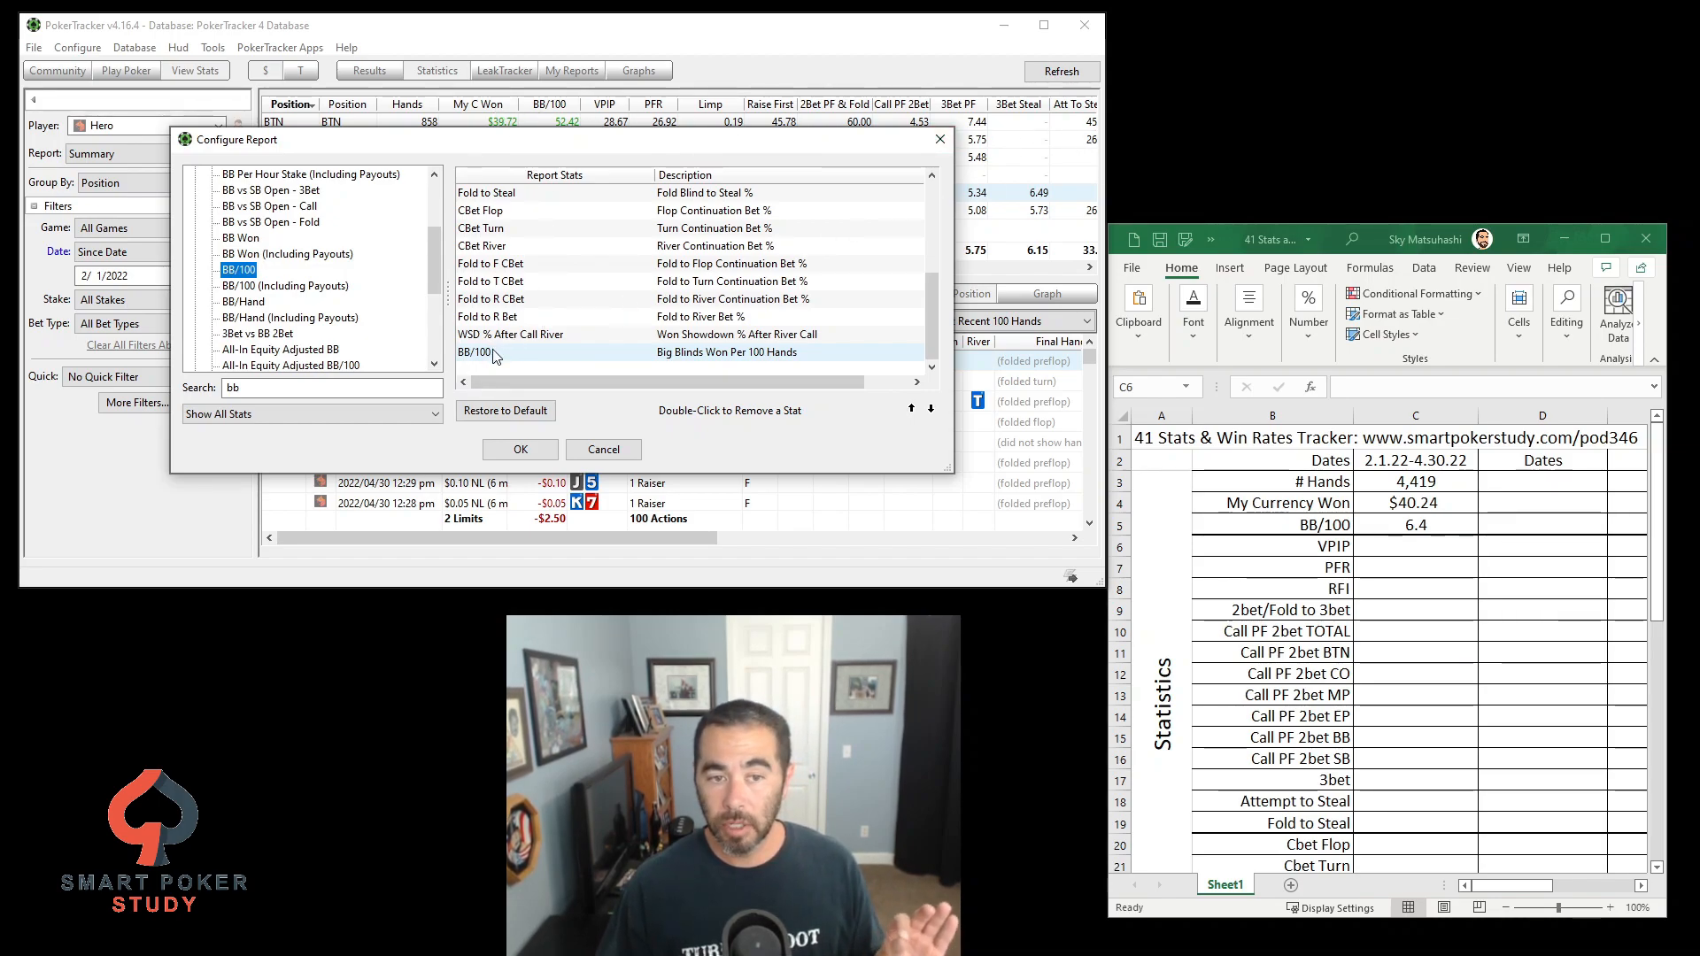
pyautogui.scroll(-3)
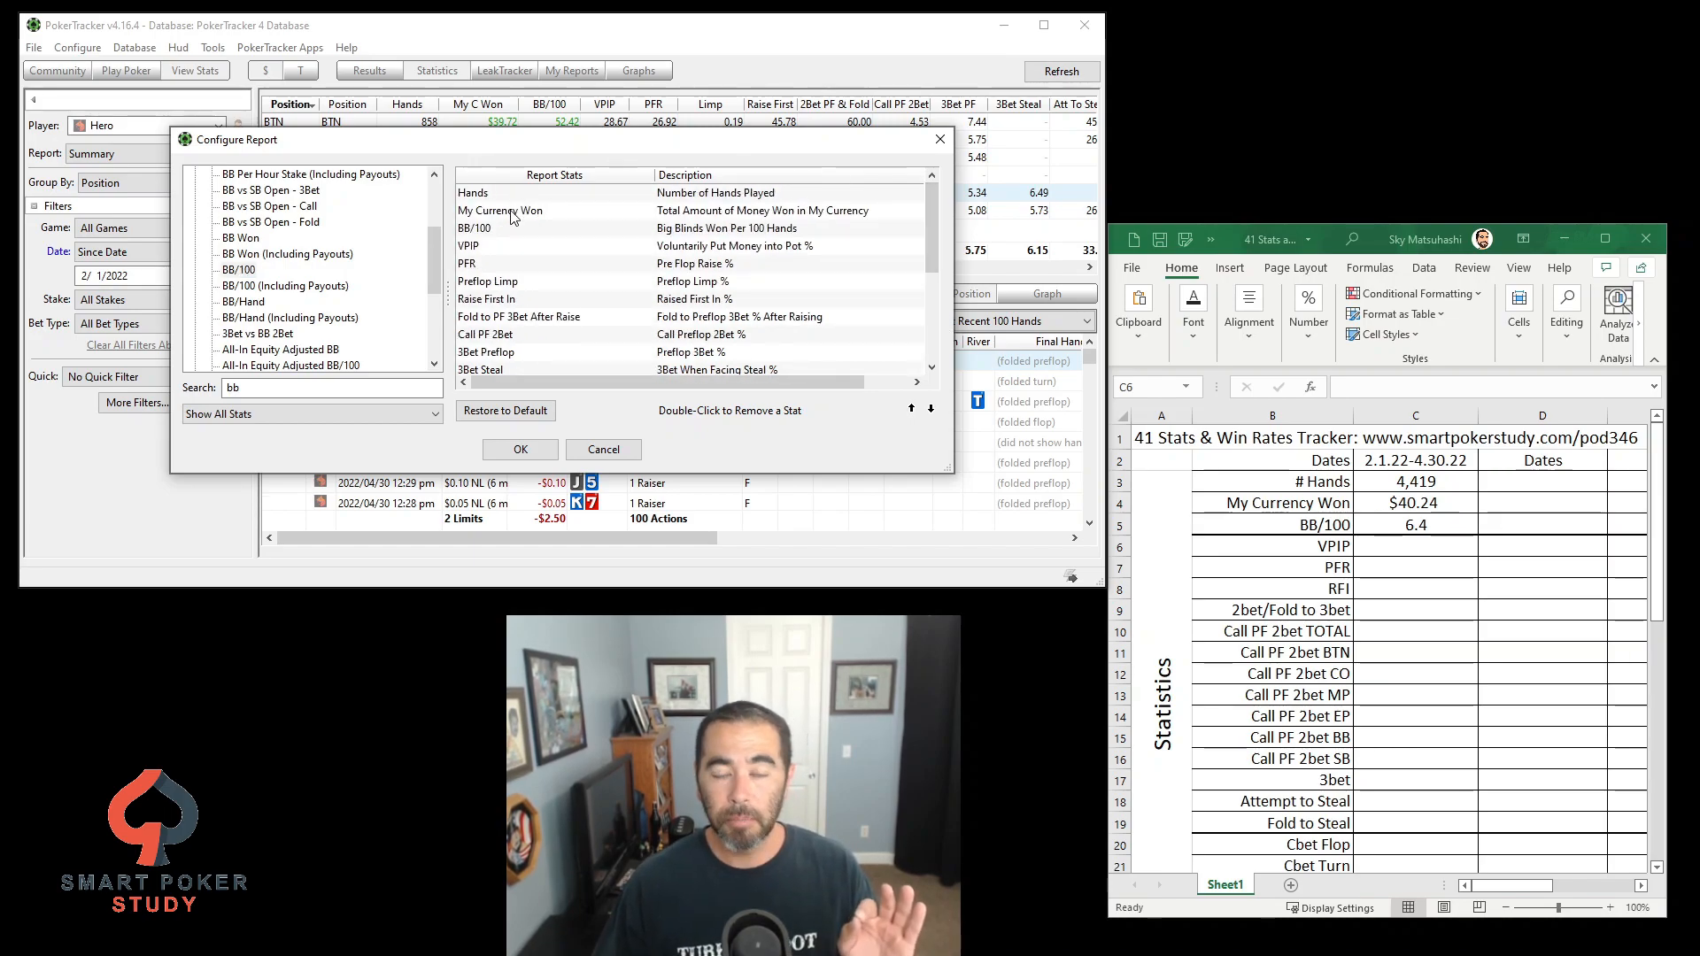
pyautogui.click(500, 210)
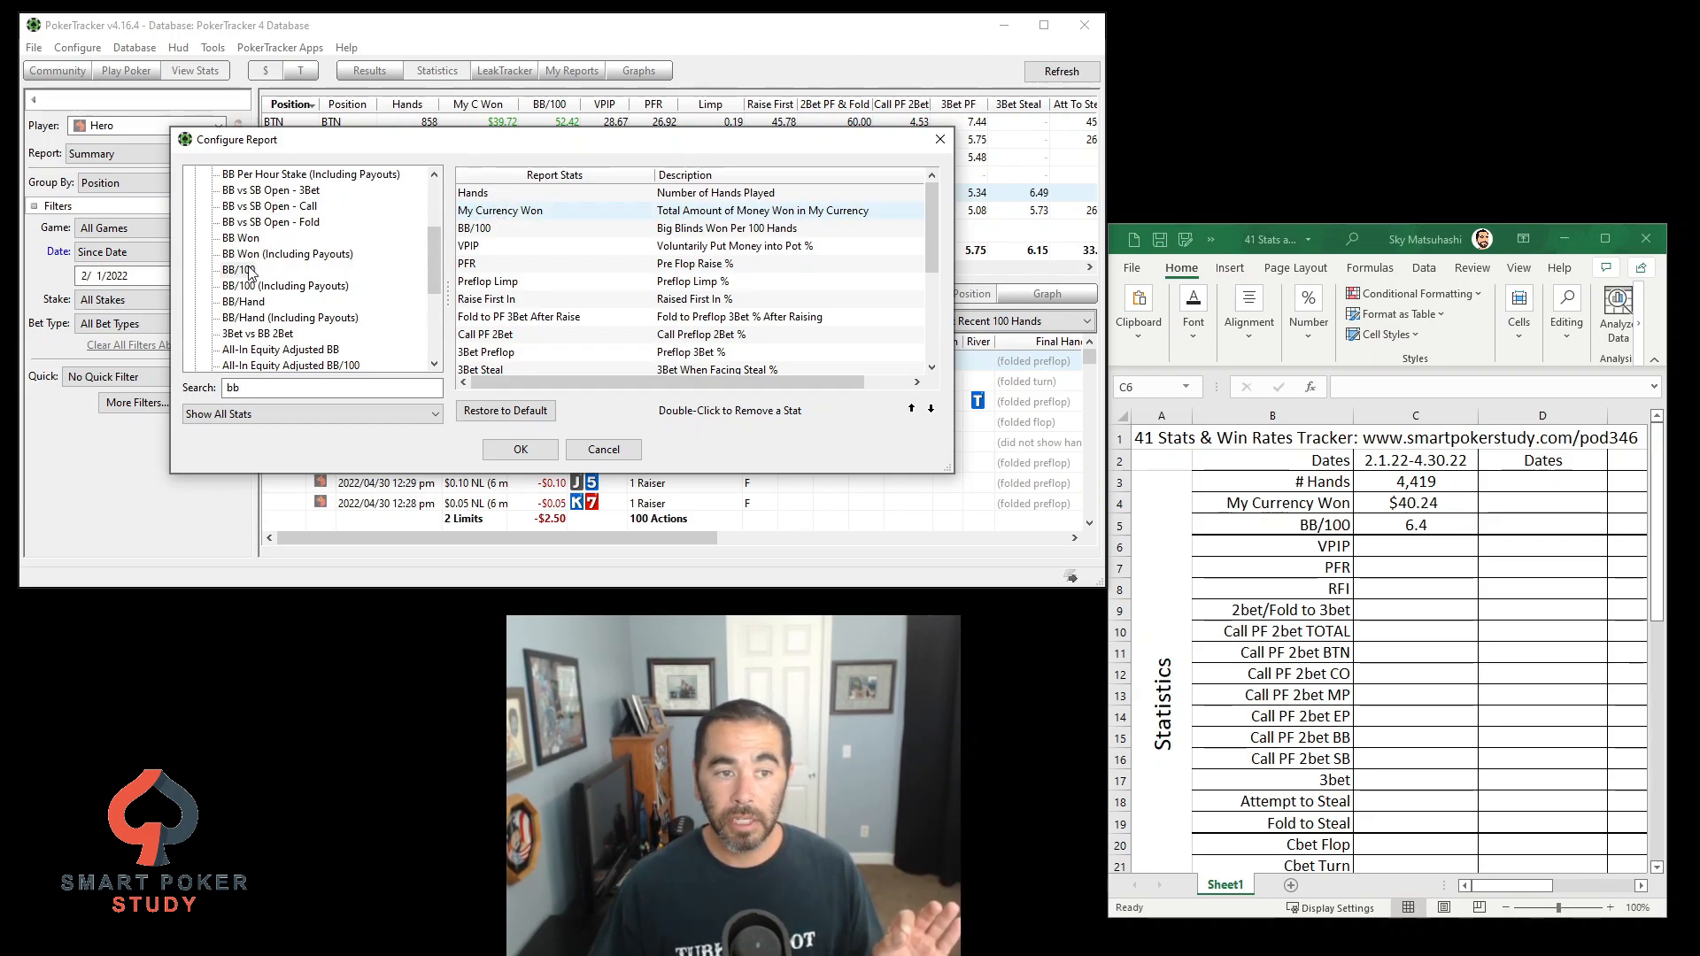
pyautogui.click(235, 269)
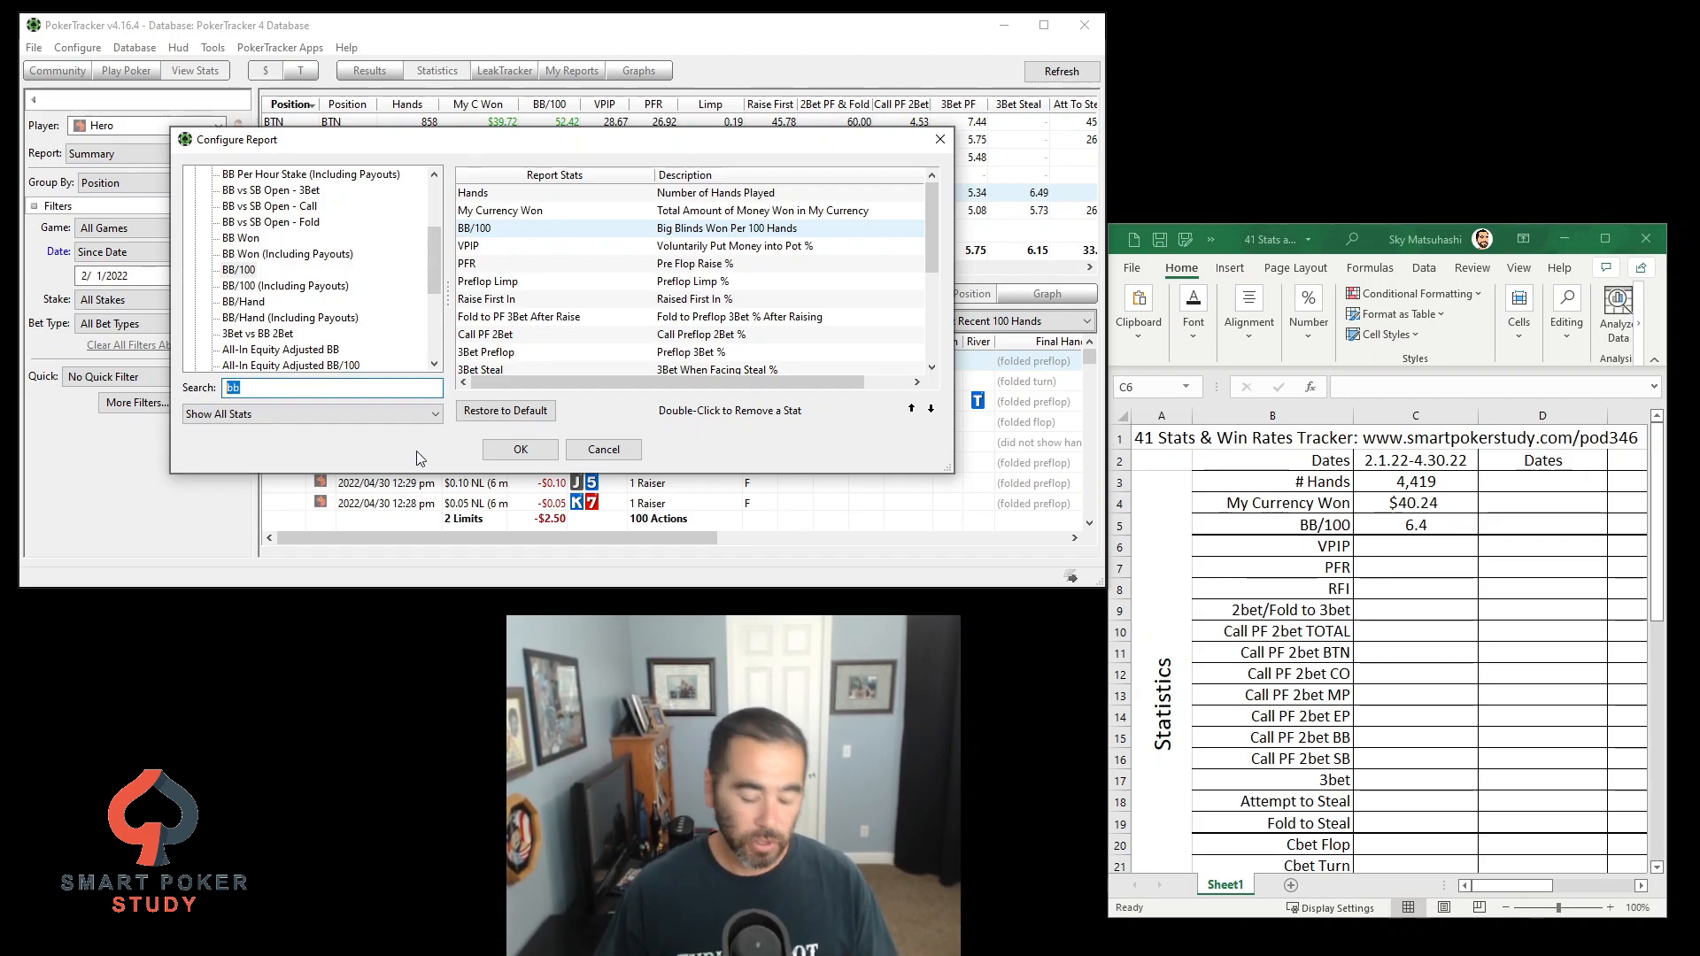
pyautogui.write('call pf')
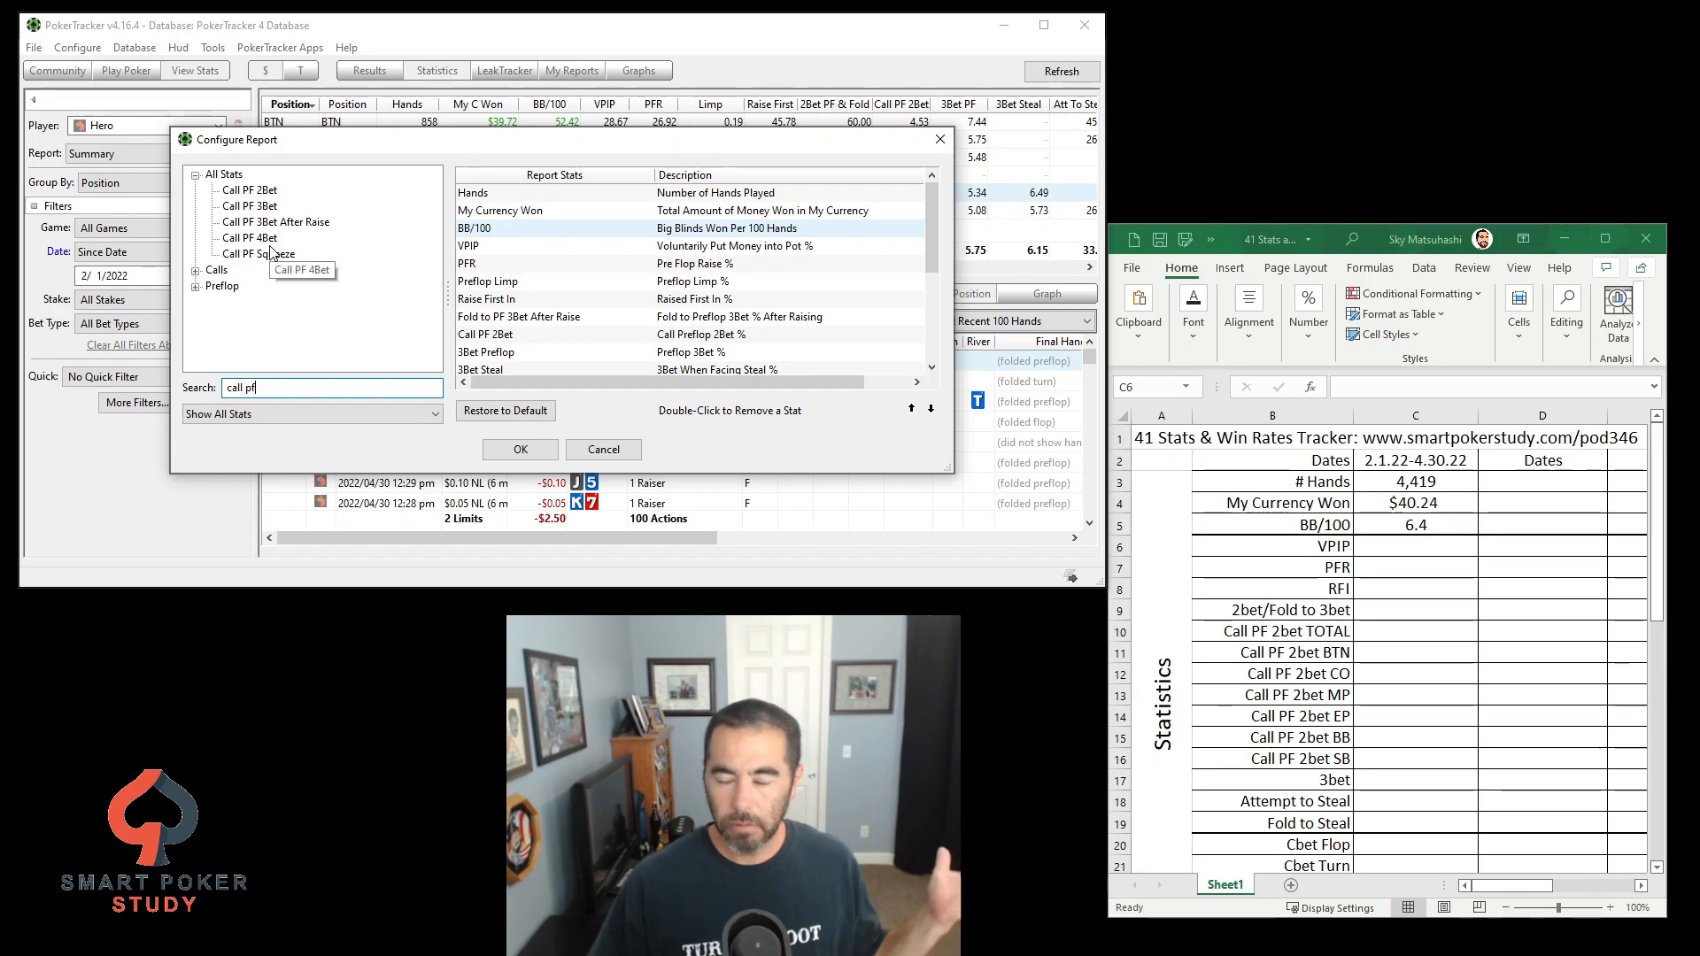
pyautogui.click(248, 190)
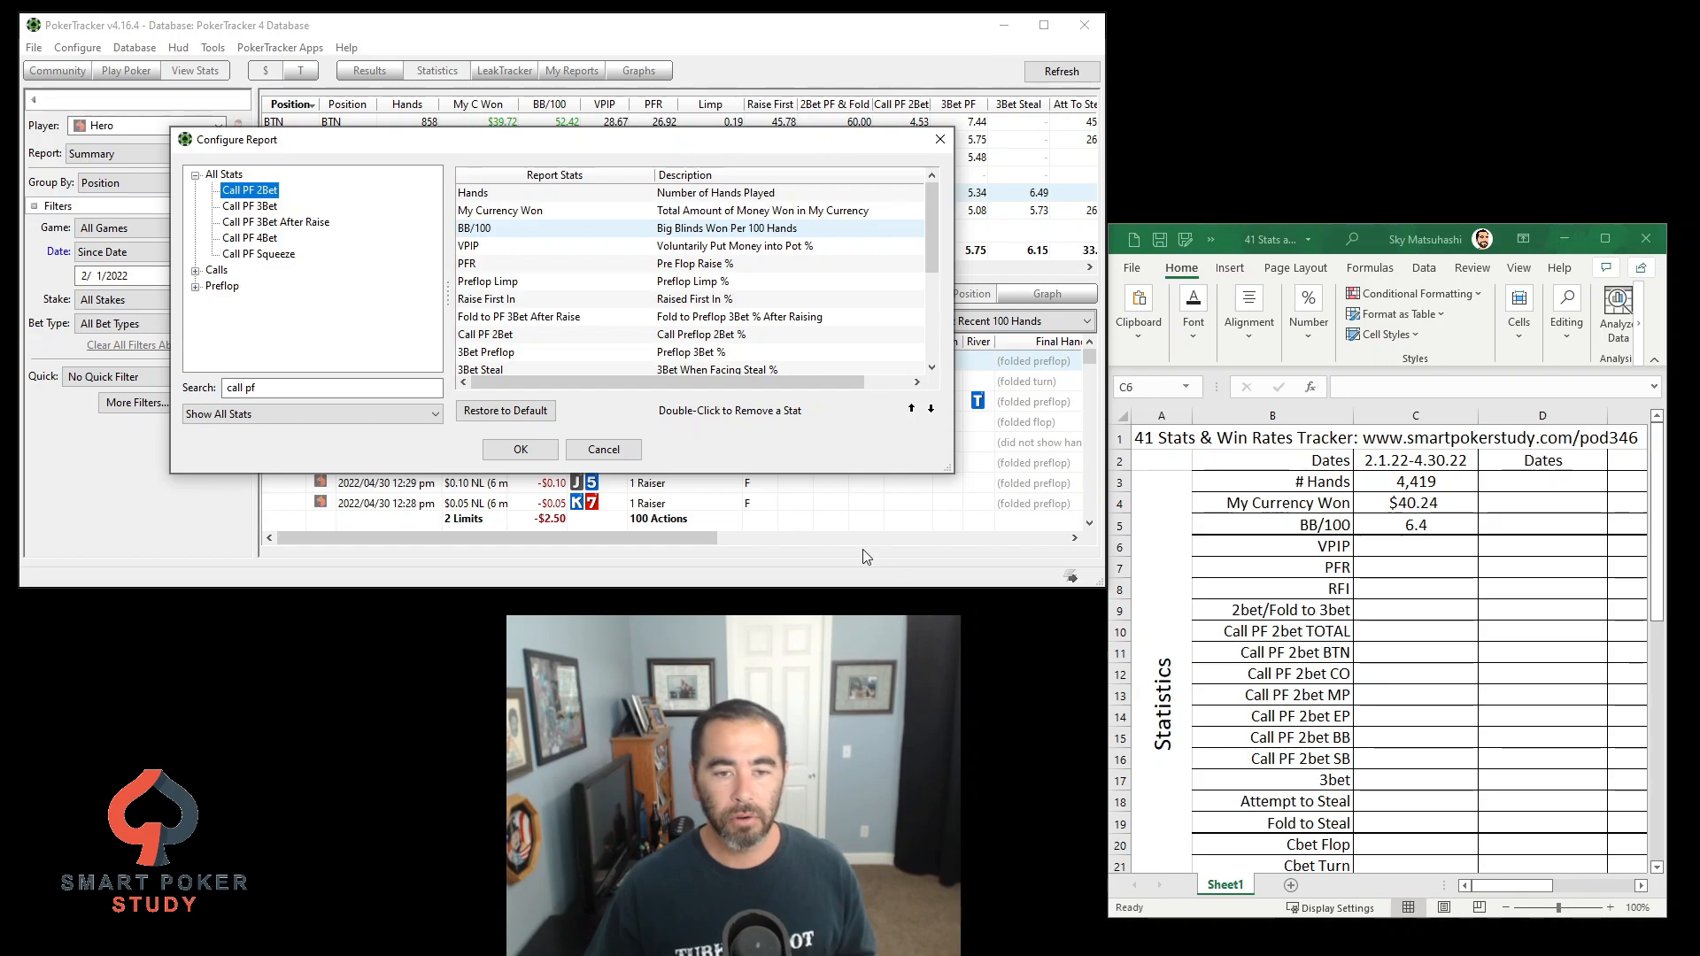
pyautogui.click(519, 448)
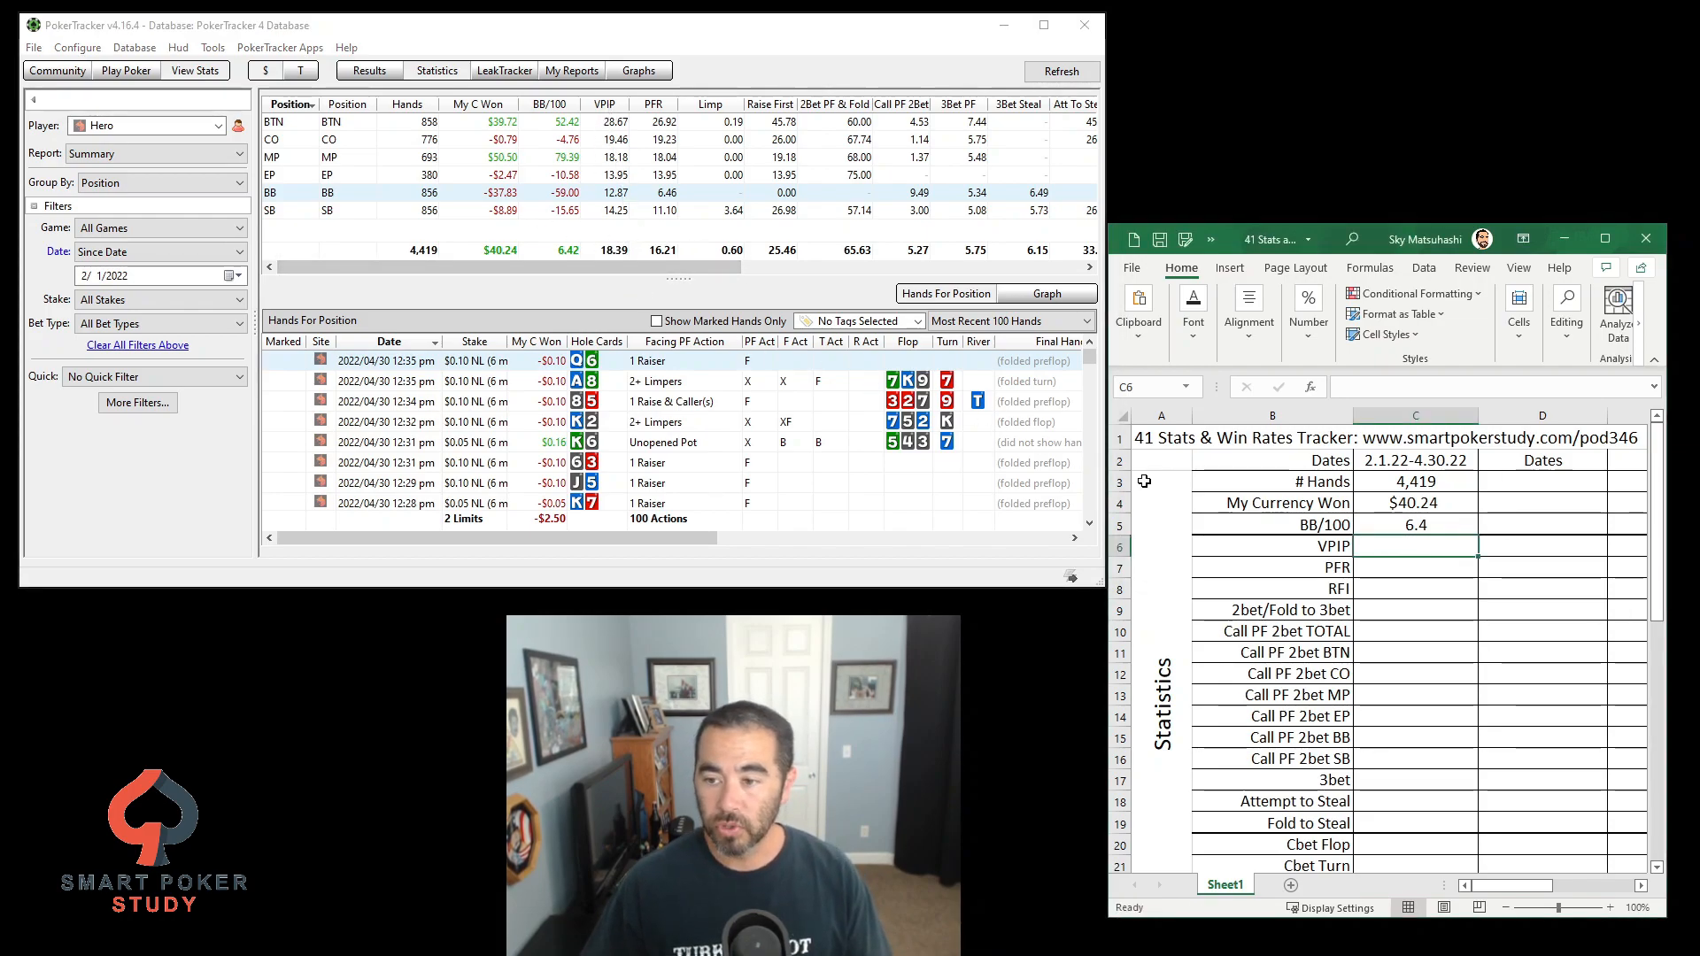
# Enter VPIP 18, PFR 16, RFI 25 and 2bet/Fold to 3bet 66 in column C
pyautogui.write('18')
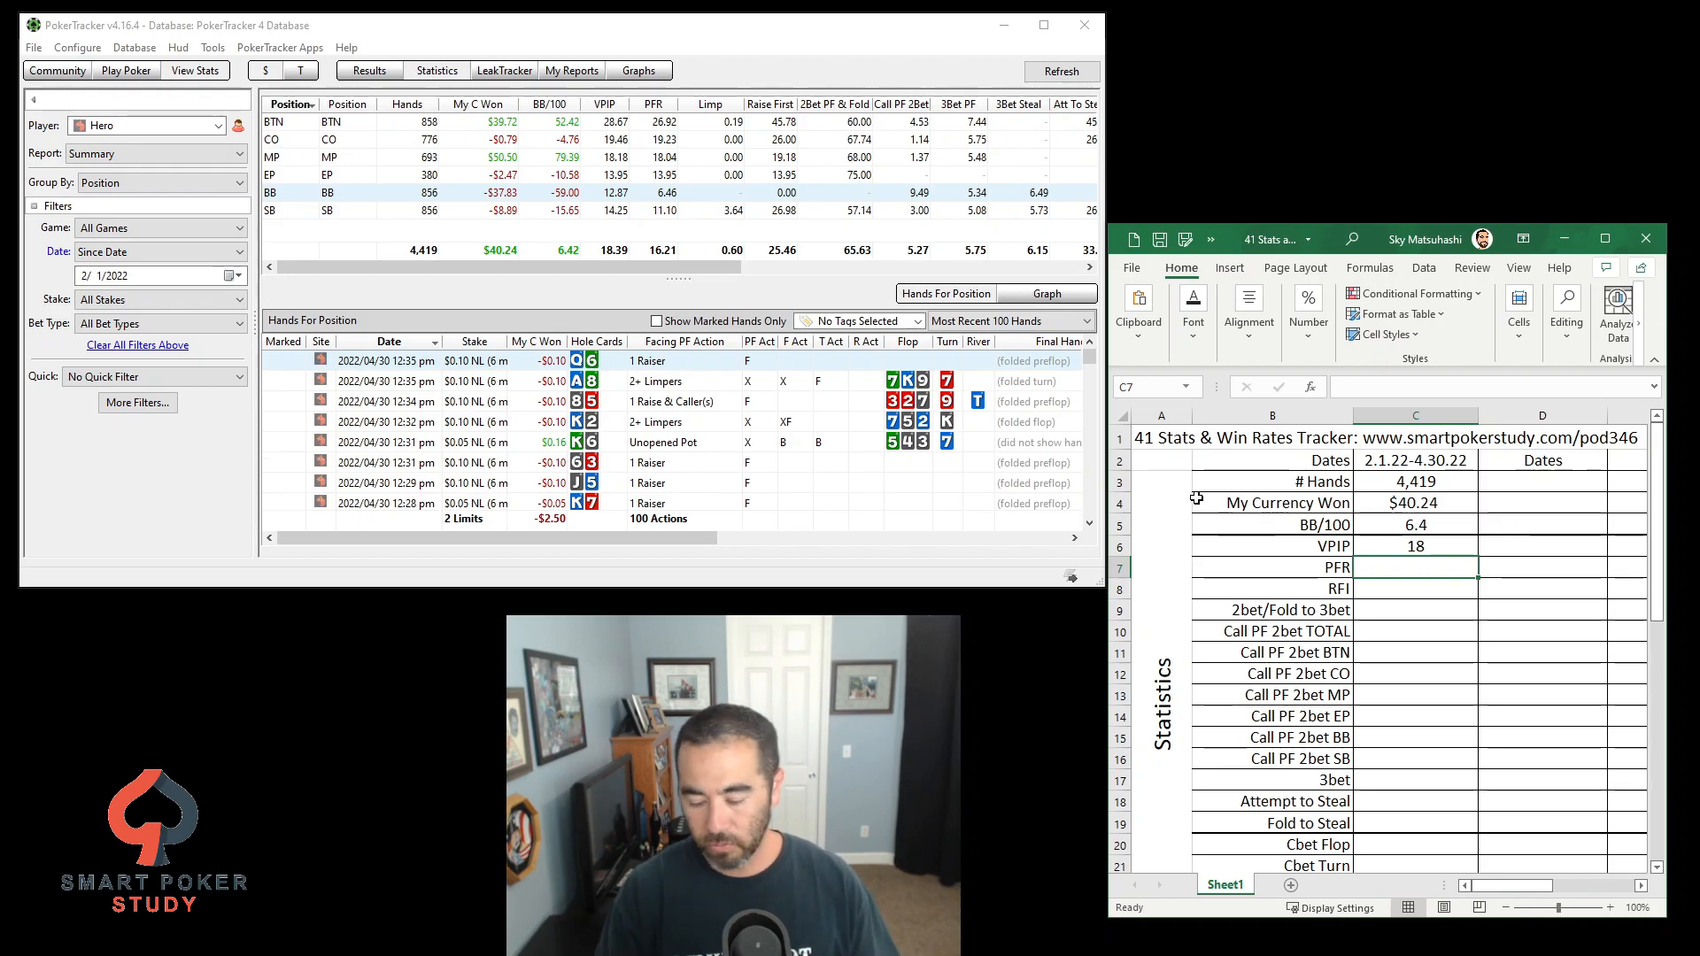
pyautogui.write('16')
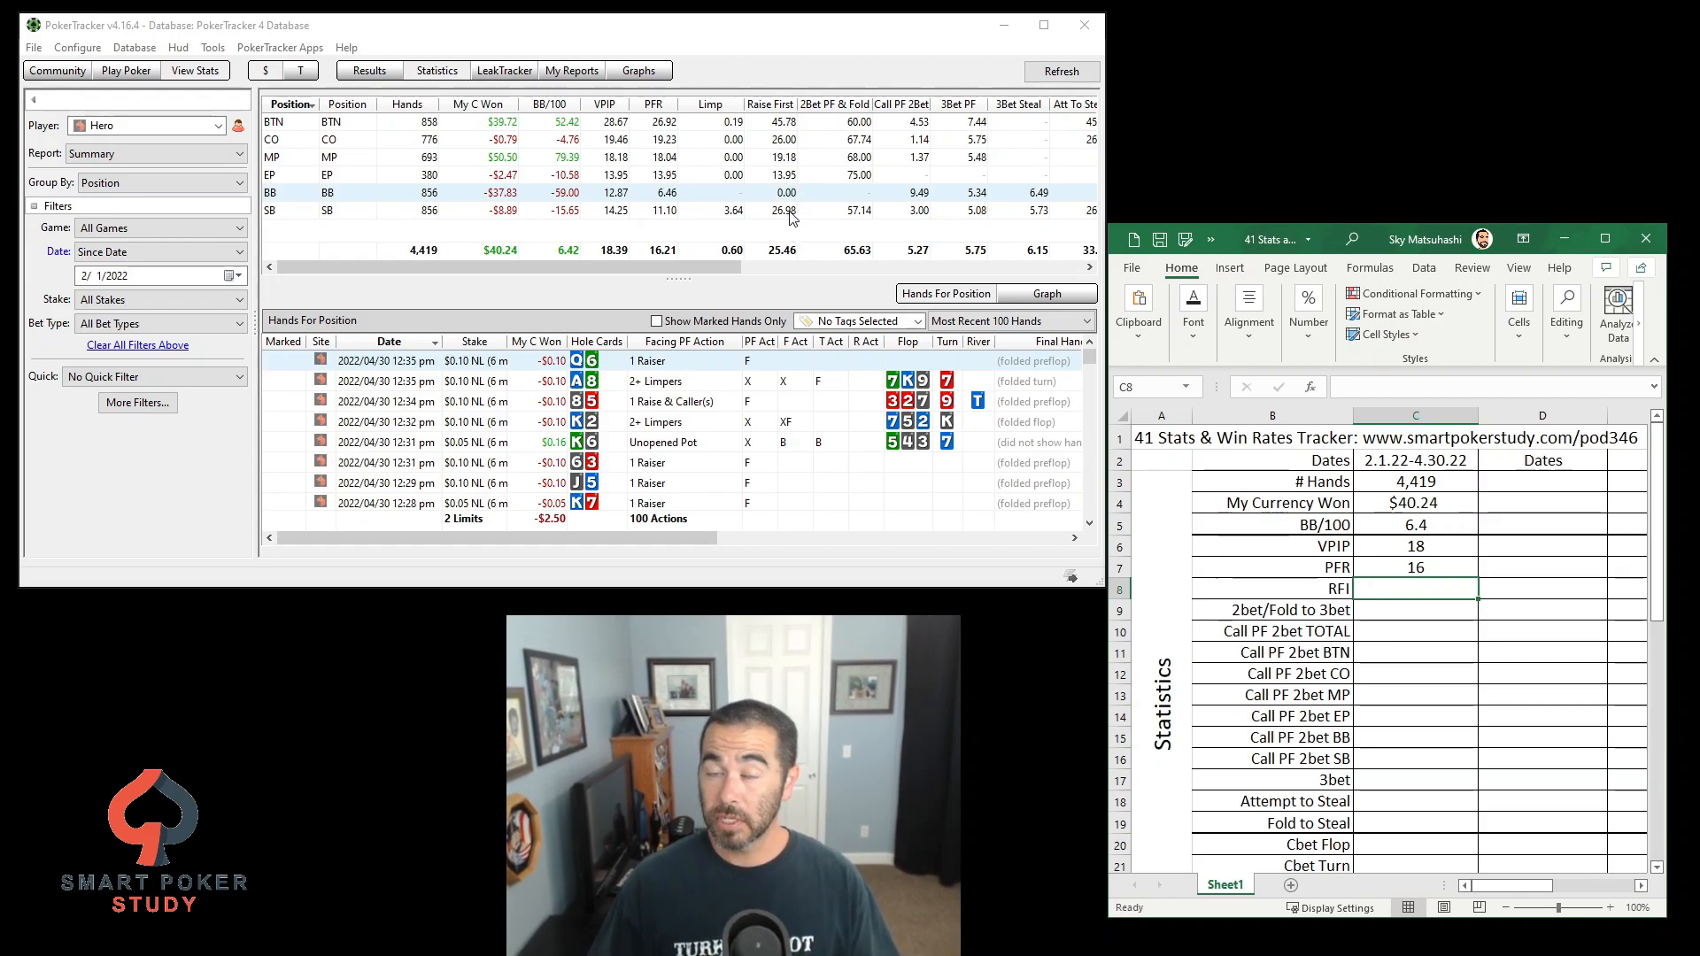
pyautogui.moveTo(794, 211)
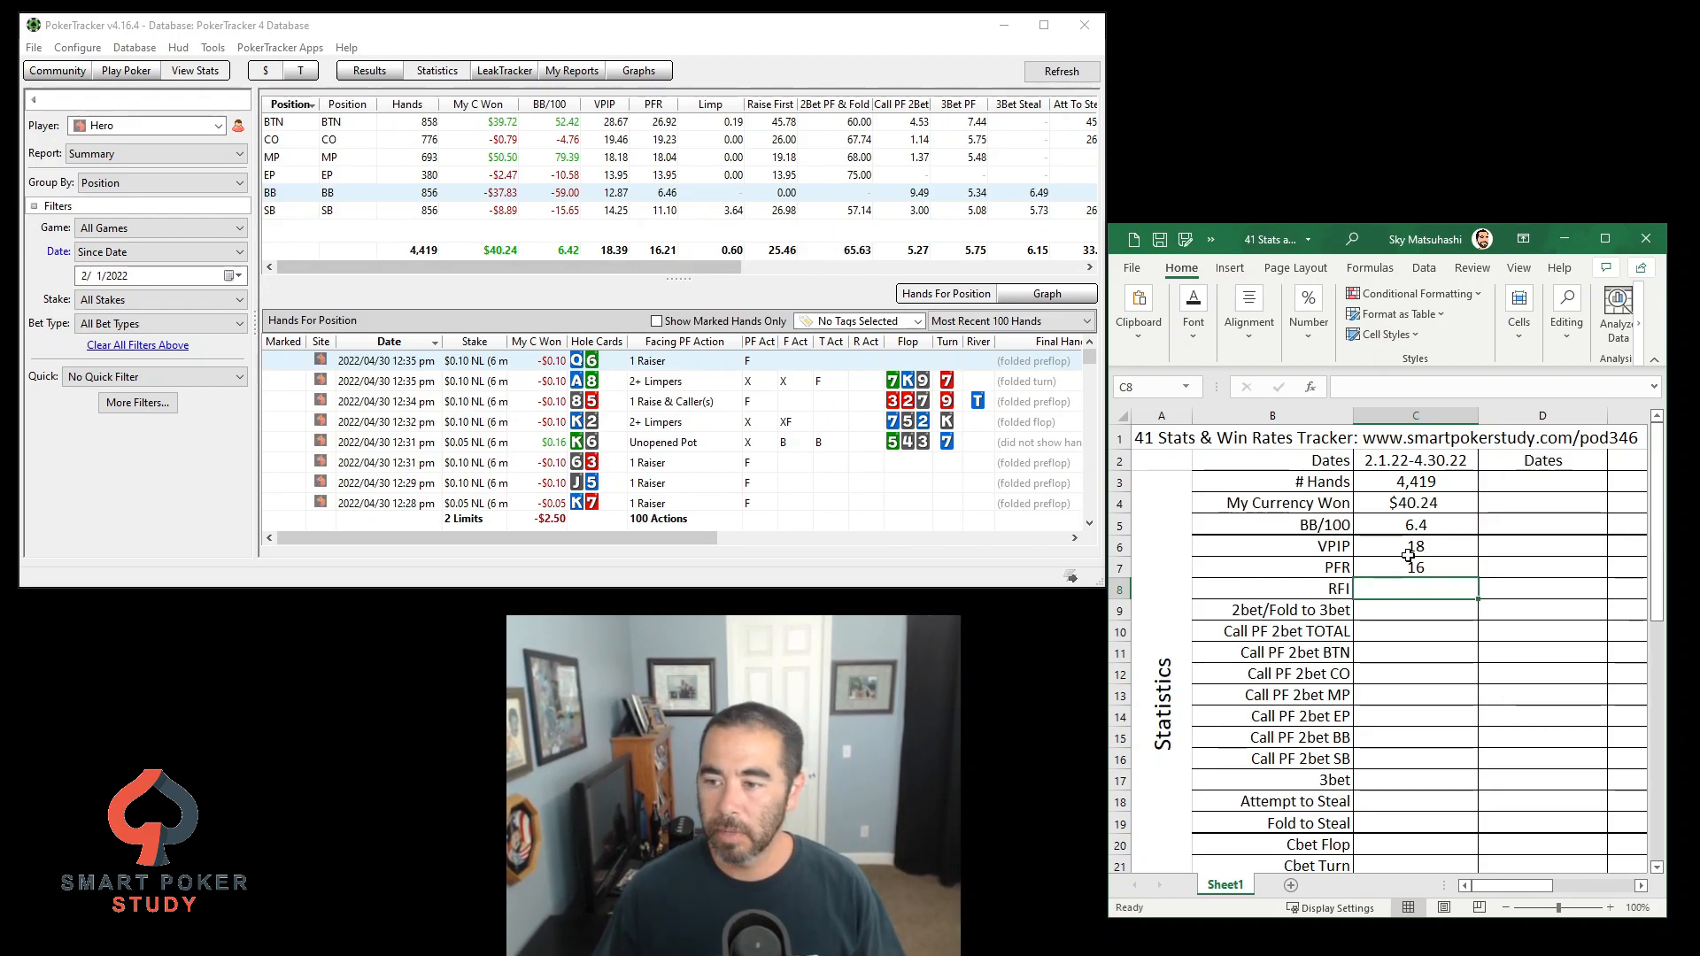
pyautogui.write('25')
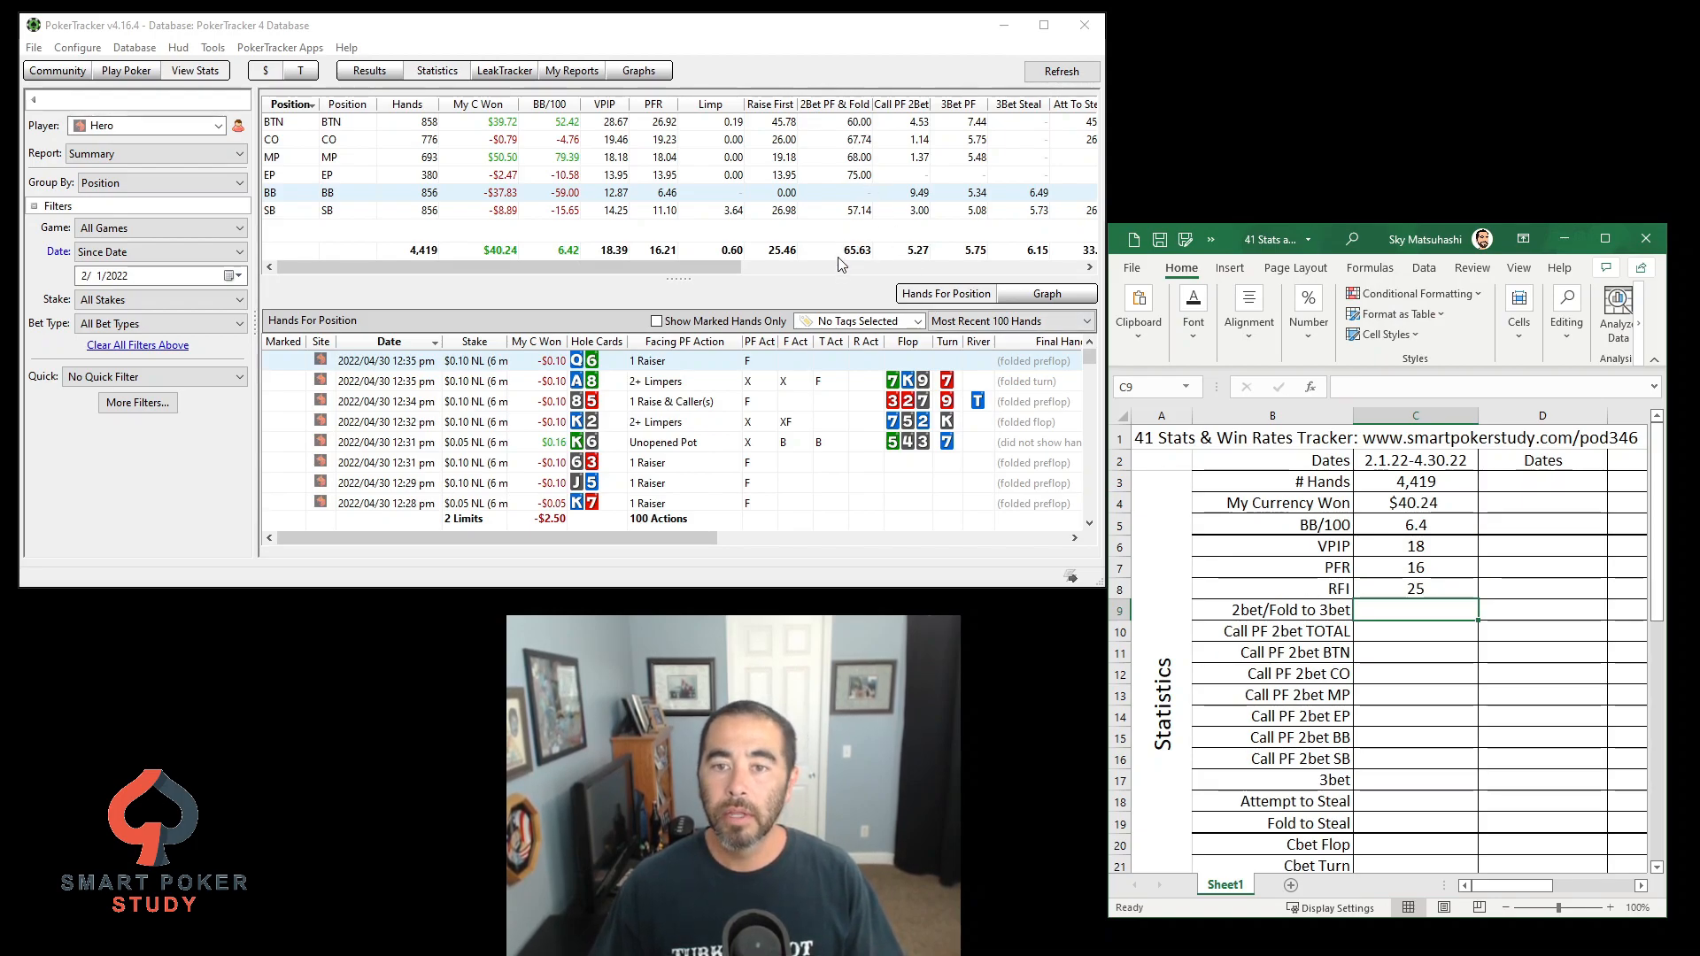
pyautogui.write('66')
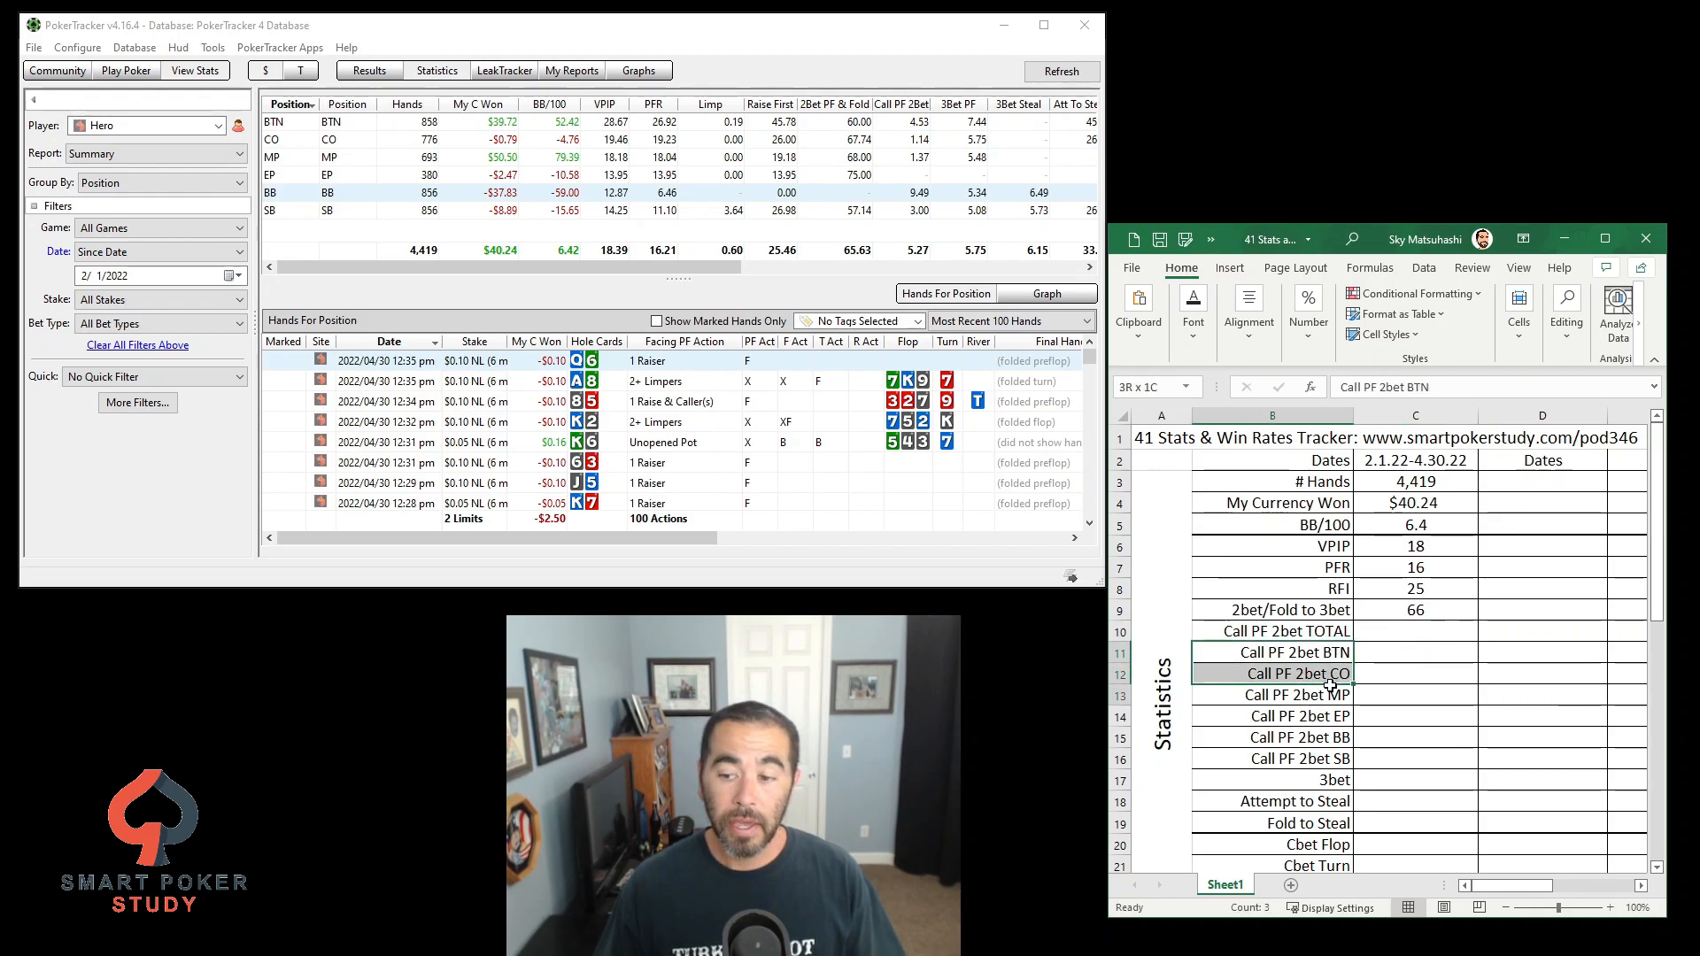
# Enter the Call PF 2bet rates by position (4.5, 1.4), discarding the mistaken EP entry
pyautogui.click(1414, 630)
pyautogui.write('5.3')
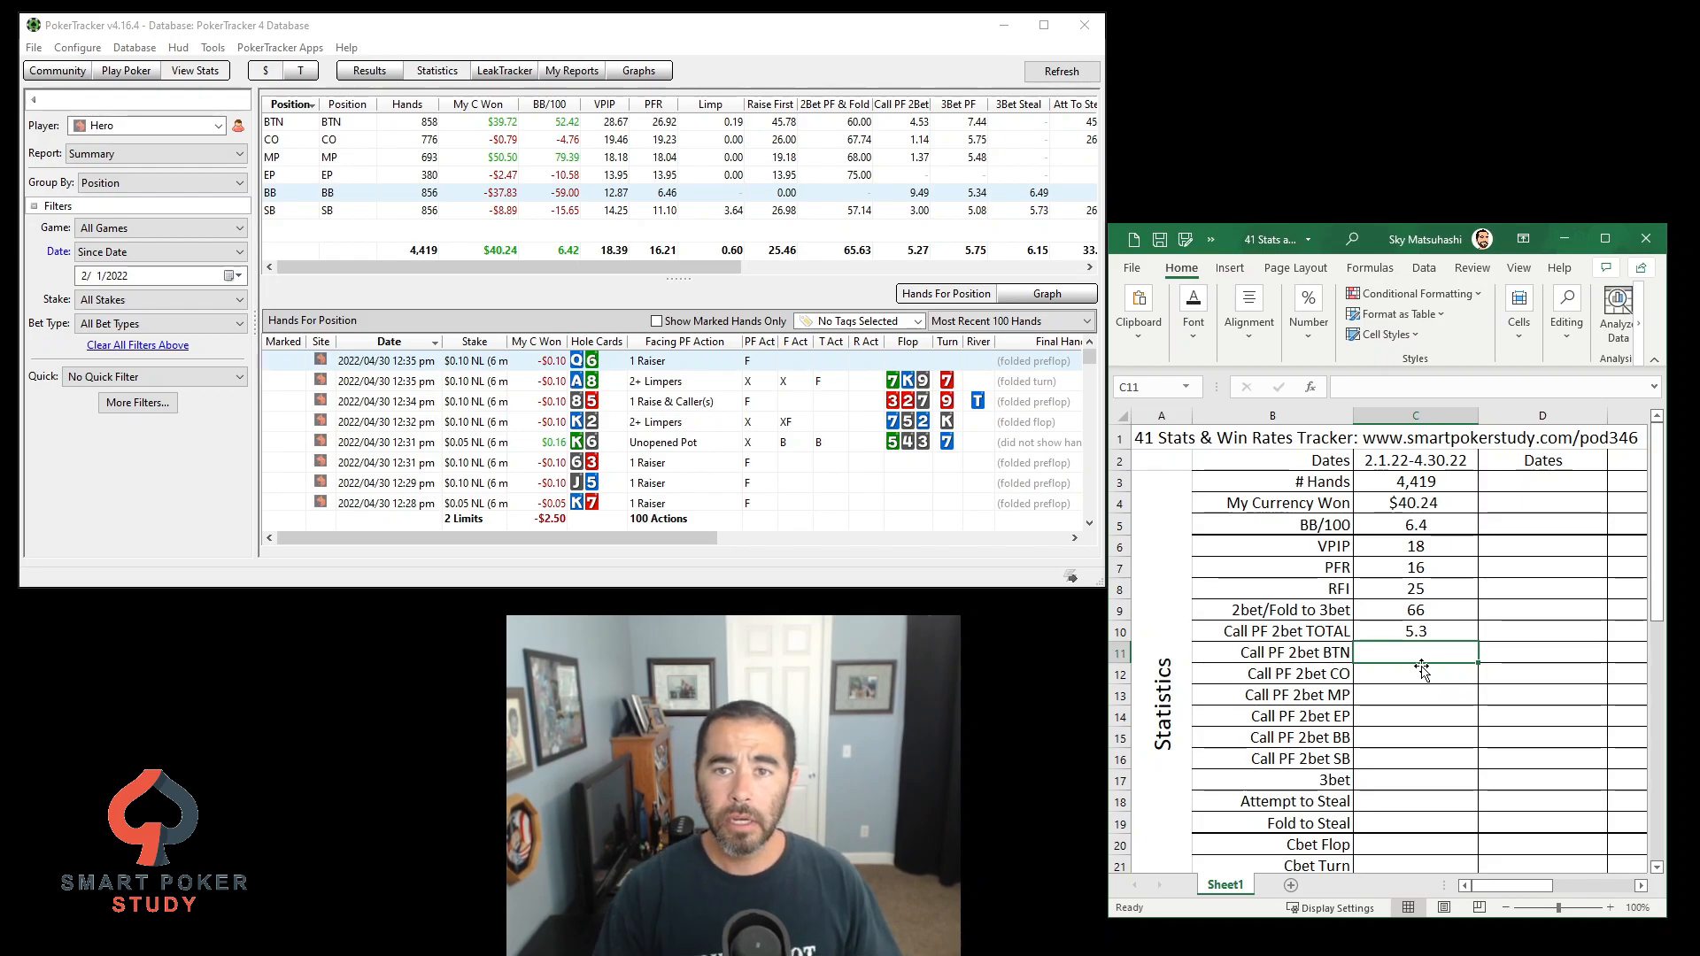
pyautogui.write('4.5')
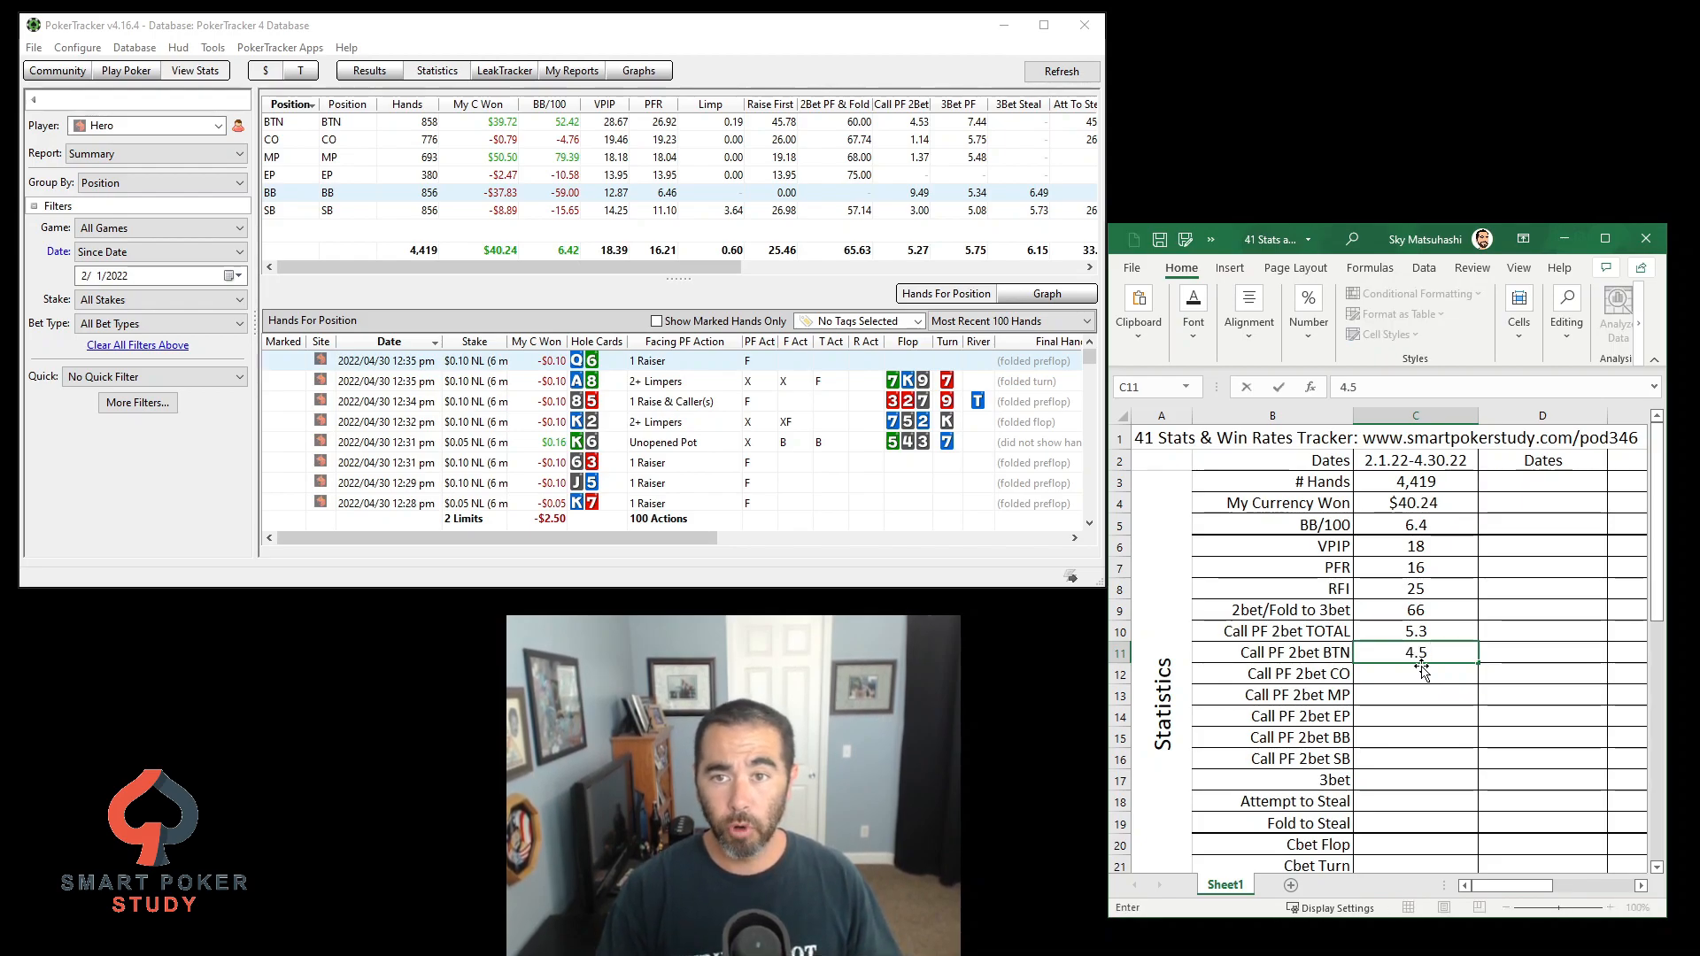
pyautogui.write('1.4')
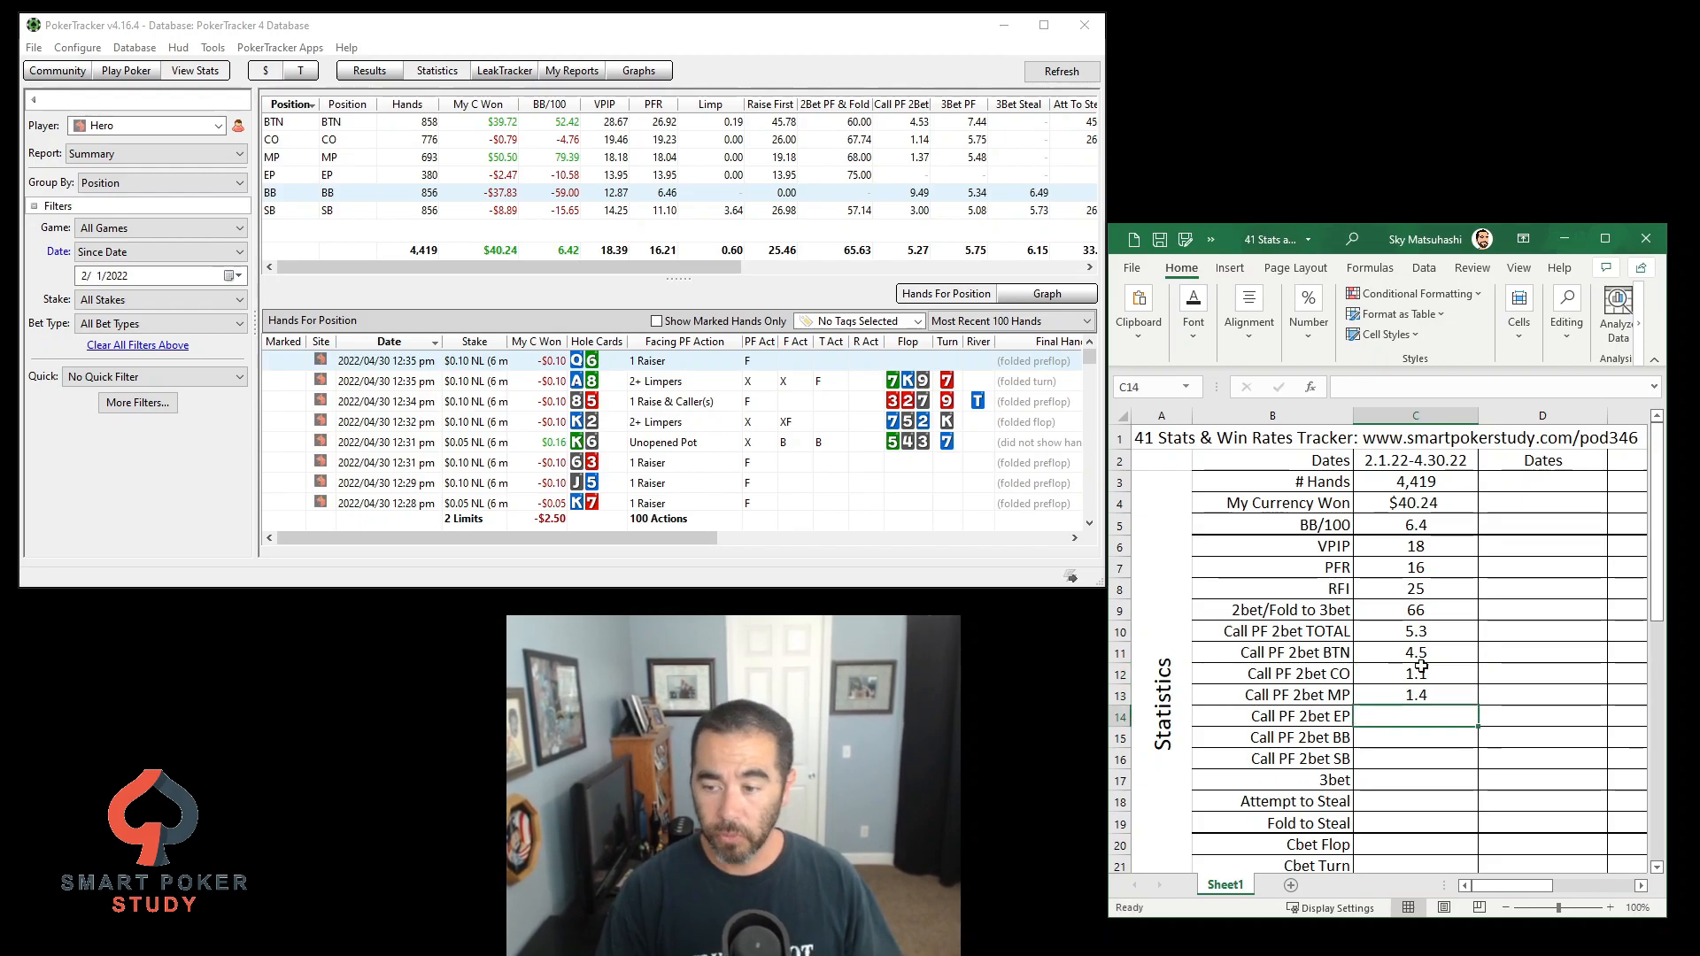
pyautogui.write('-C15')
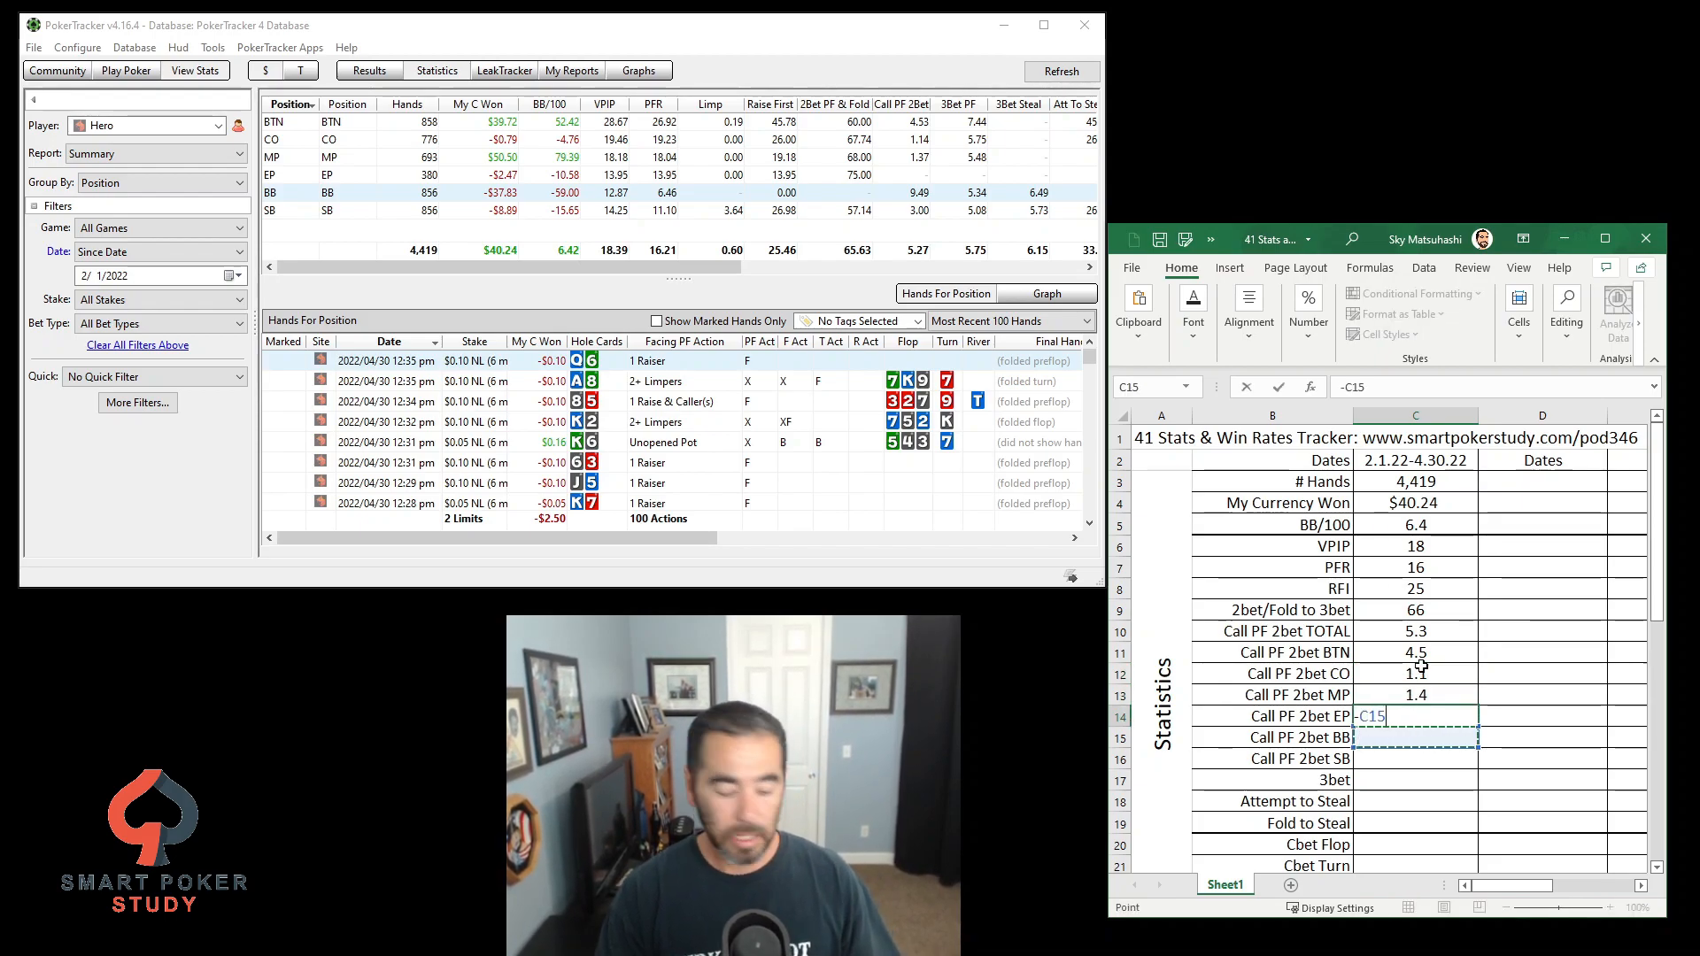
pyautogui.press('Enter')
pyautogui.write('9.5')
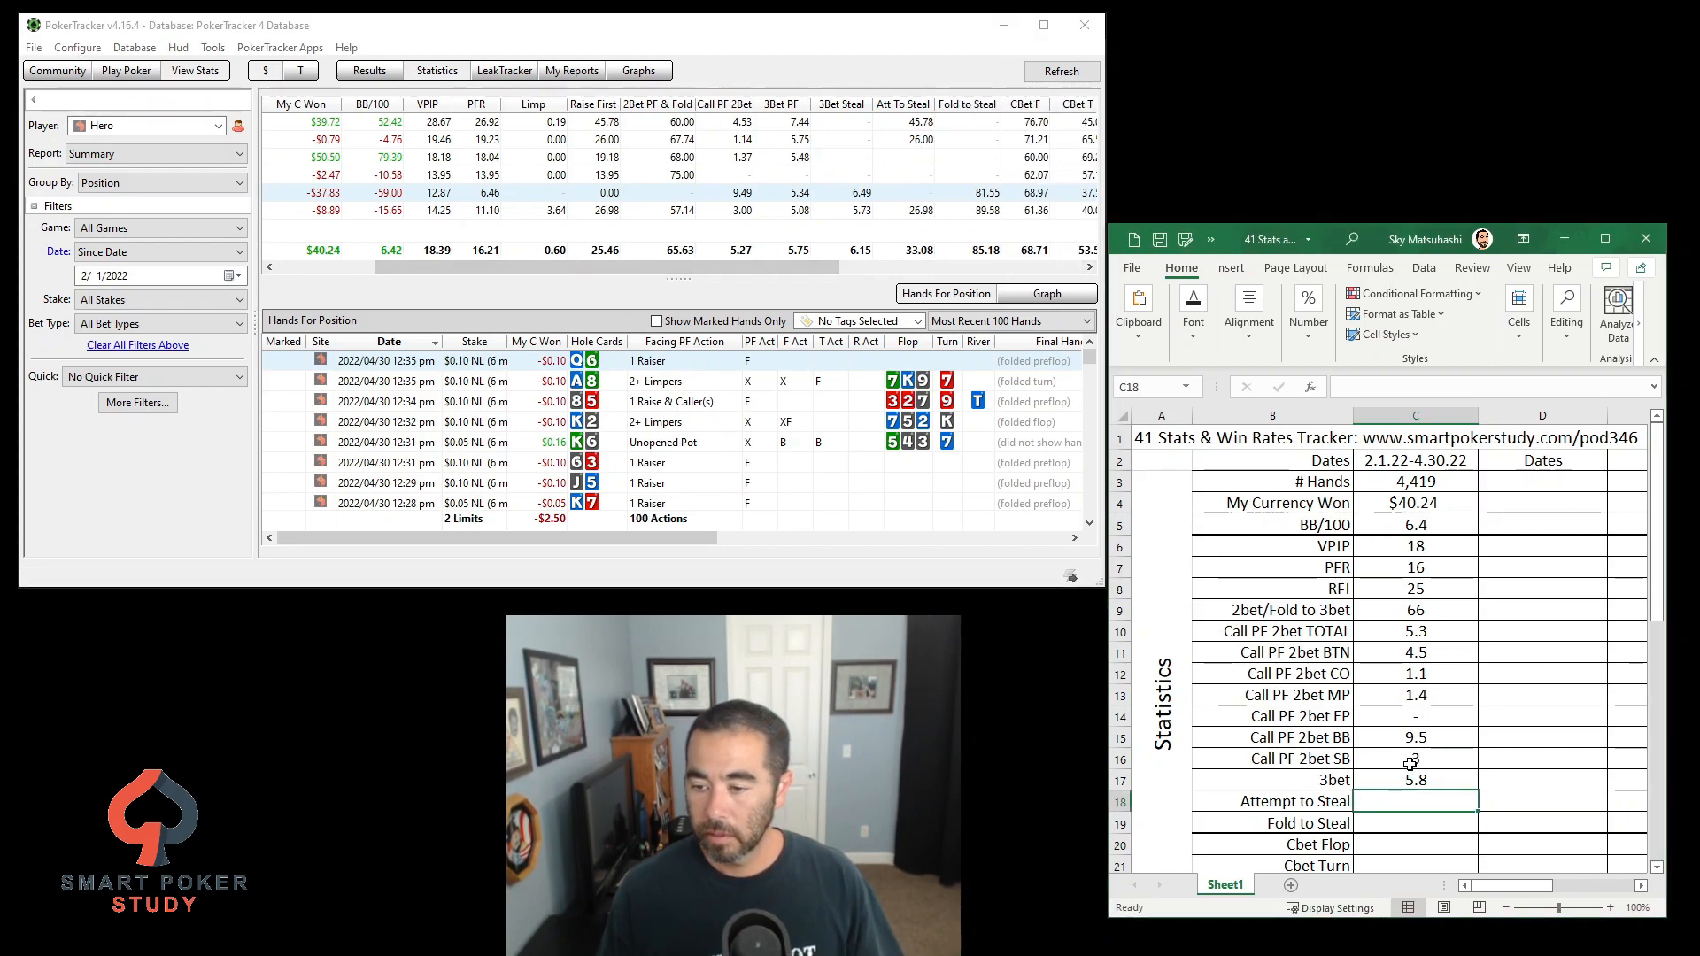
# Enter Attempt to Steal 33 and 85, then move down to the Cbet Flop cell
pyautogui.write('33')
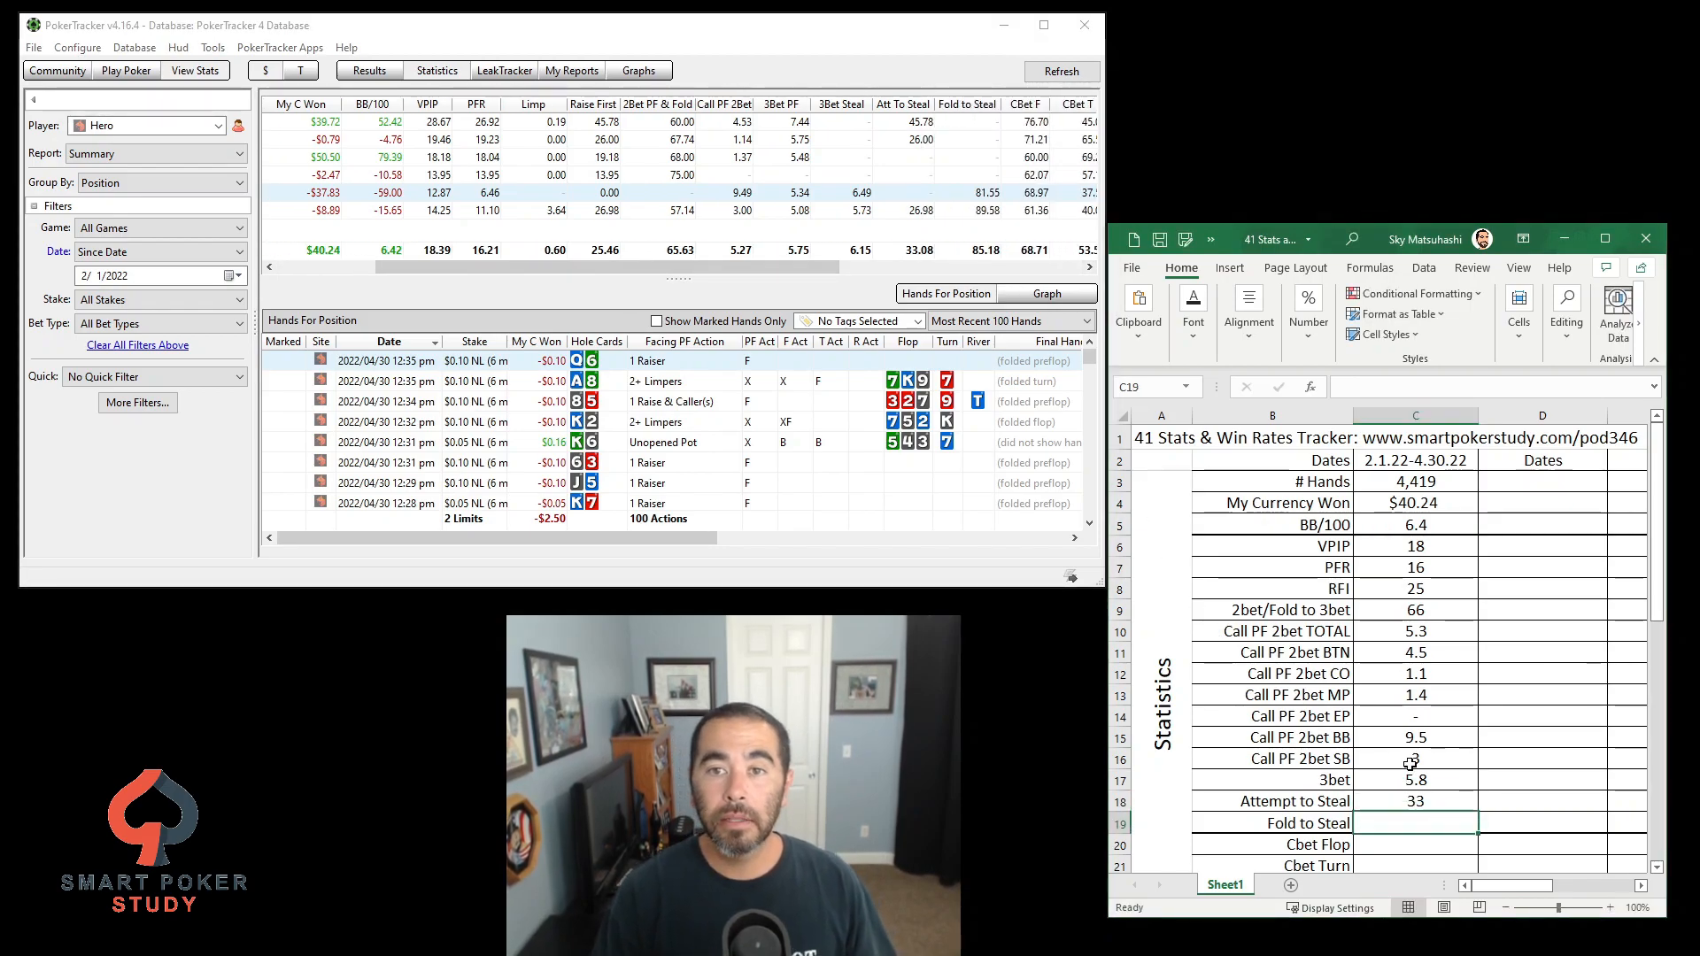
pyautogui.write('85')
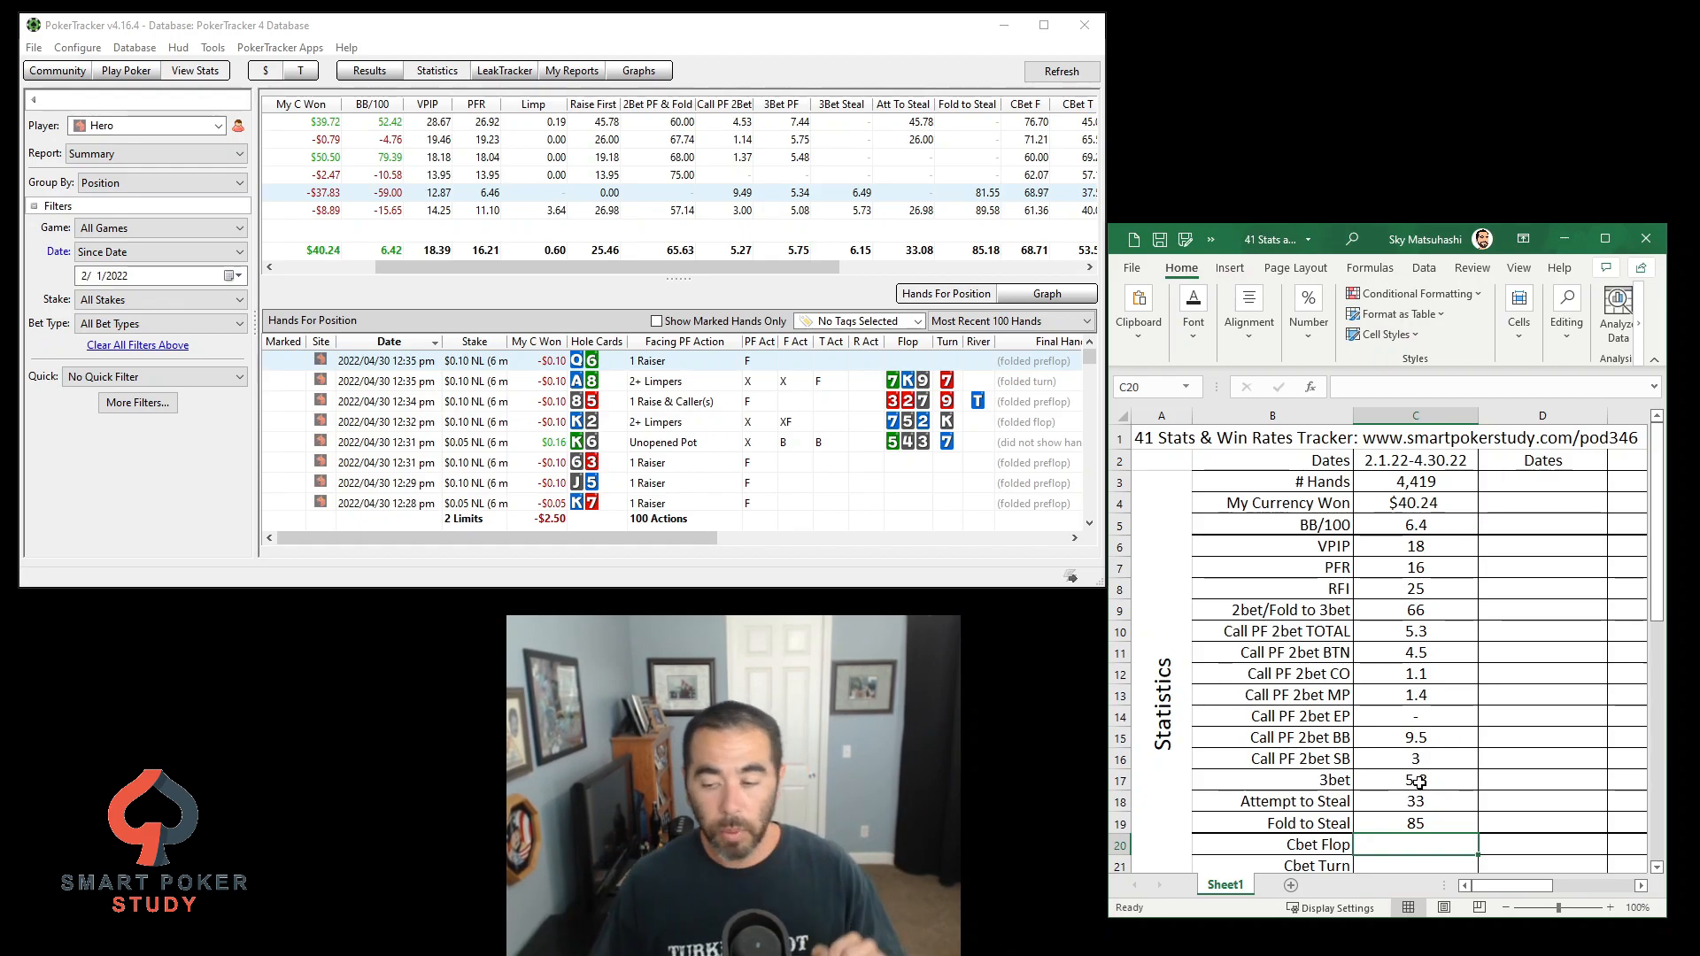
pyautogui.scroll(-3)
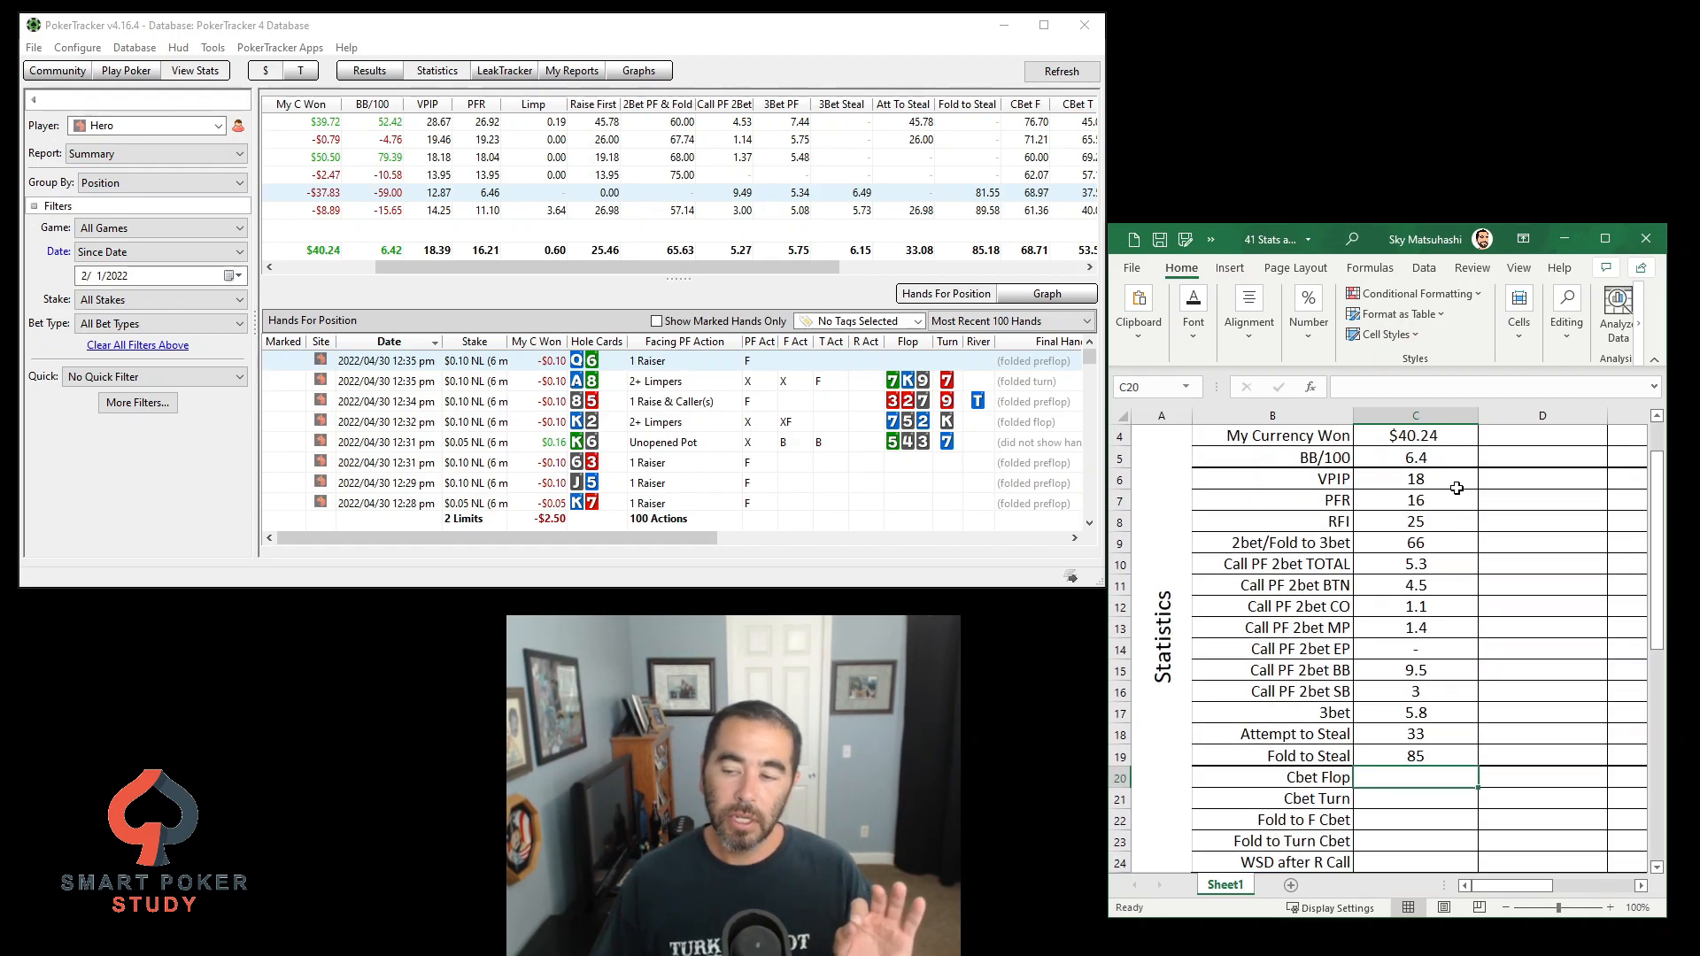
pyautogui.scroll(-3)
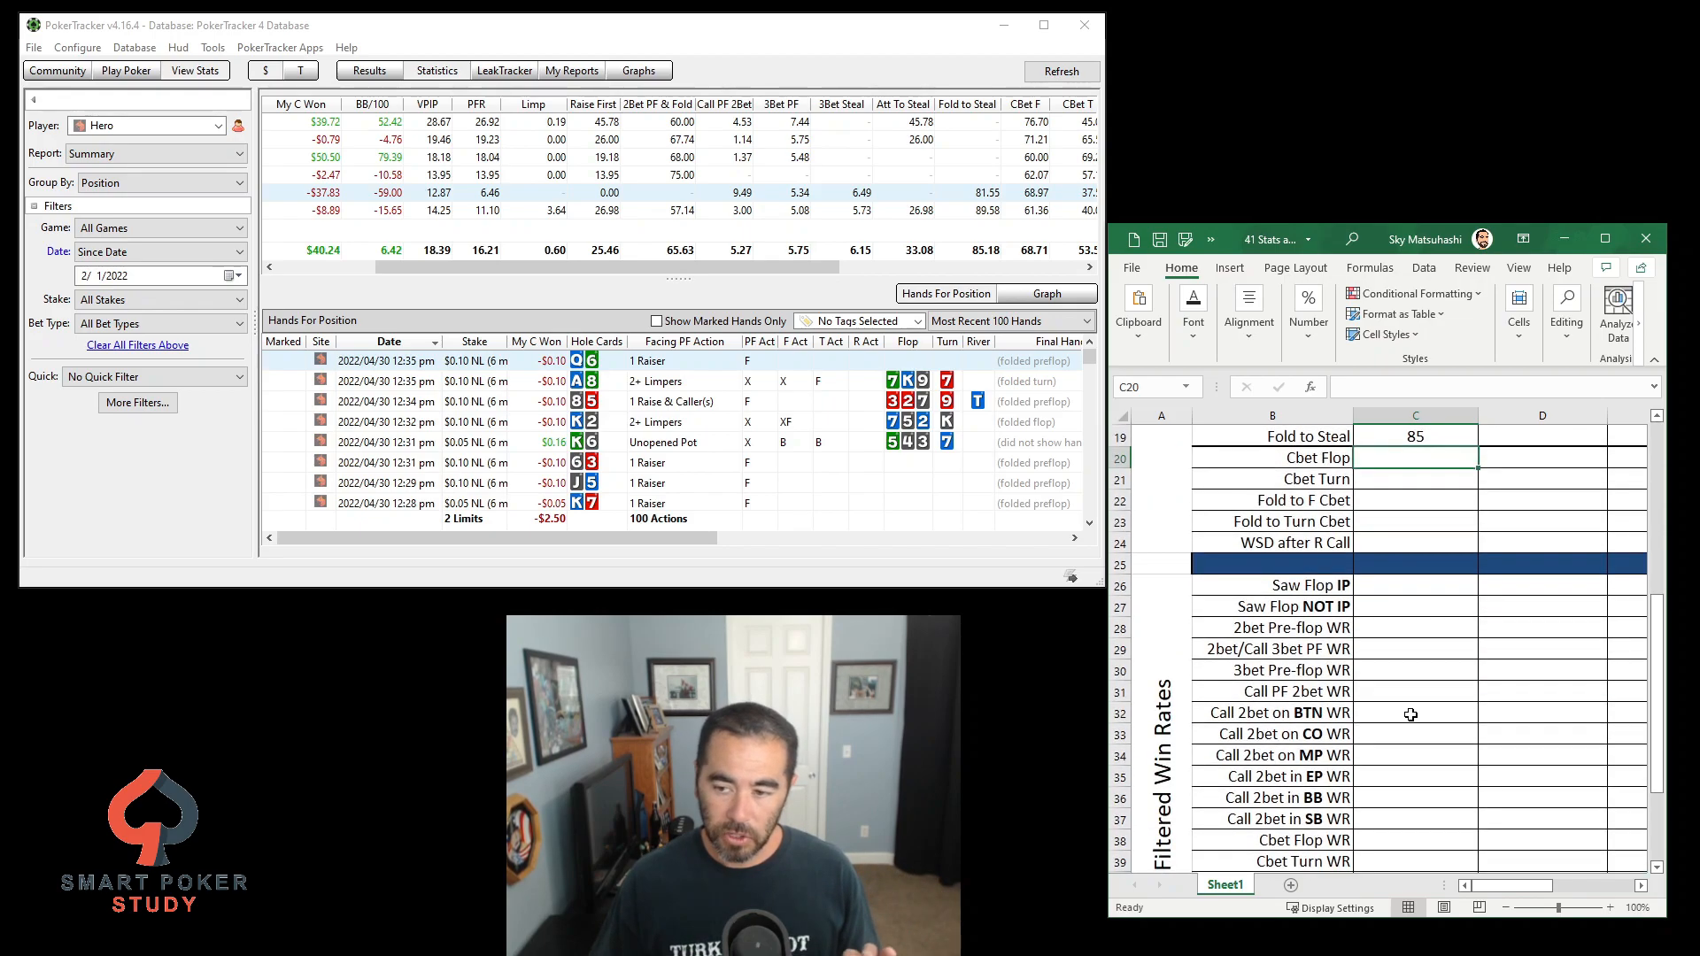
pyautogui.scroll(-3)
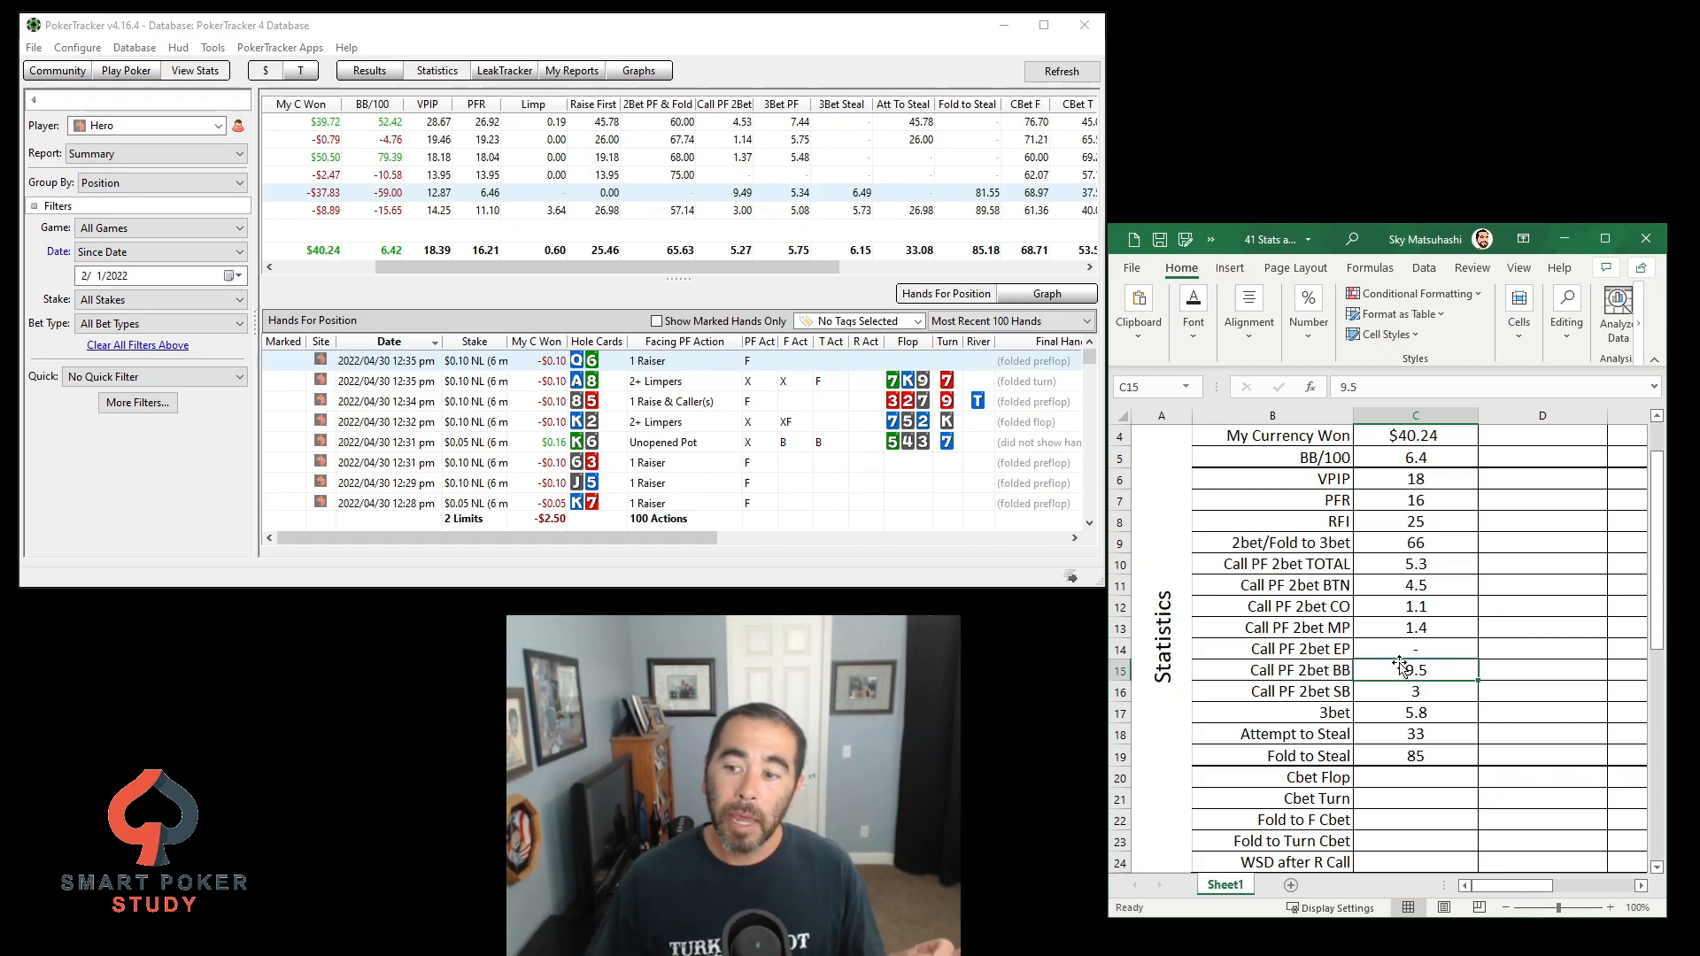
pyautogui.scroll(-3)
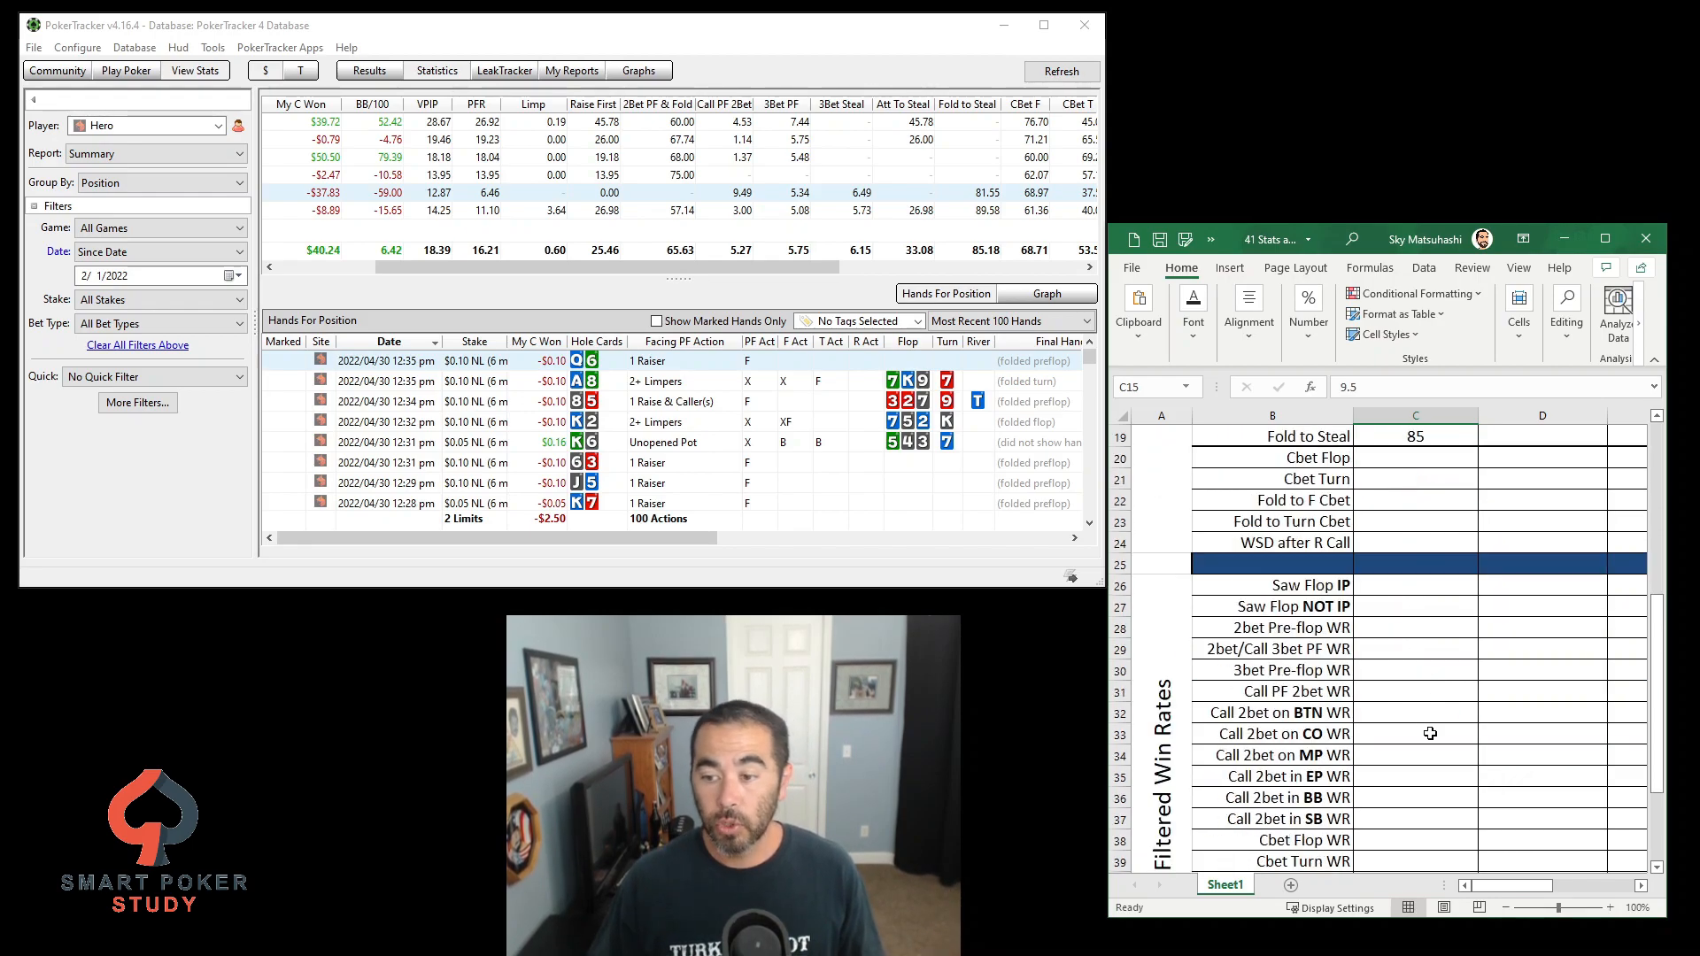
pyautogui.click(1413, 797)
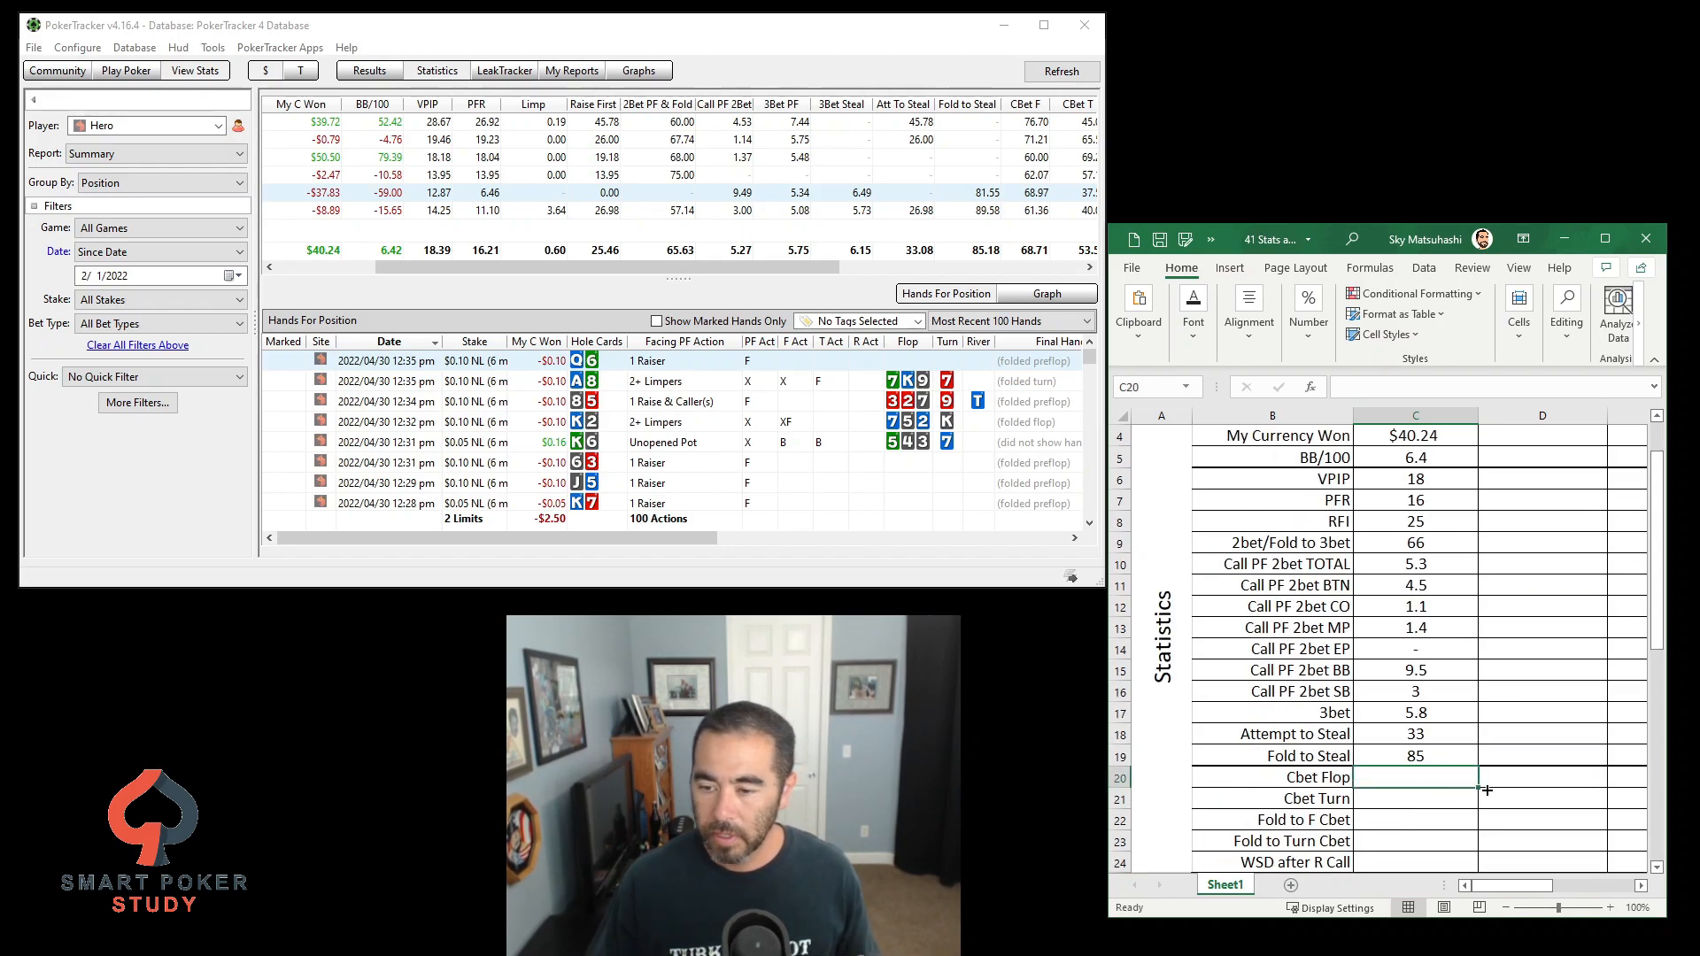
pyautogui.scroll(-3)
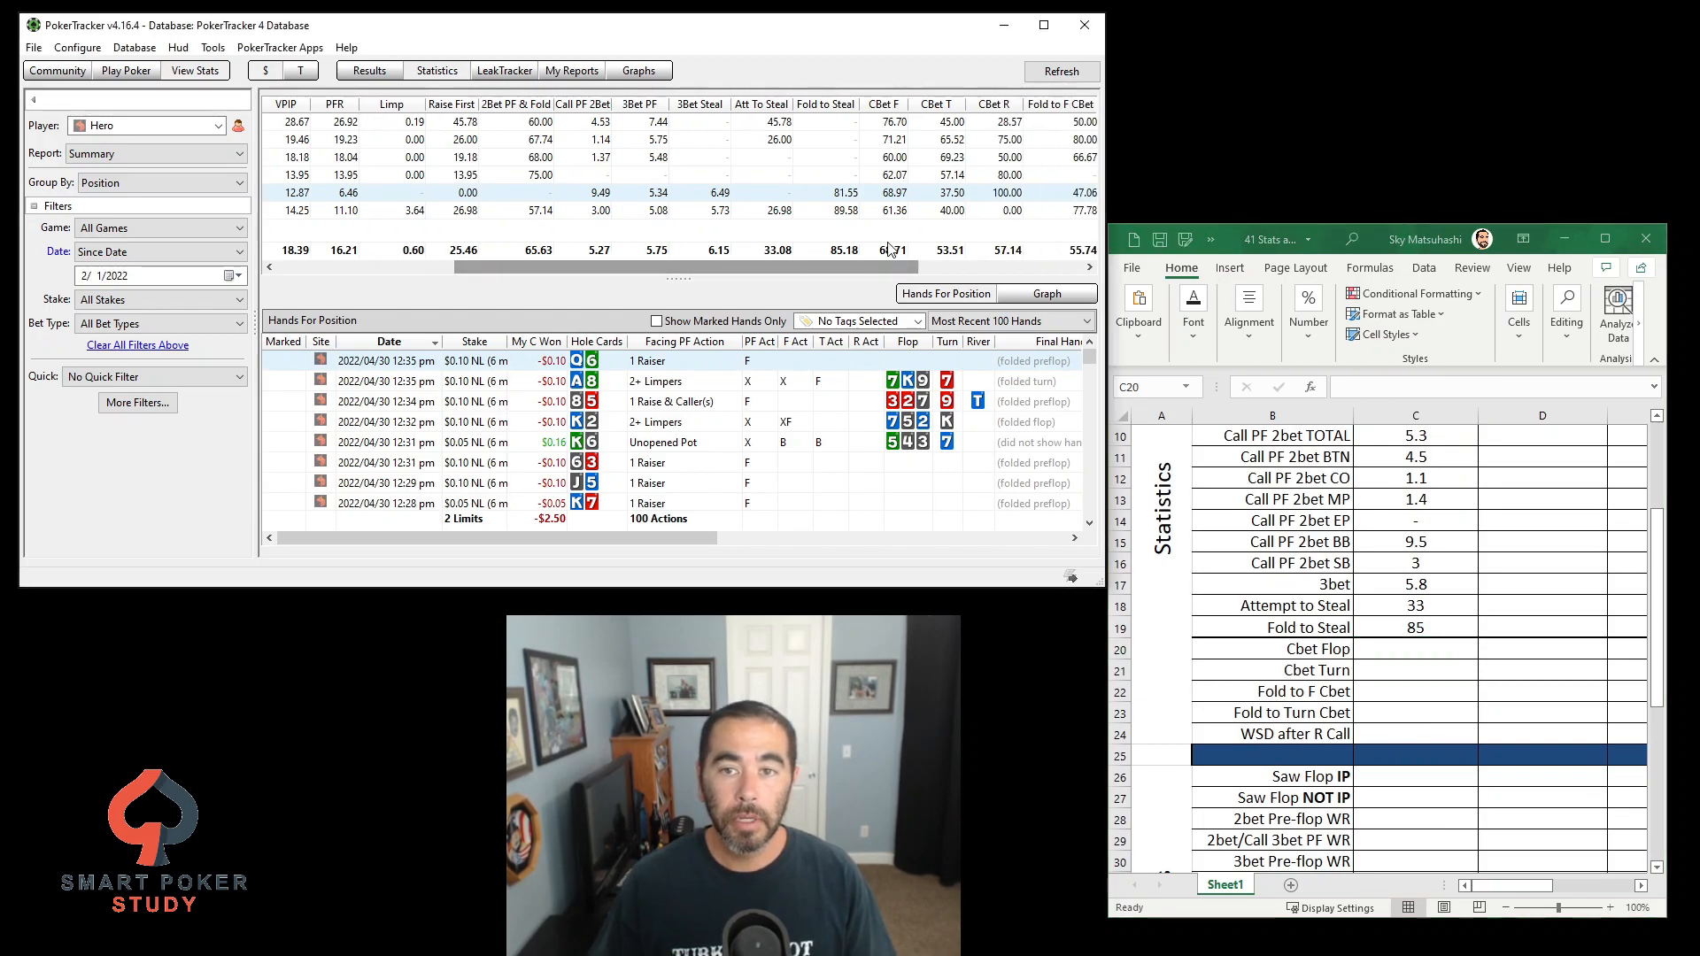
pyautogui.click(1415, 649)
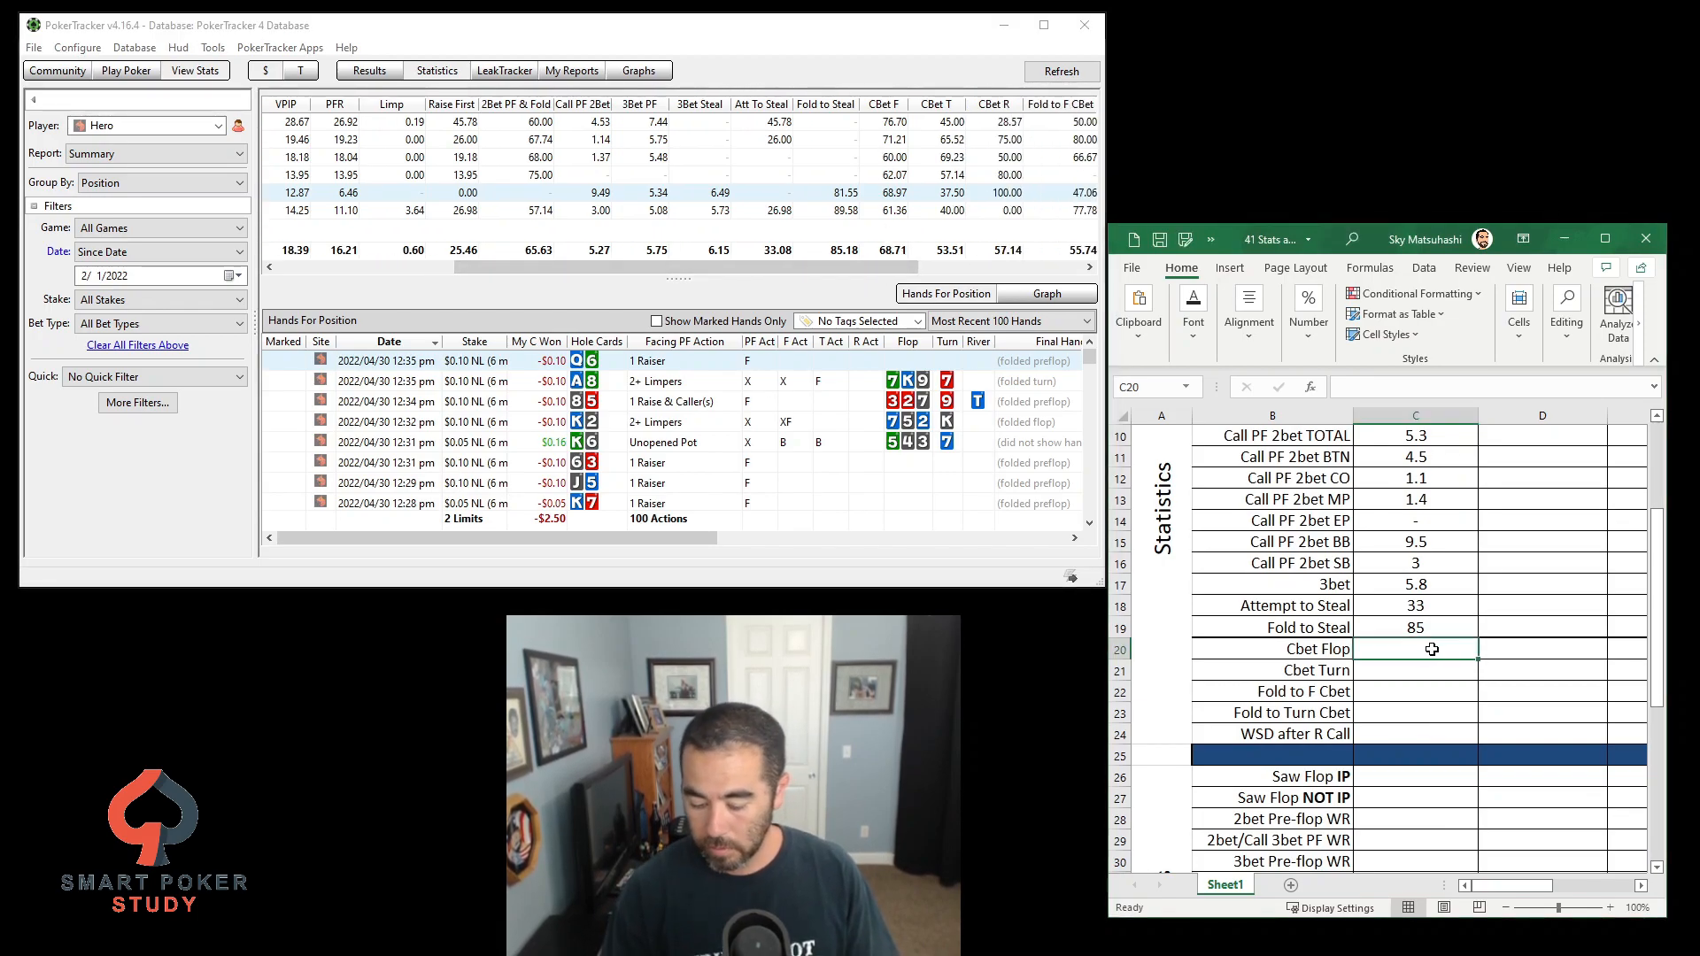
# Enter Cbet Flop 69, Cbet Turn 54, fold-to-cbet 56 and the WSD after R Call value
pyautogui.write('69')
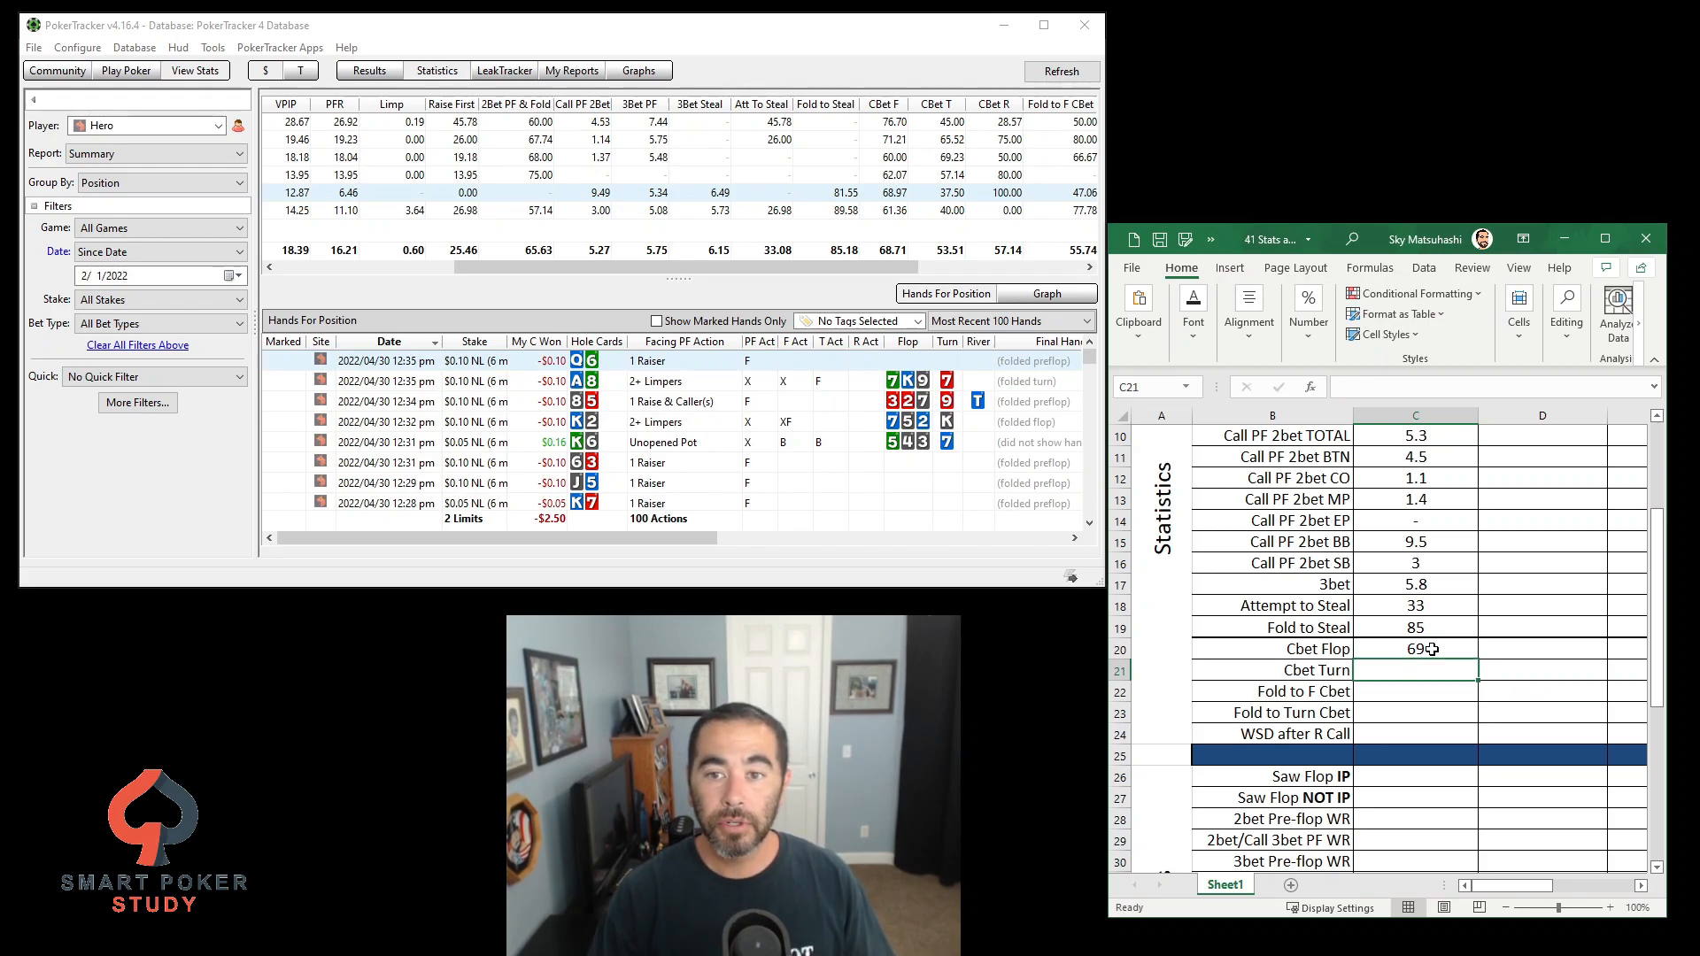
pyautogui.write('54')
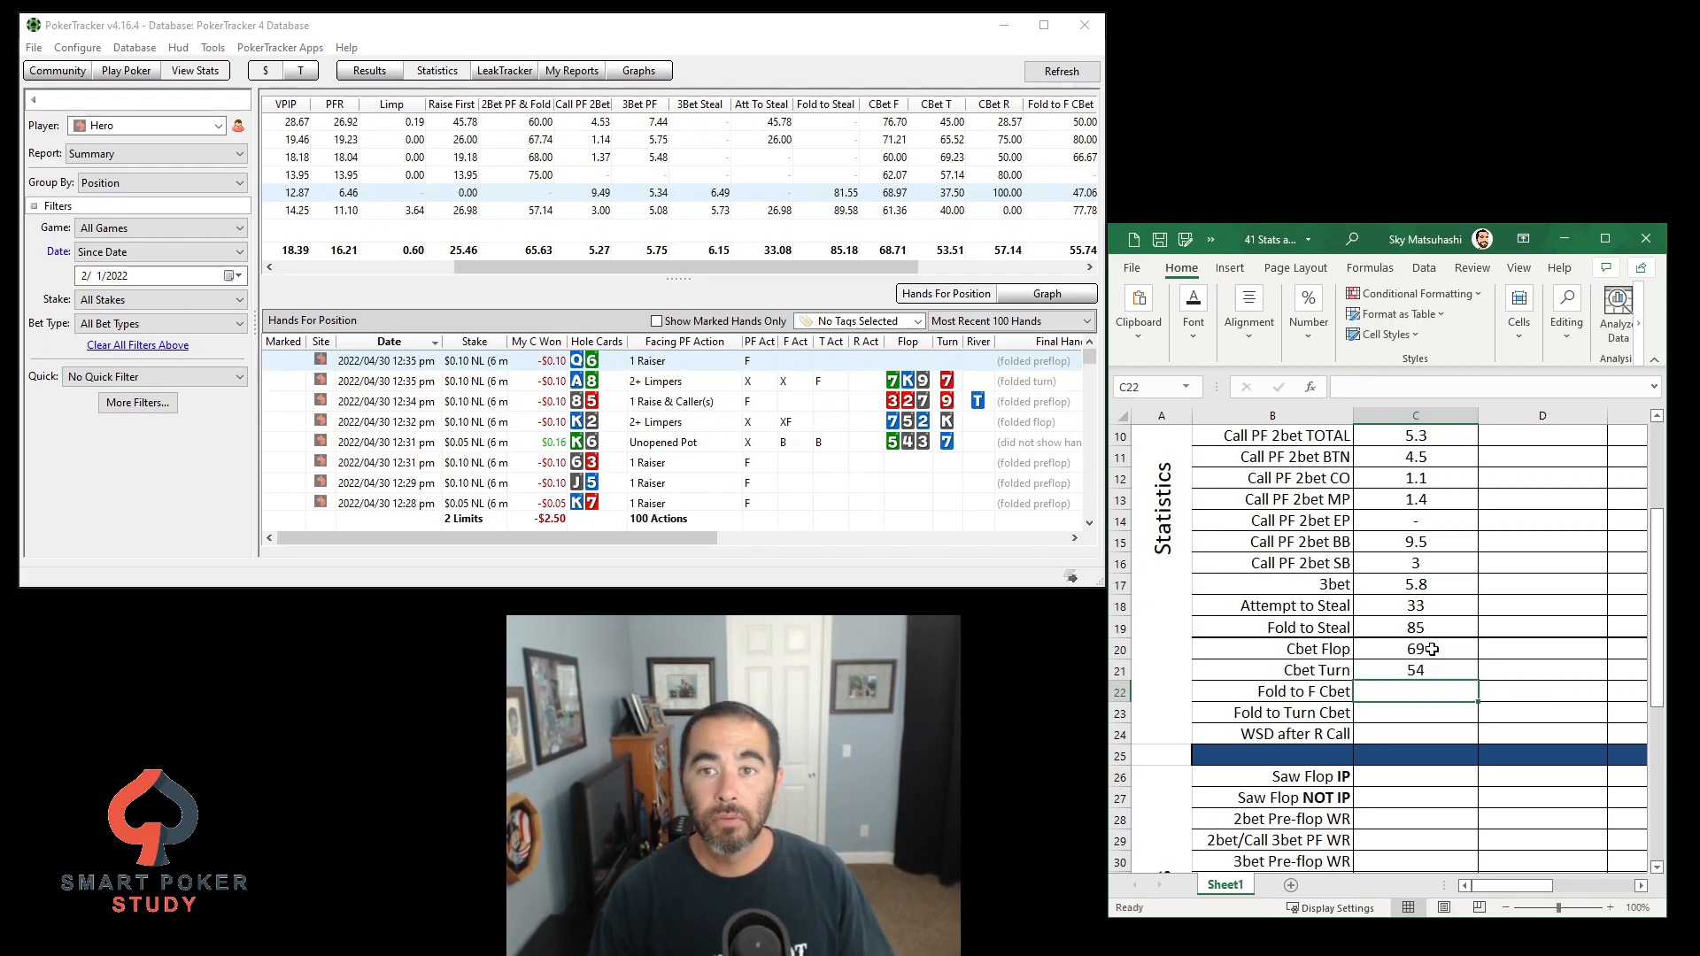
pyautogui.write('56')
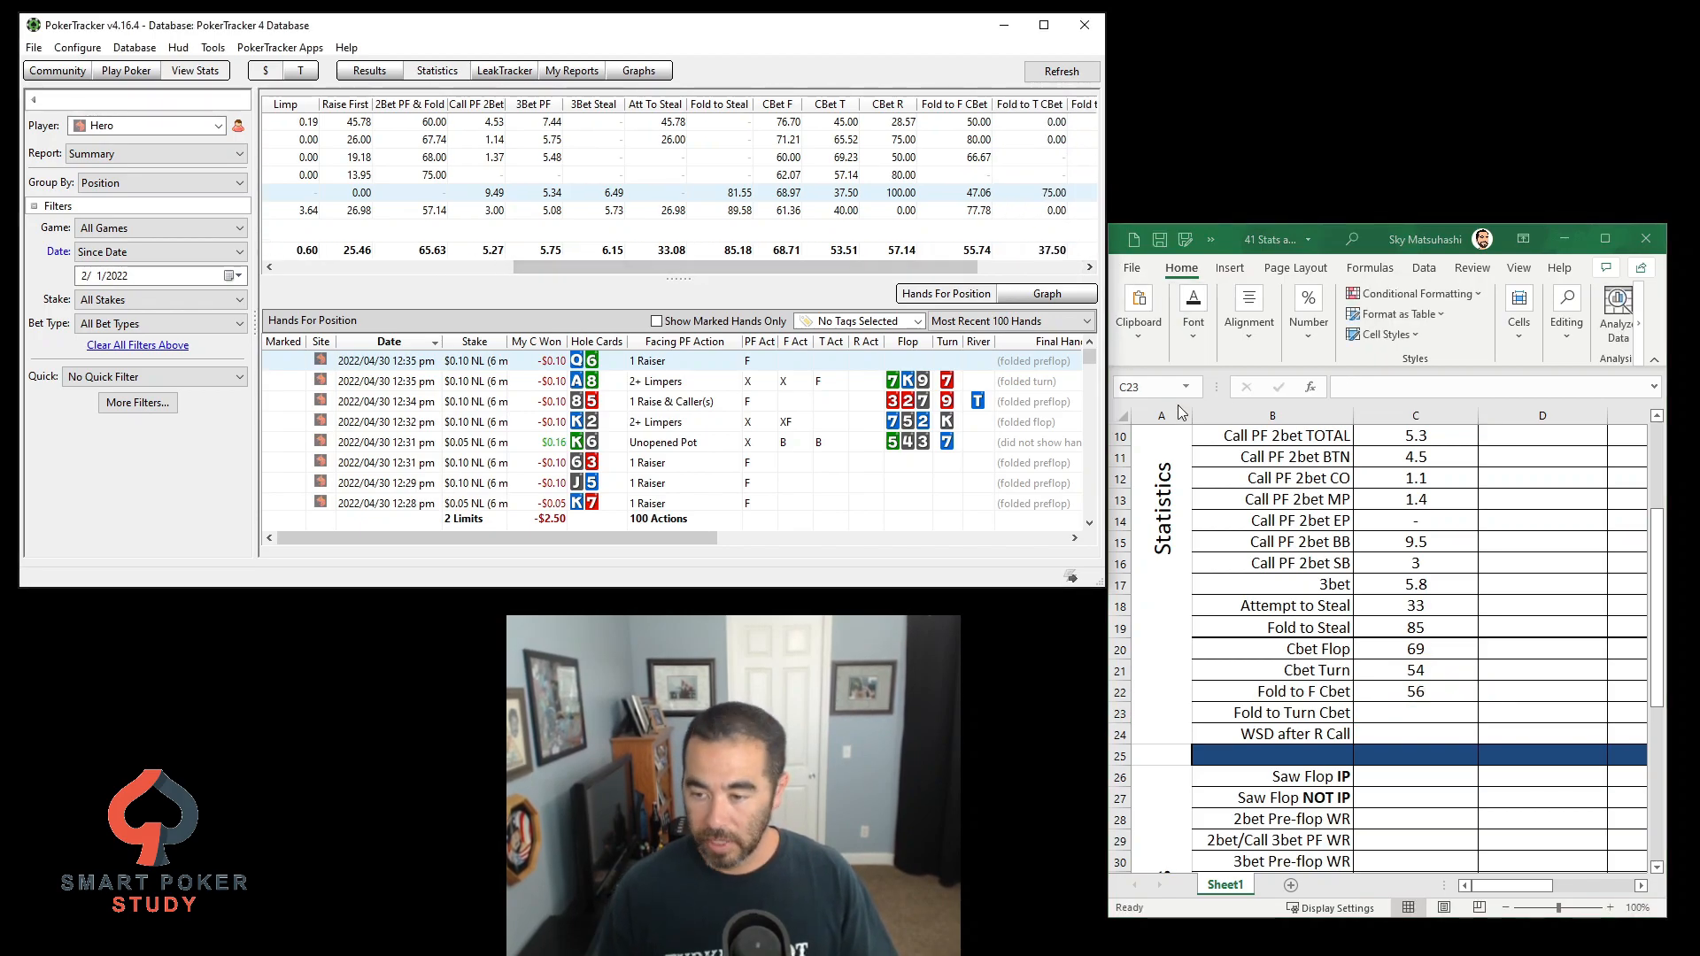
pyautogui.write('38')
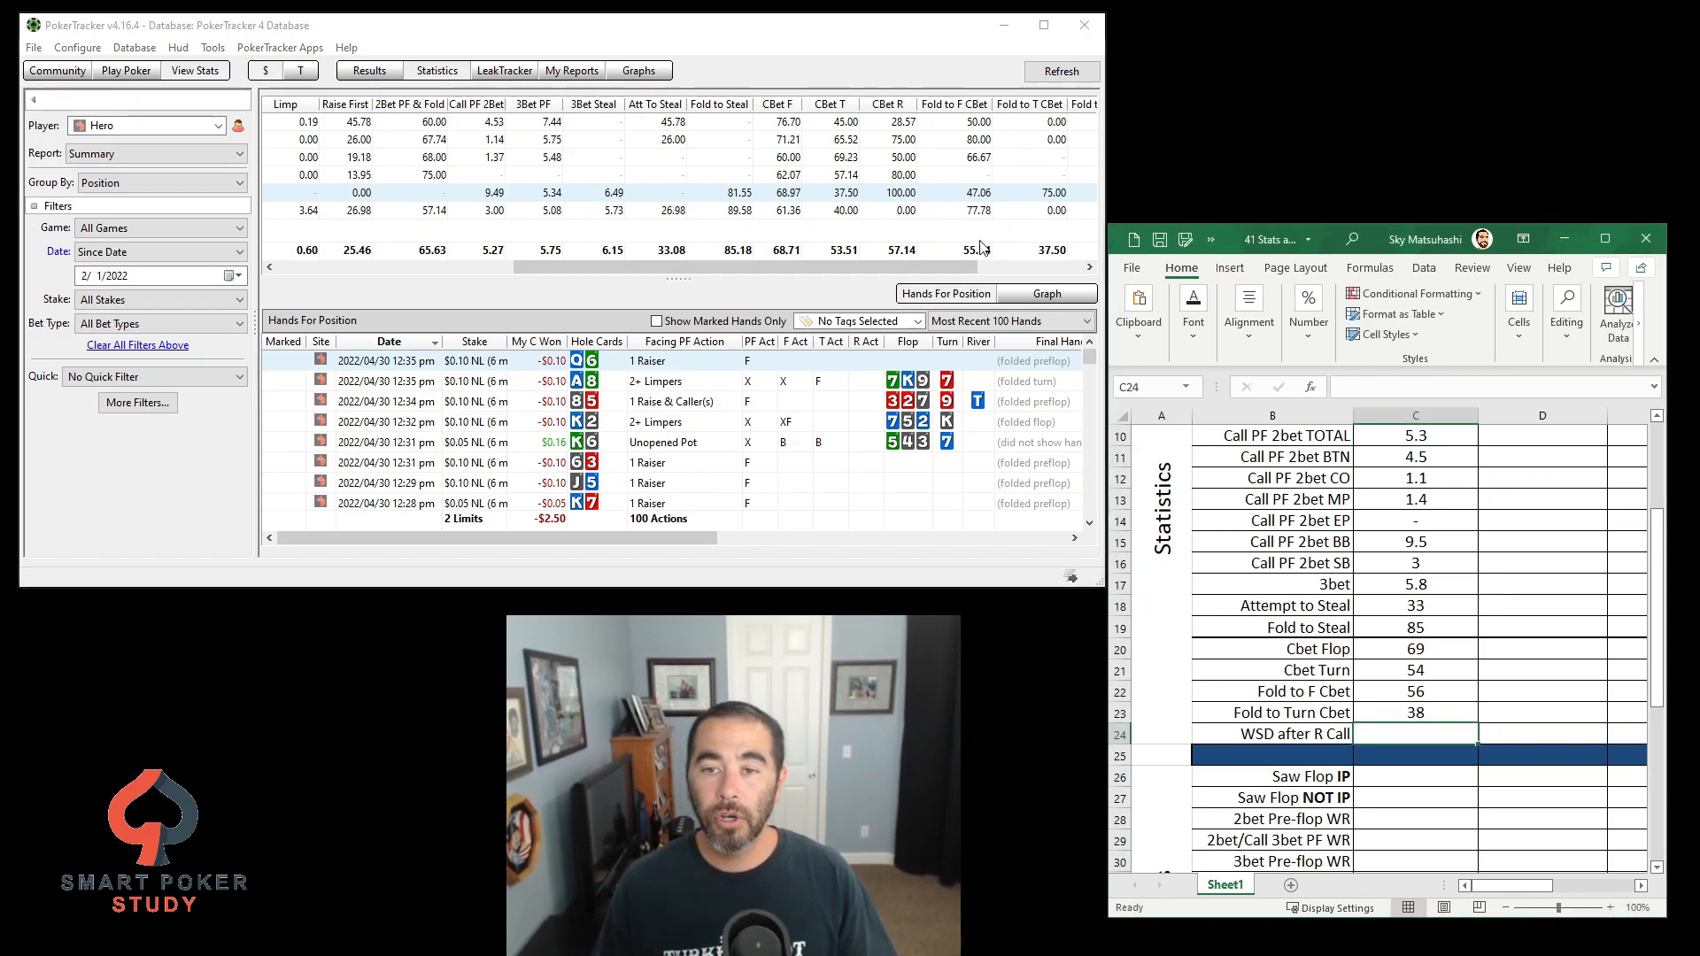
pyautogui.hscroll(3)
pyautogui.write('60')
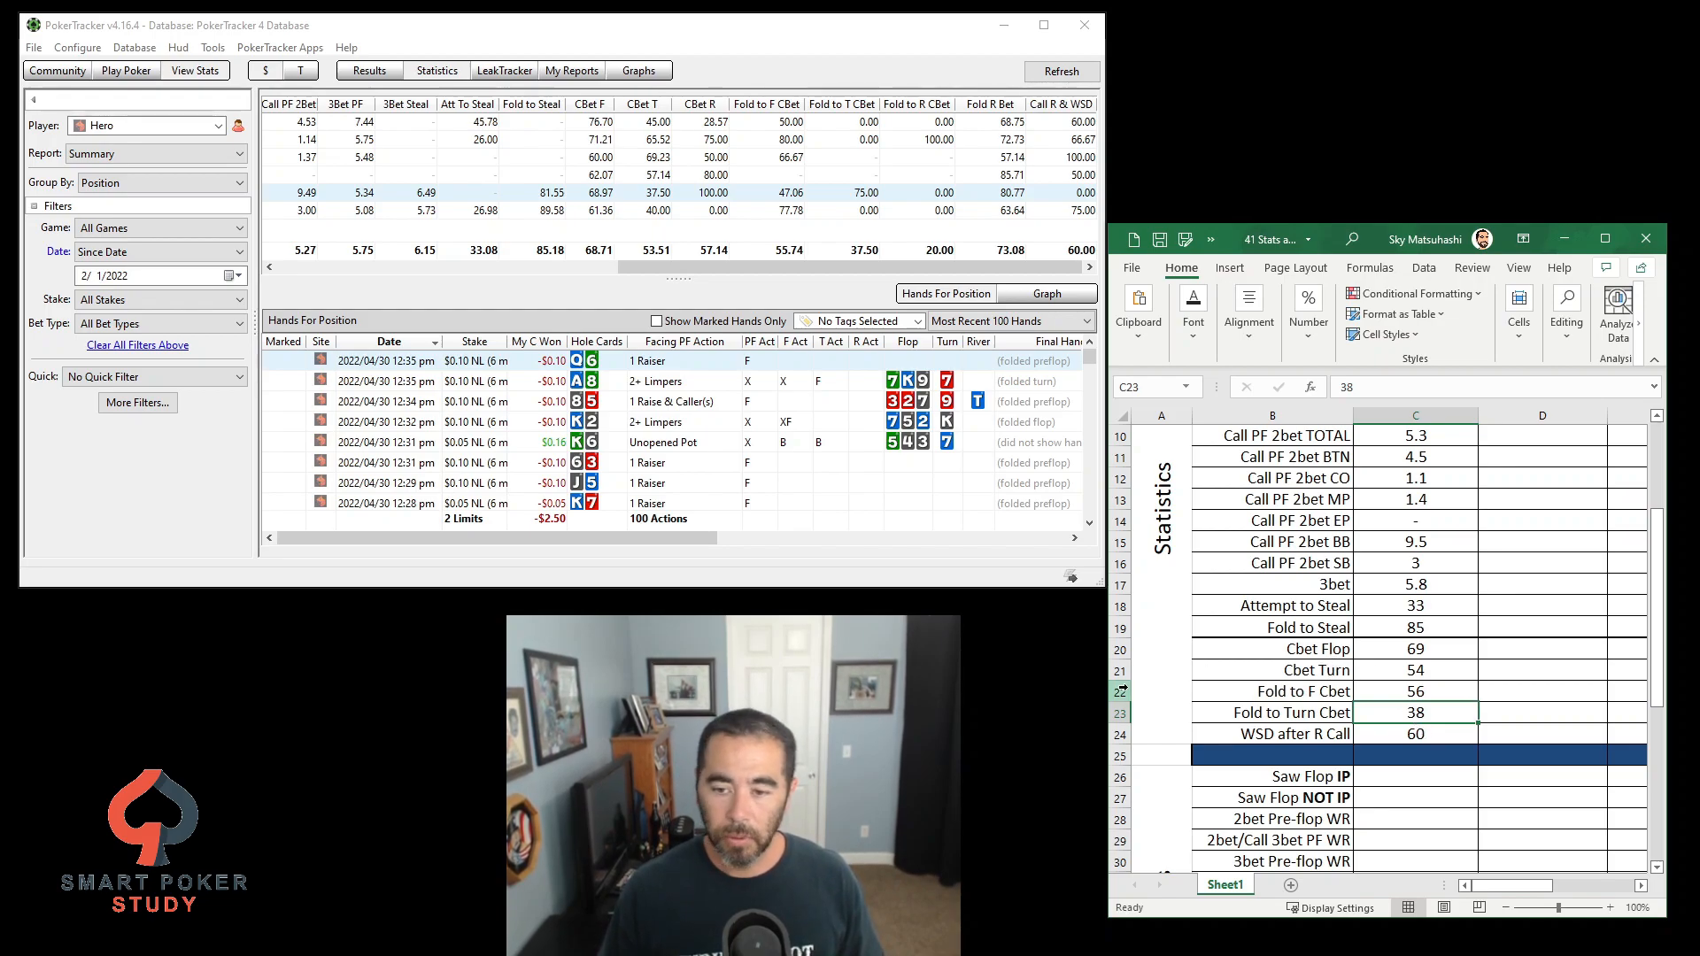
# Insert a blank row above Fold to F Cbet, separating it from Cbet Turn
pyautogui.click(1414, 691)
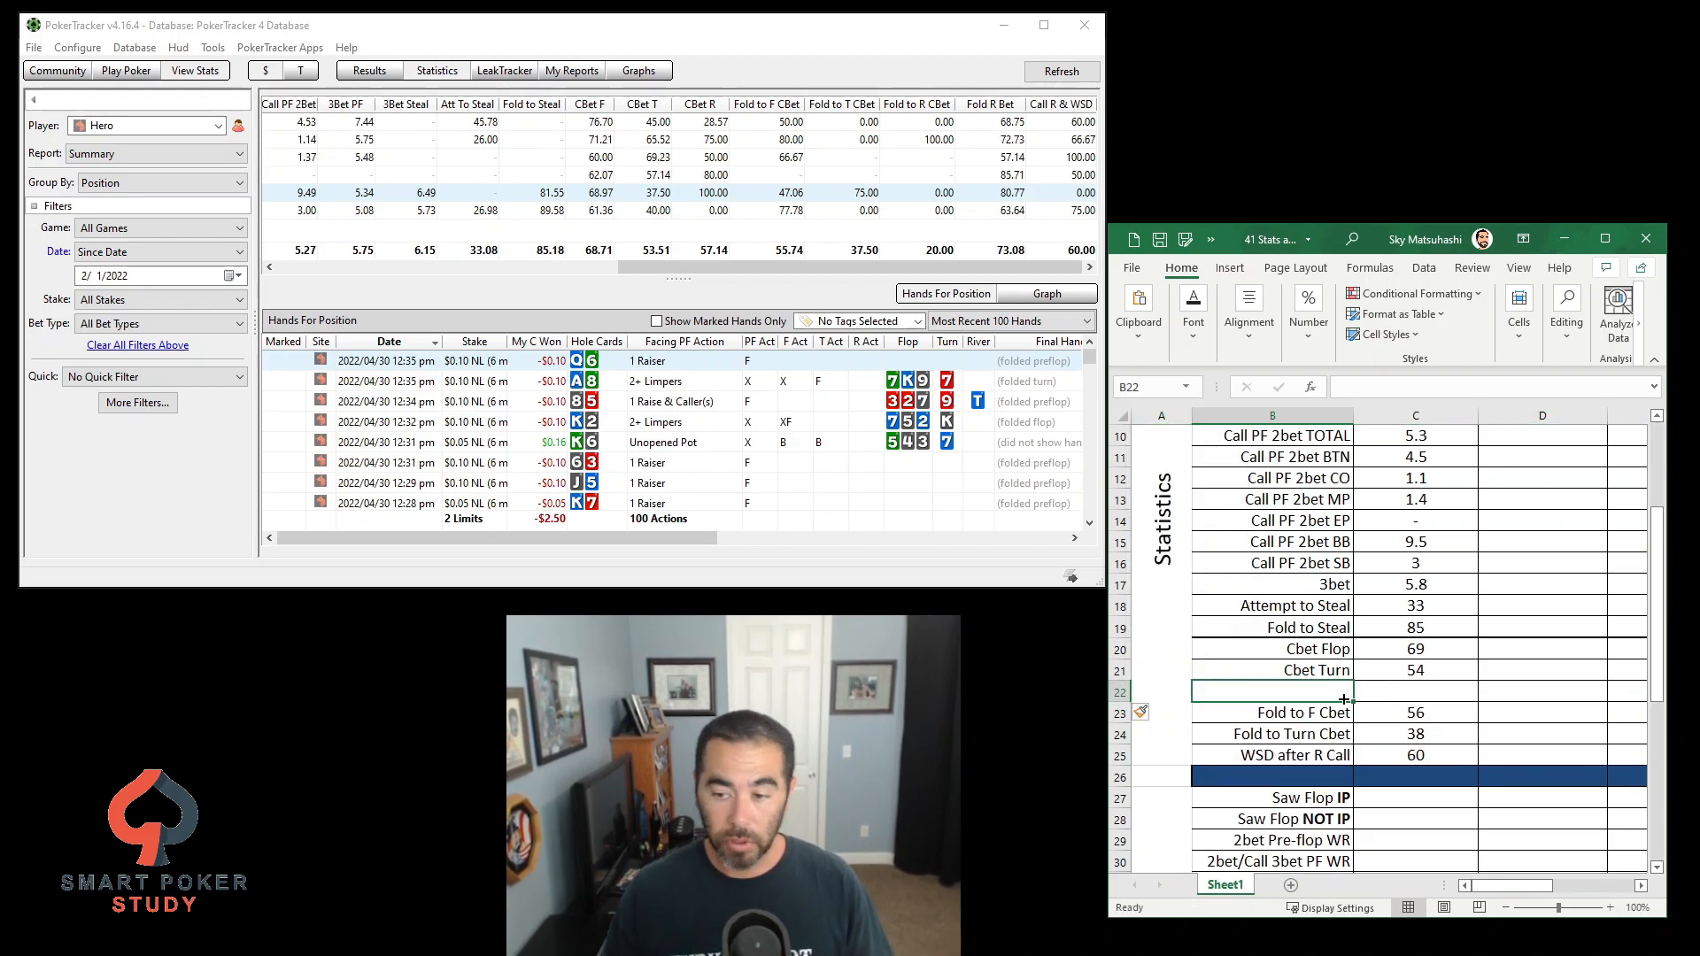
pyautogui.click(1413, 692)
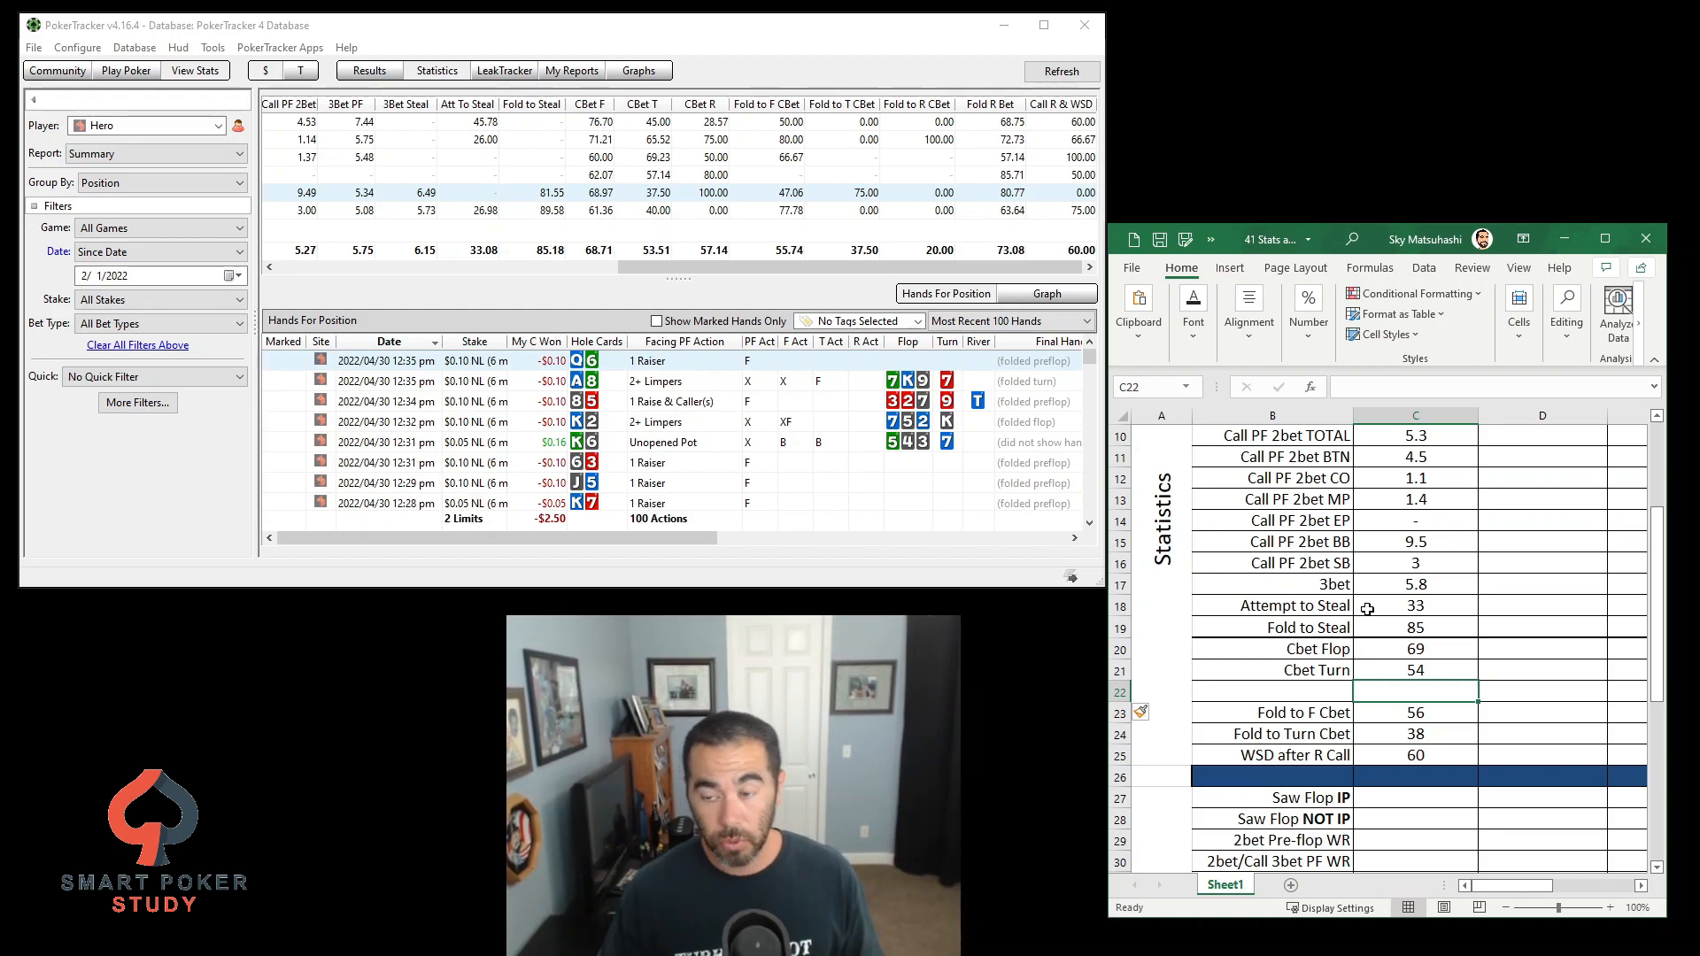
pyautogui.scroll(-3)
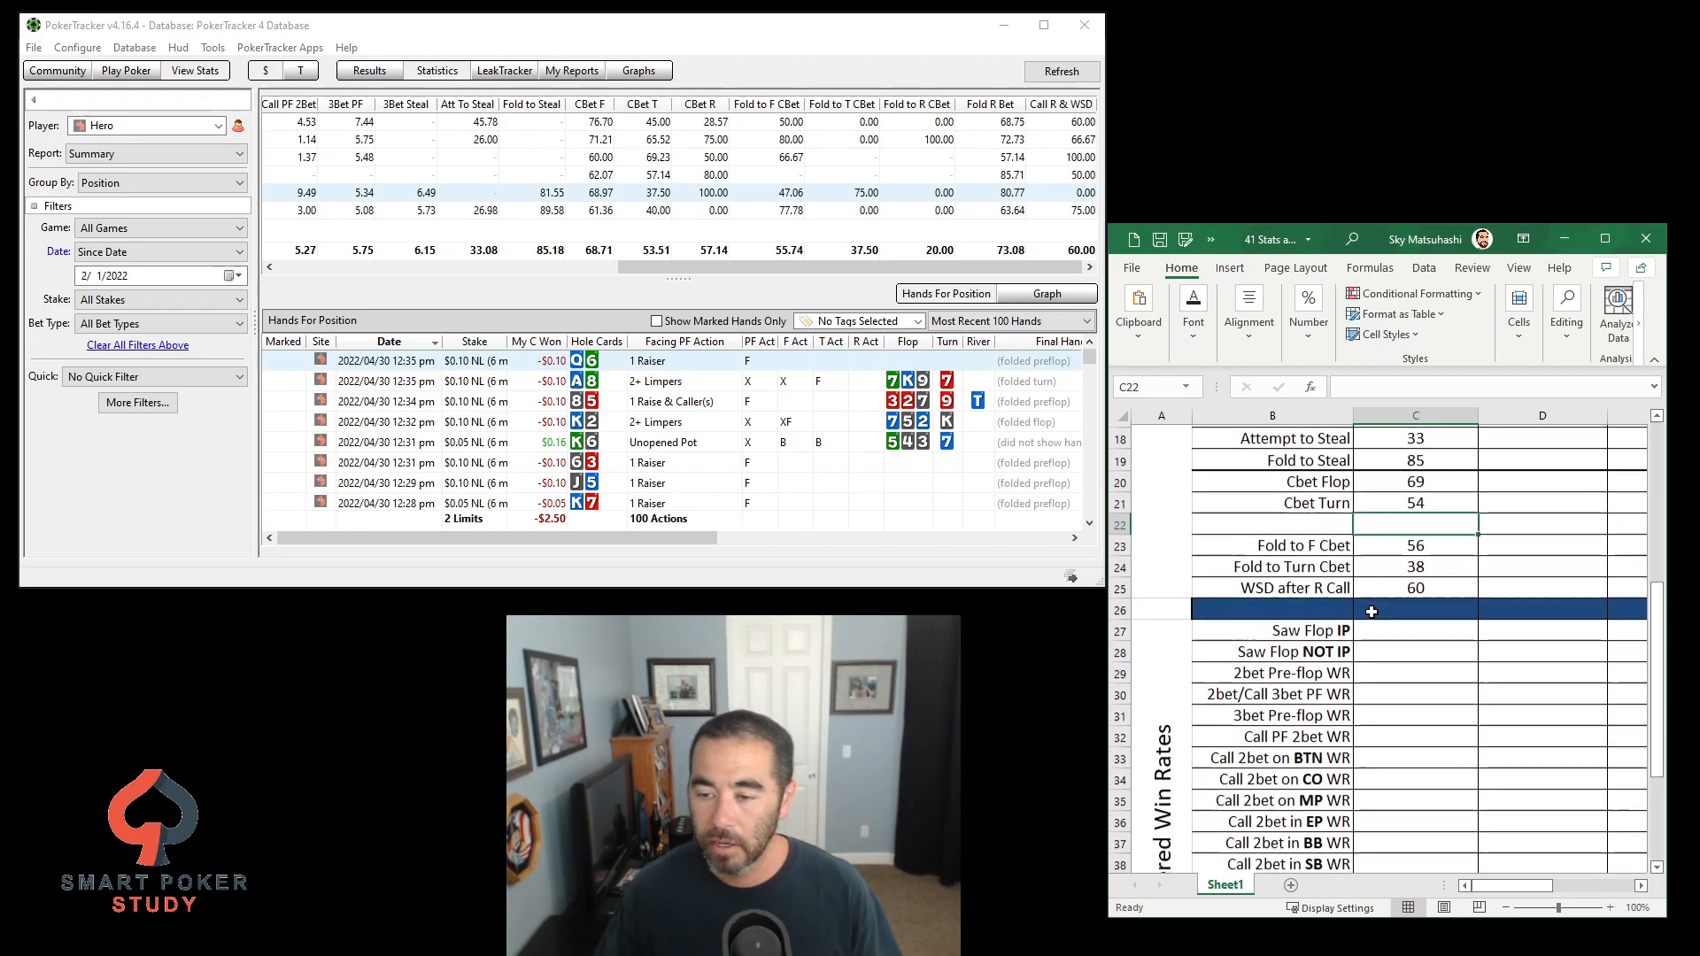
pyautogui.scroll(-3)
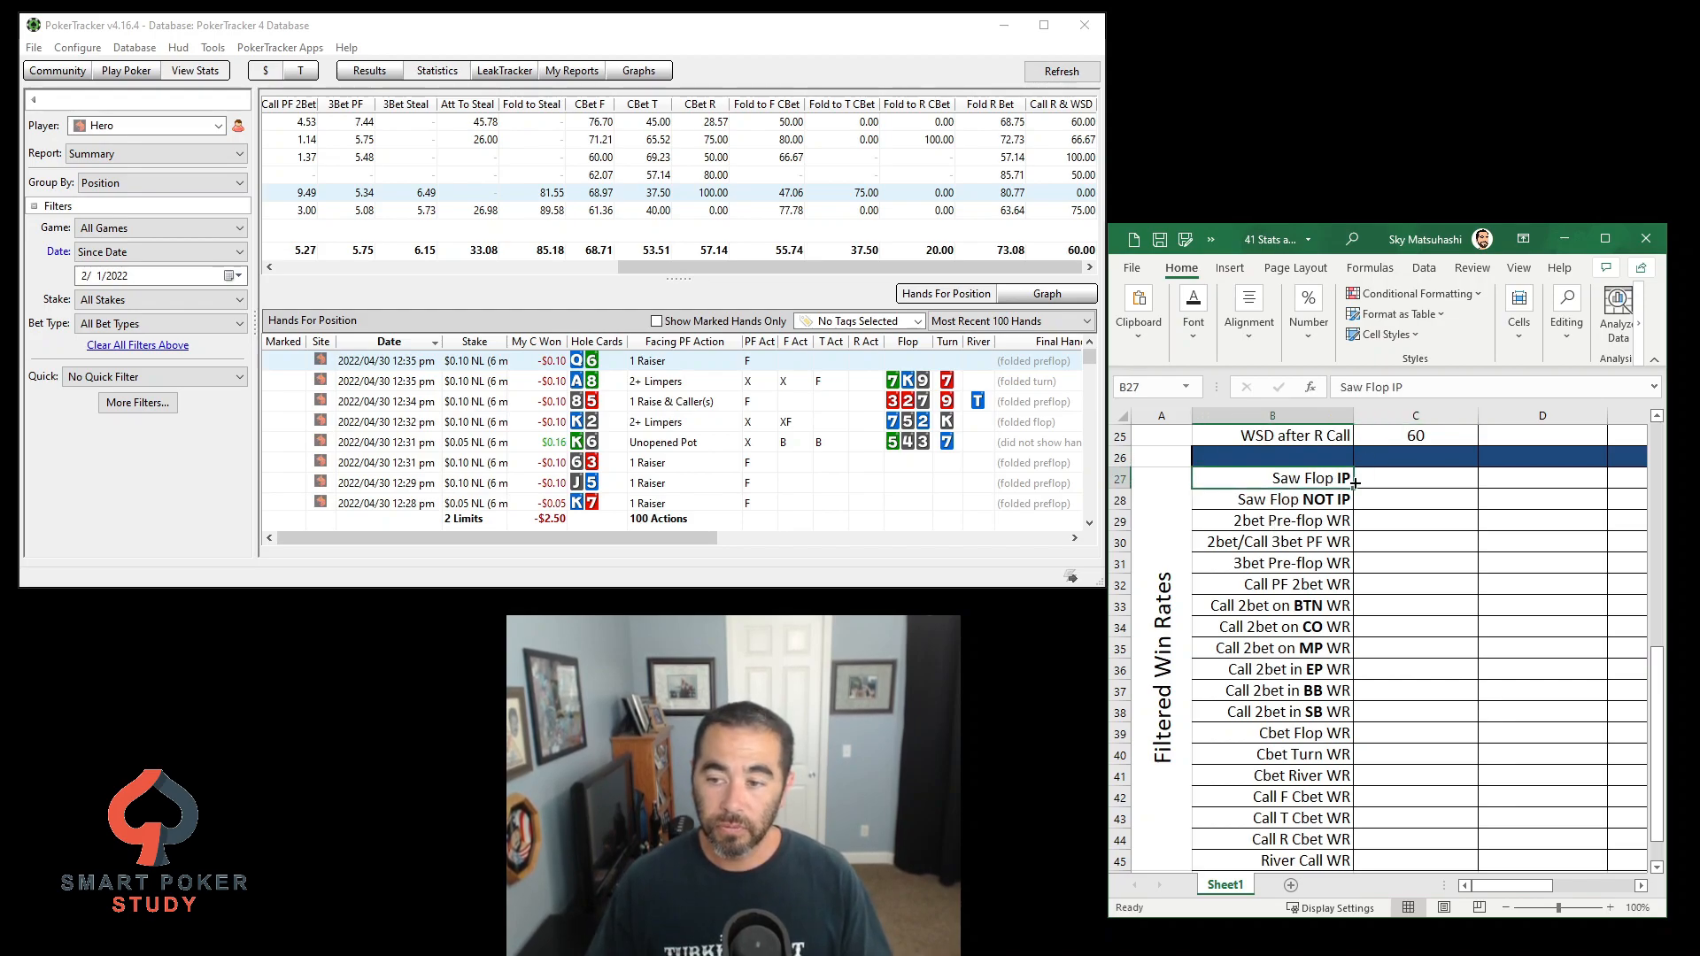
# Add a Saw Flop condition under Actions and Opportunities > Flop and apply it to the report
pyautogui.click(1413, 478)
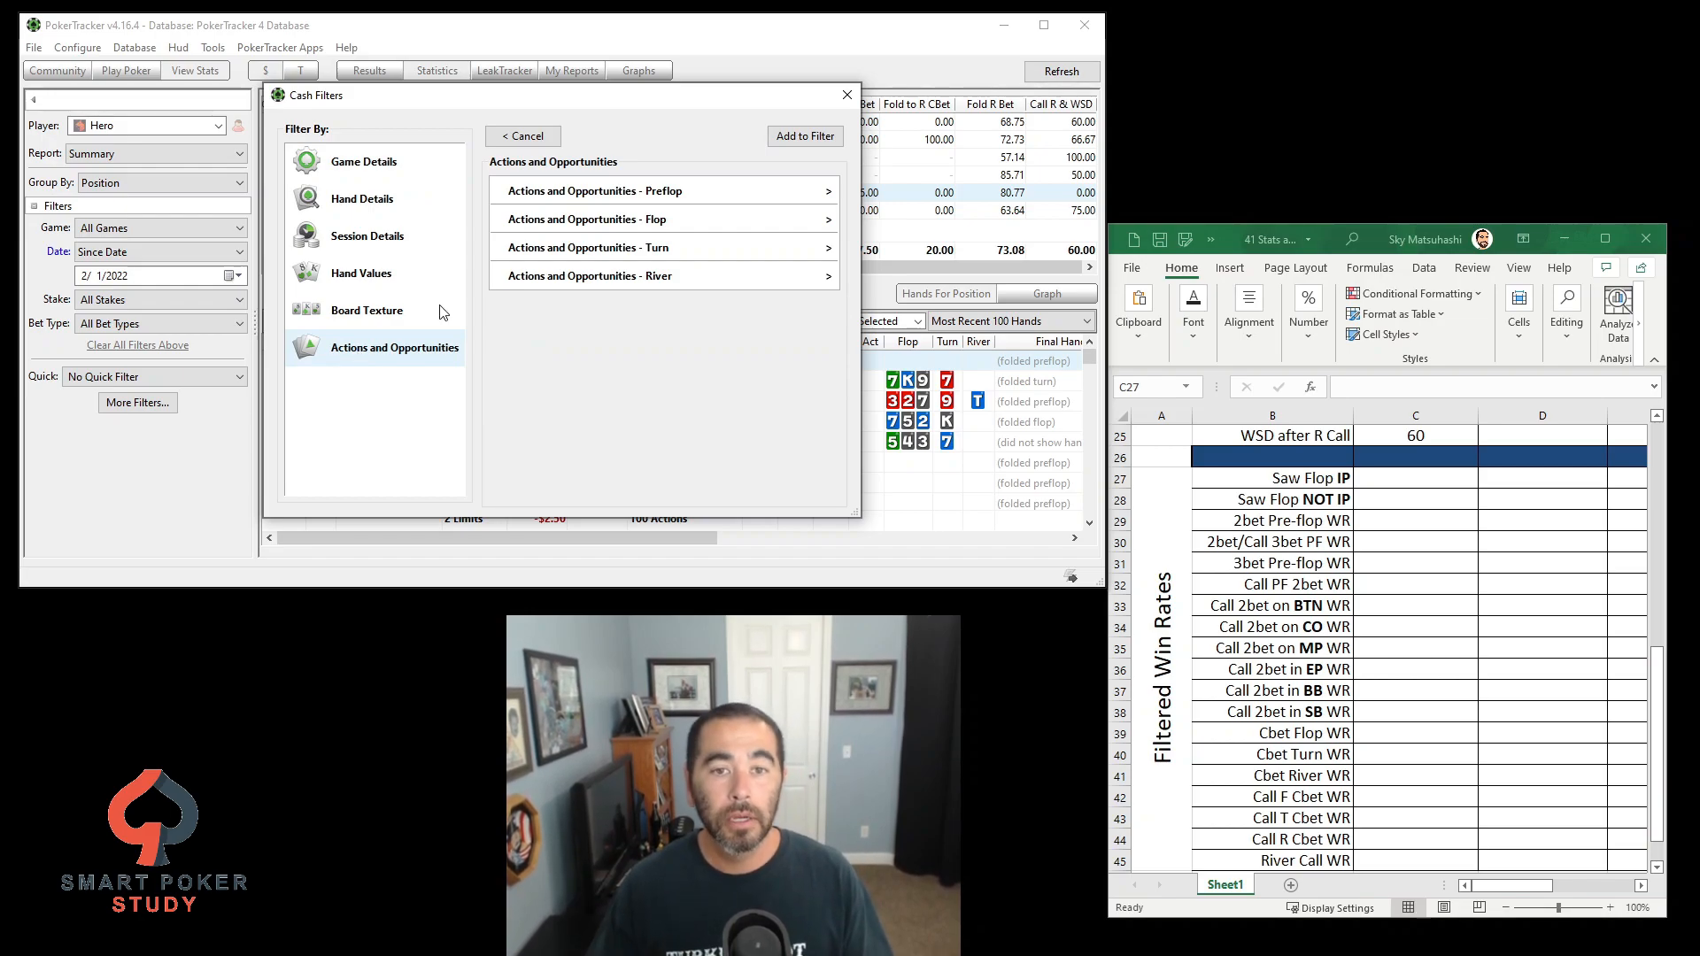
pyautogui.click(662, 218)
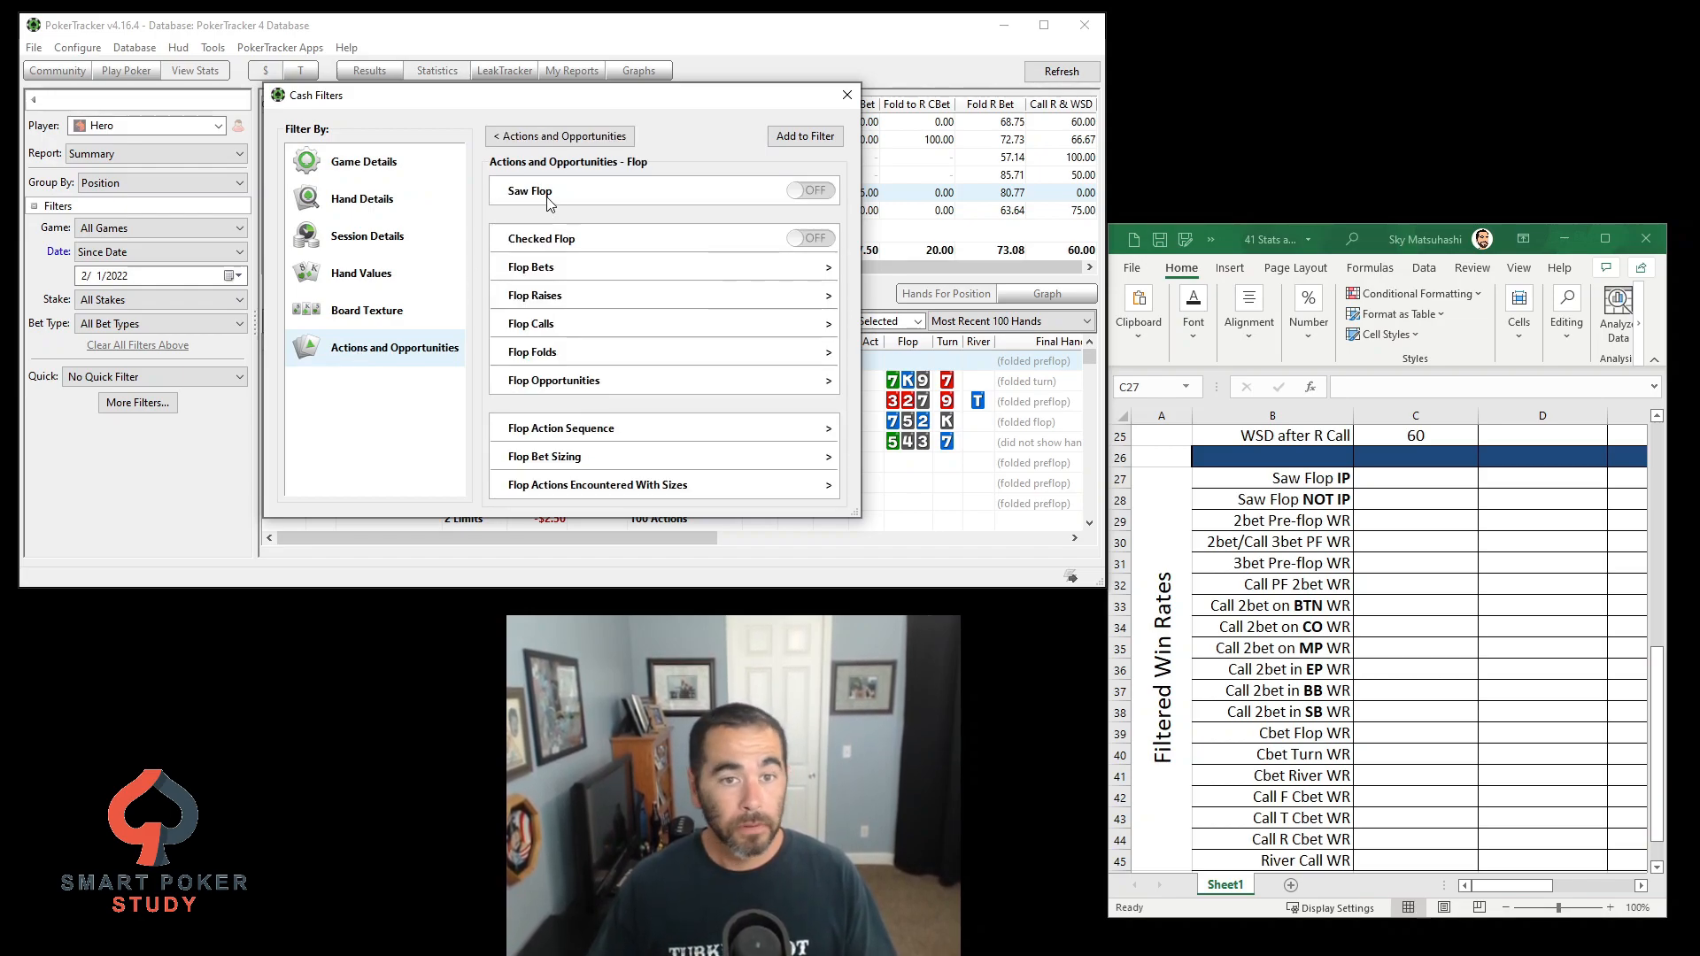
pyautogui.click(810, 191)
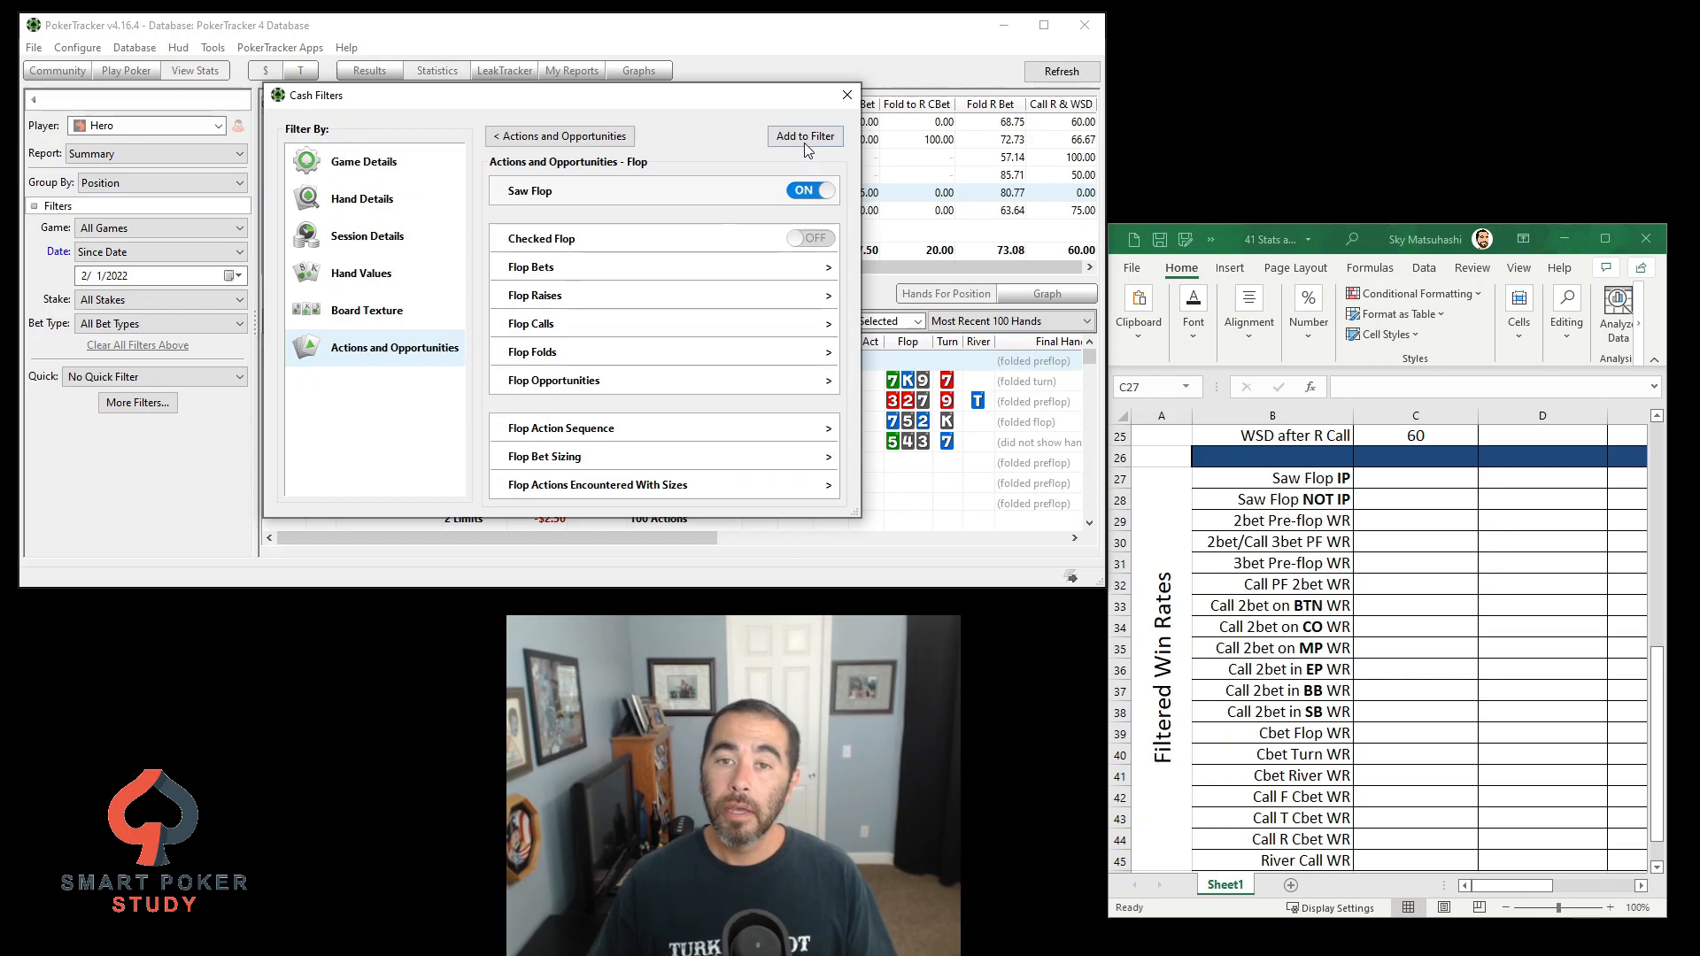
pyautogui.click(804, 136)
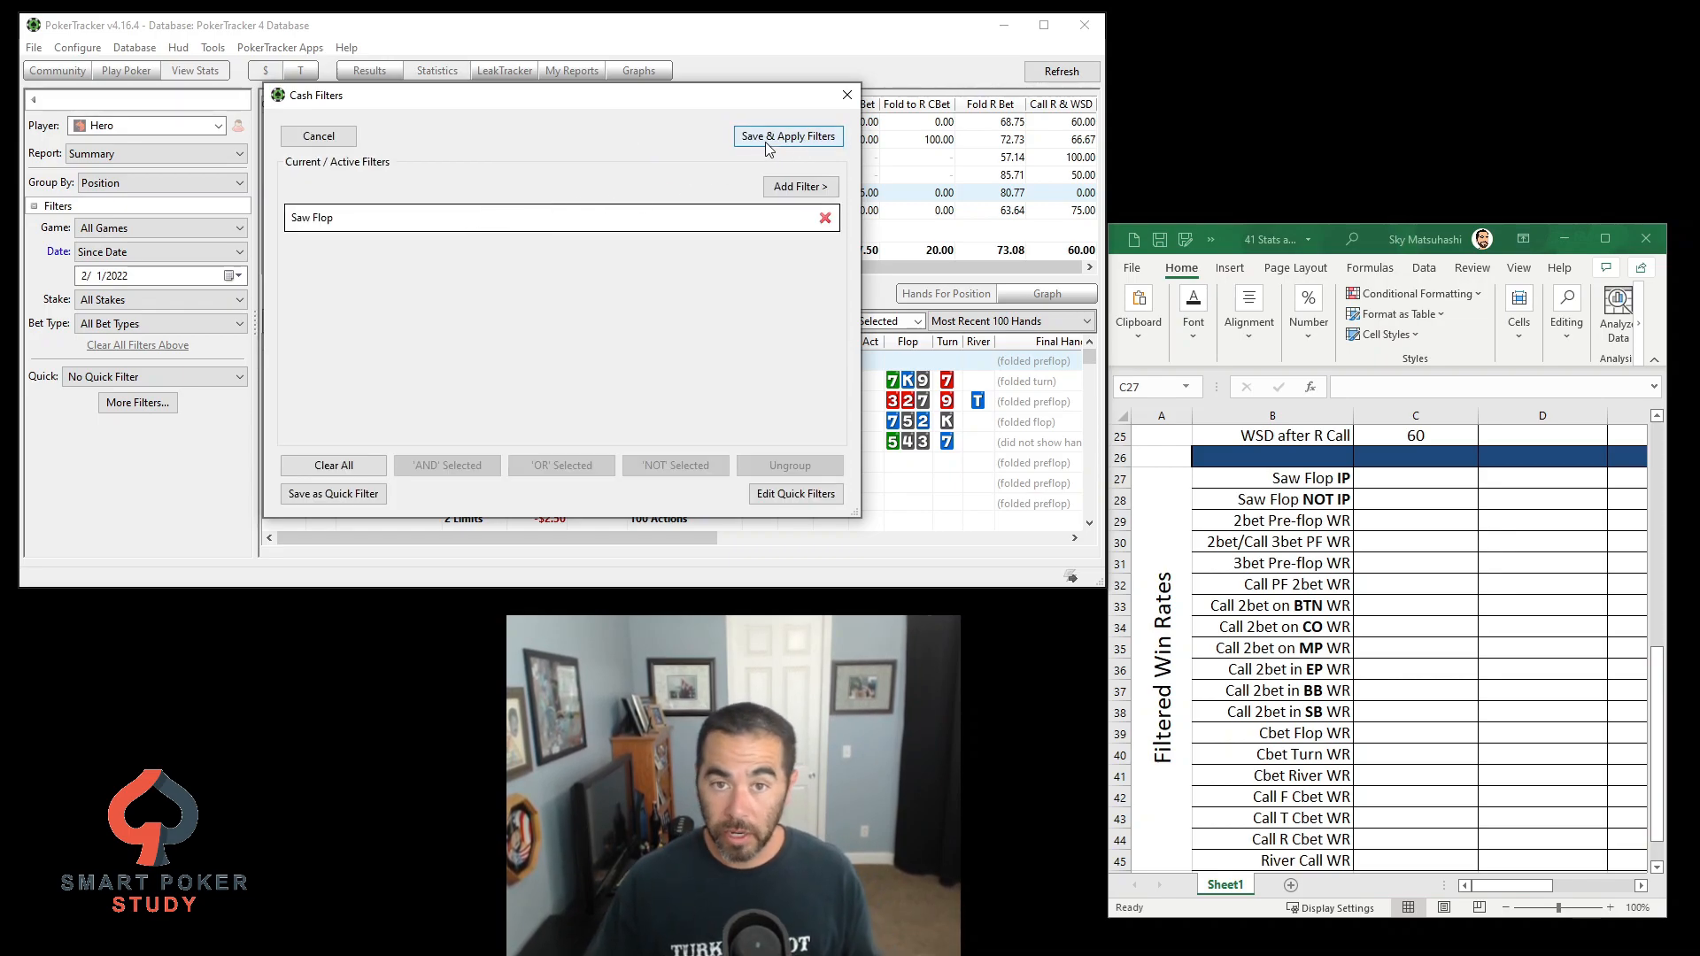
pyautogui.click(786, 136)
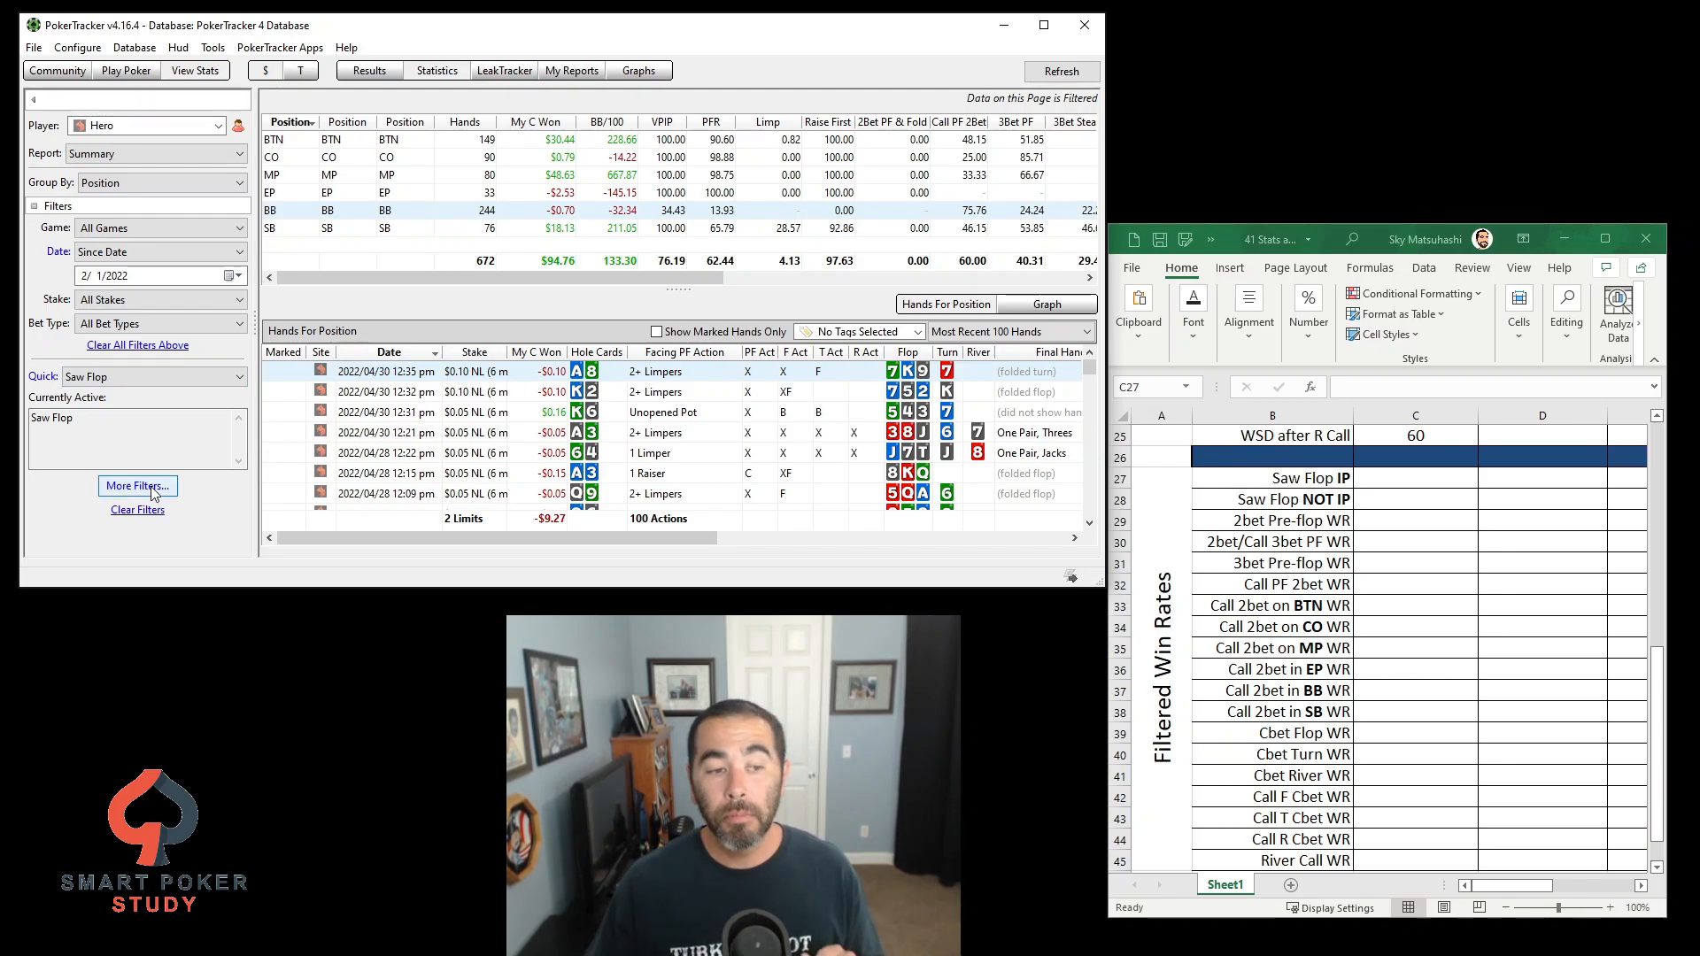
# Add a Player Position - Flop Is In Position condition from Hand Details to the filter
pyautogui.click(138, 486)
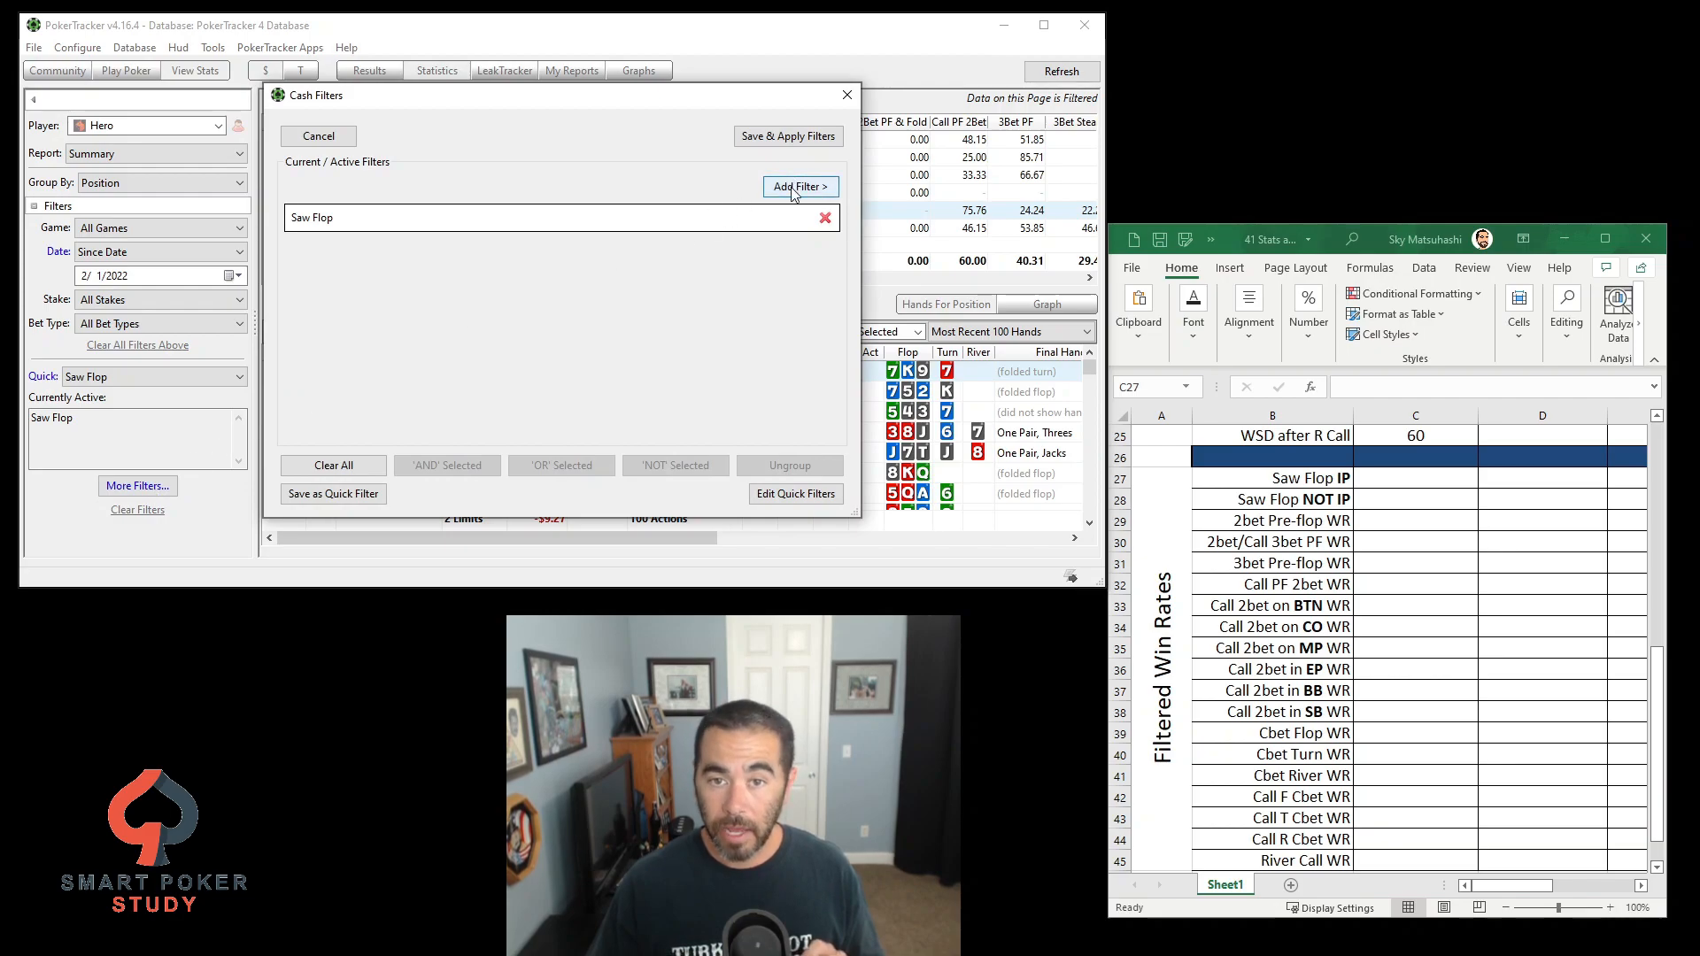
pyautogui.click(798, 186)
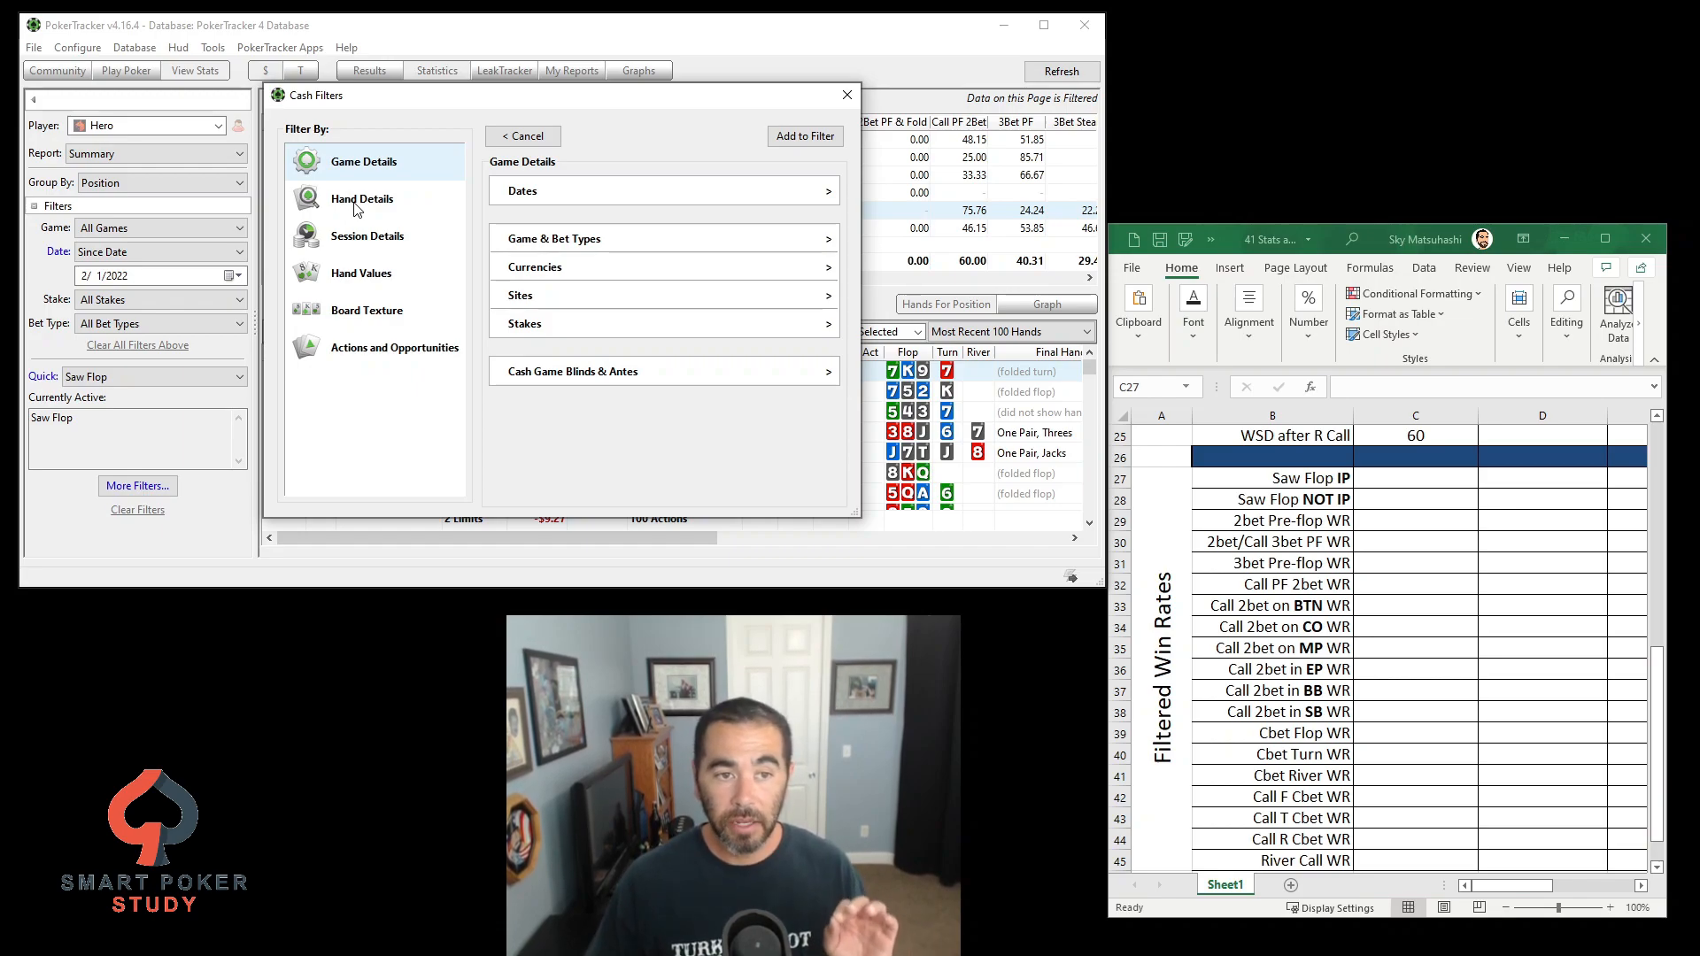
pyautogui.click(362, 198)
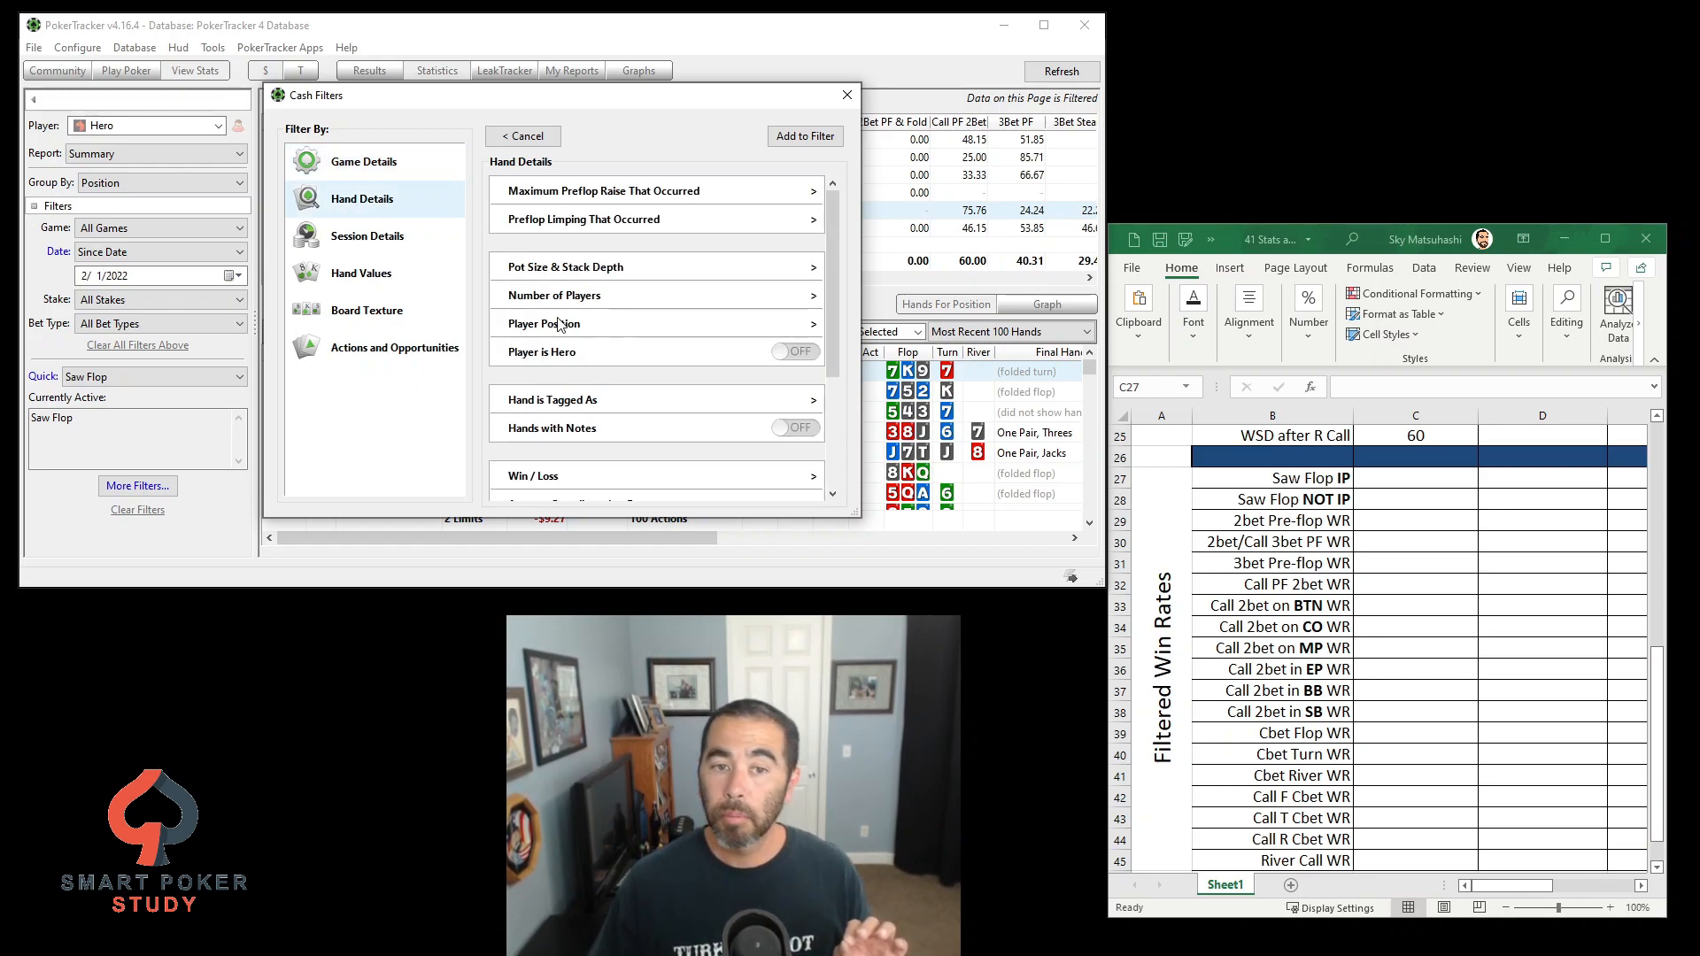
pyautogui.click(546, 322)
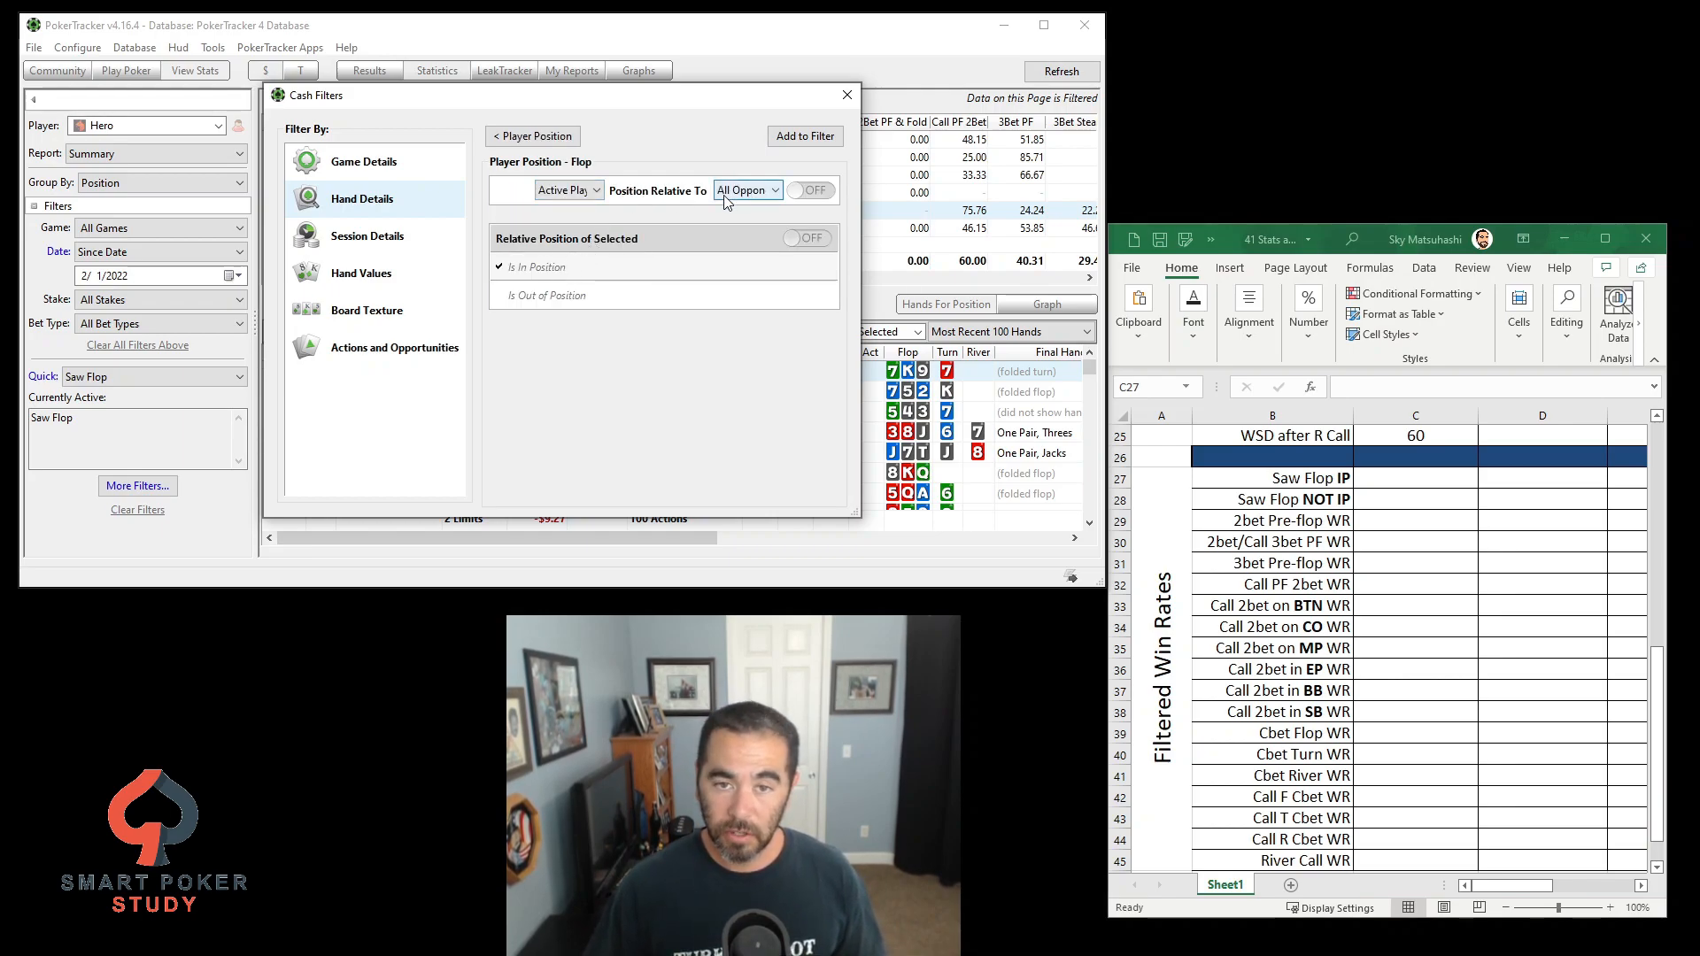
pyautogui.click(810, 191)
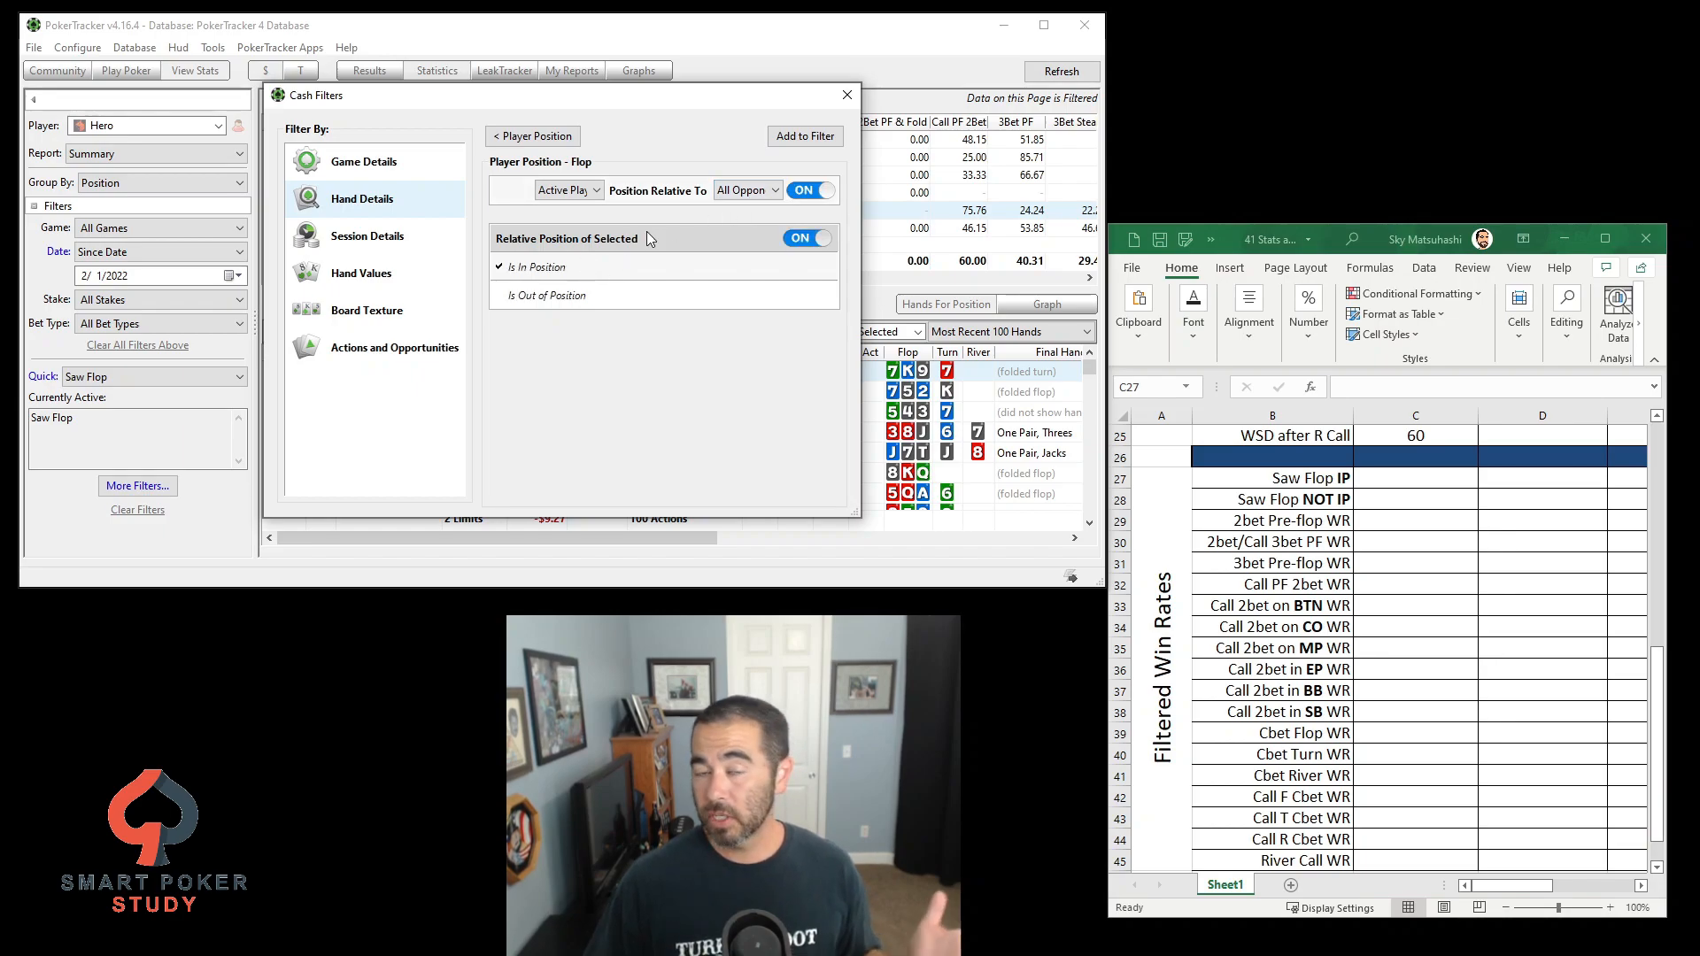
pyautogui.click(804, 137)
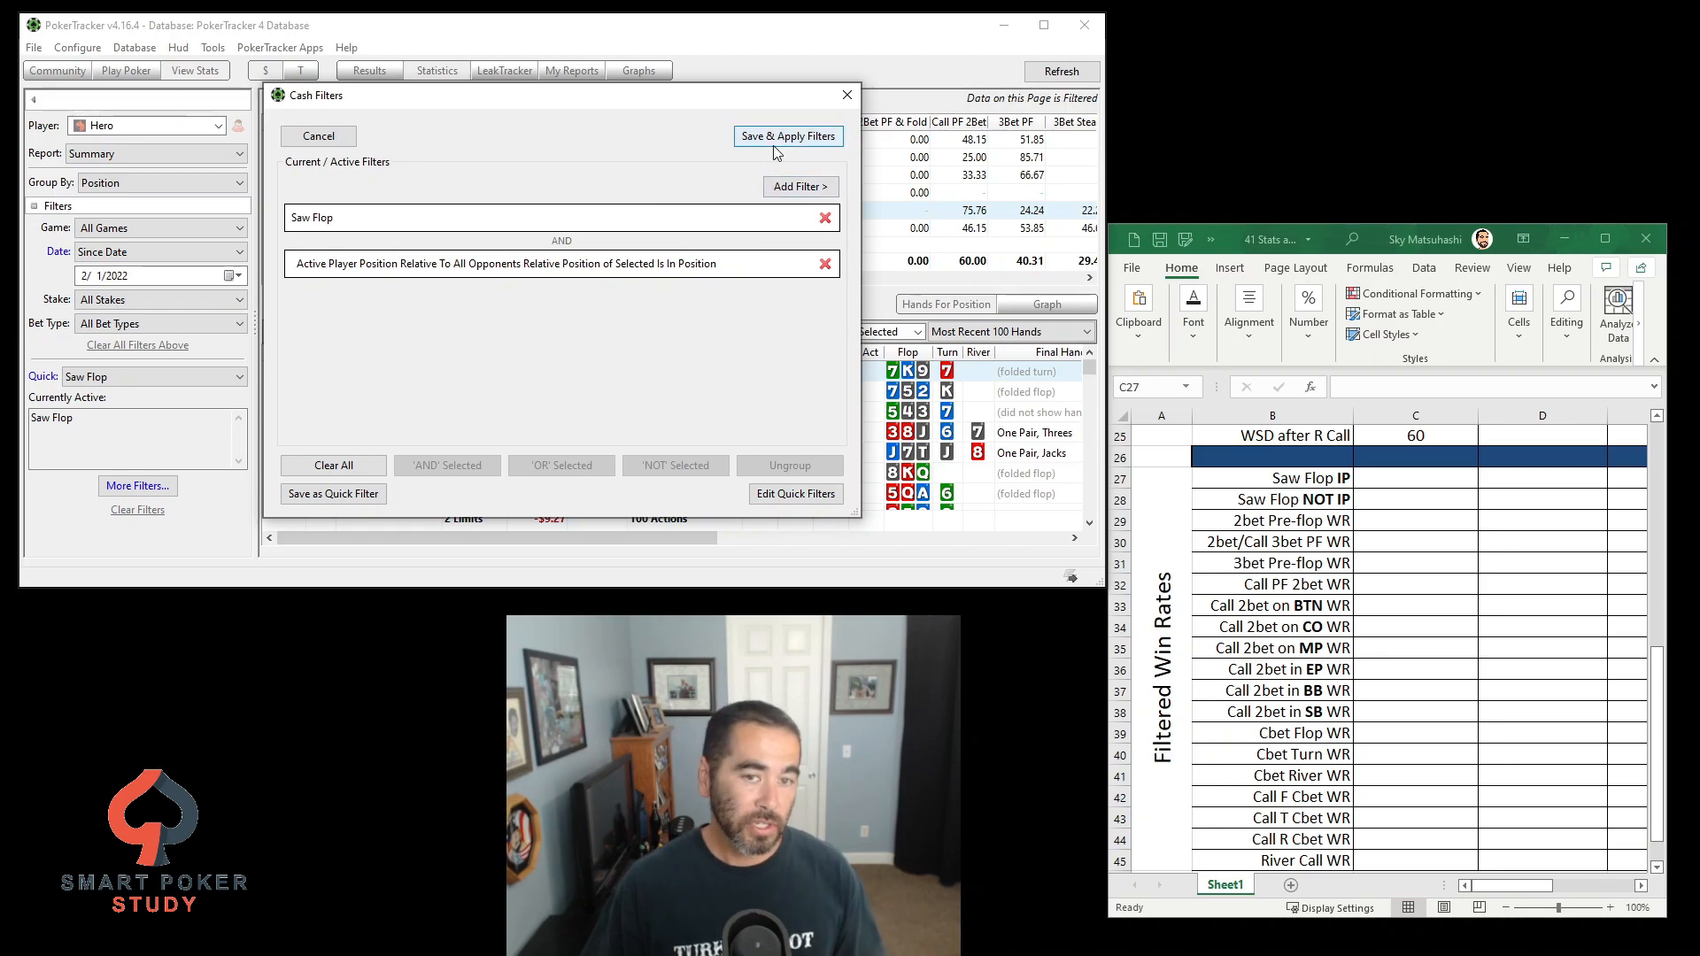
# Save the combination as the 'Saw Flop IP' quick filter and apply it to the report
pyautogui.click(333, 495)
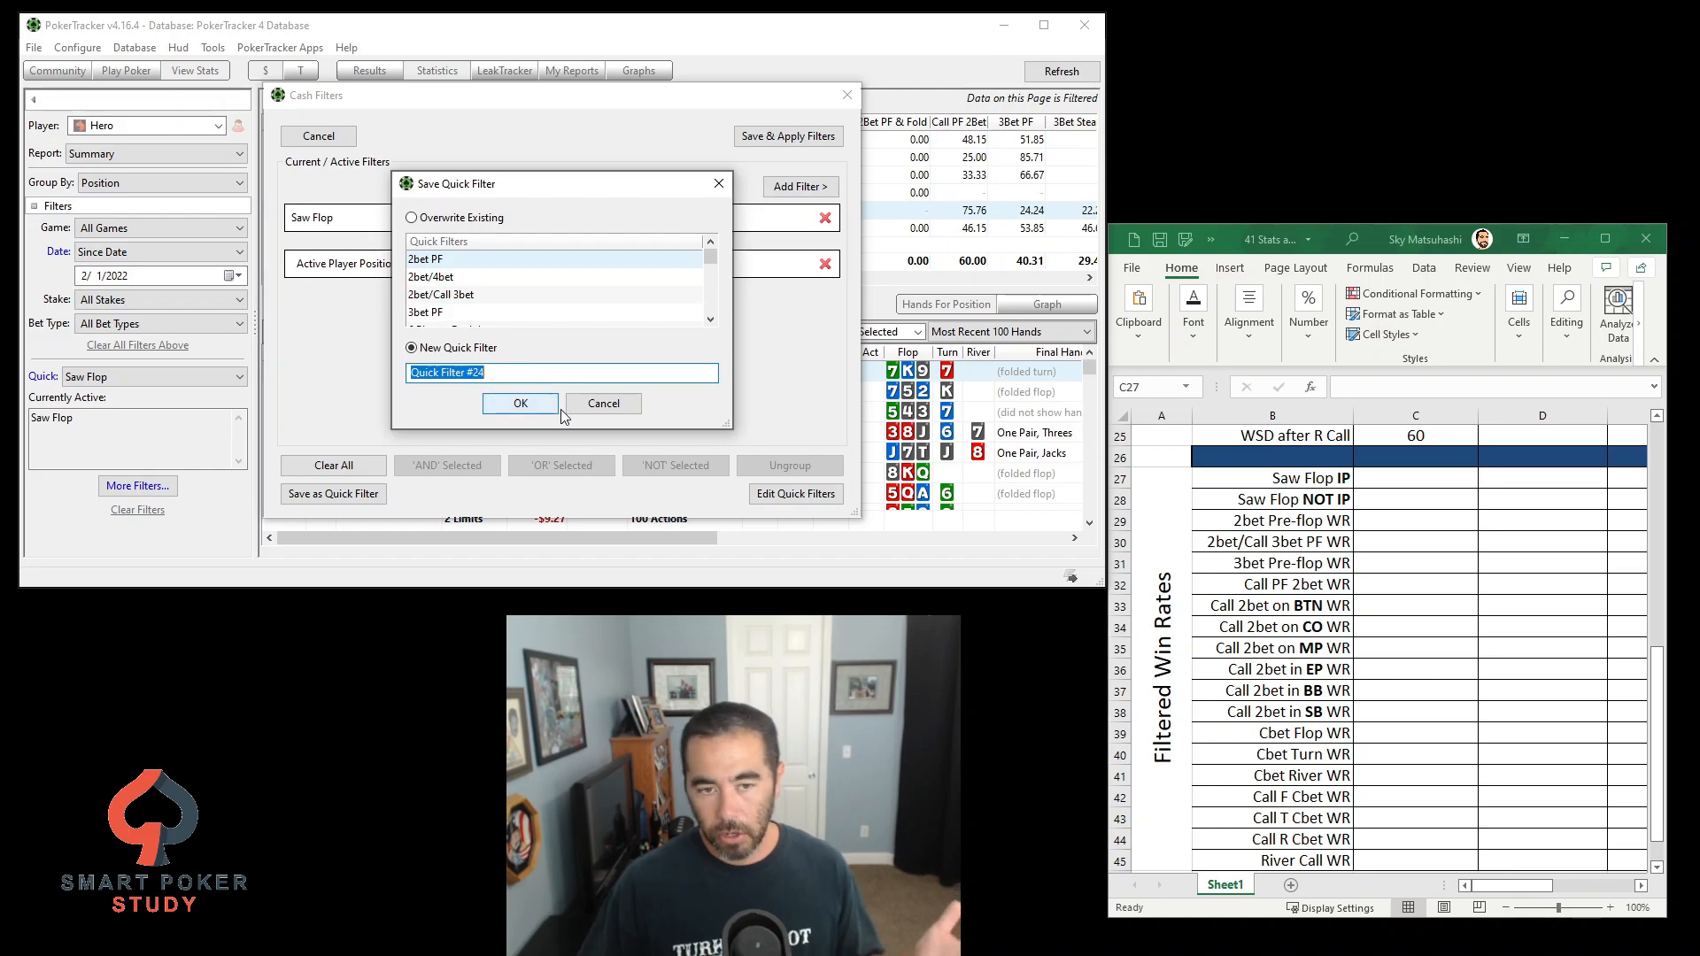
pyautogui.click(521, 404)
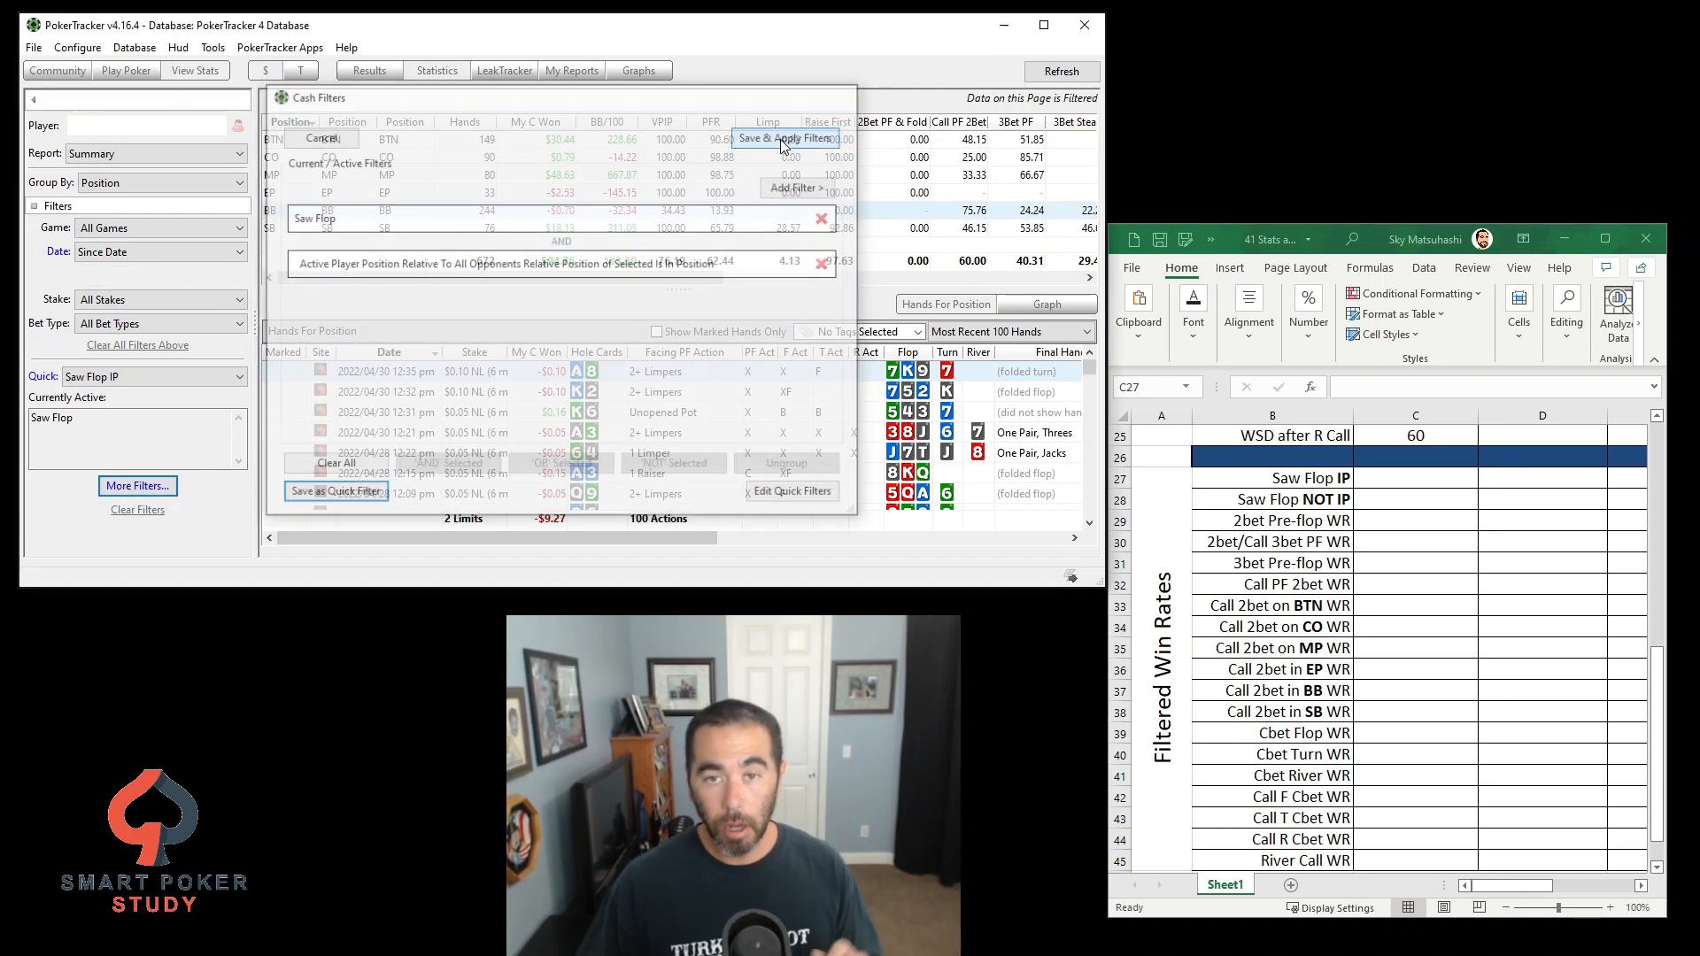
pyautogui.click(779, 138)
pyautogui.write('179')
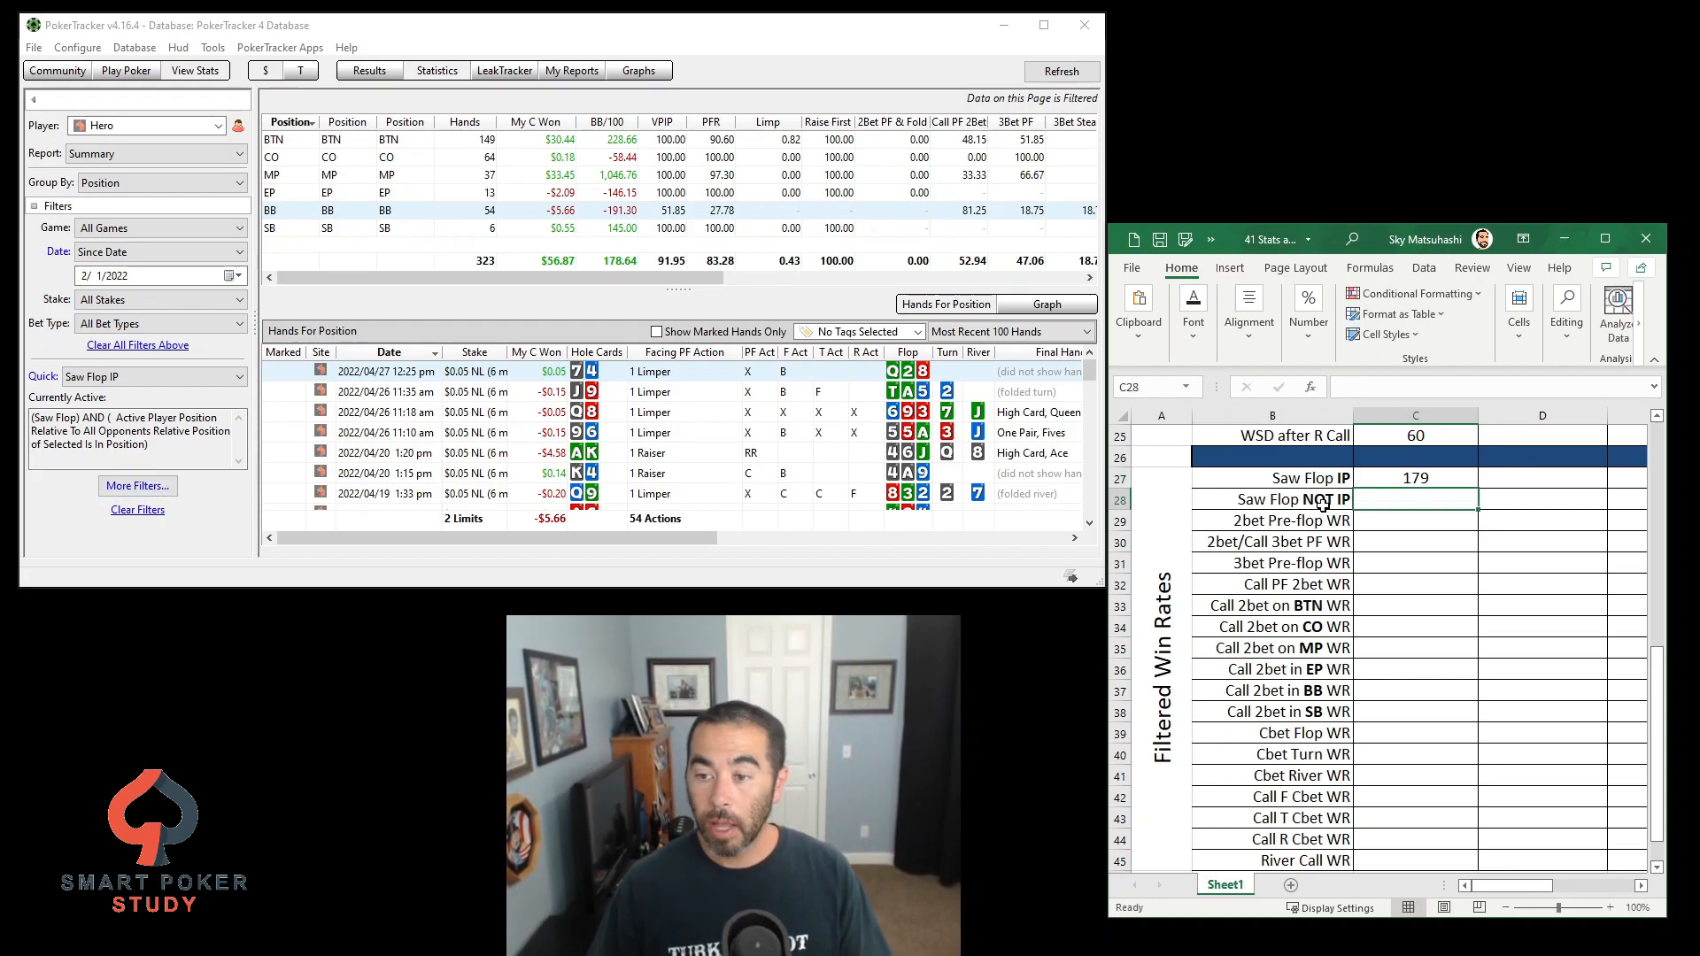
# Negate the in-position condition and apply it as the Saw Flop NOT IP filter
pyautogui.click(136, 485)
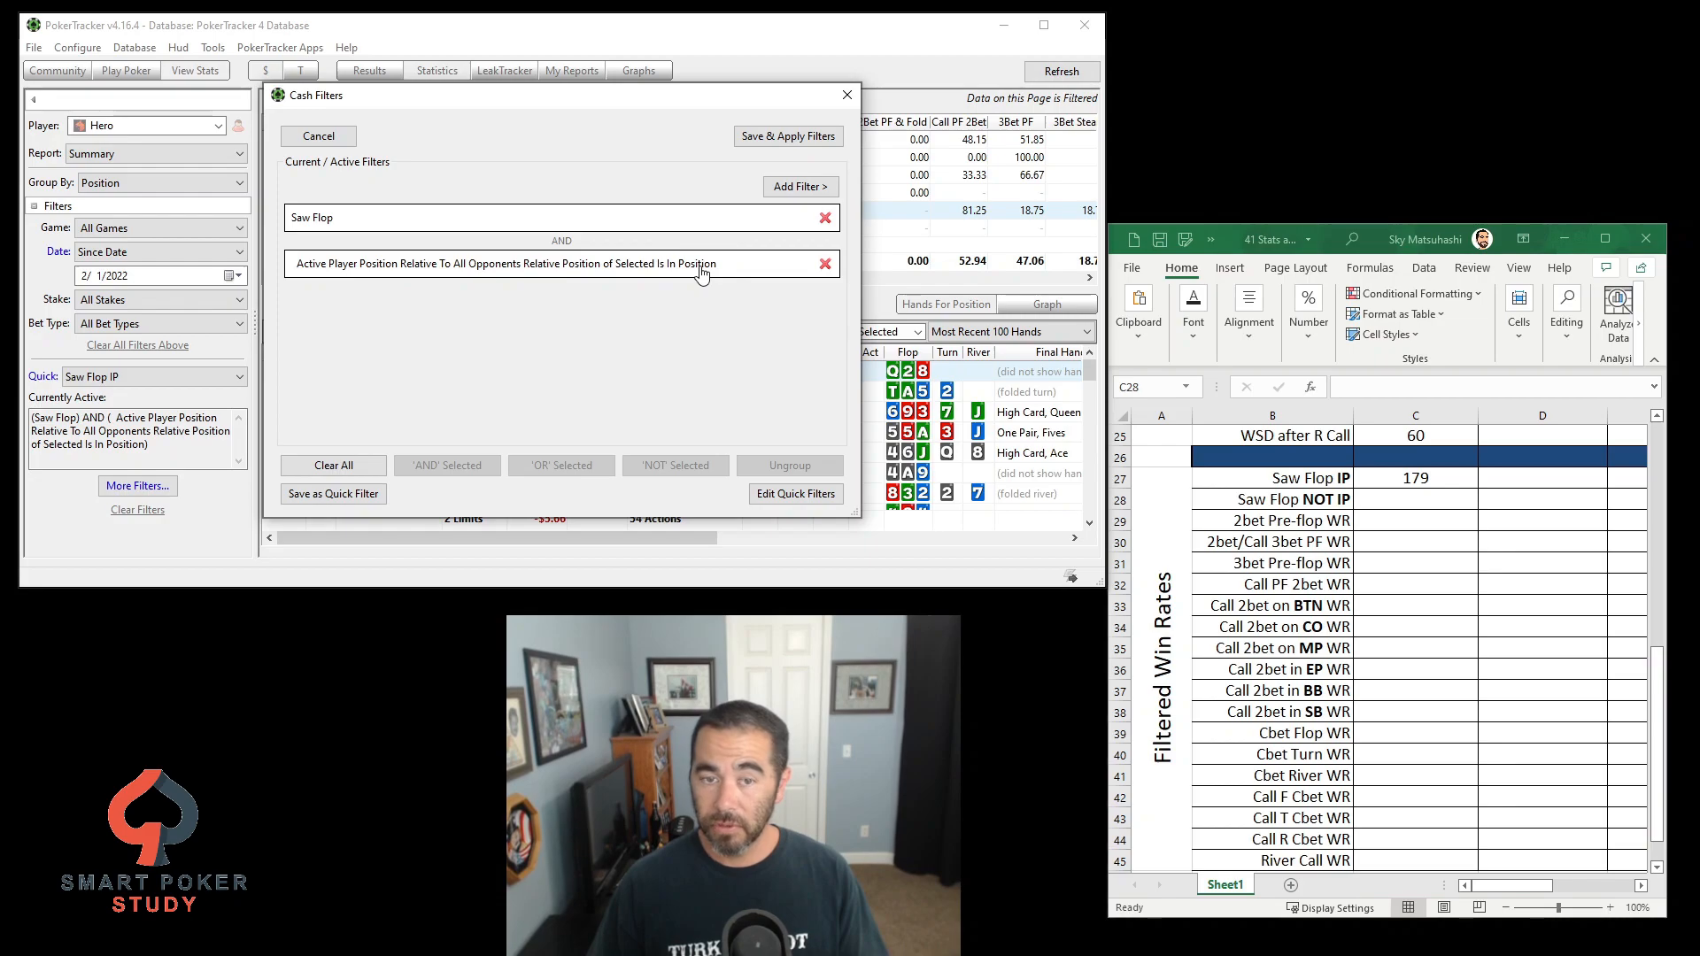
pyautogui.click(675, 466)
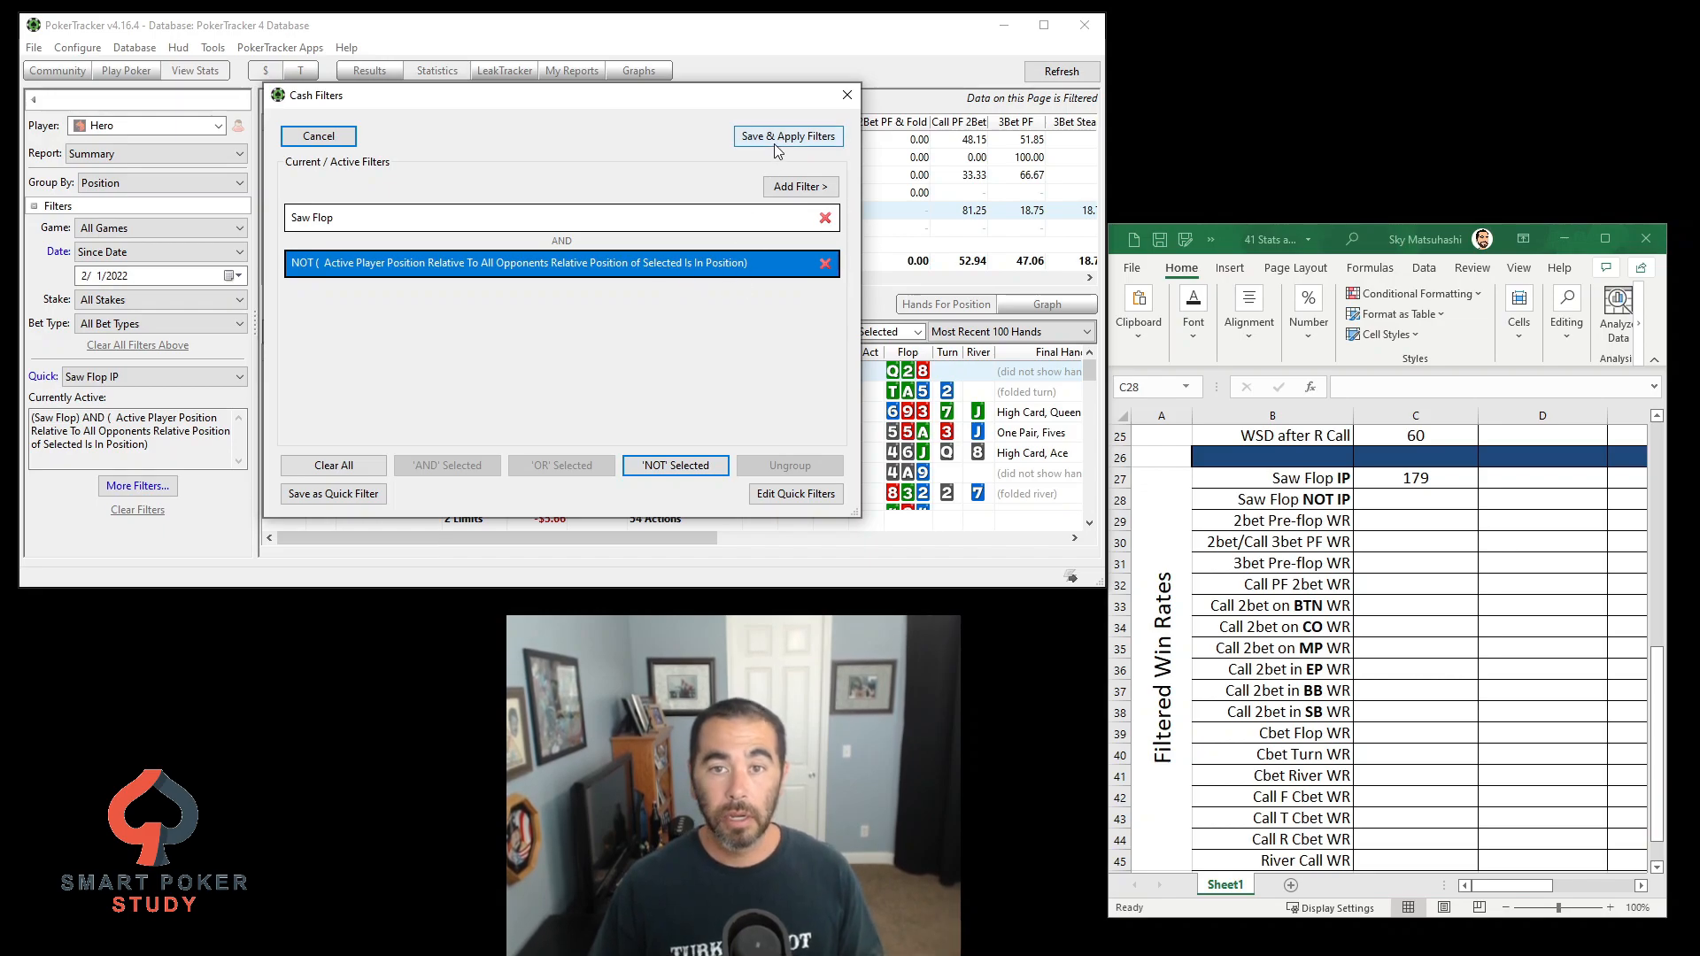
pyautogui.click(786, 136)
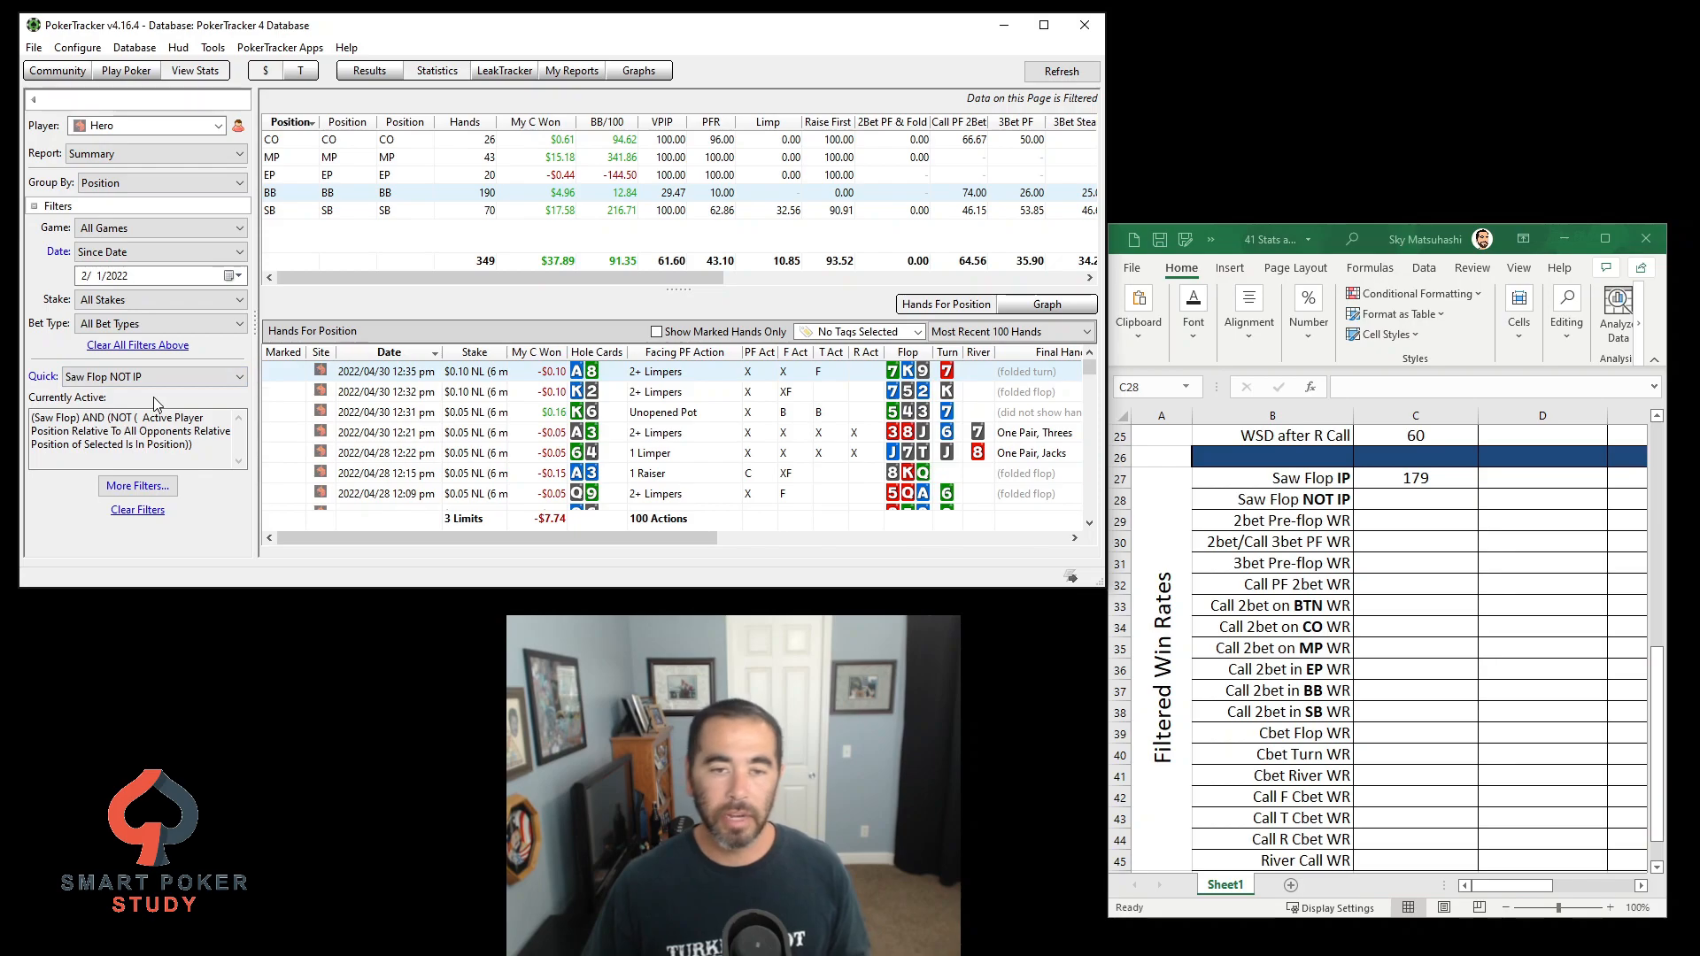
# Record Saw Flop NOT IP as 91.0 in cell C28, then clear all active filters
pyautogui.click(1413, 500)
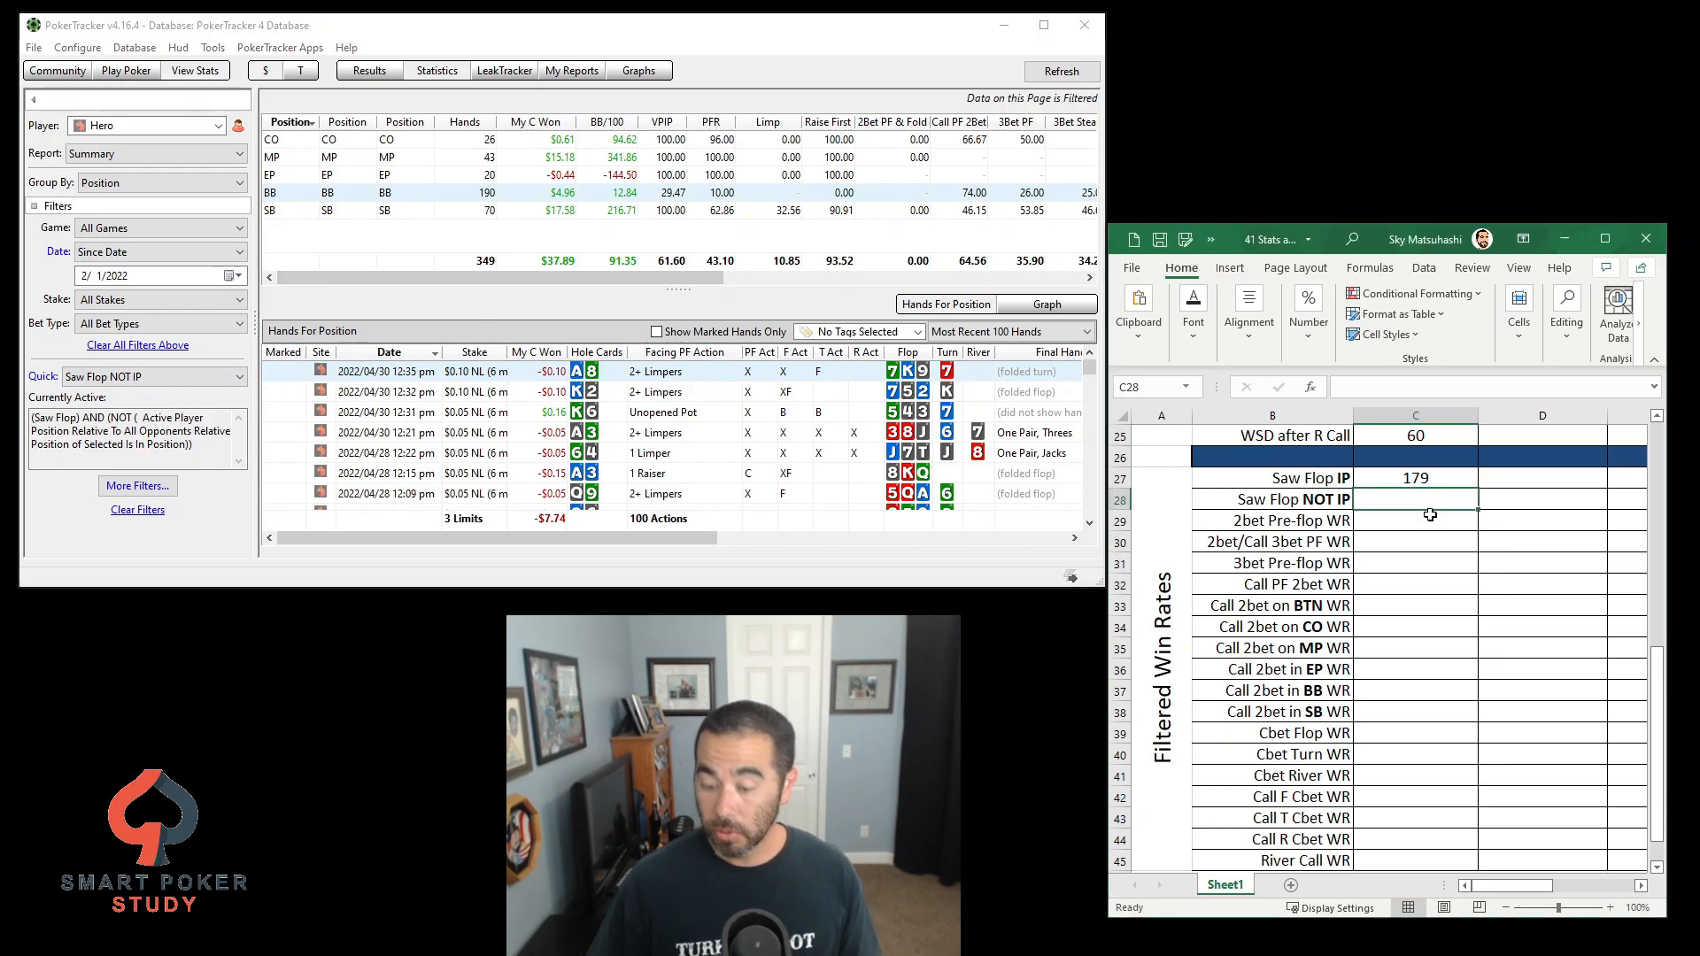
pyautogui.write('91.0')
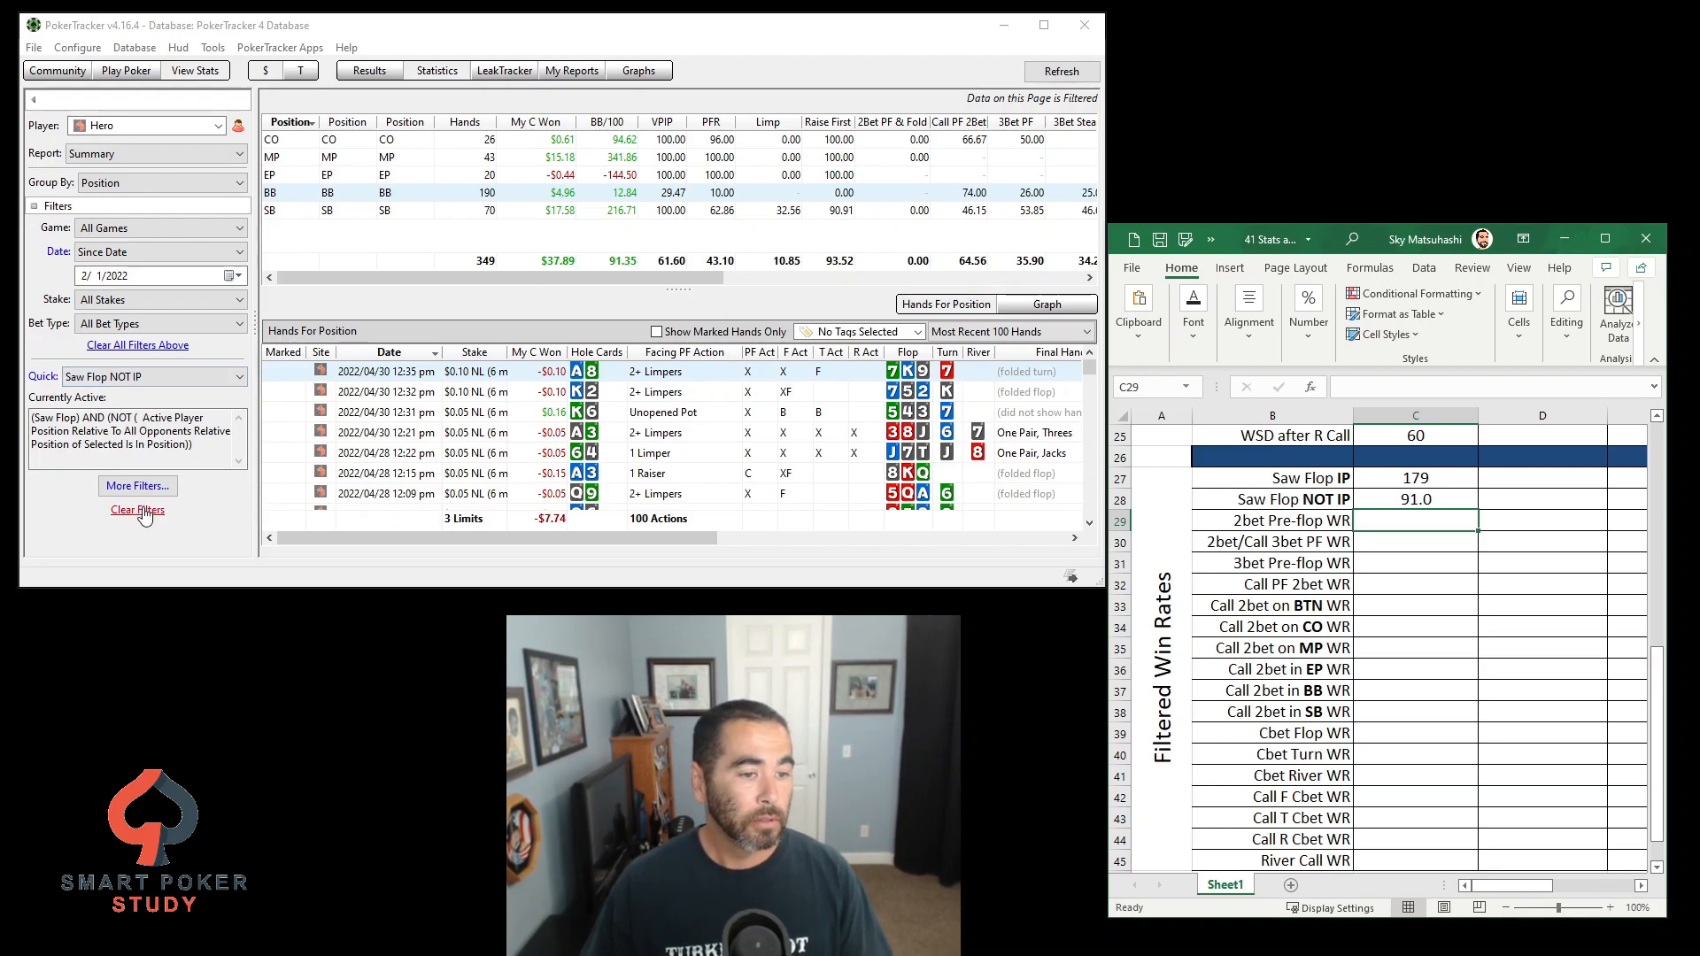
pyautogui.click(137, 510)
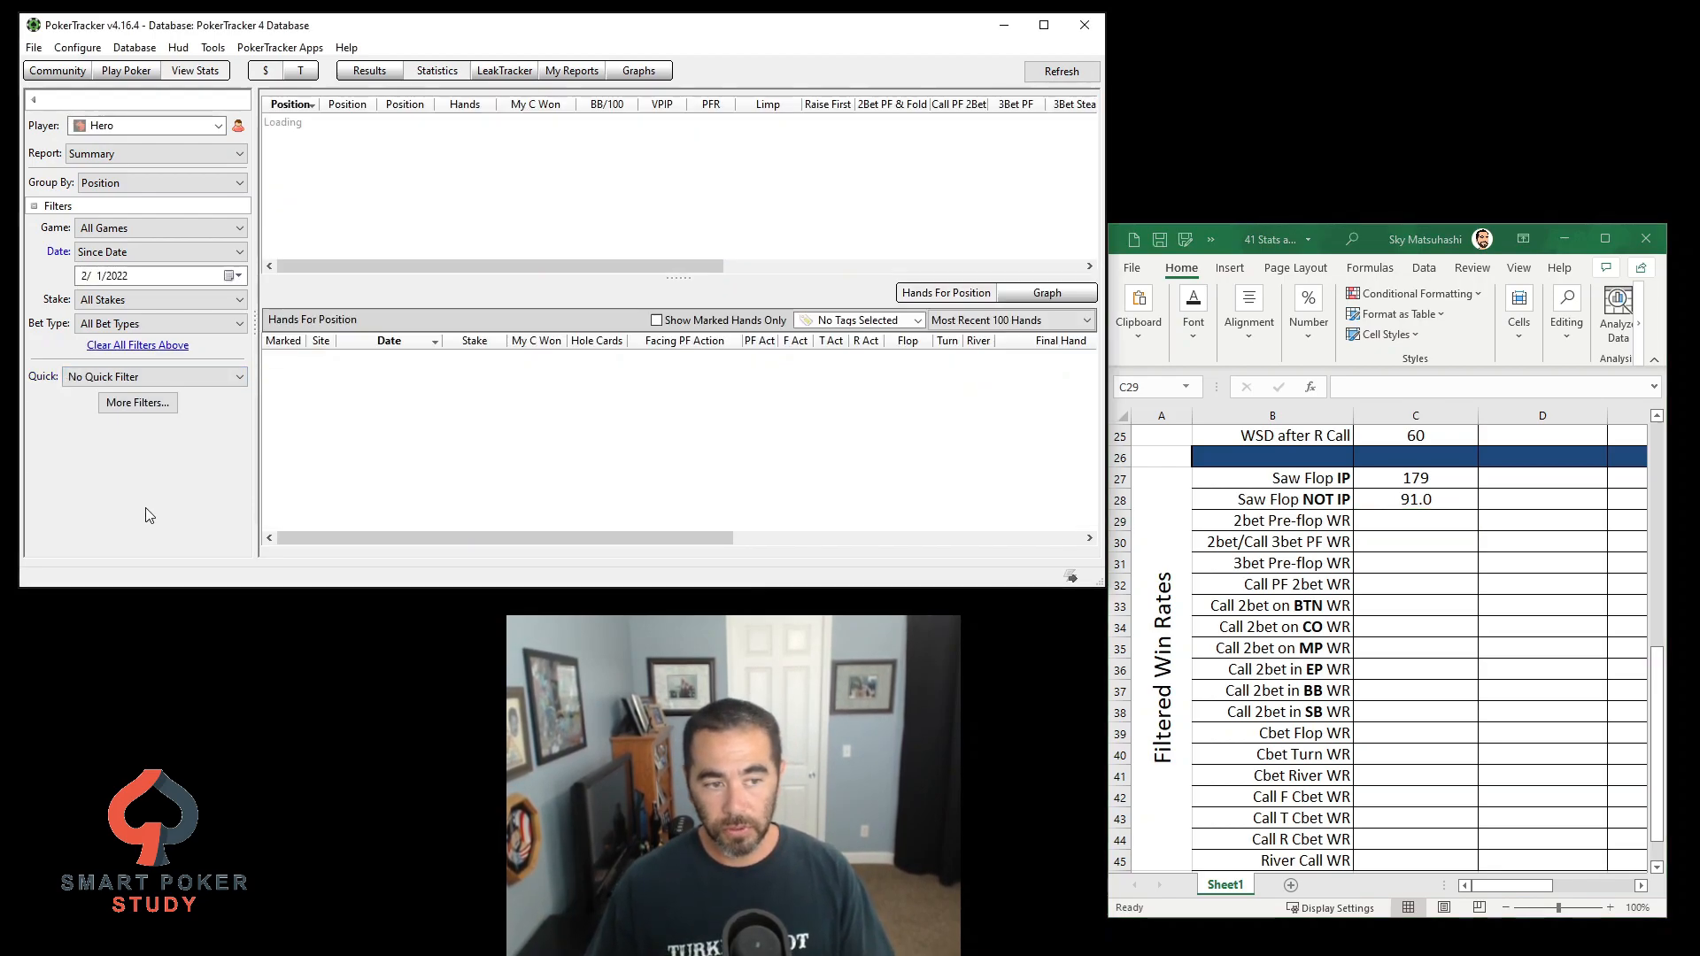
# Add a Raised Preflop Any 2Bet condition from Preflop Raises and apply it as the 2bet PF filter
pyautogui.click(136, 402)
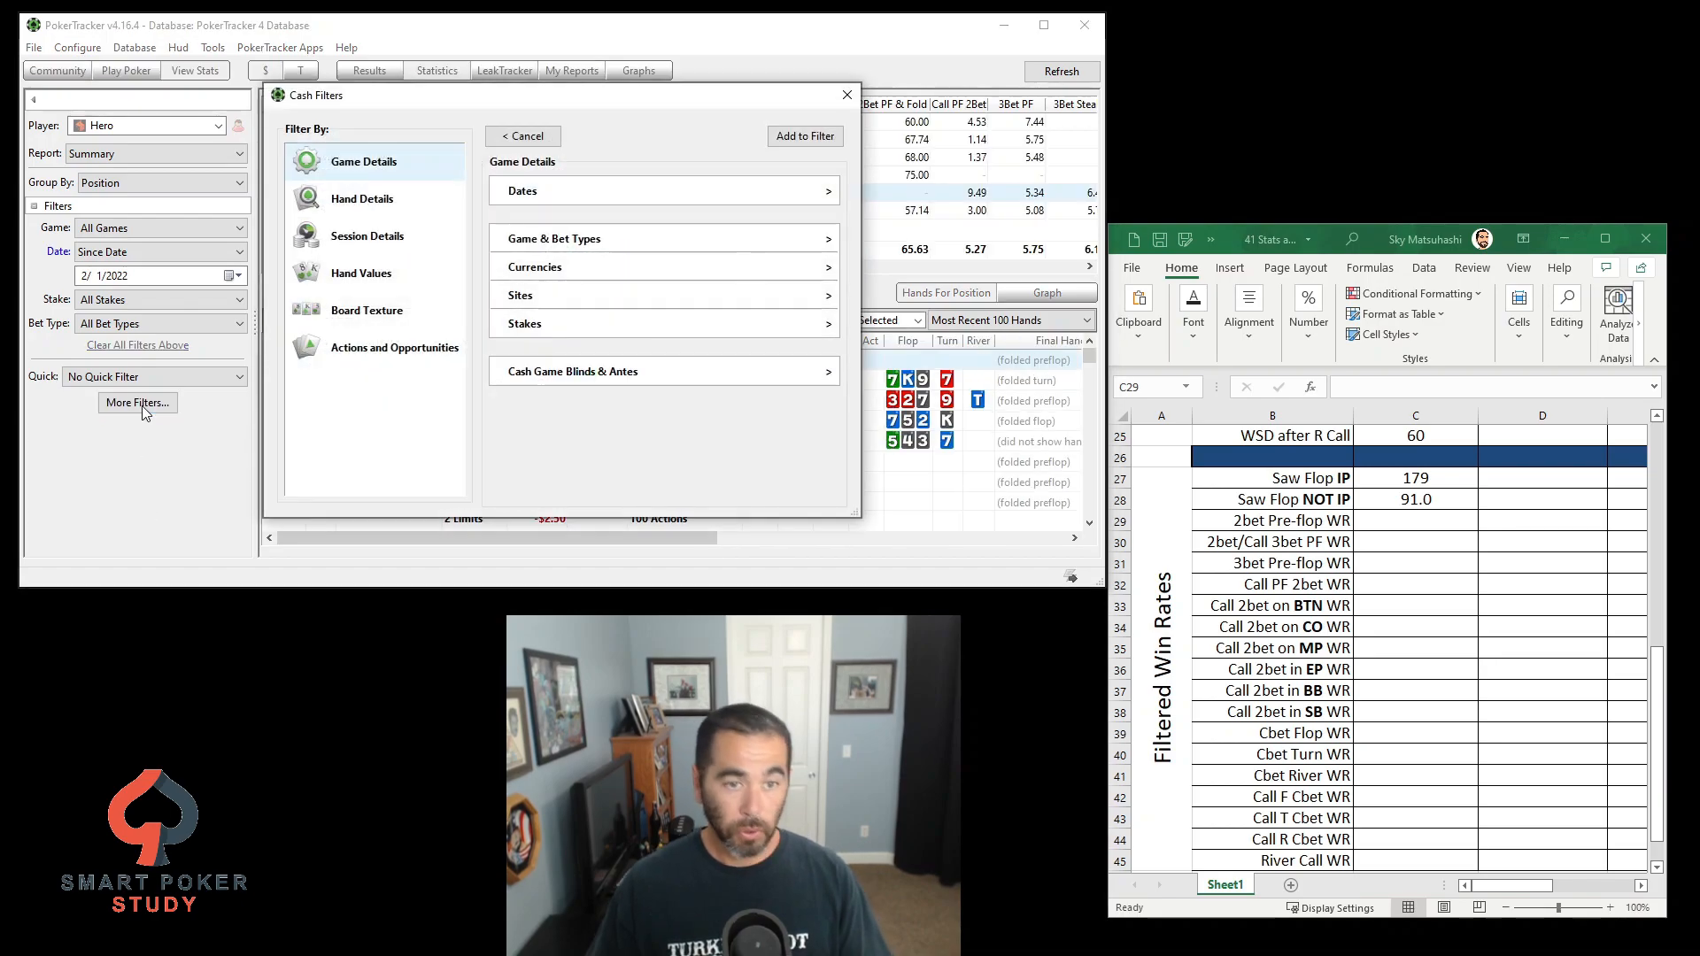
pyautogui.moveTo(1374, 680)
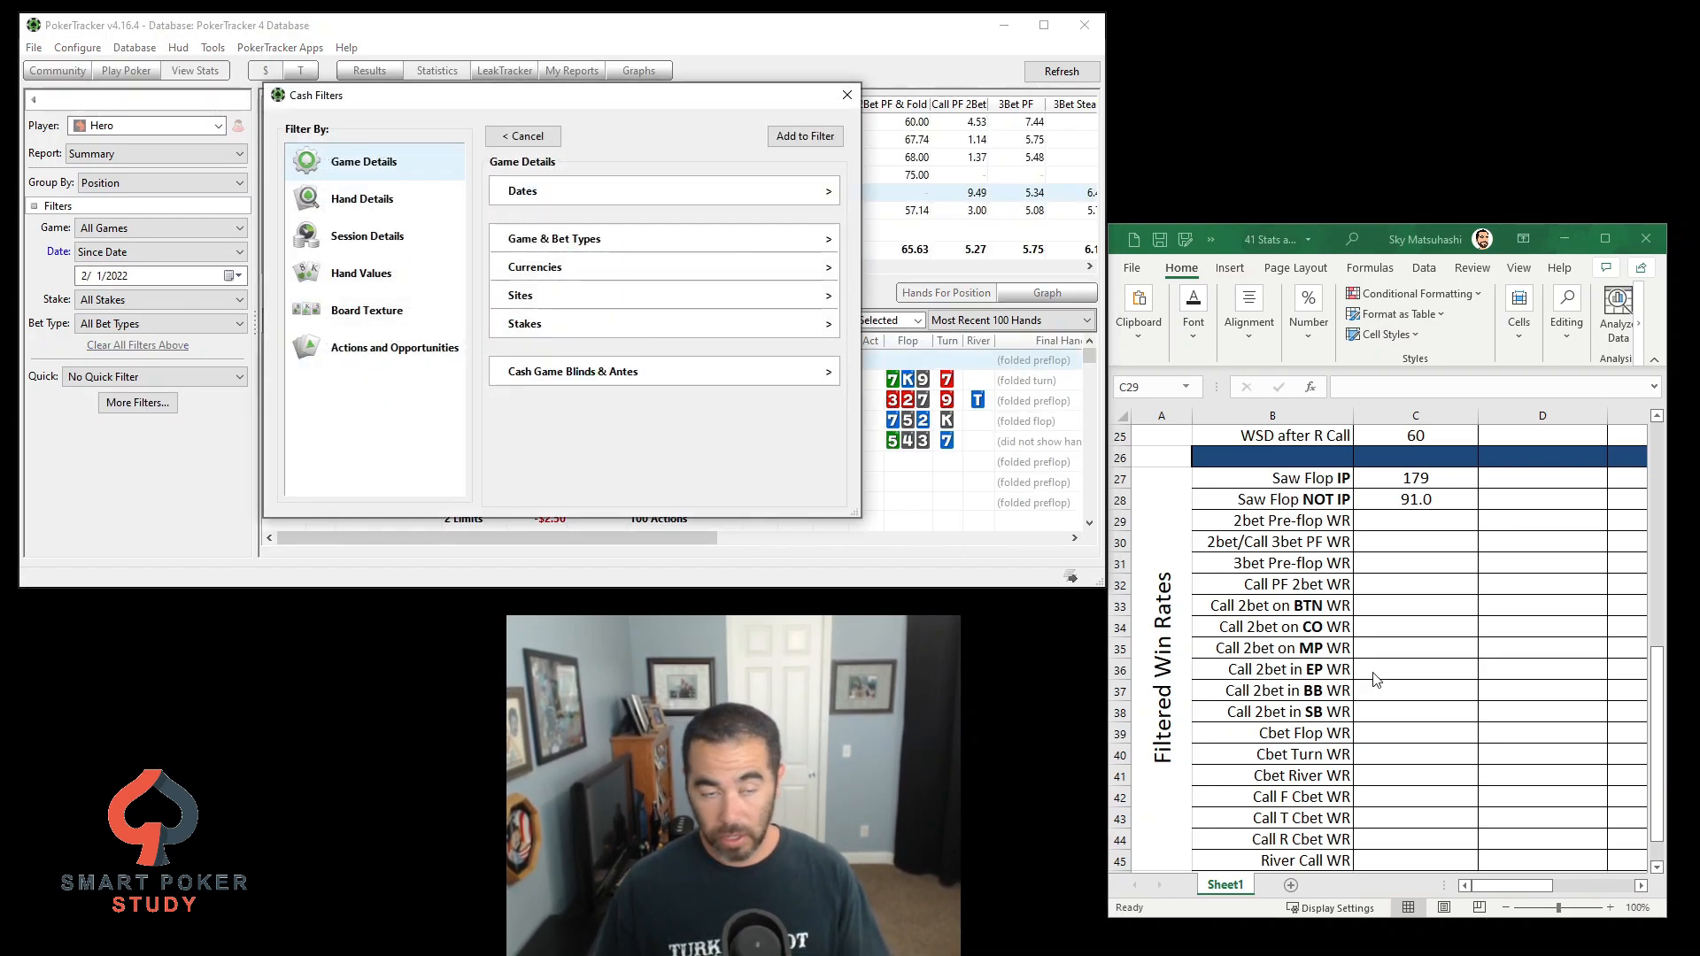
pyautogui.click(395, 347)
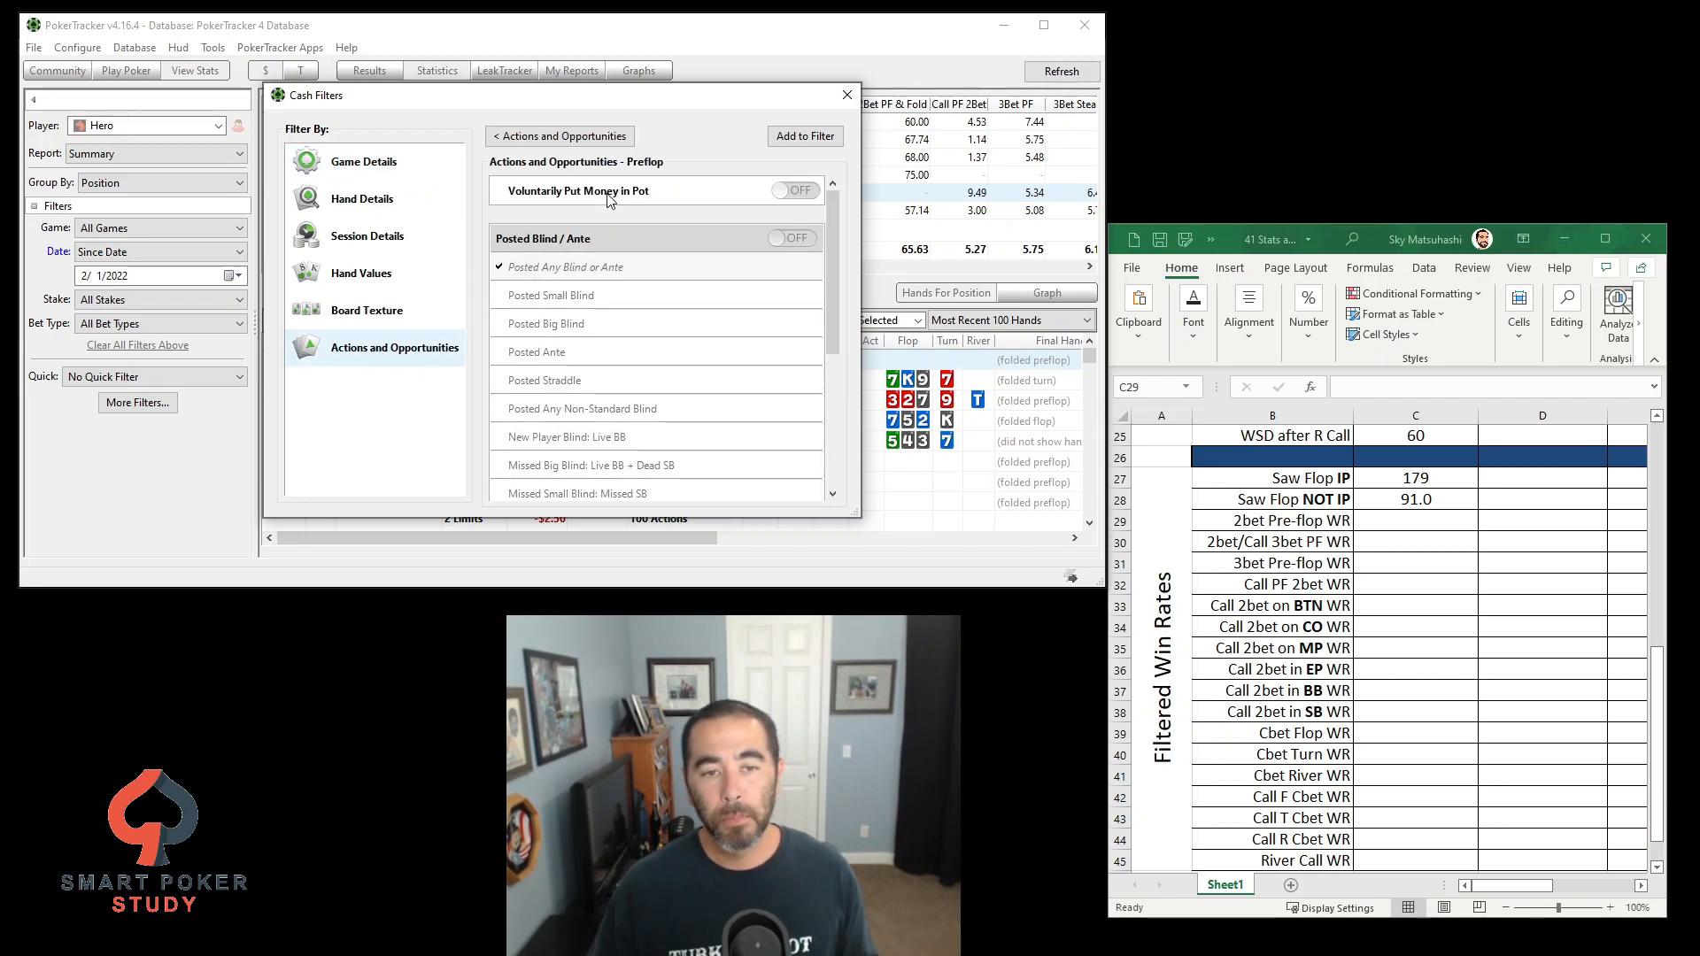
pyautogui.scroll(-3)
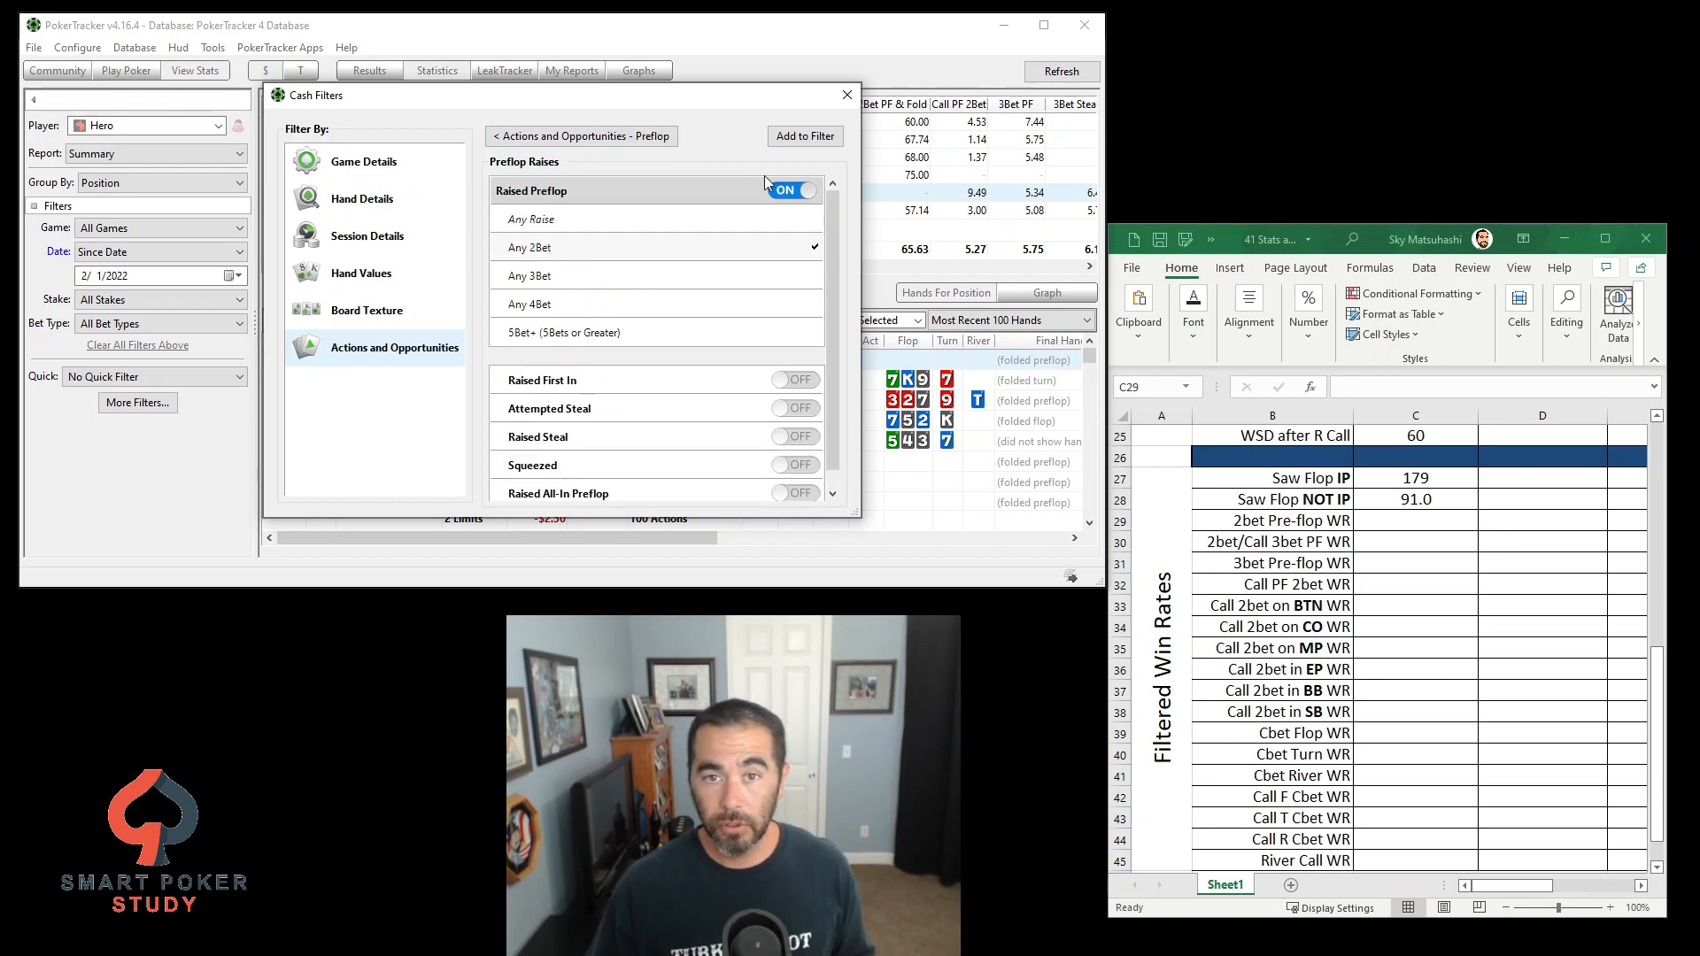
pyautogui.click(804, 136)
pyautogui.write('143')
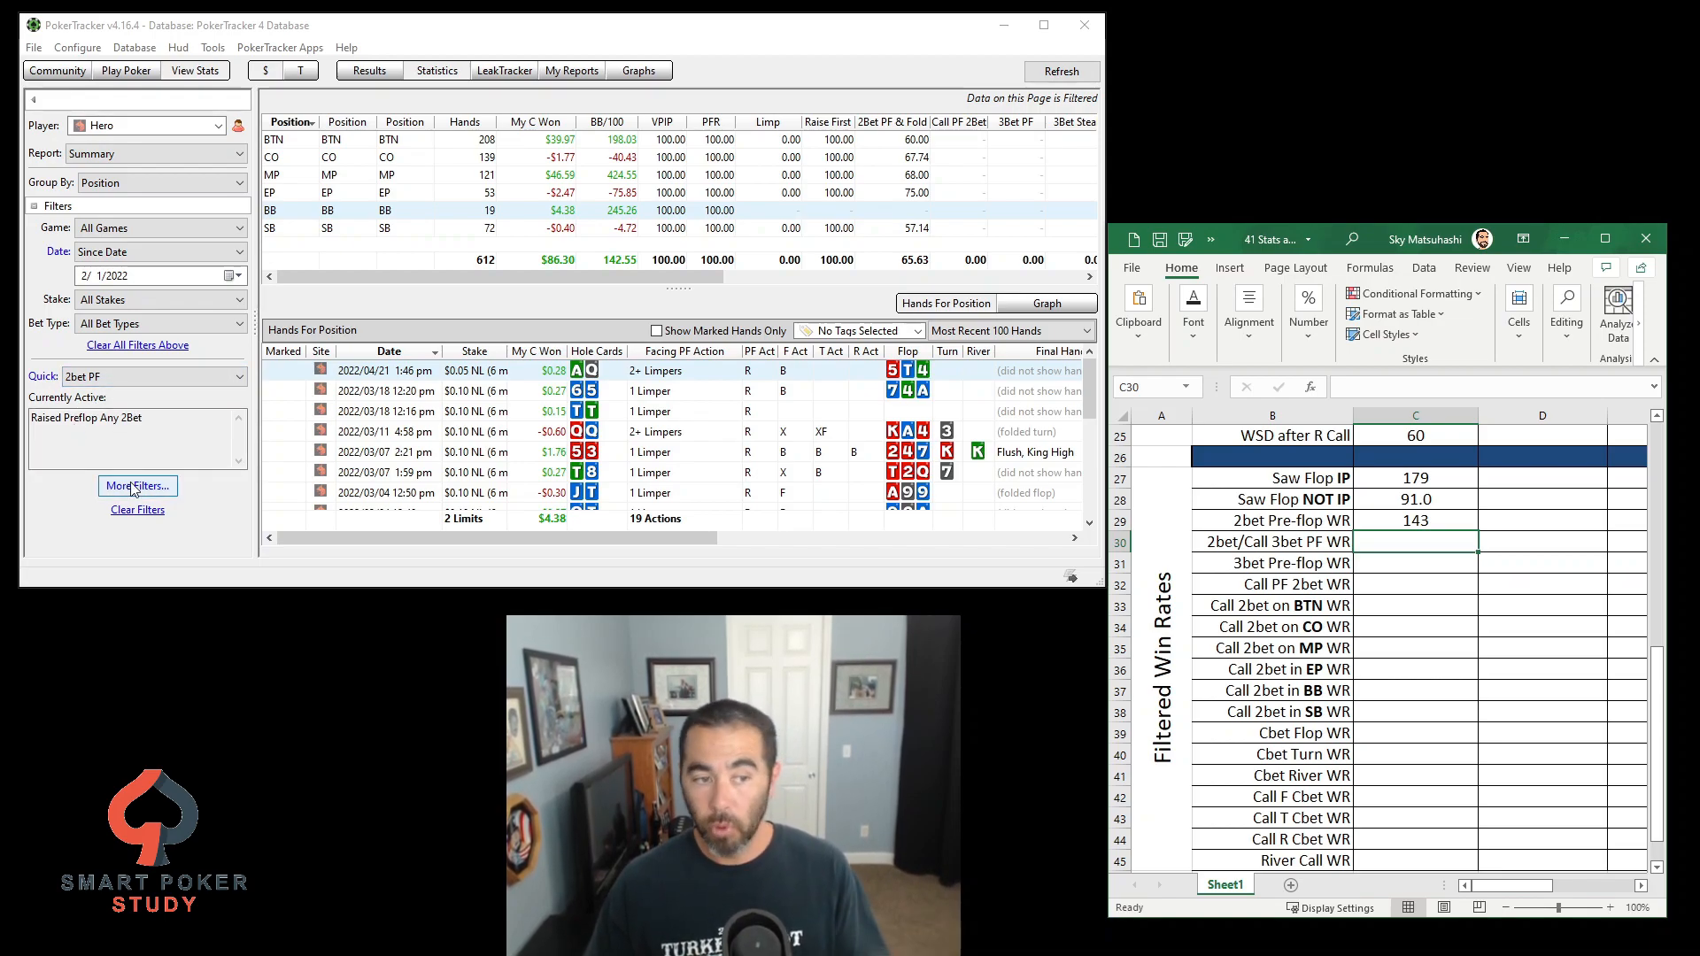
# Run the 2bet/Call 3bet quick filter and record its win rate of 930 in cell C30
pyautogui.click(154, 375)
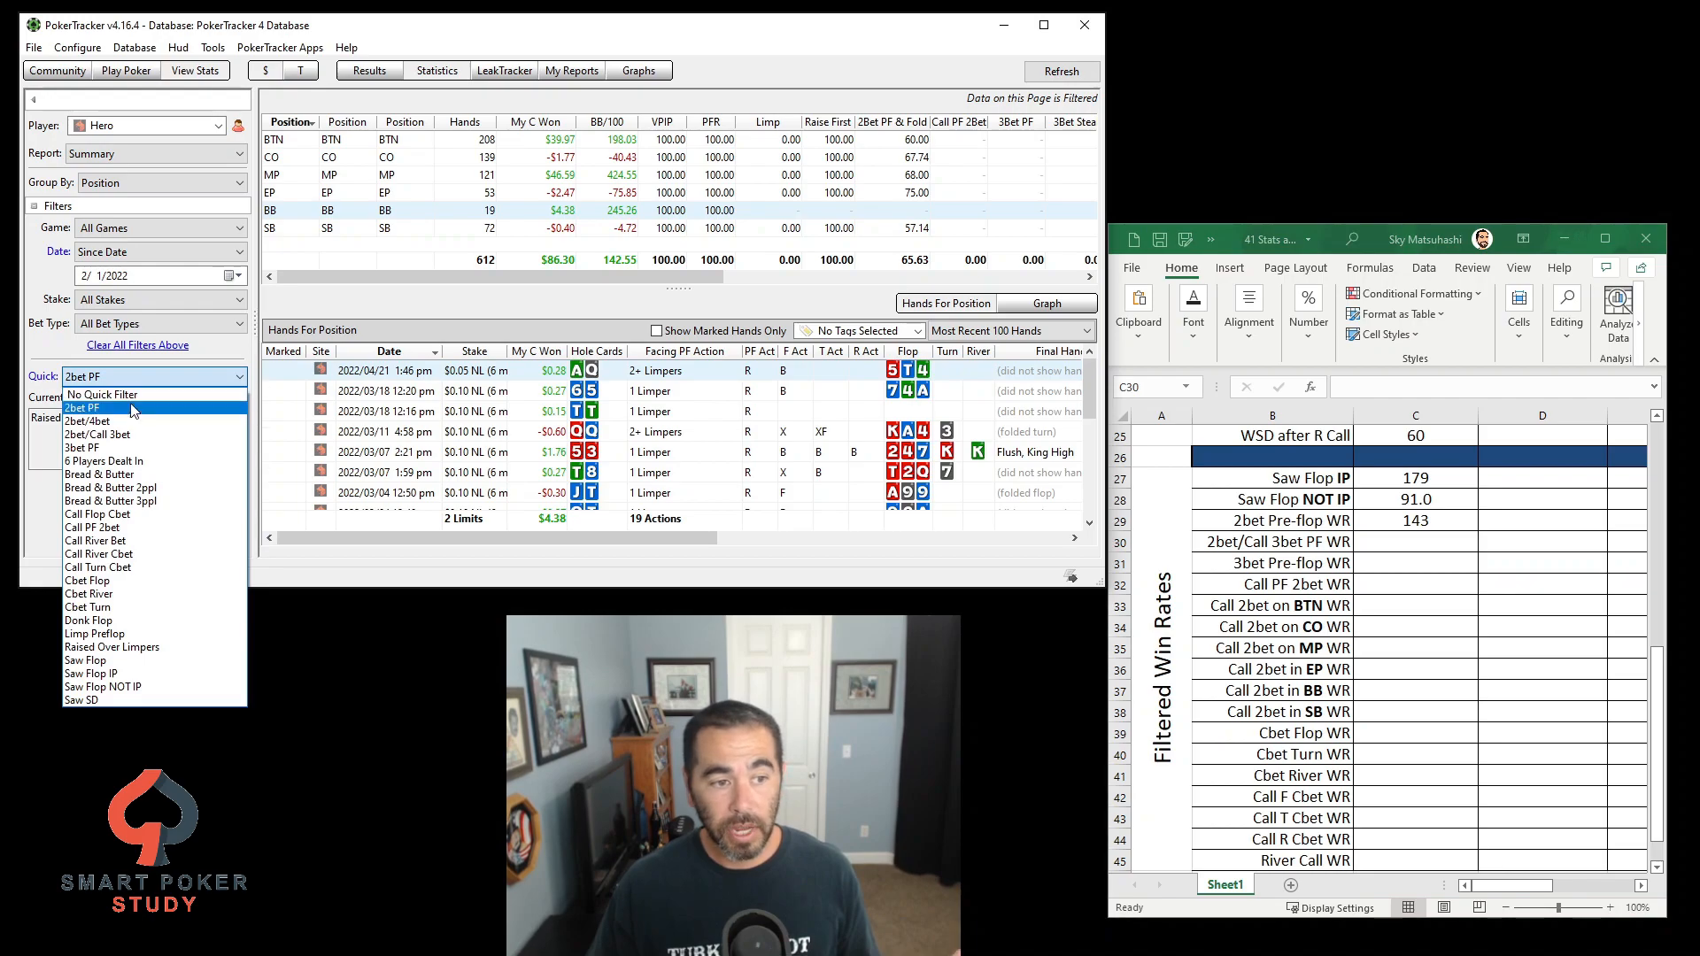
pyautogui.click(122, 432)
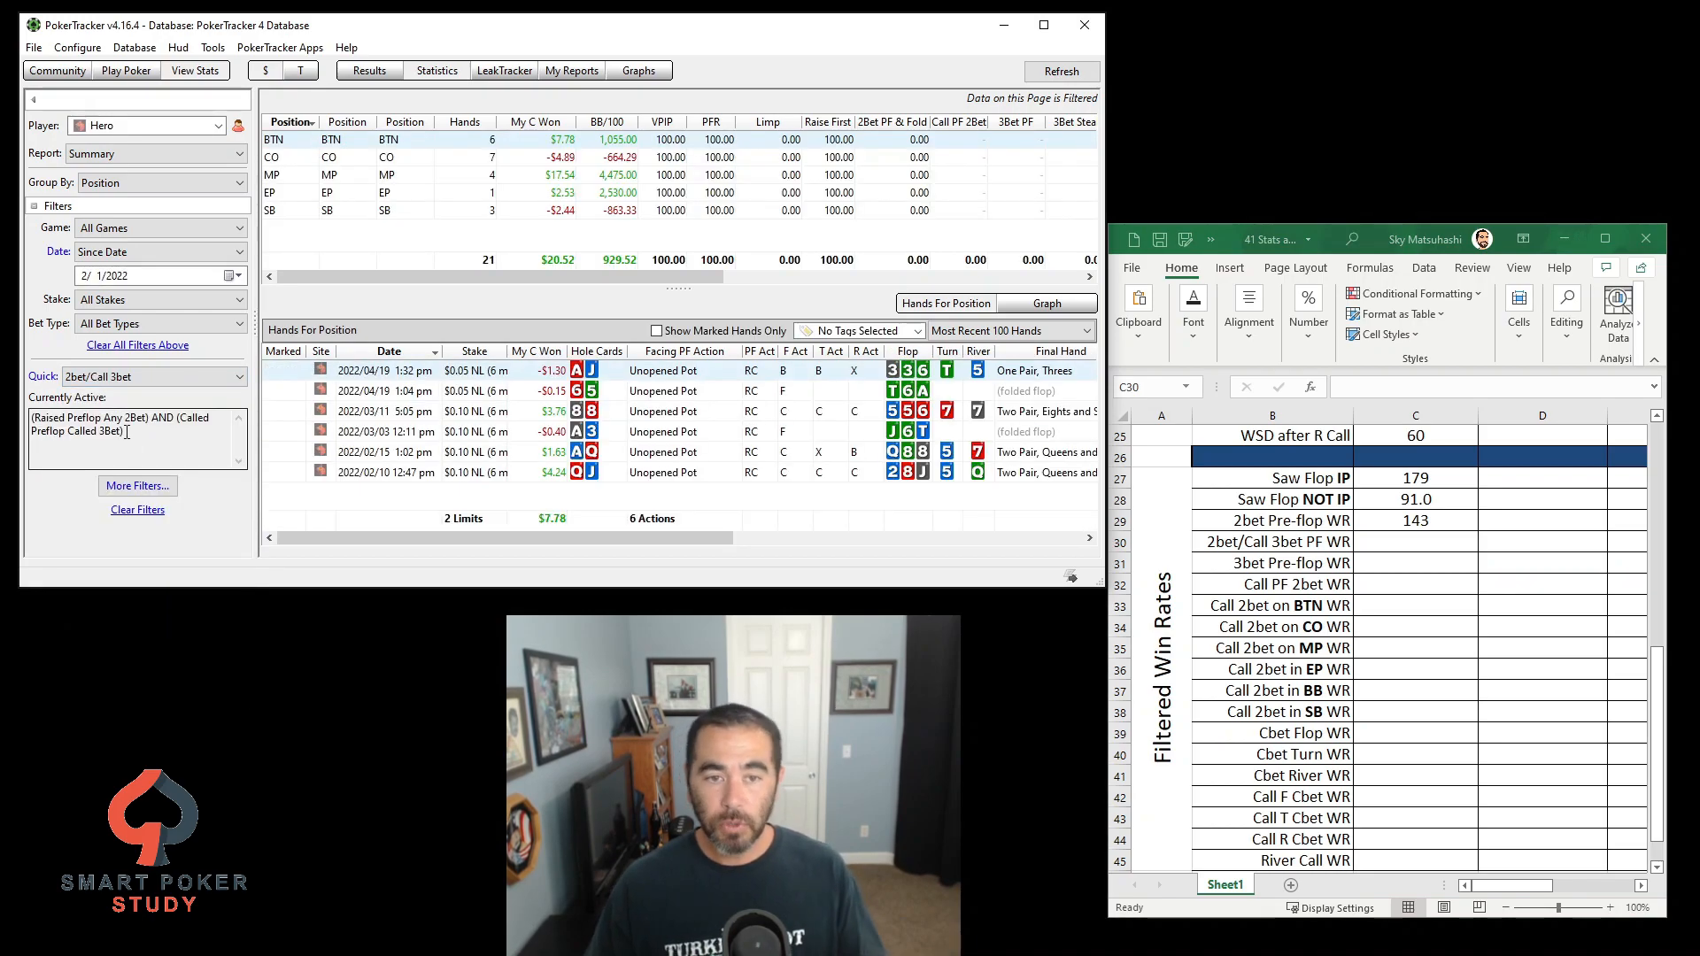
pyautogui.click(1415, 541)
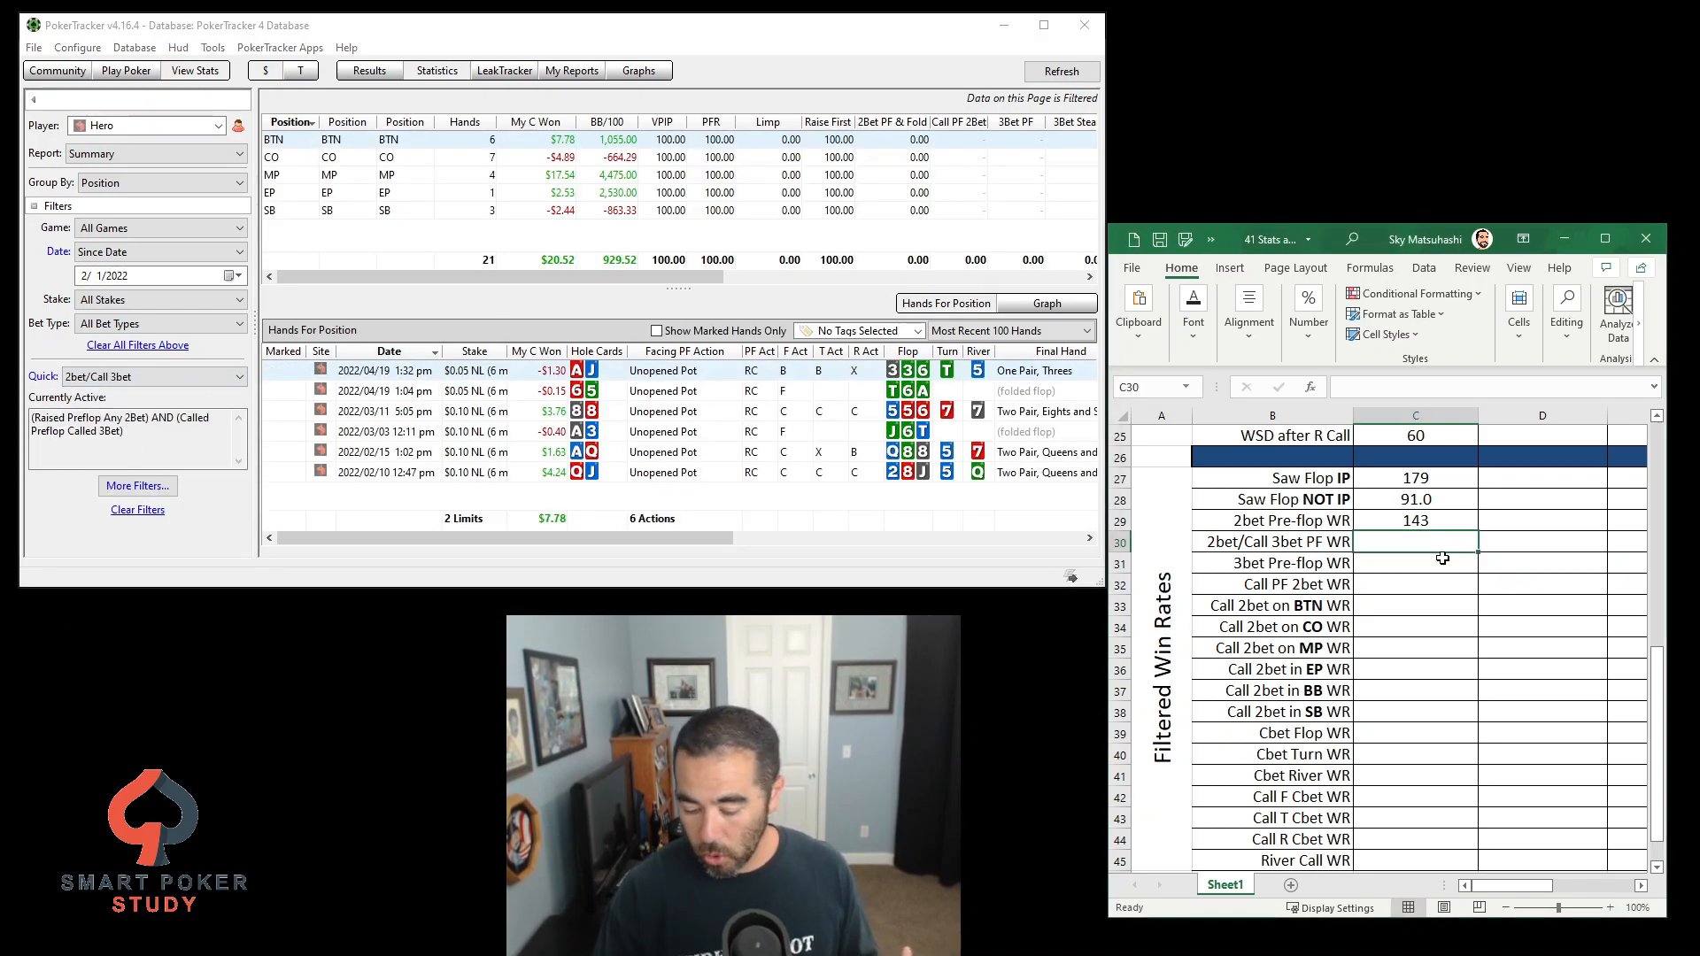
pyautogui.write('930')
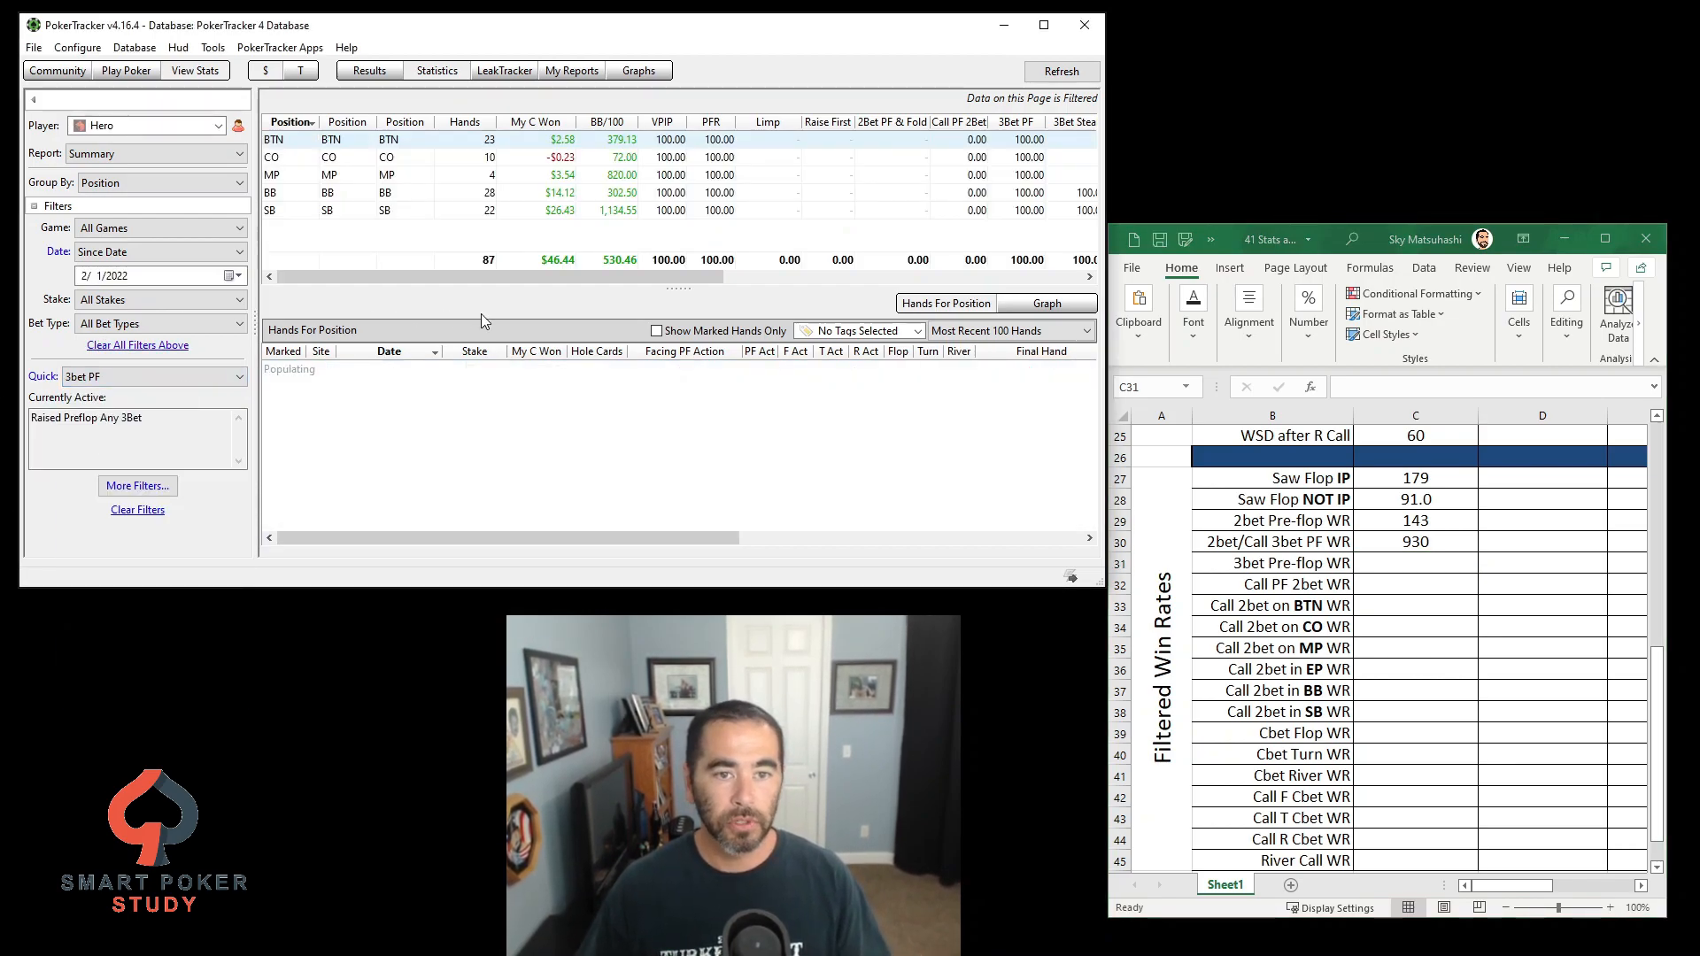
# Record the 3bet Pre-flop win rate of 530 from the 3bet PF quick filter
pyautogui.write('53')
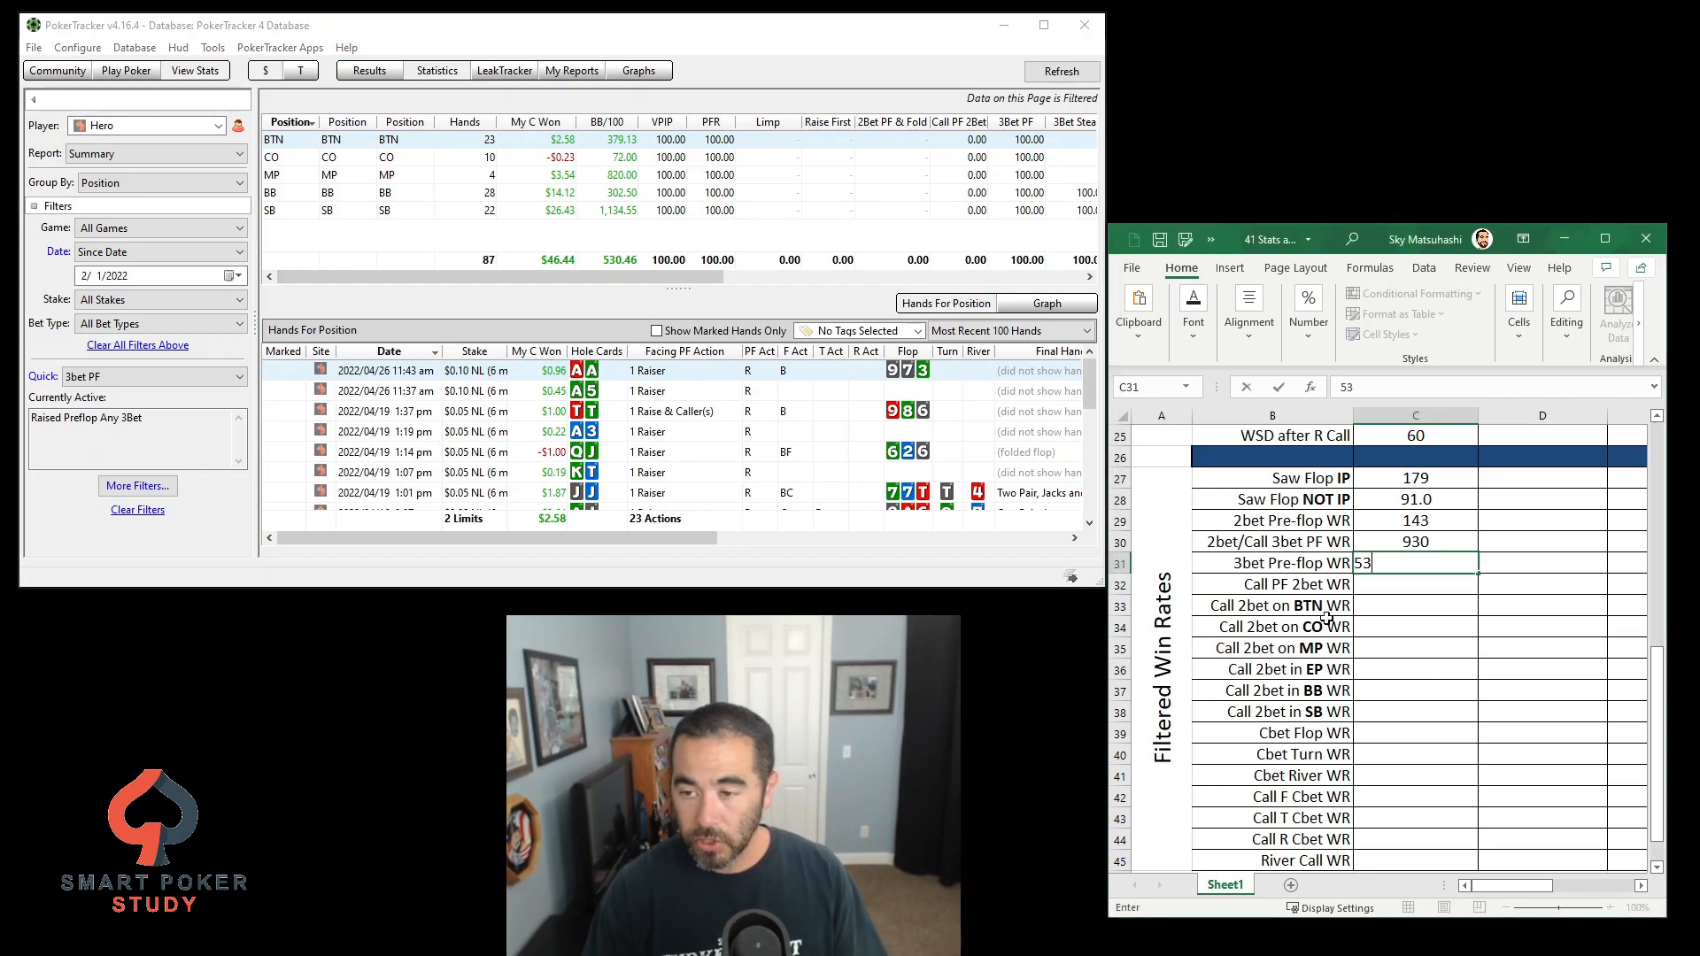
pyautogui.press('enter')
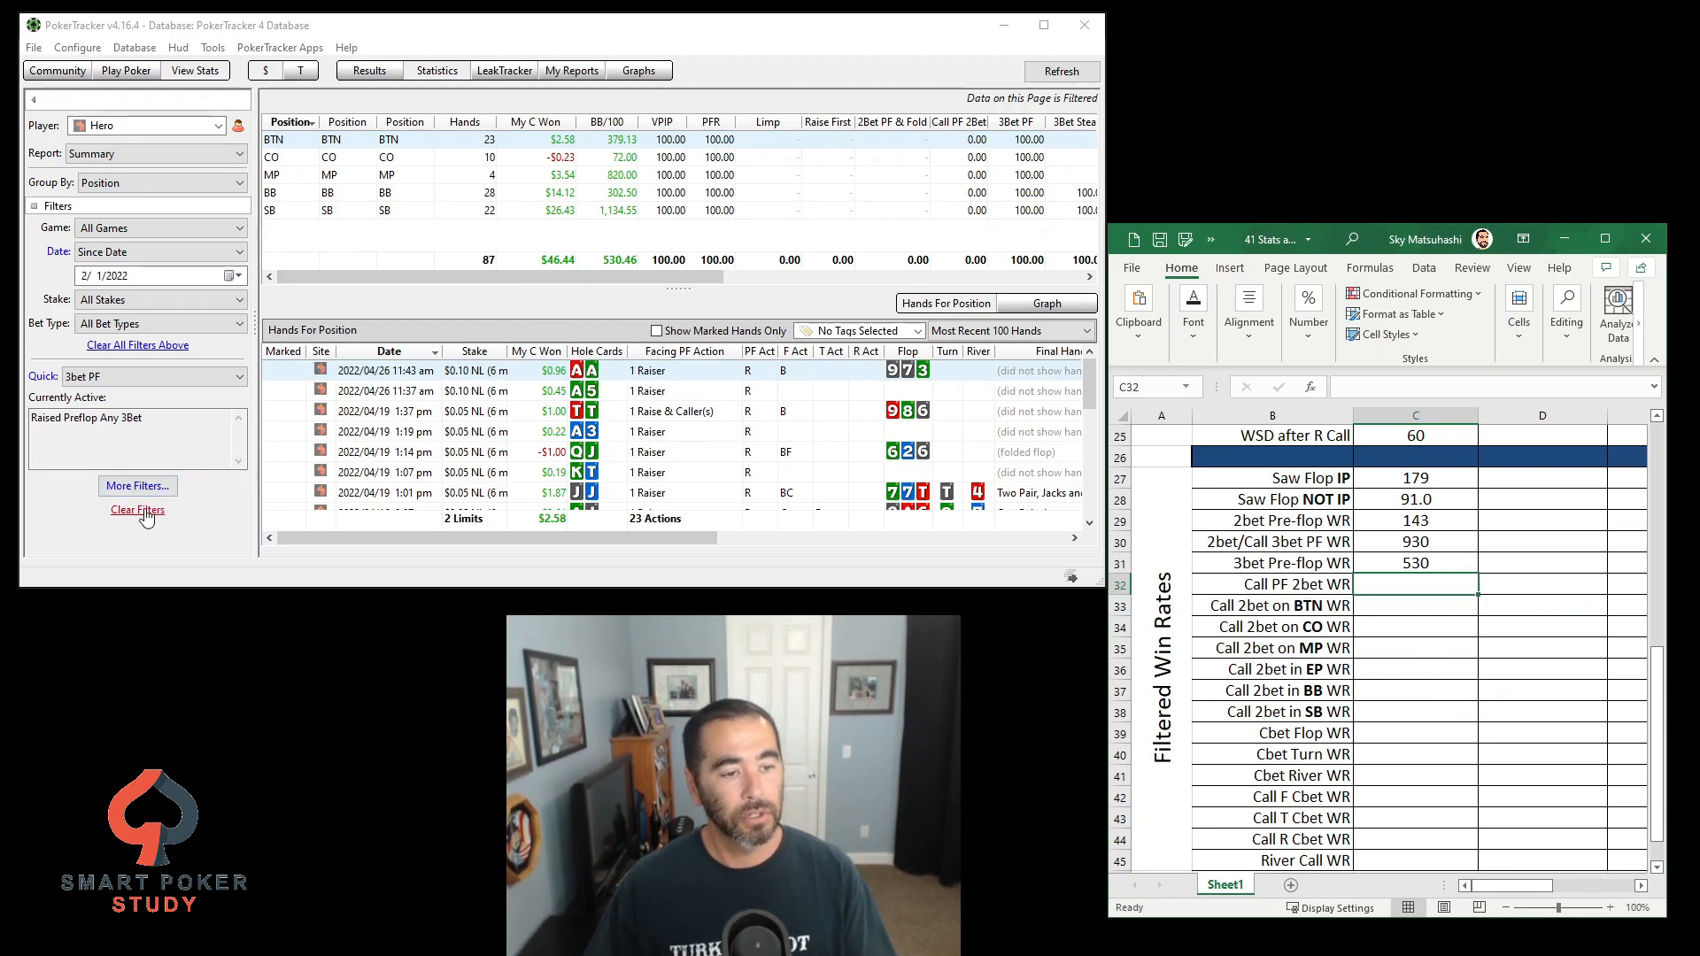
# Clear filters, then add a Called Preflop Called 2Bet condition from Preflop Calls and apply it
pyautogui.click(137, 510)
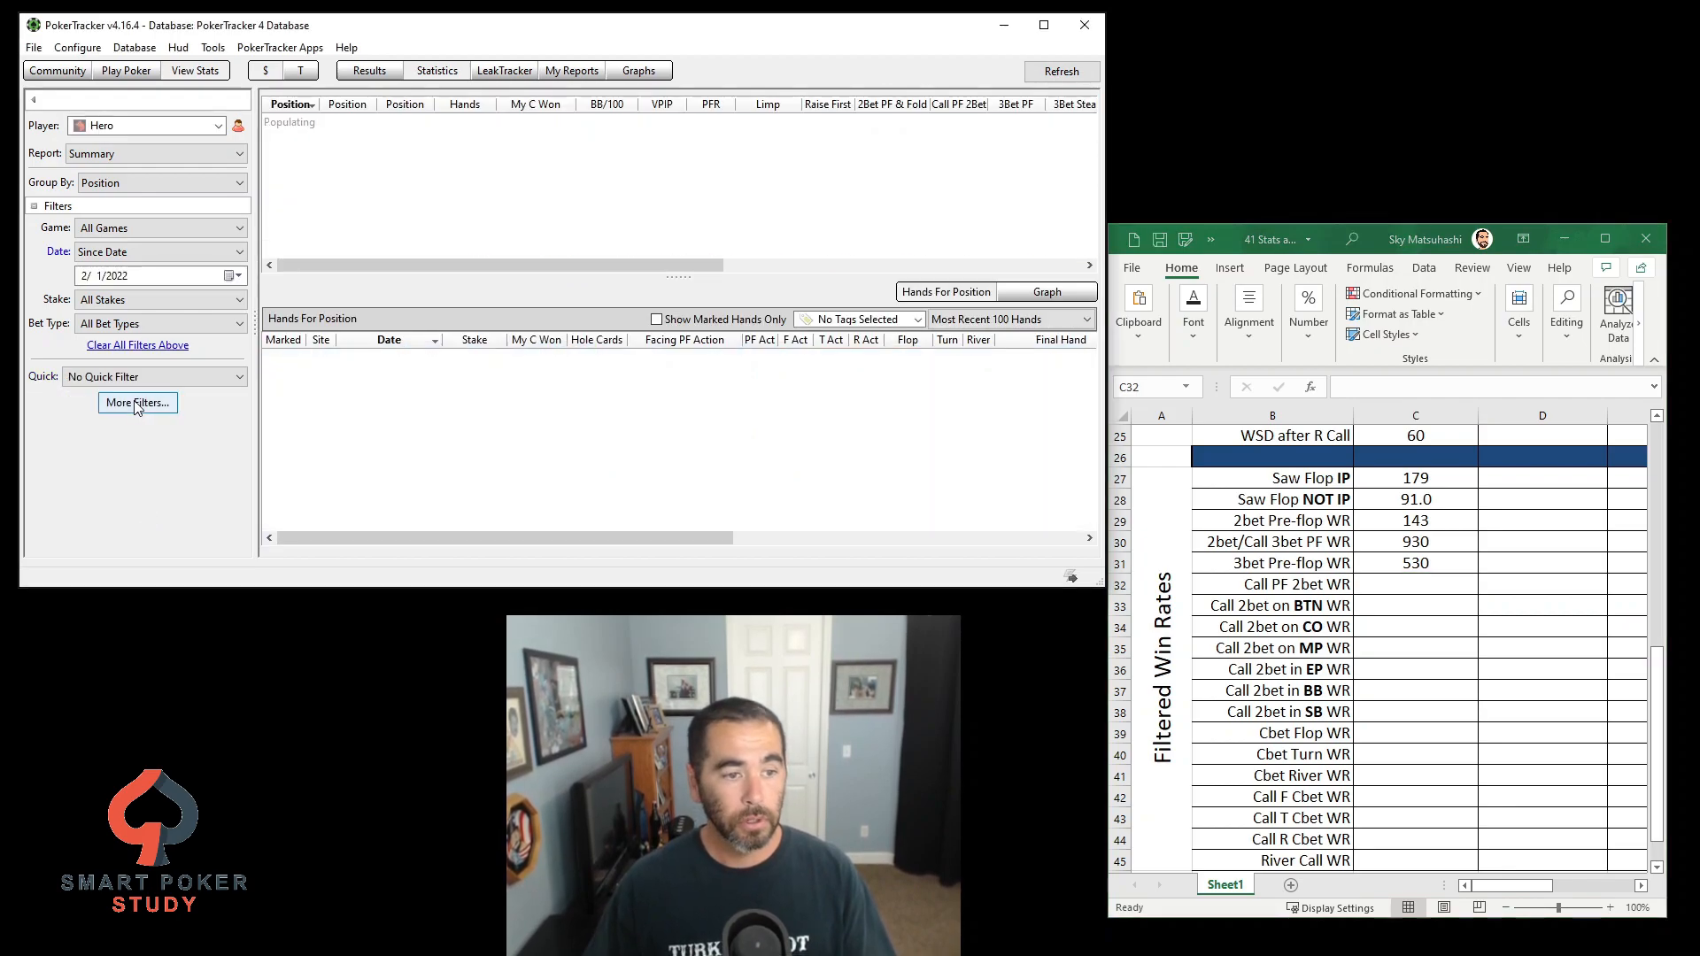
pyautogui.click(139, 402)
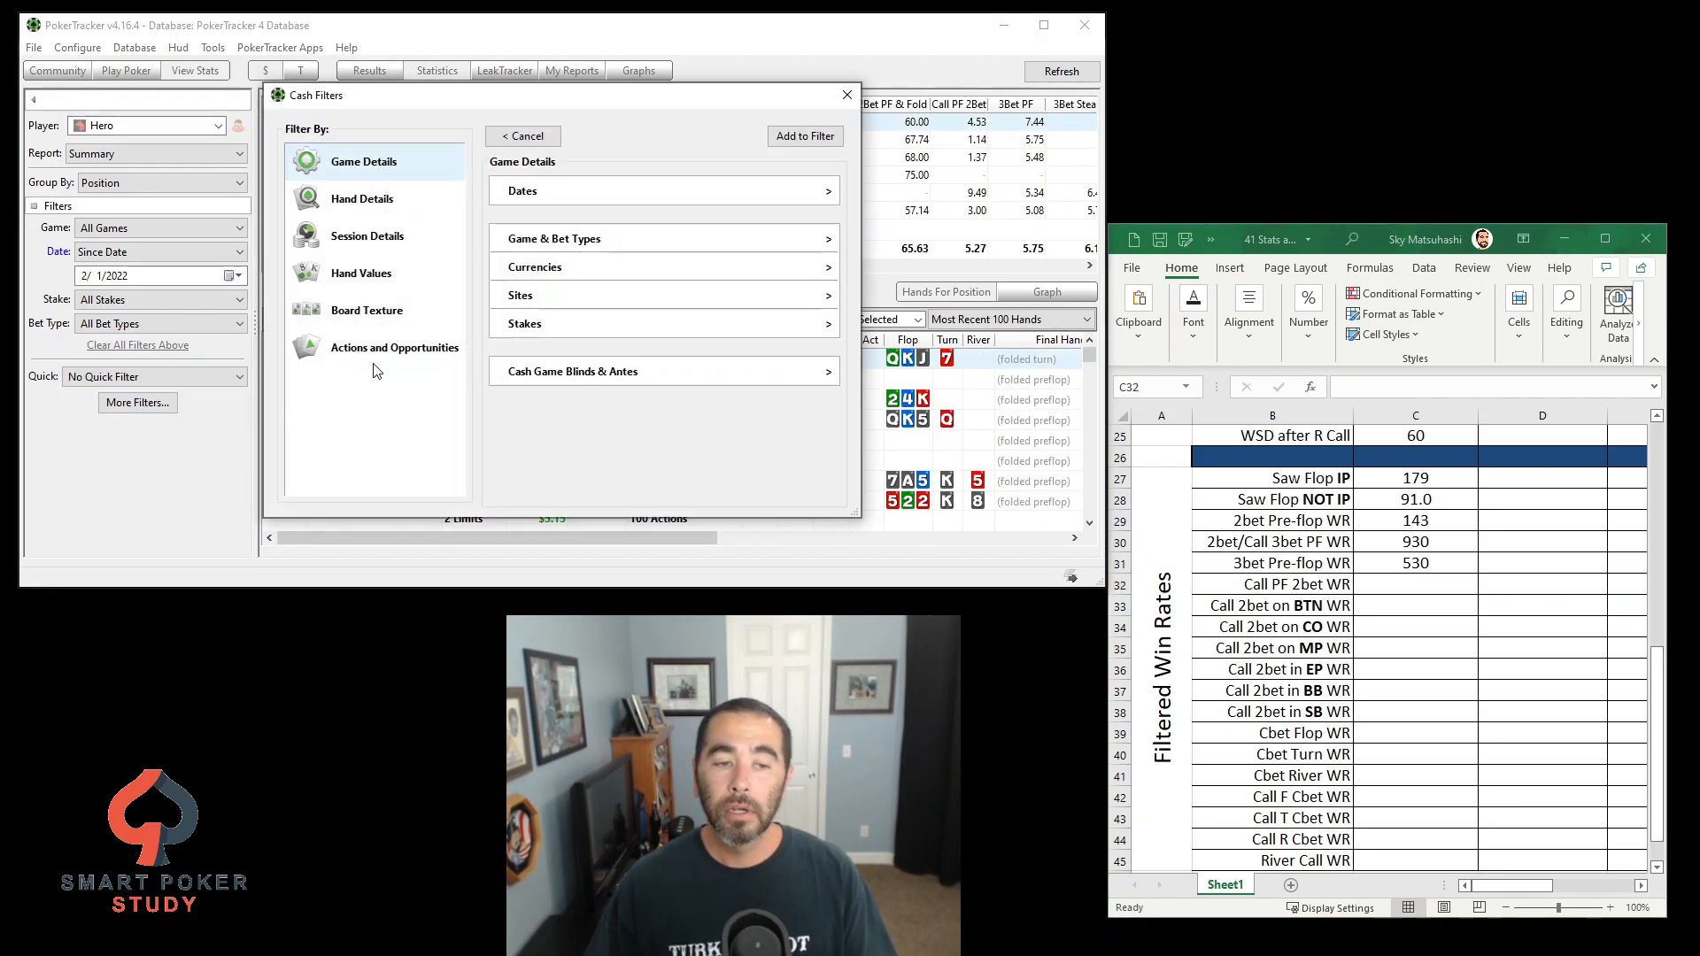
pyautogui.click(395, 349)
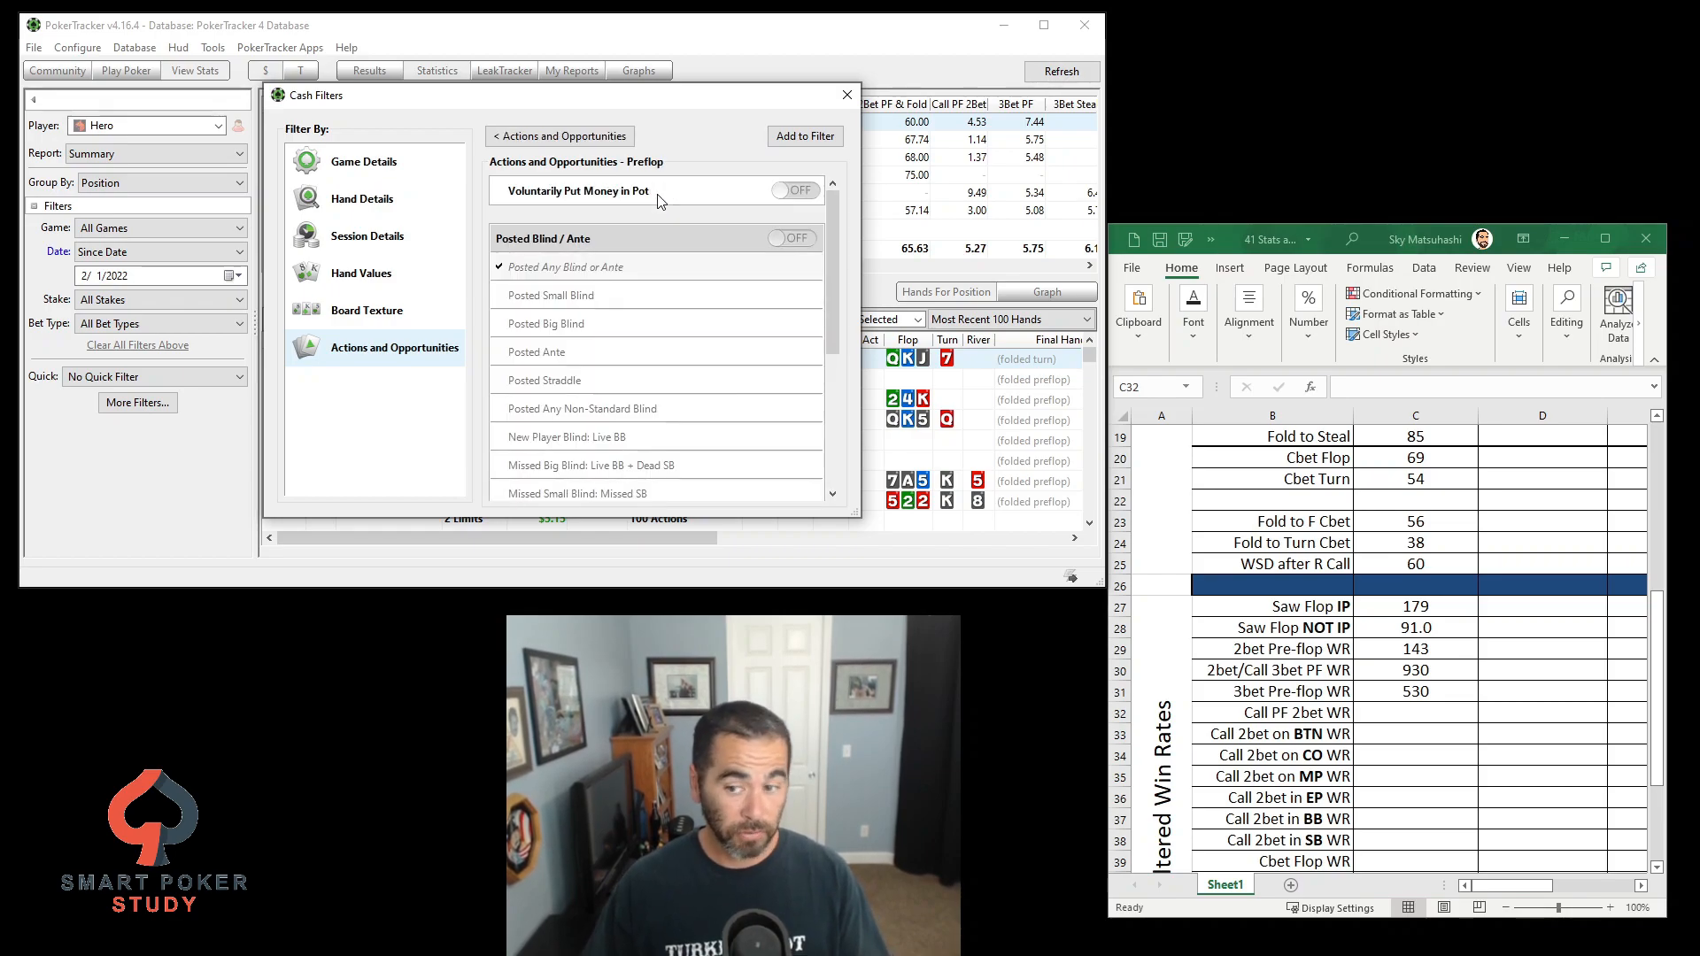
pyautogui.scroll(-3)
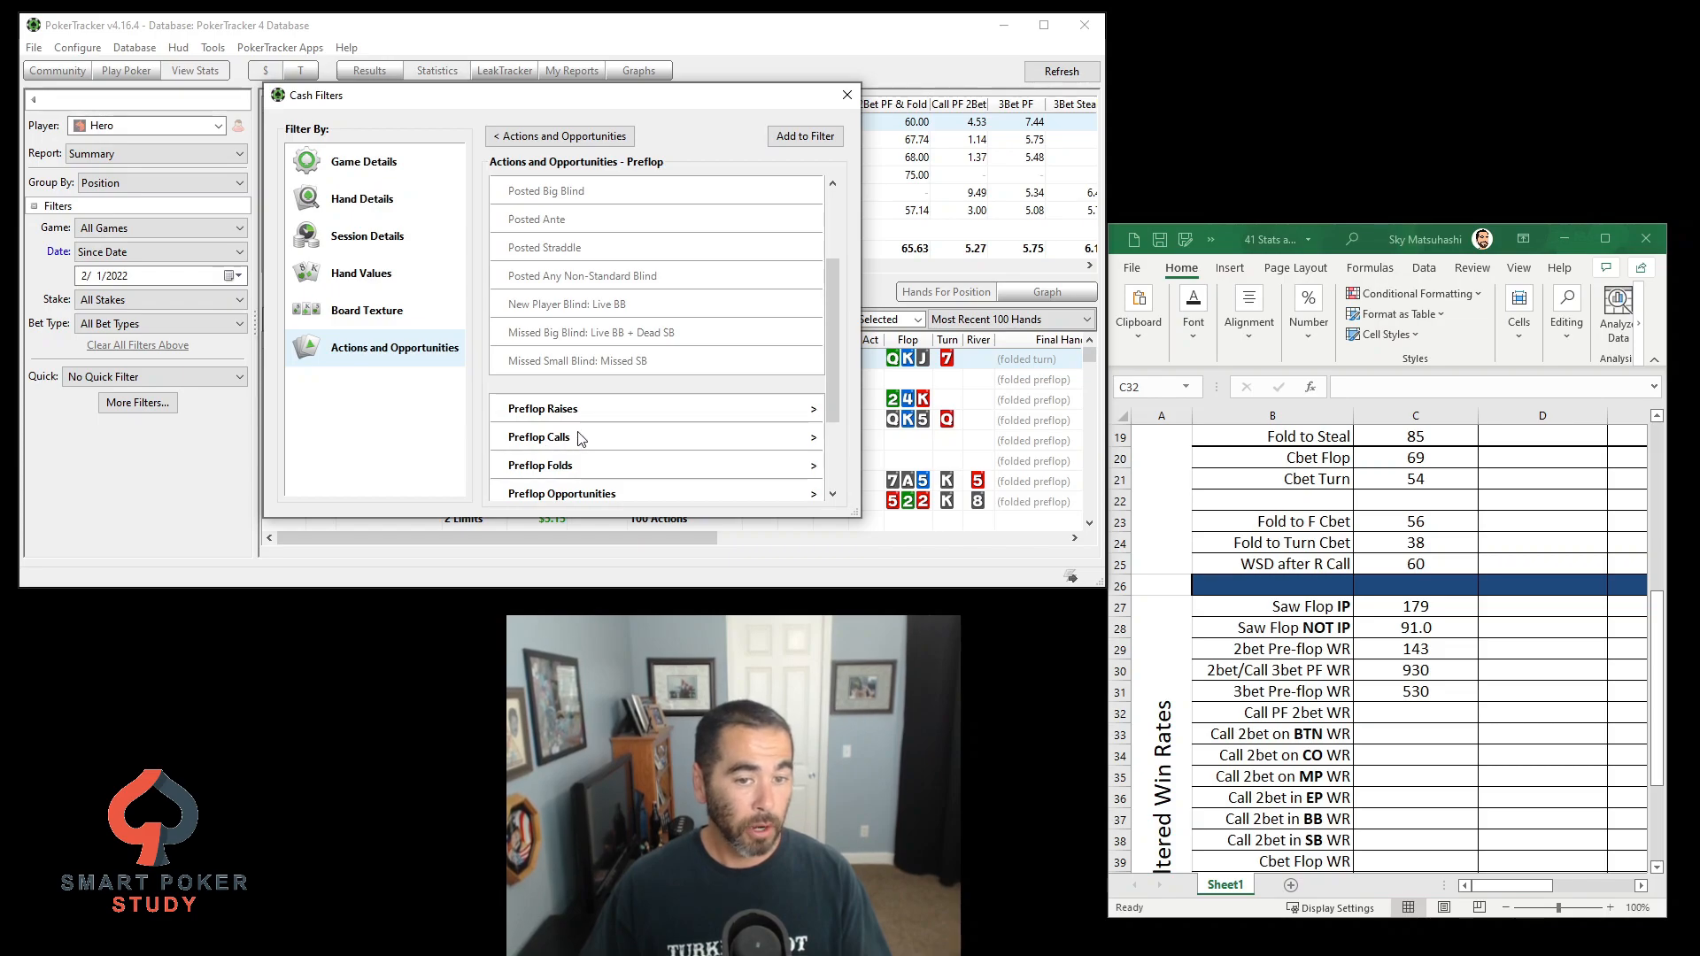
pyautogui.click(539, 436)
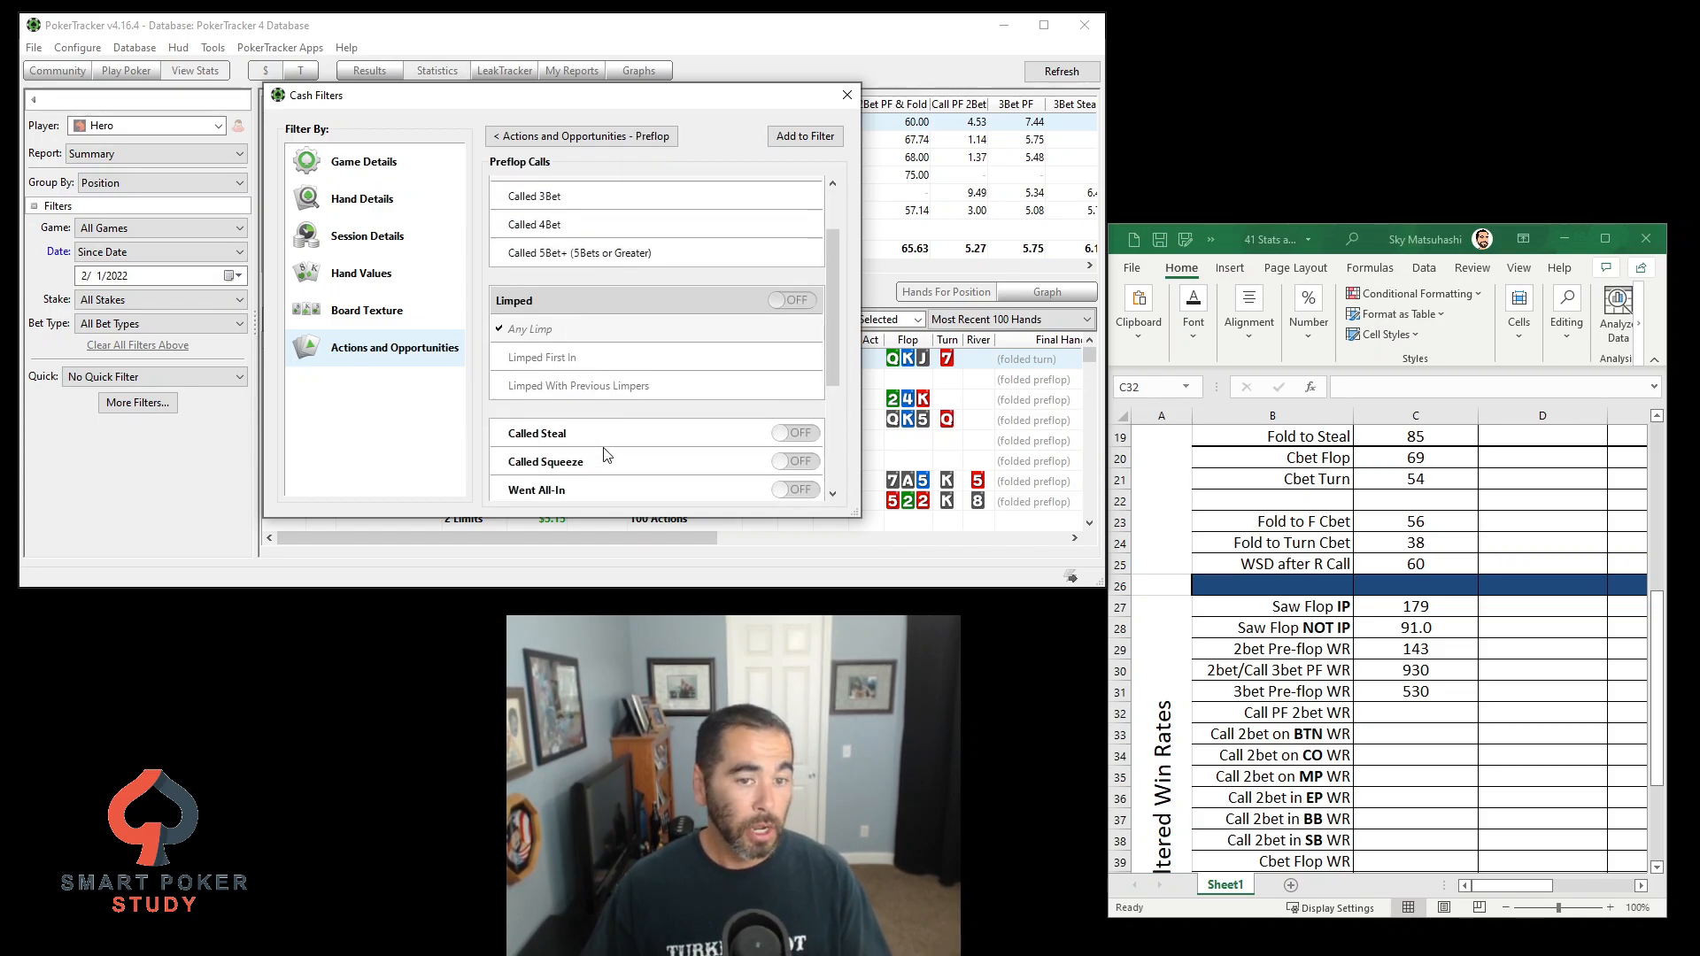
pyautogui.click(792, 189)
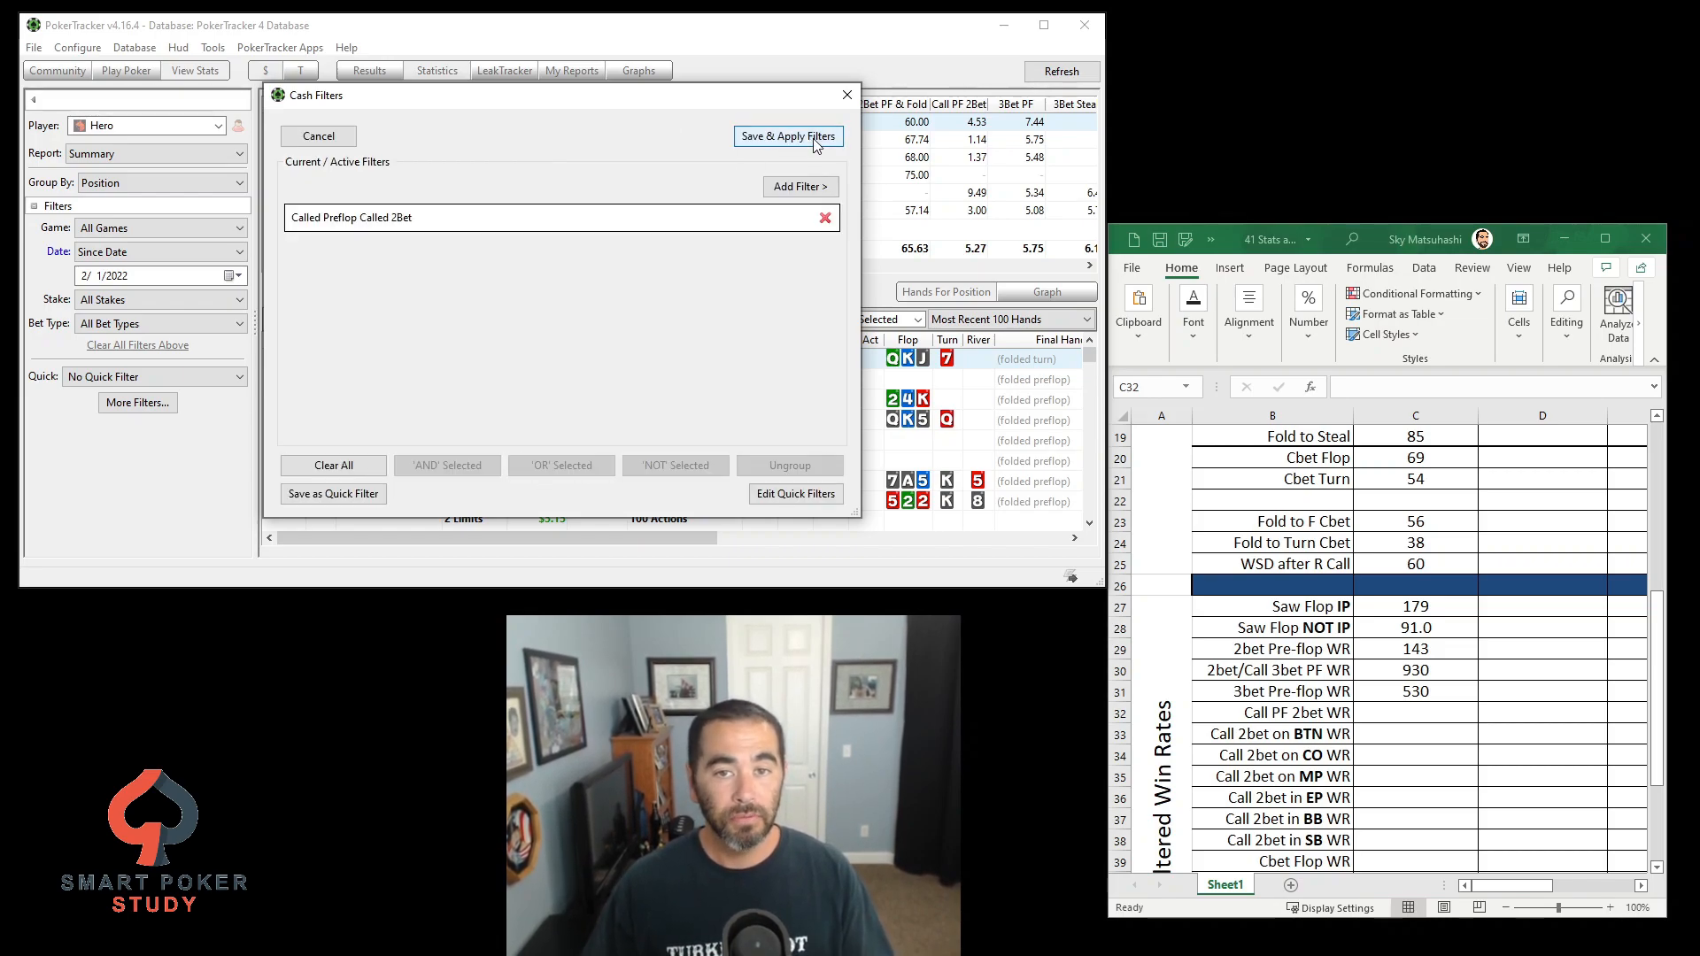
pyautogui.click(786, 136)
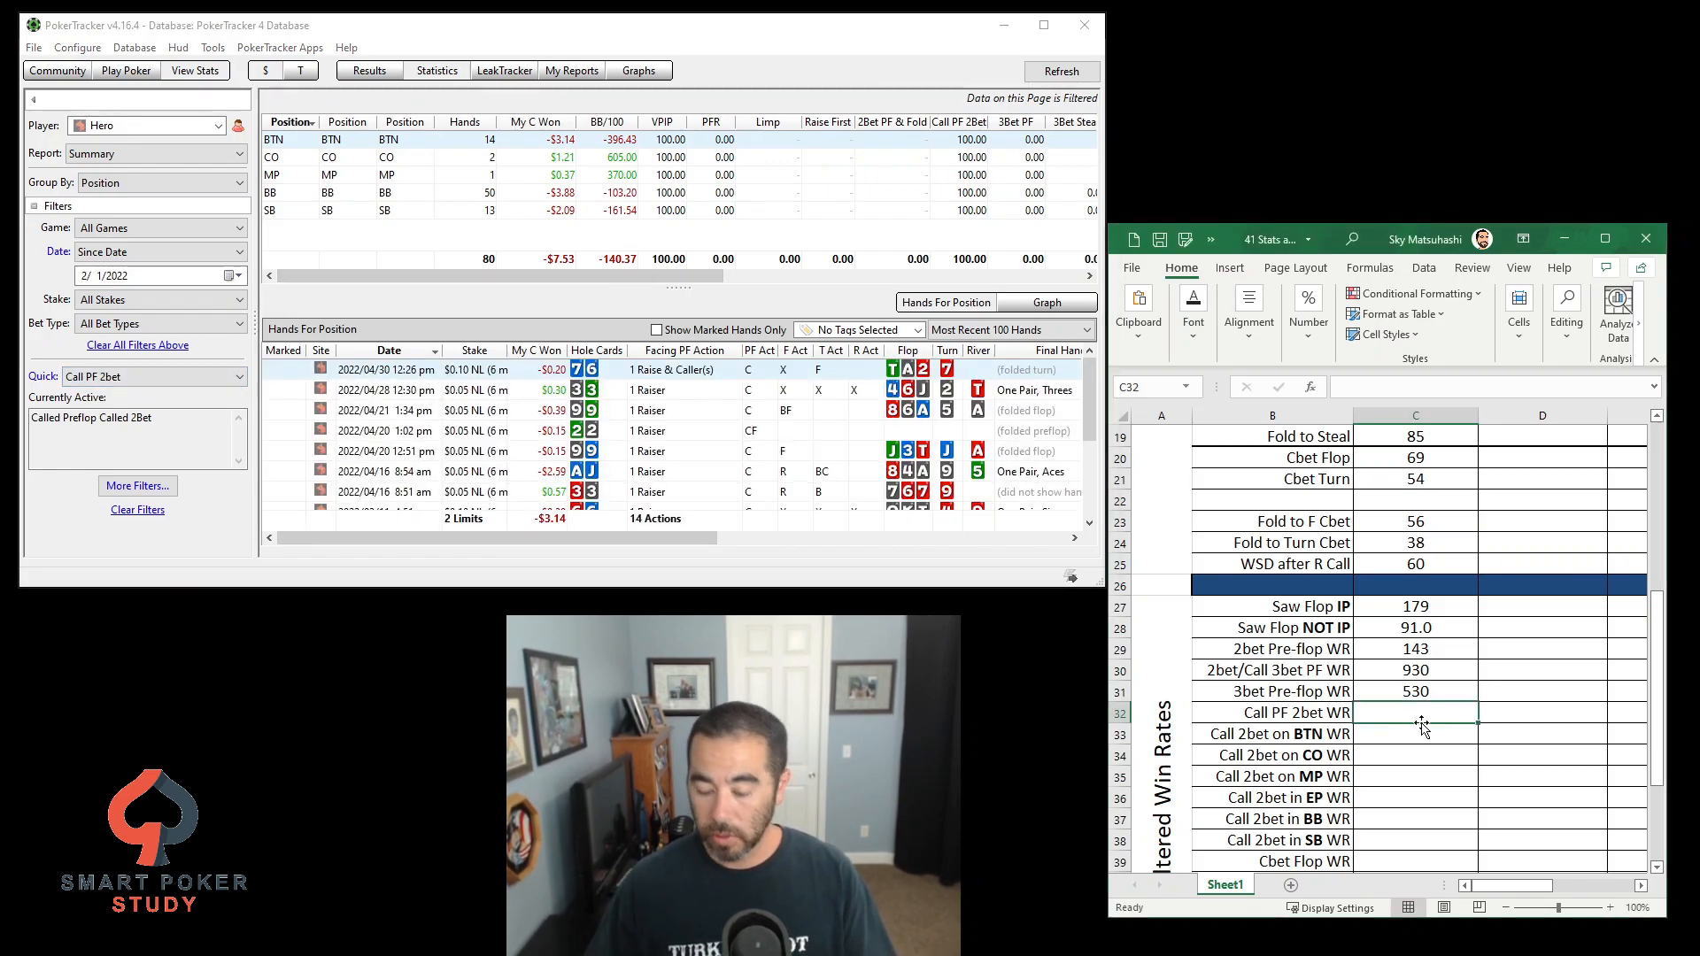
# Enter the Call PF 2bet win rate as -140 in red bold font
pyautogui.write('-140')
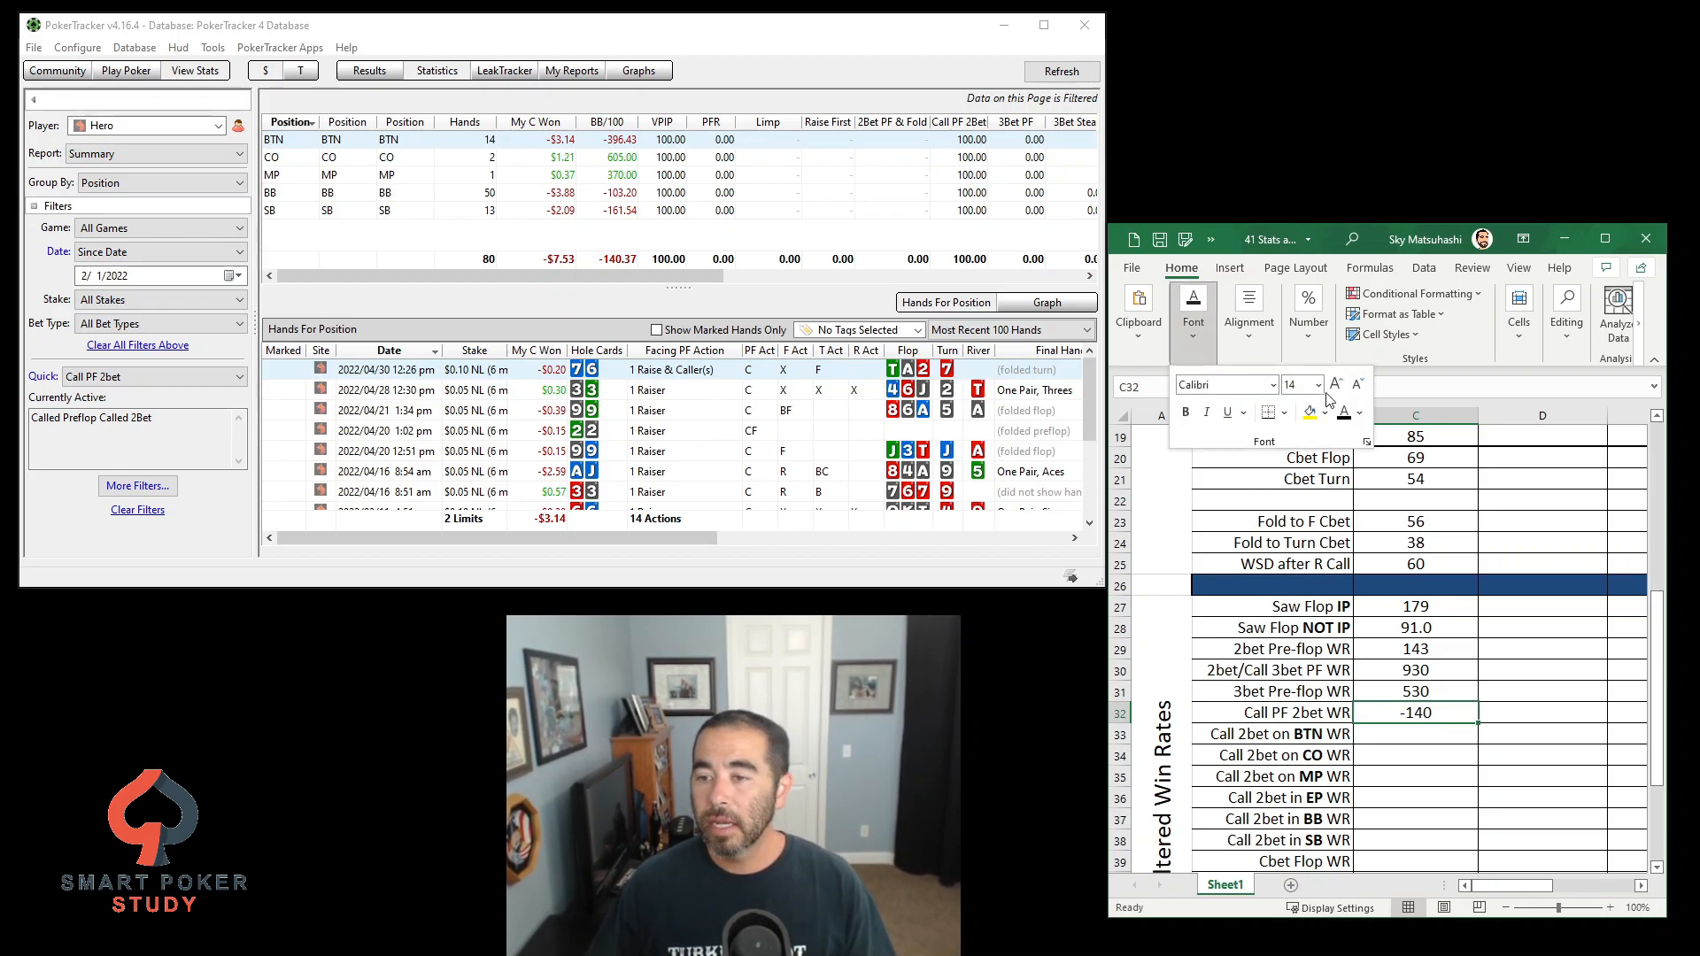
pyautogui.click(1362, 415)
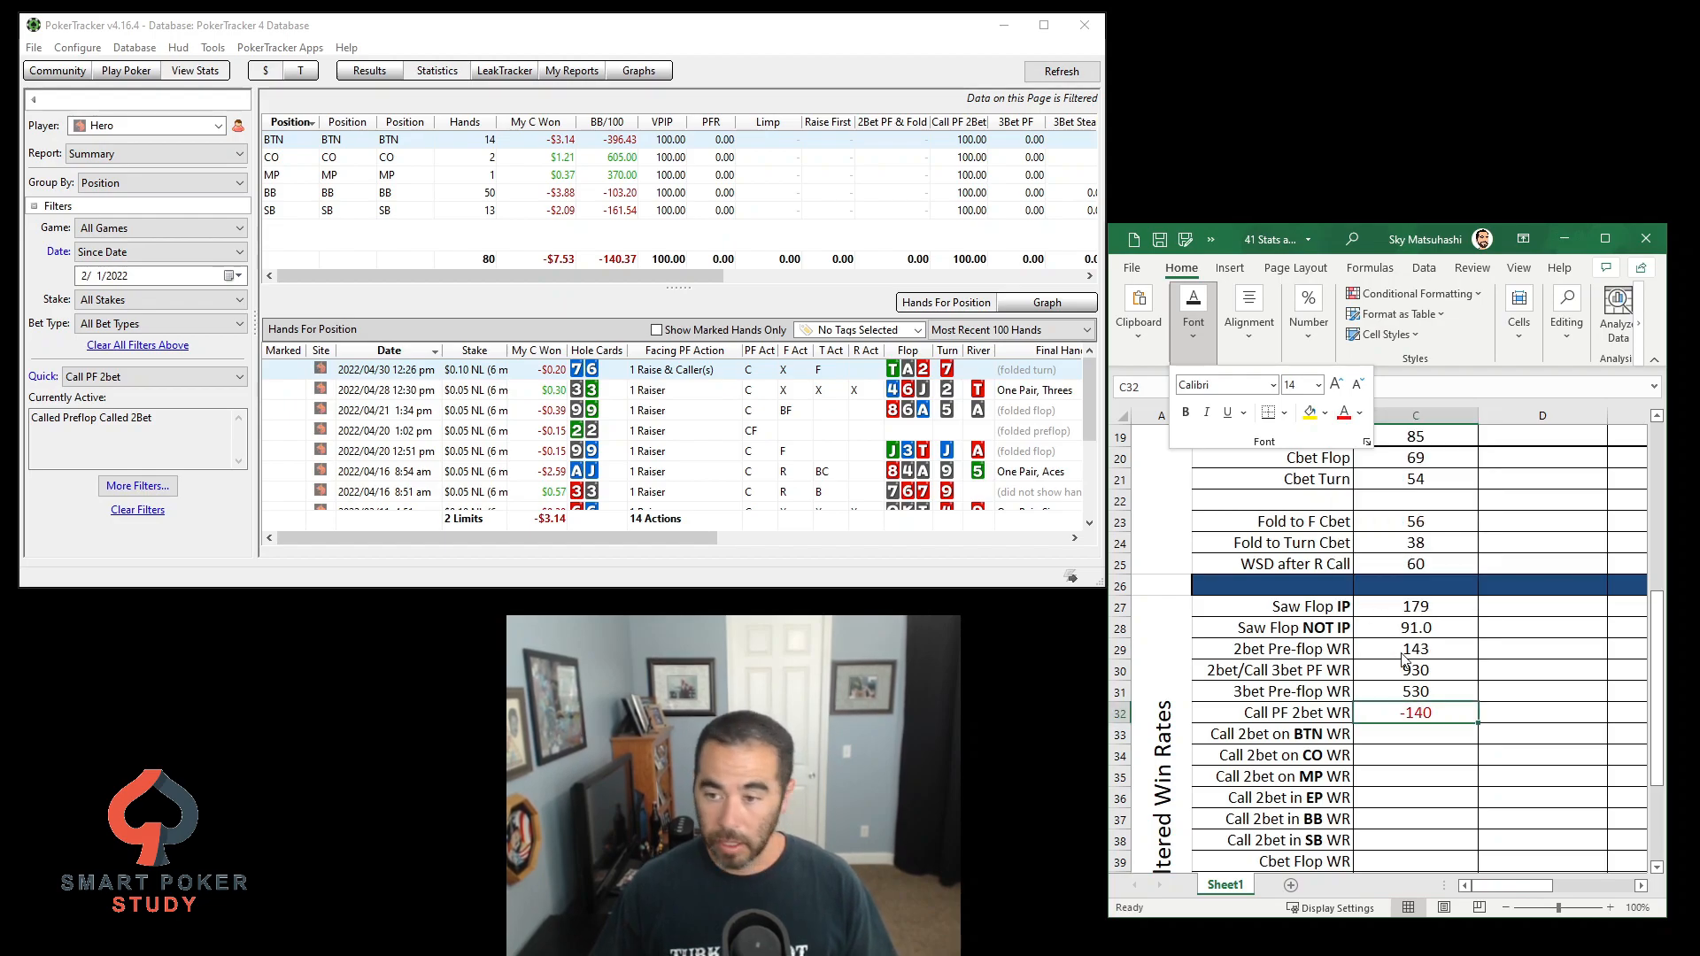
pyautogui.click(1413, 712)
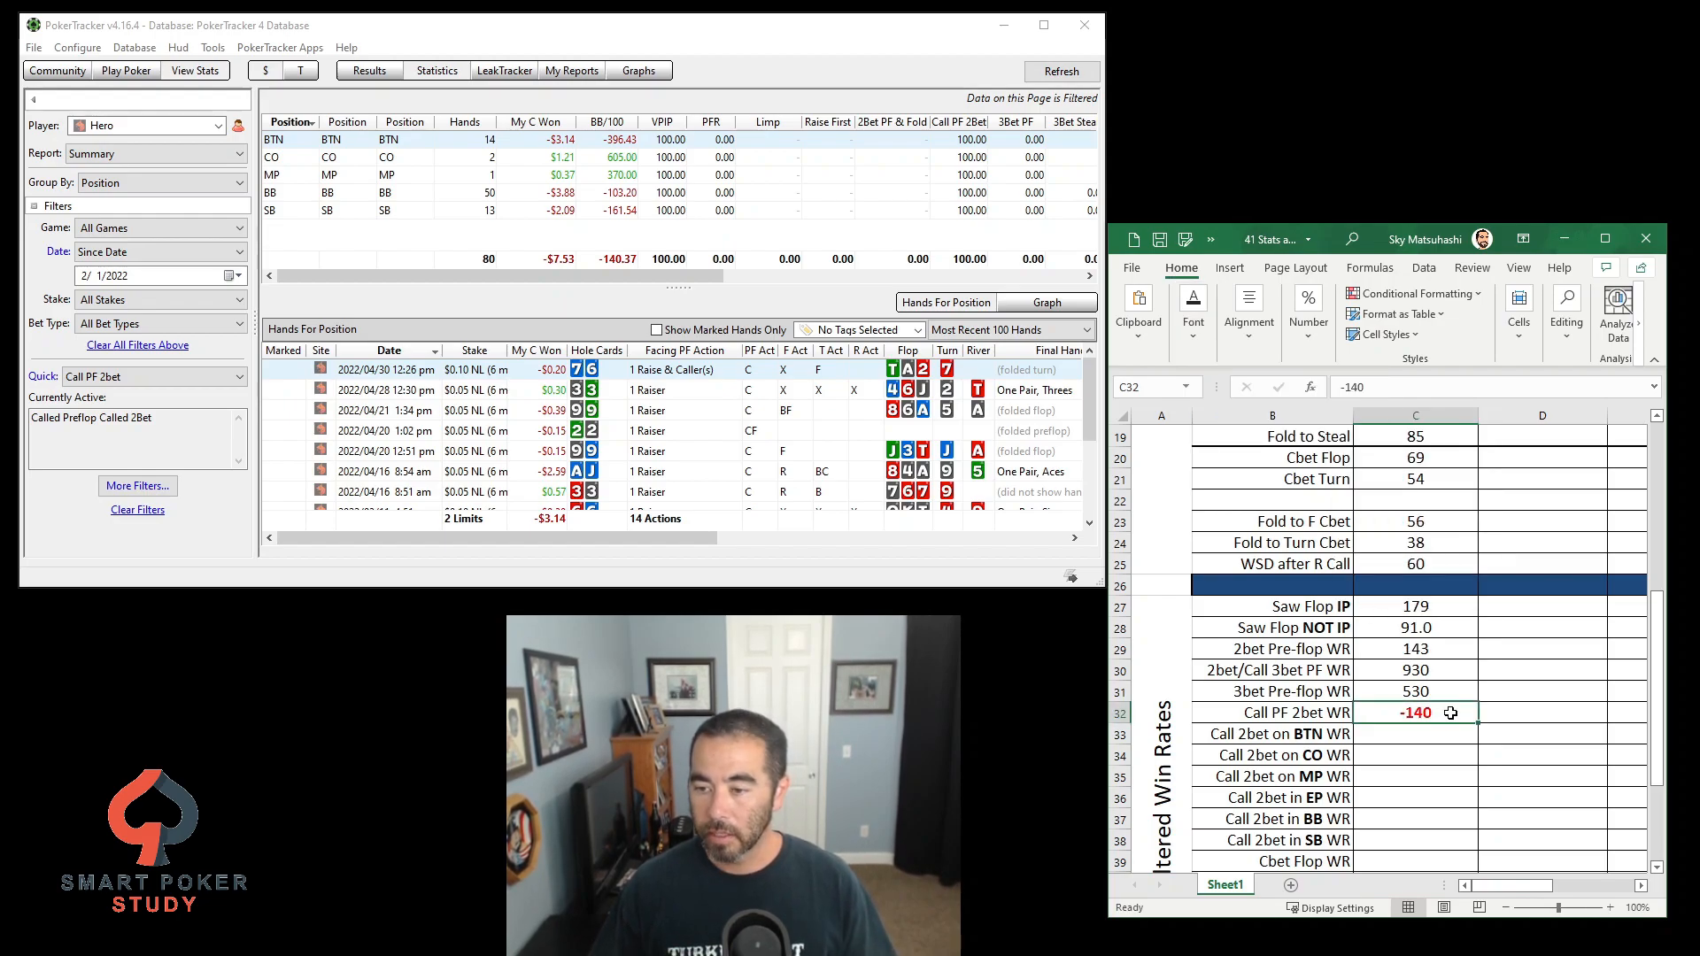
pyautogui.click(1414, 734)
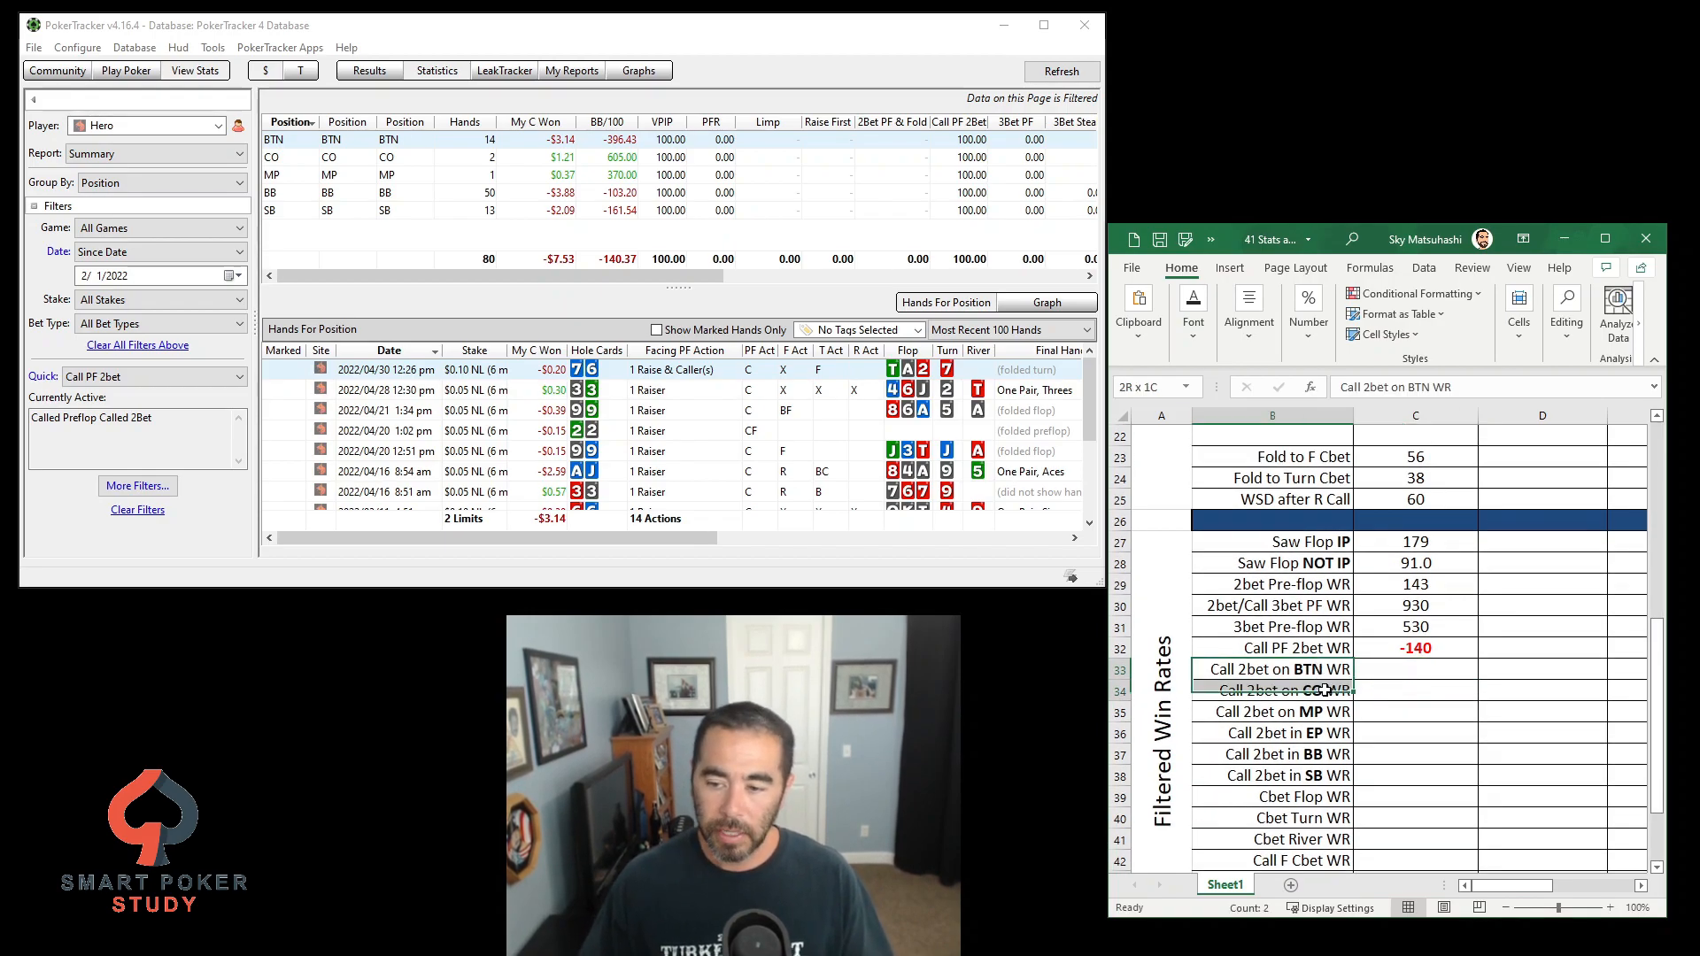
# Enter positional win rates BTN -396, CO 605, EP and BB -103, SB -162, negatives in red
pyautogui.moveTo(1273, 669); pyautogui.dragTo(1273, 776)
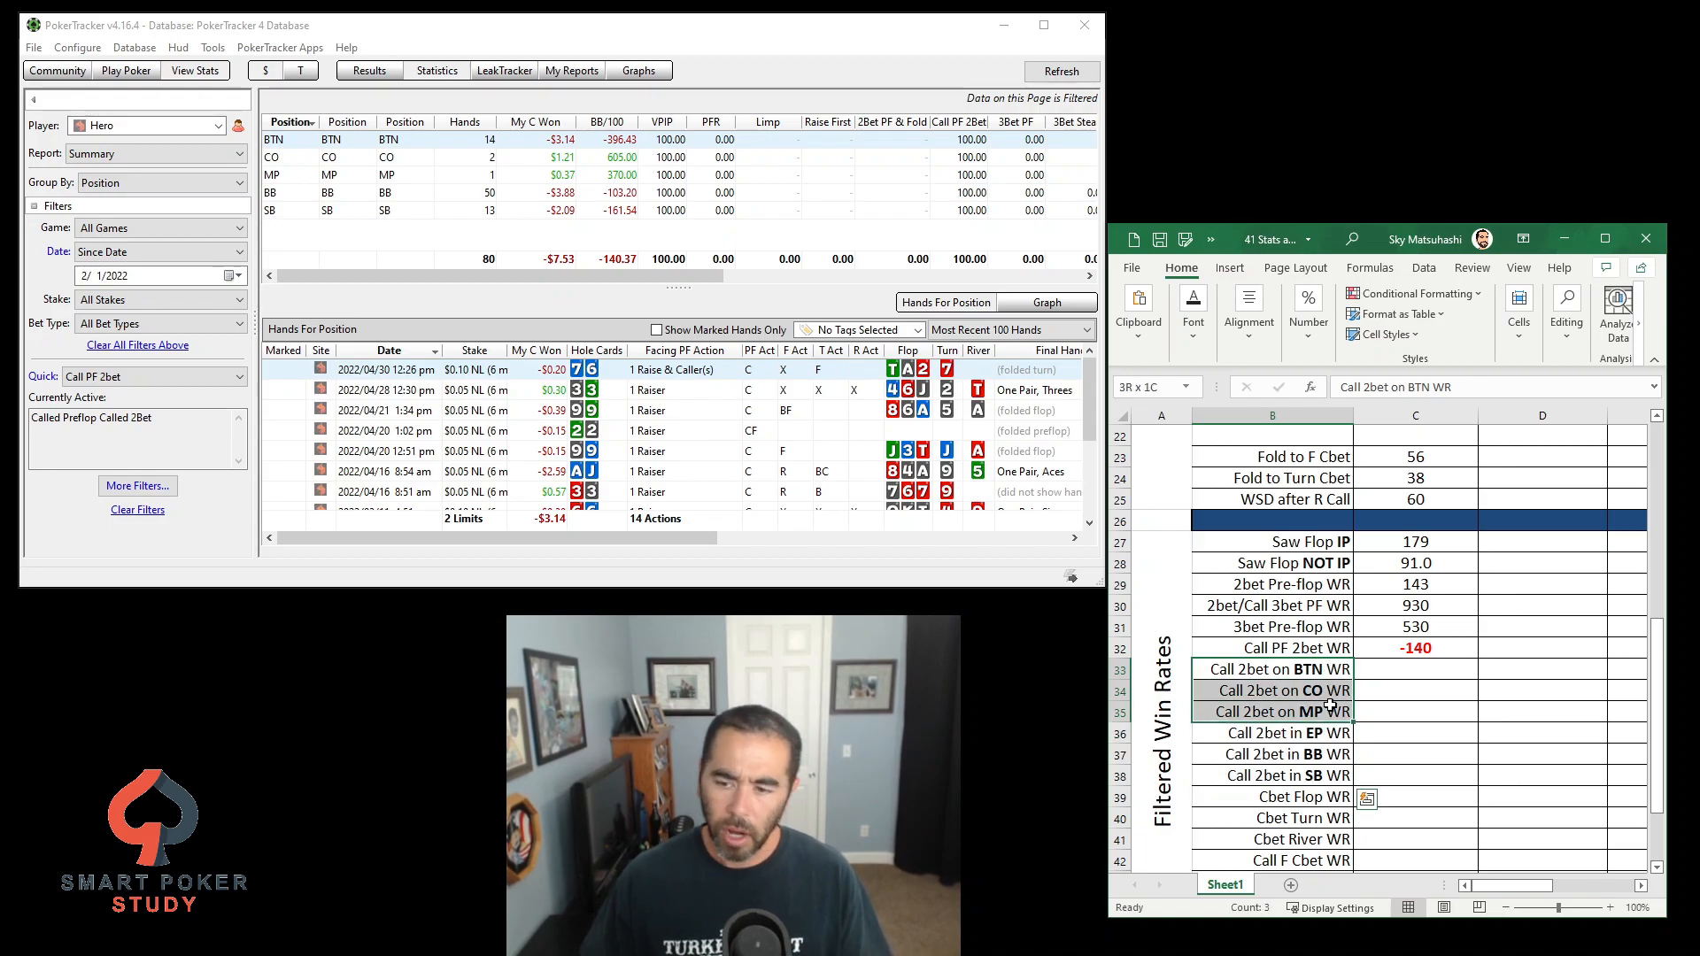
pyautogui.click(1317, 774)
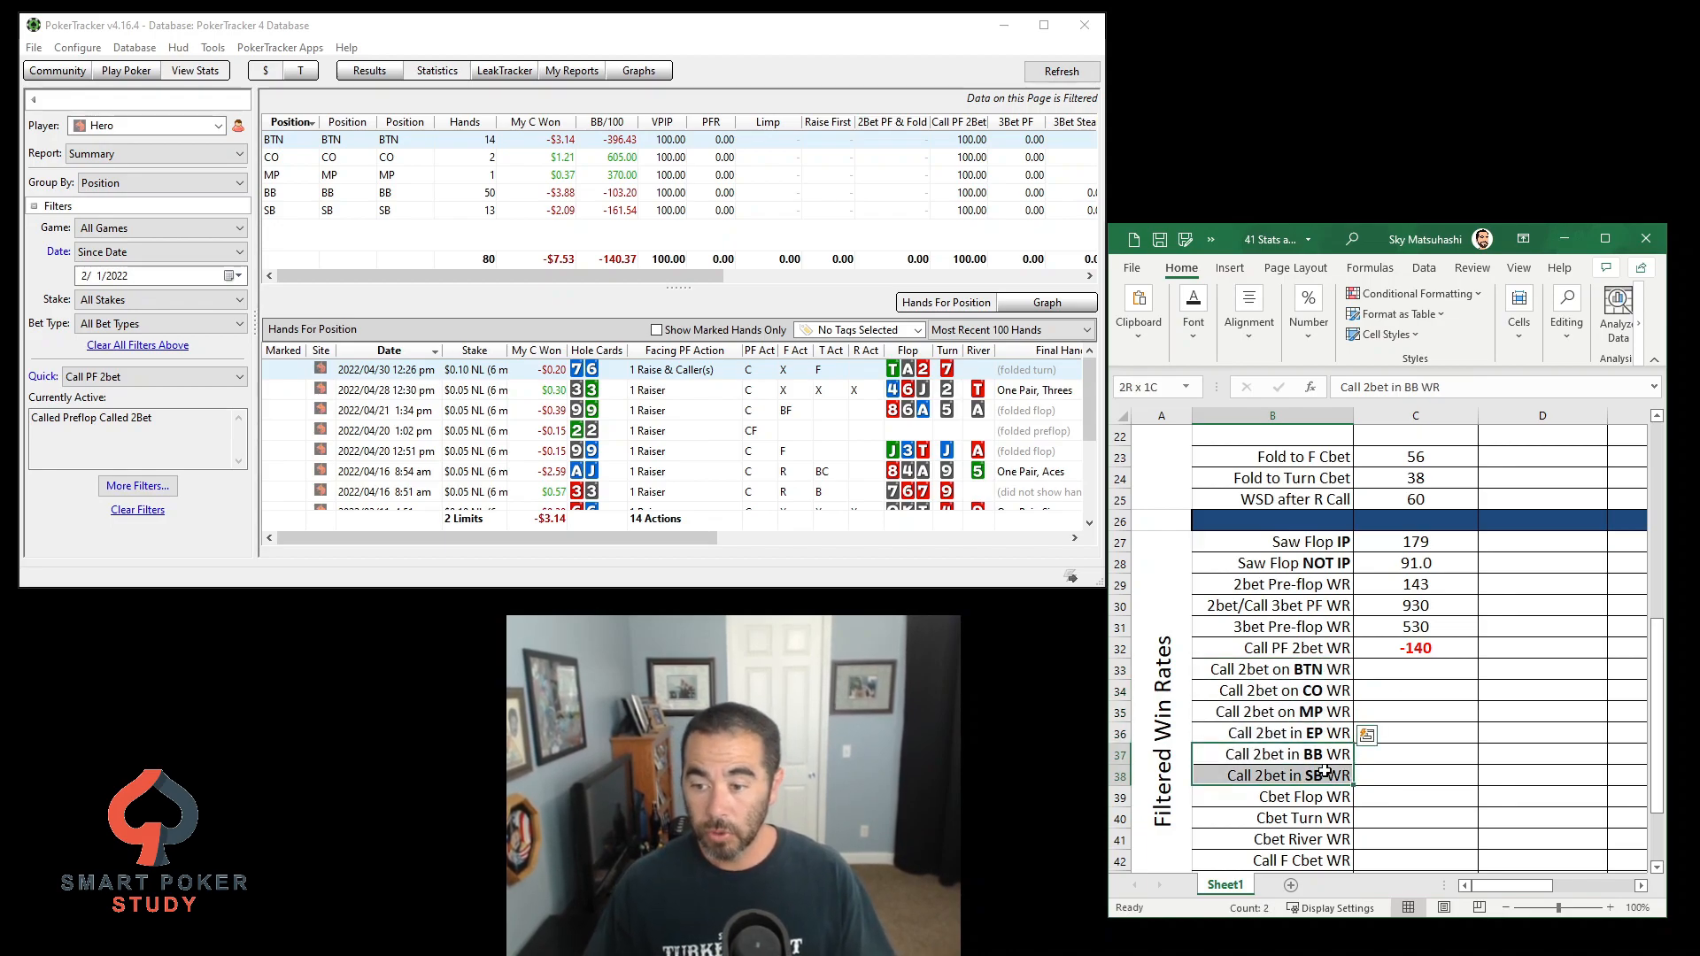
pyautogui.click(1275, 755)
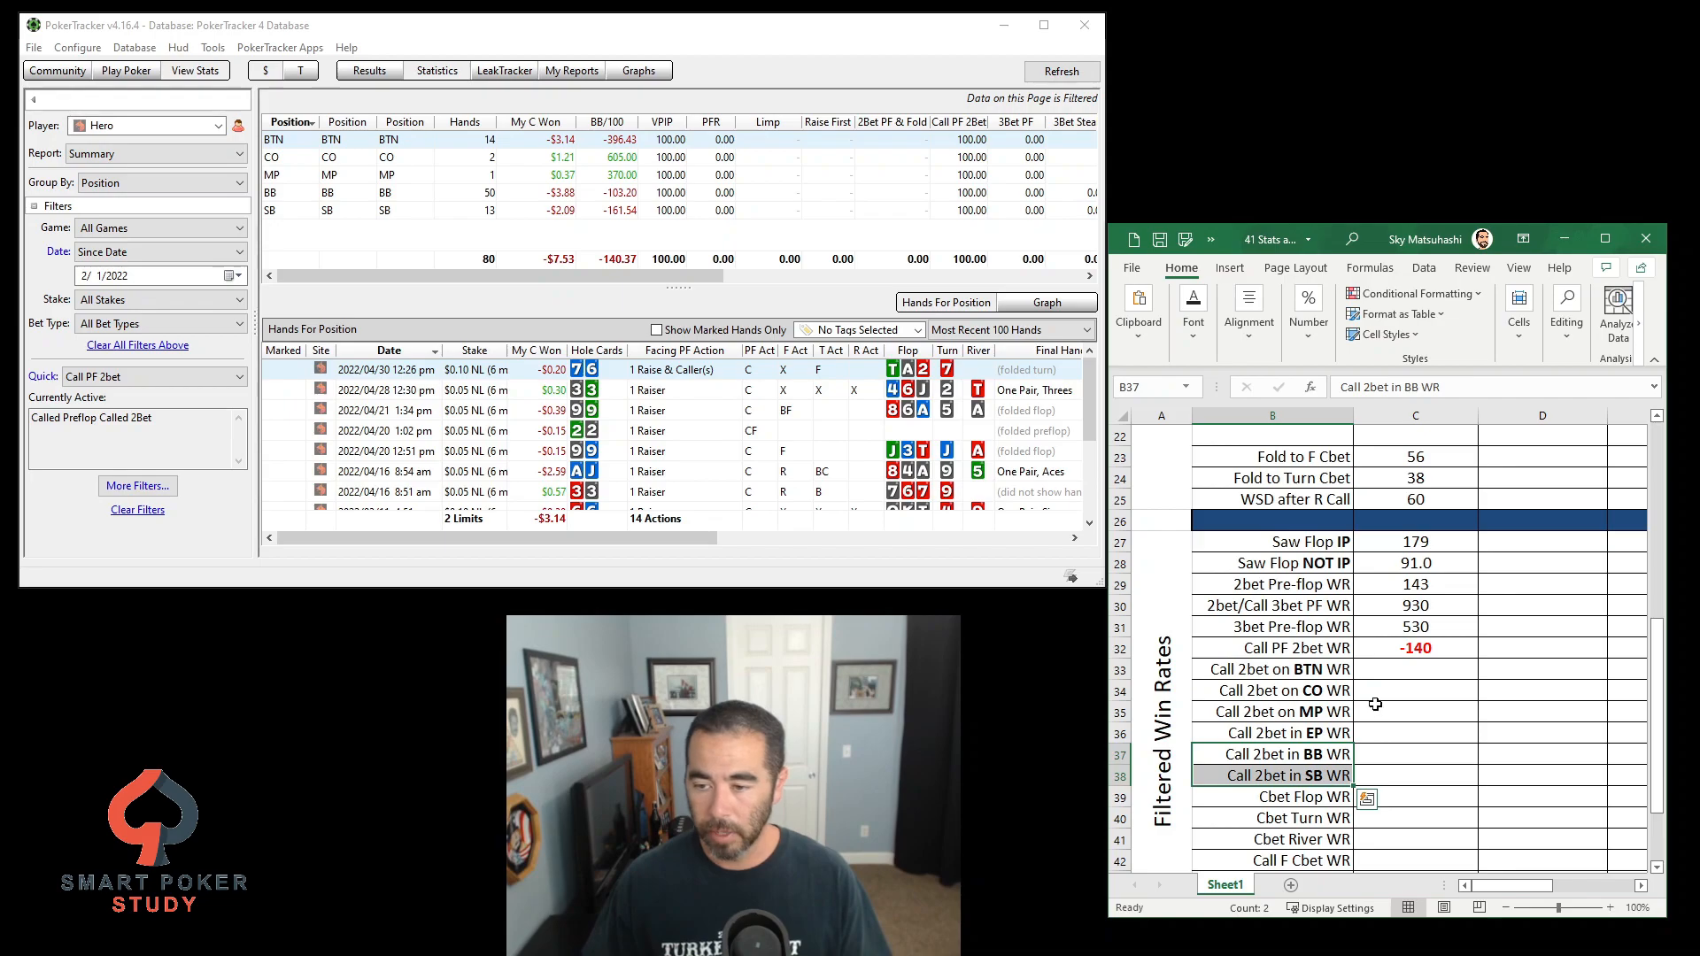
pyautogui.click(1415, 669)
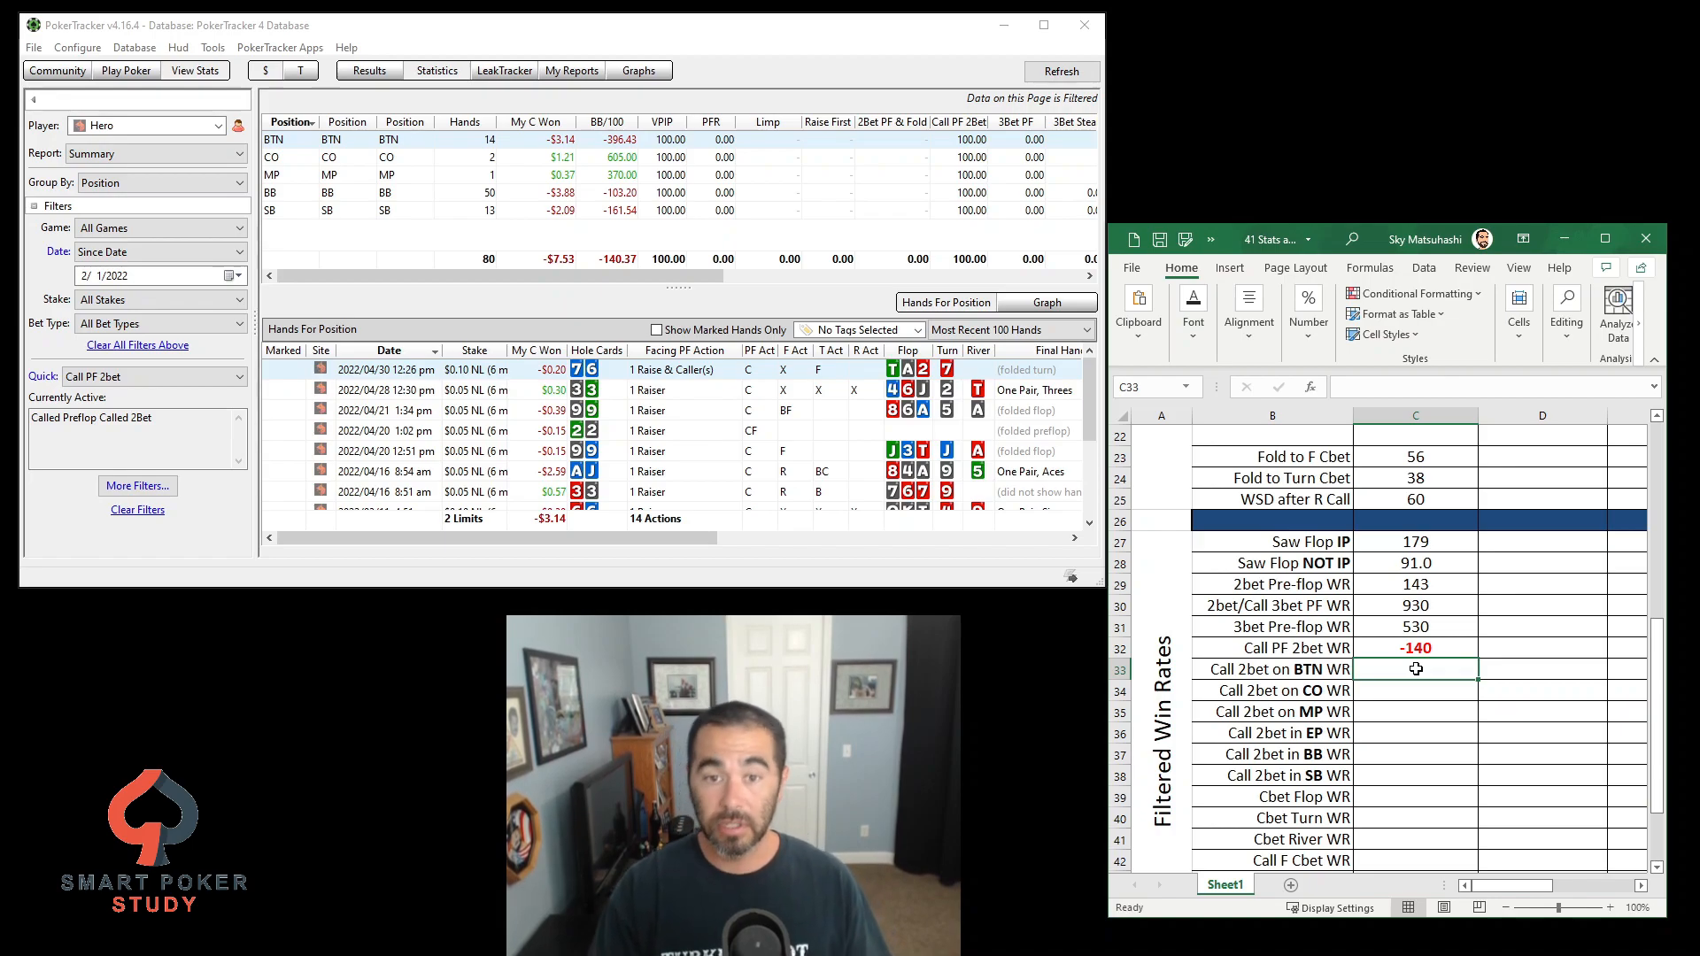
pyautogui.write('-39')
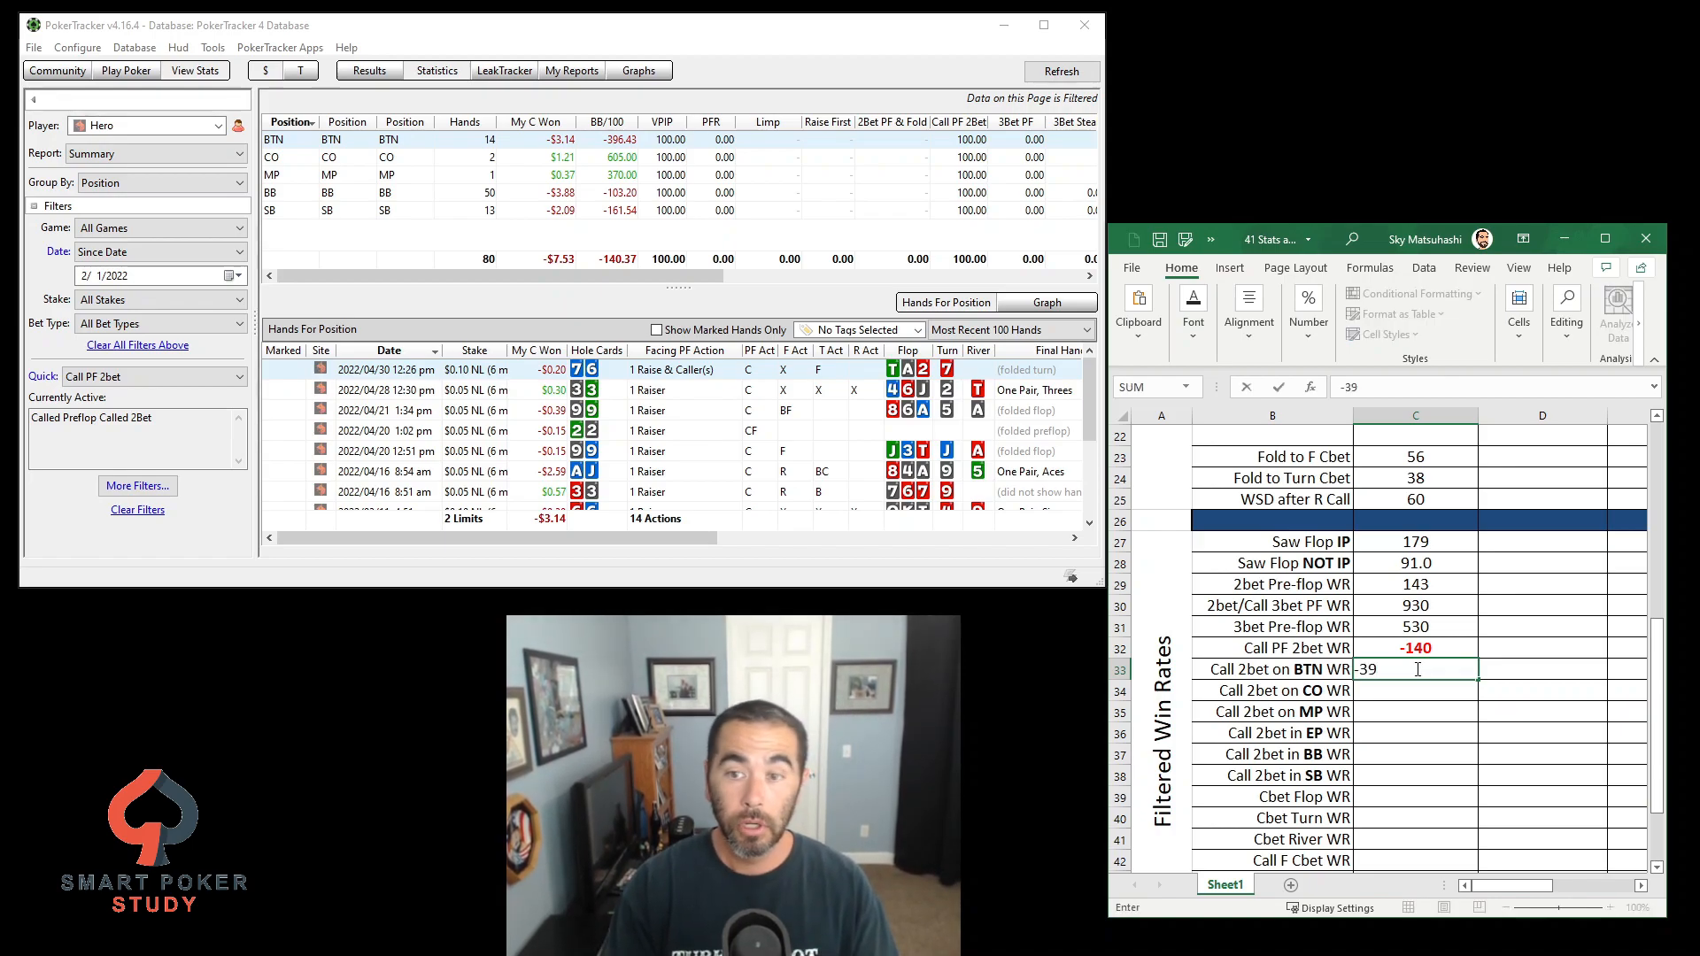
pyautogui.write('605')
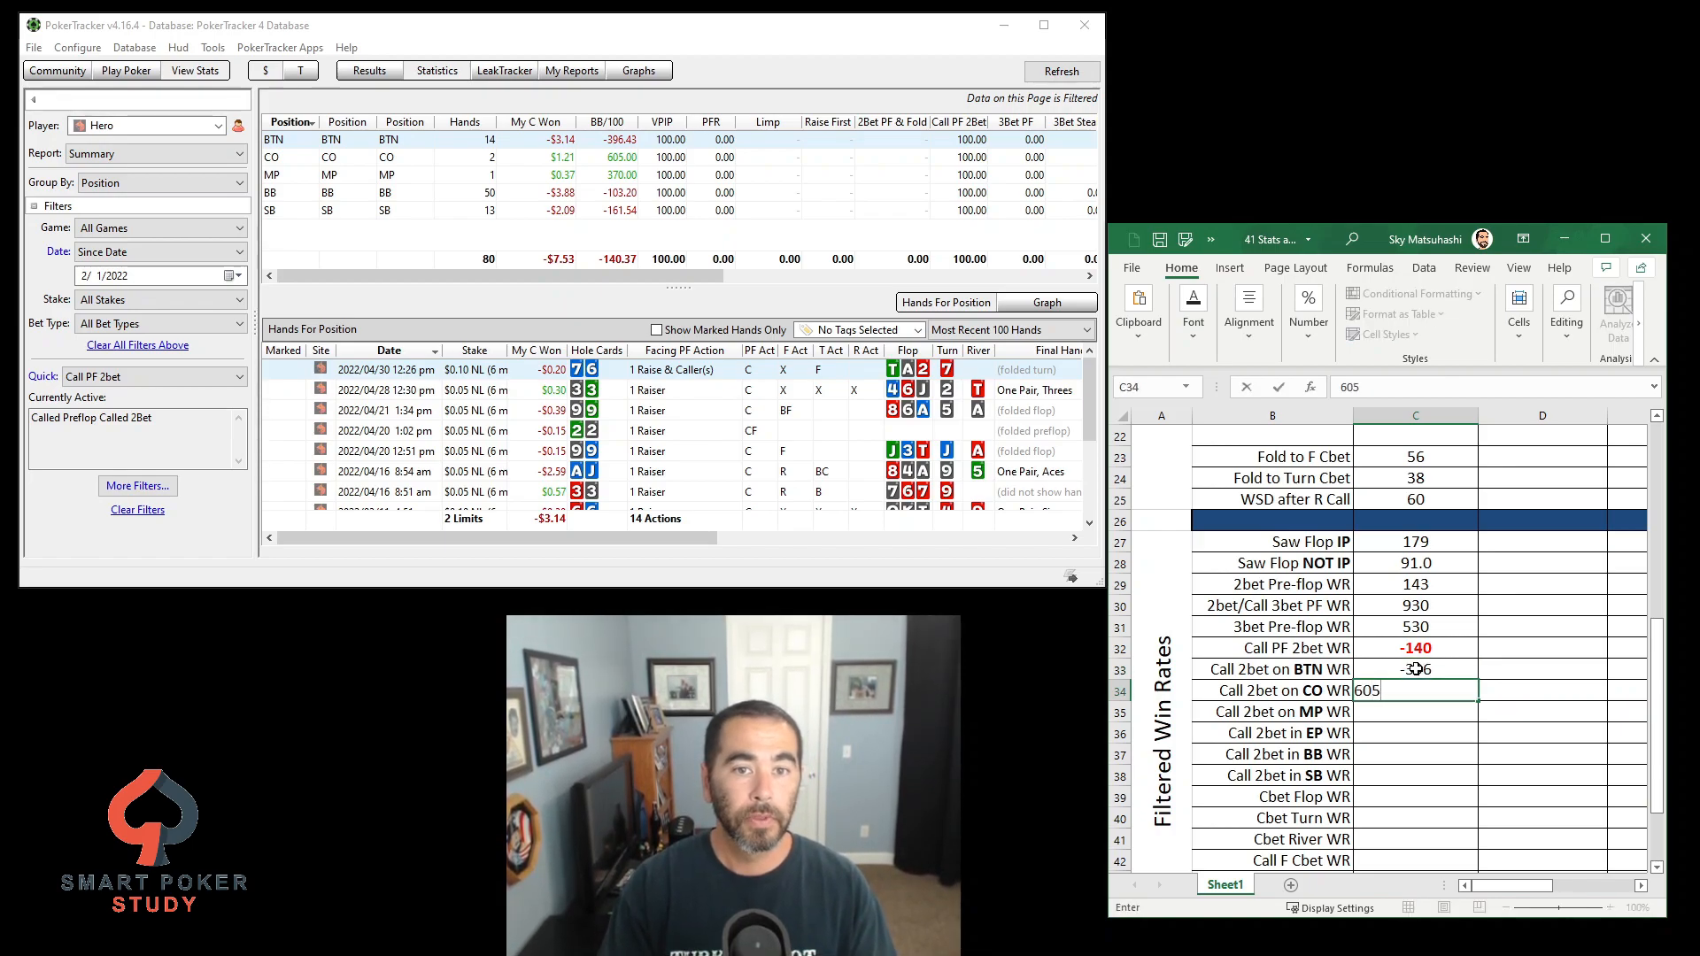
pyautogui.write('-103')
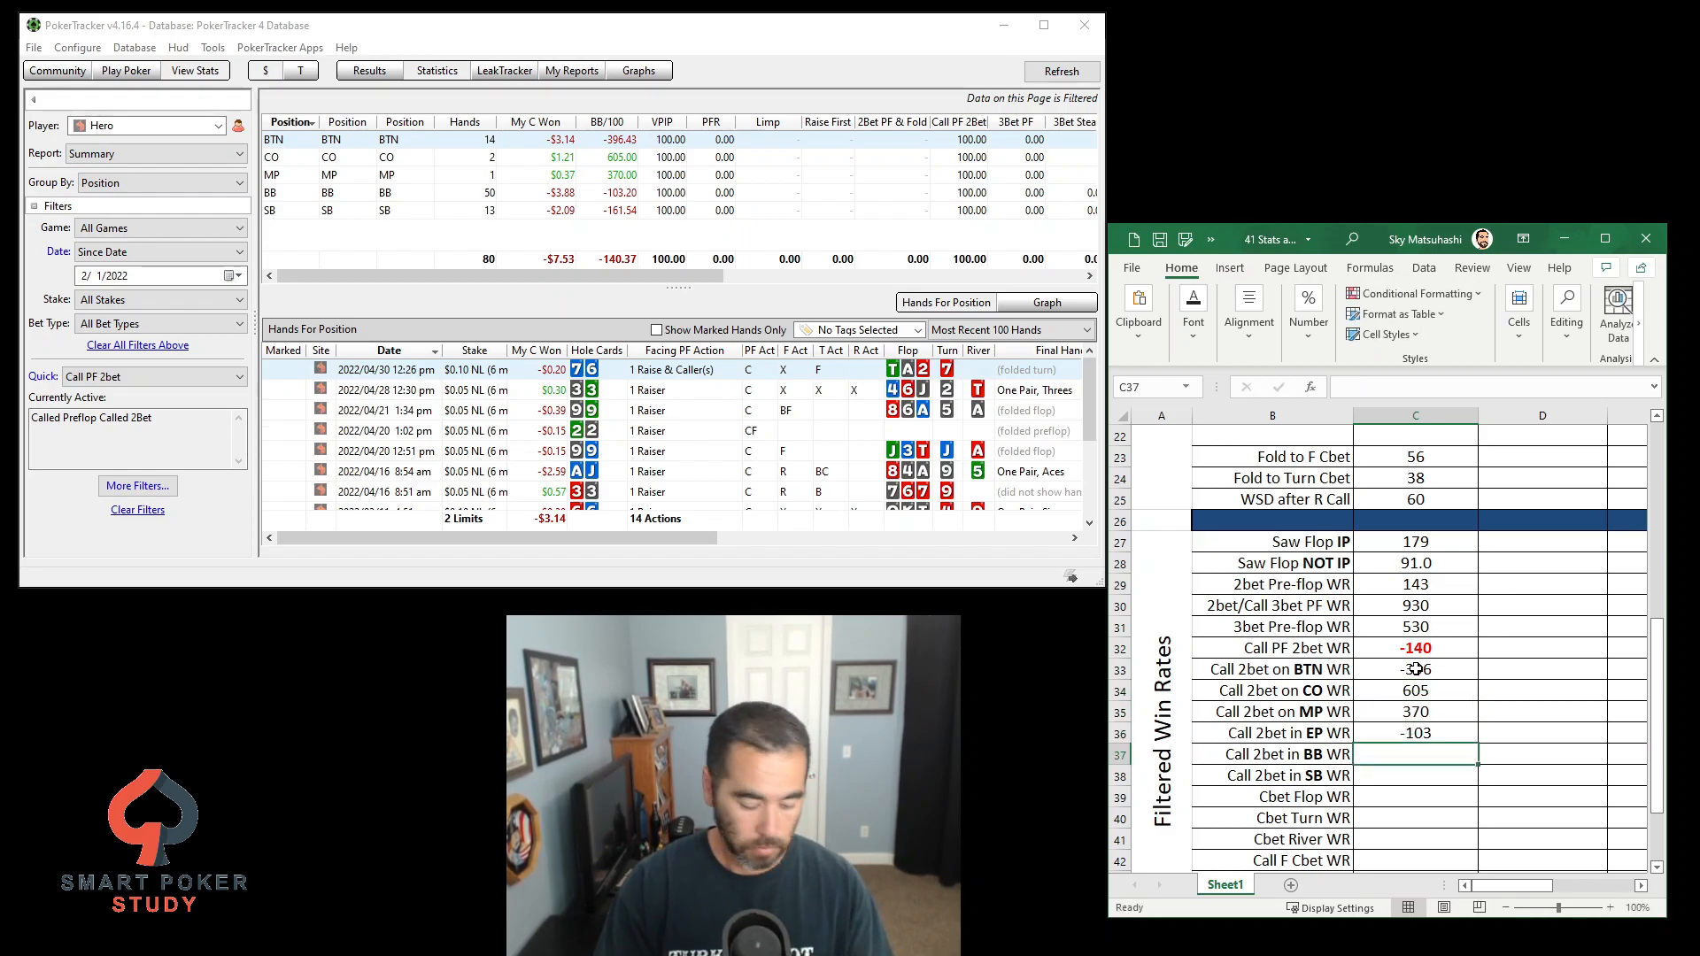
pyautogui.write('-162')
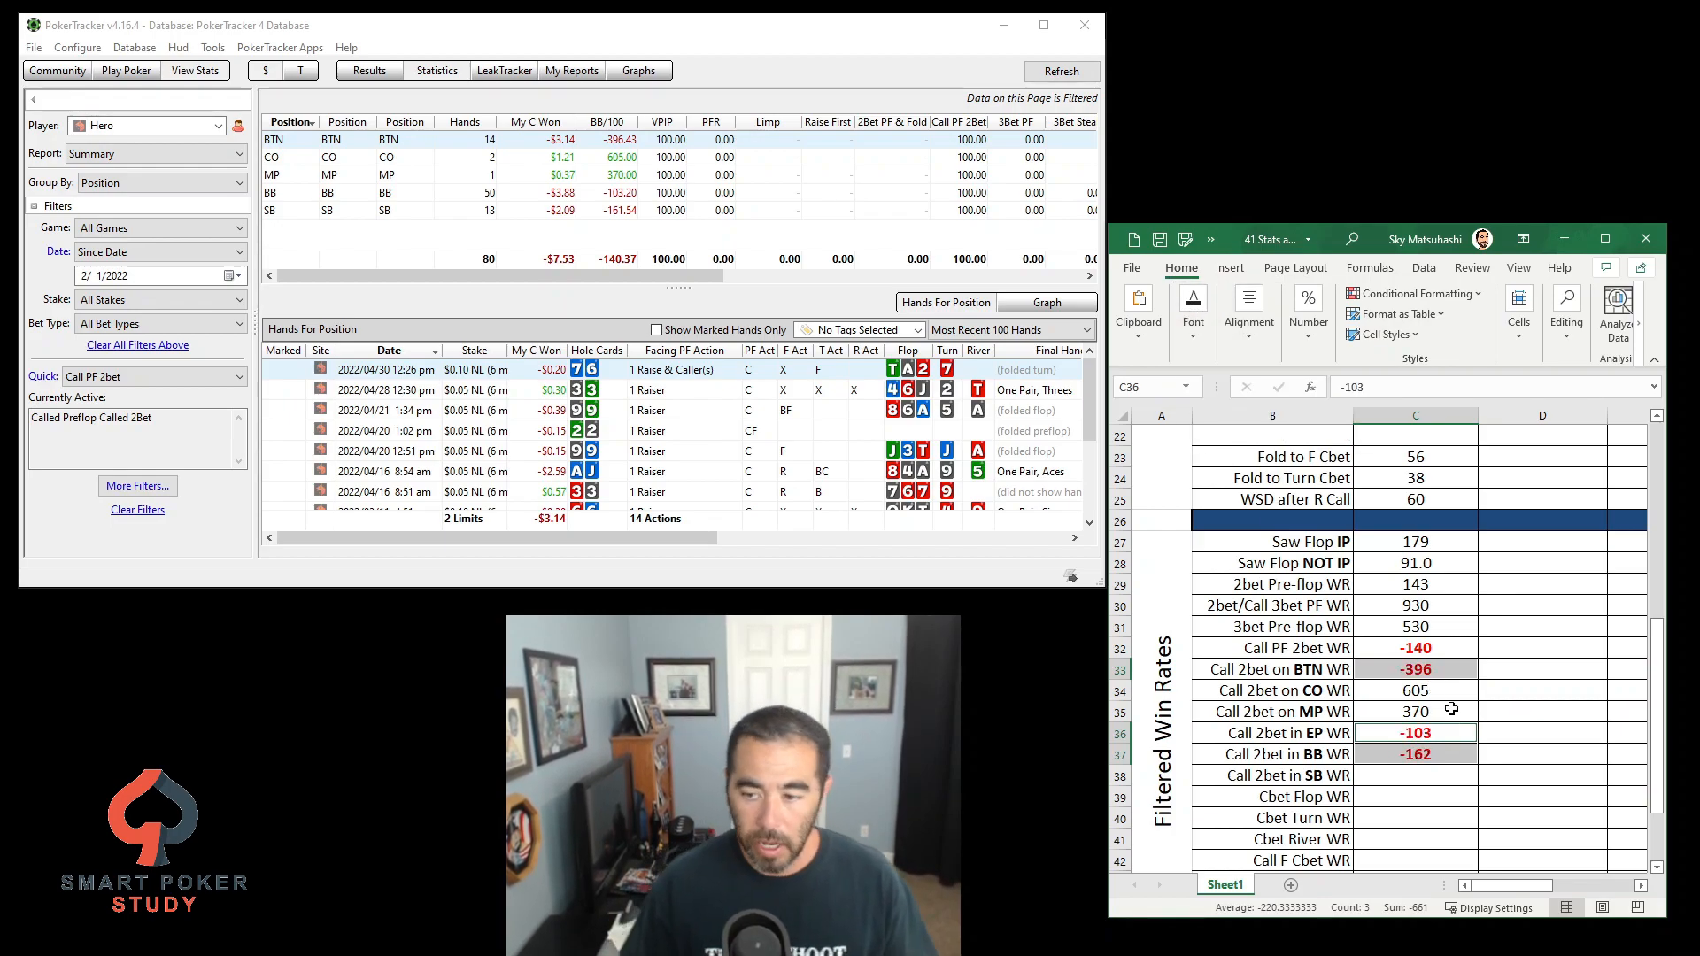
pyautogui.click(1414, 712)
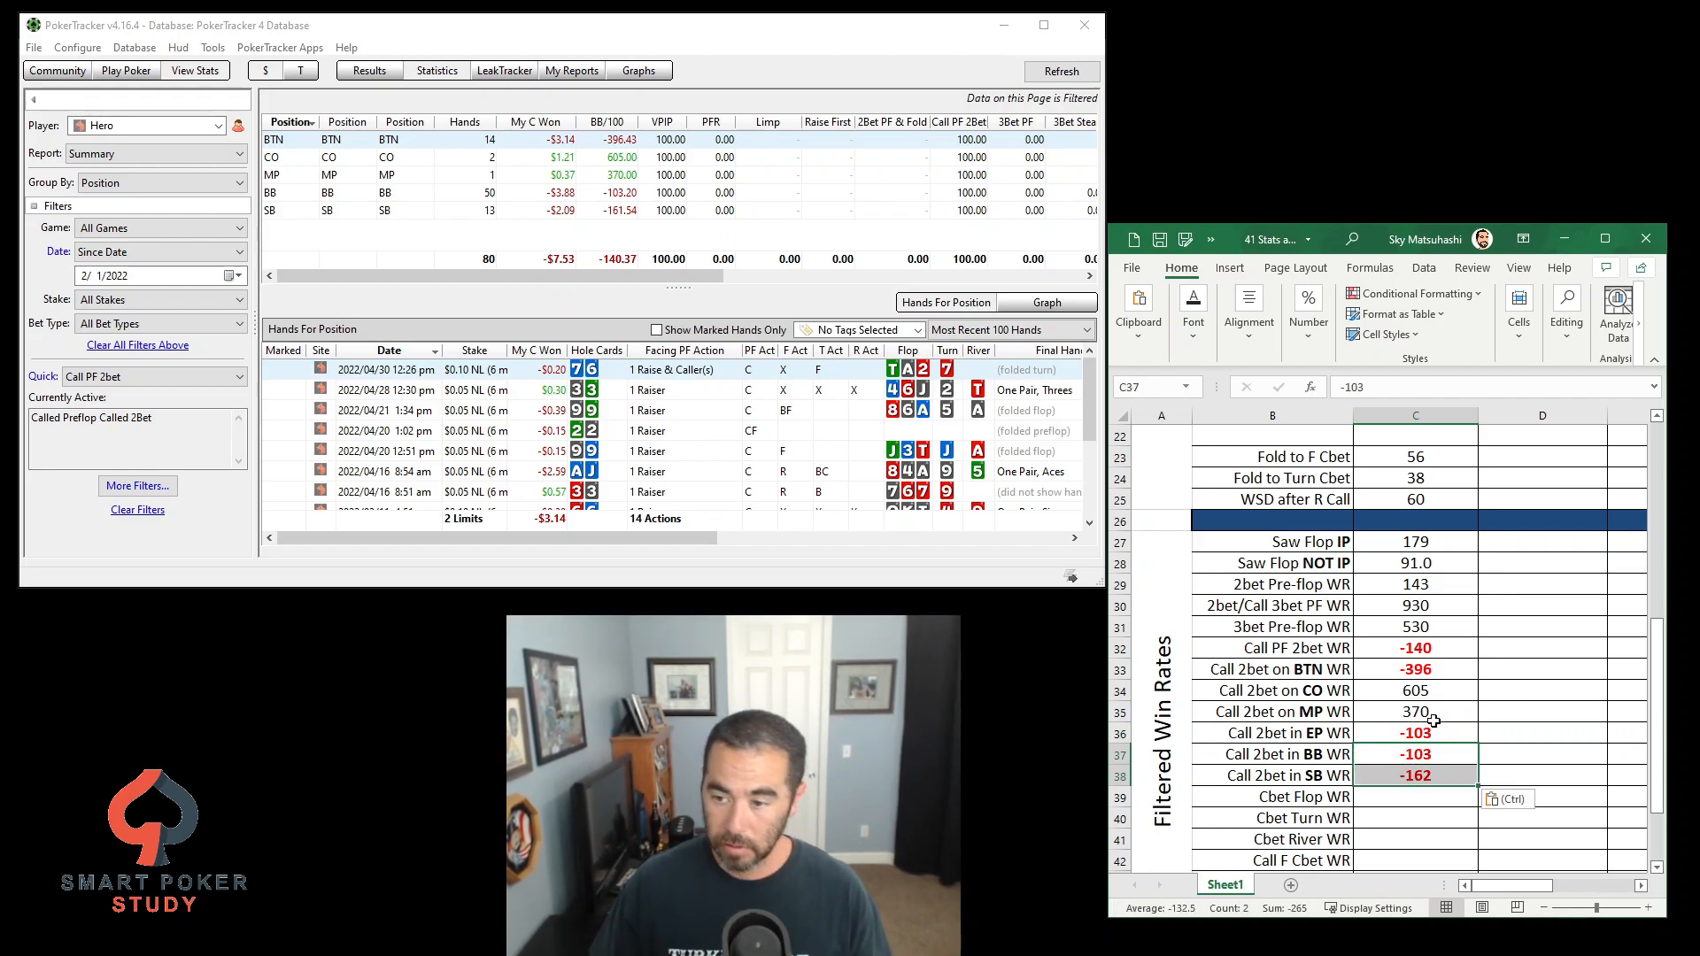
pyautogui.click(1413, 712)
pyautogui.write('-')
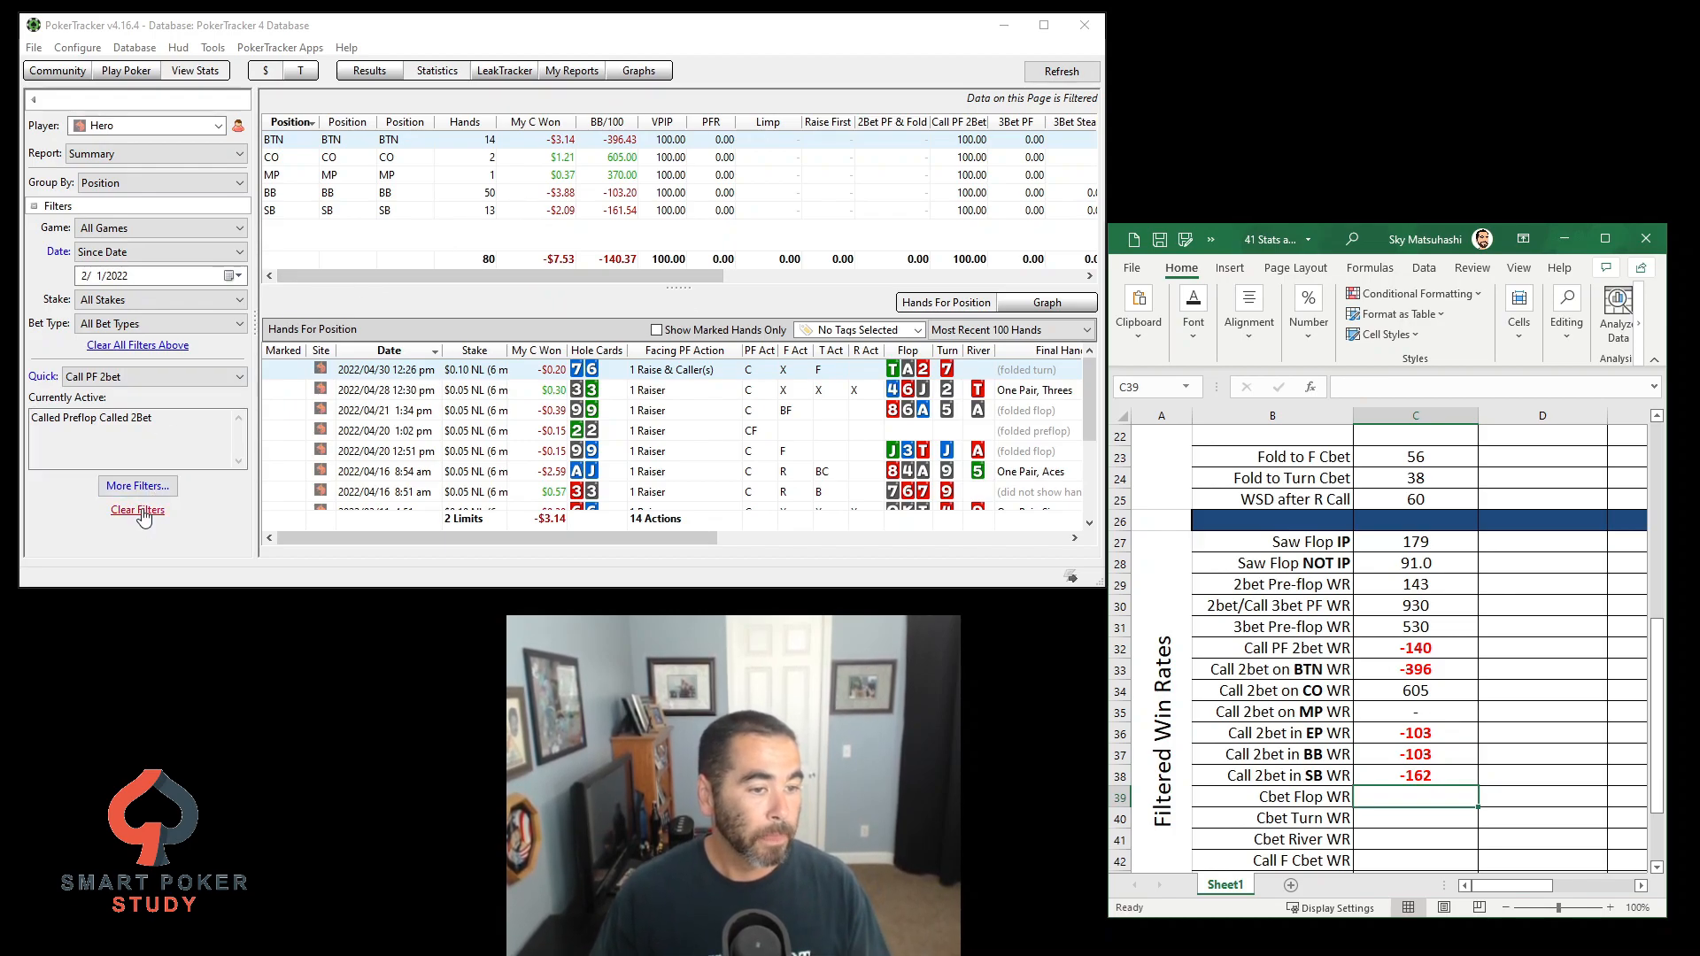
# Filter to flop continuation bets and log the Cbet Flop win rate 218 in C39
pyautogui.click(138, 510)
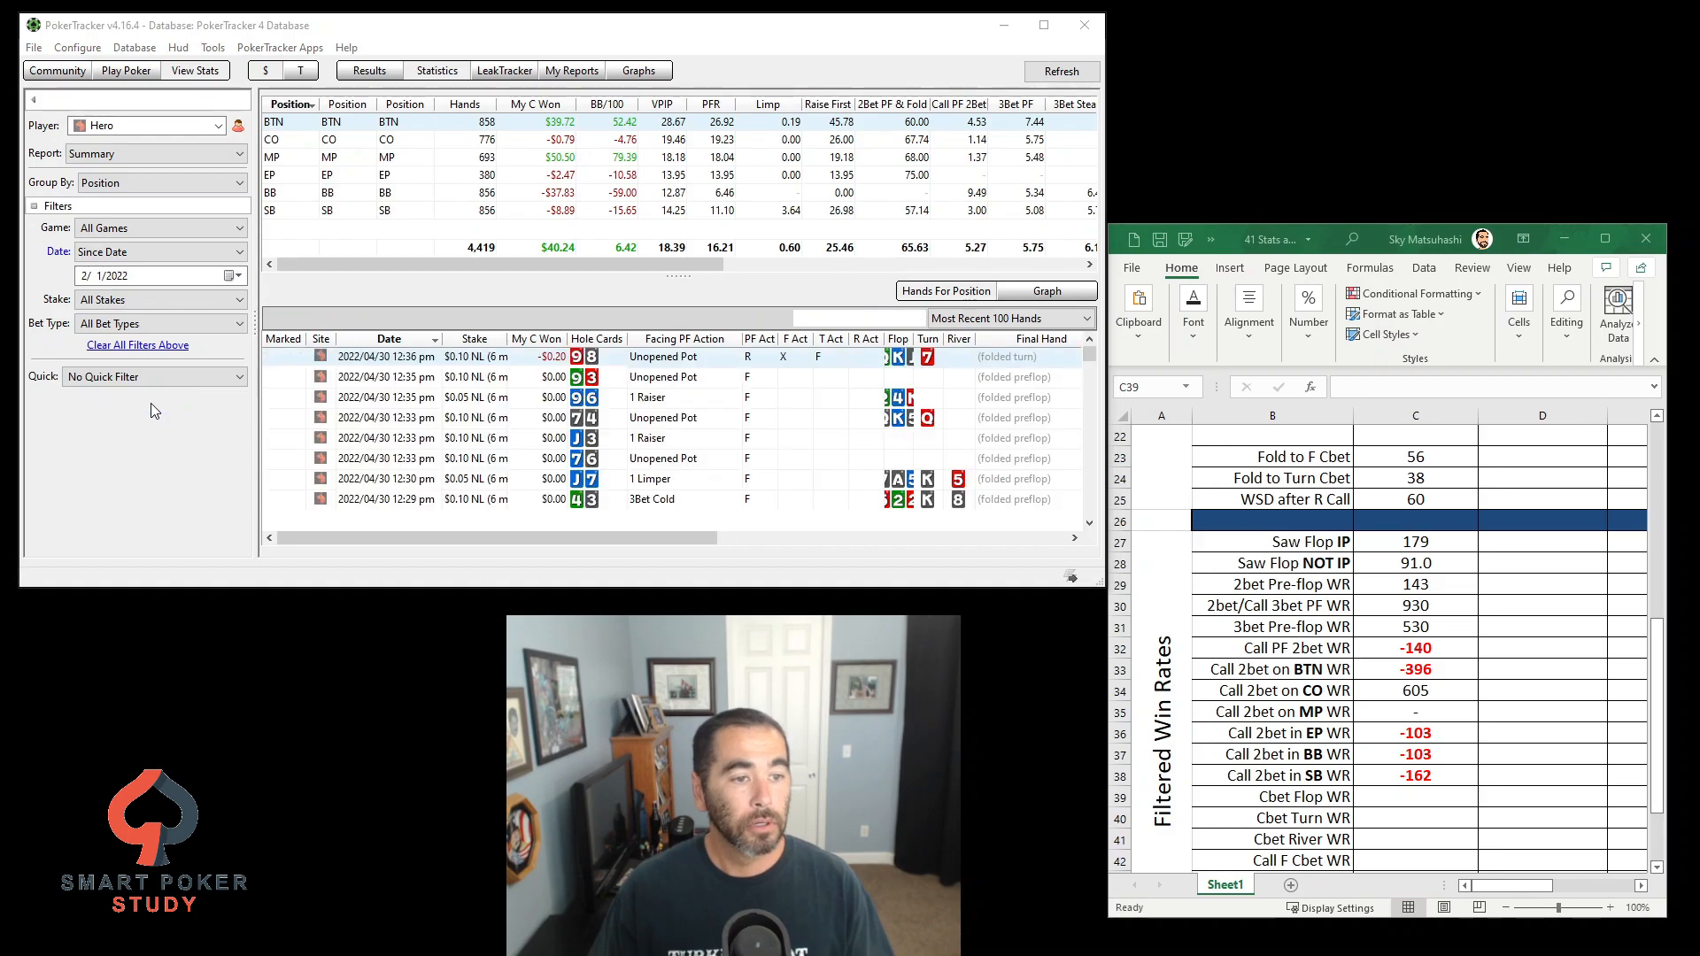
pyautogui.click(136, 402)
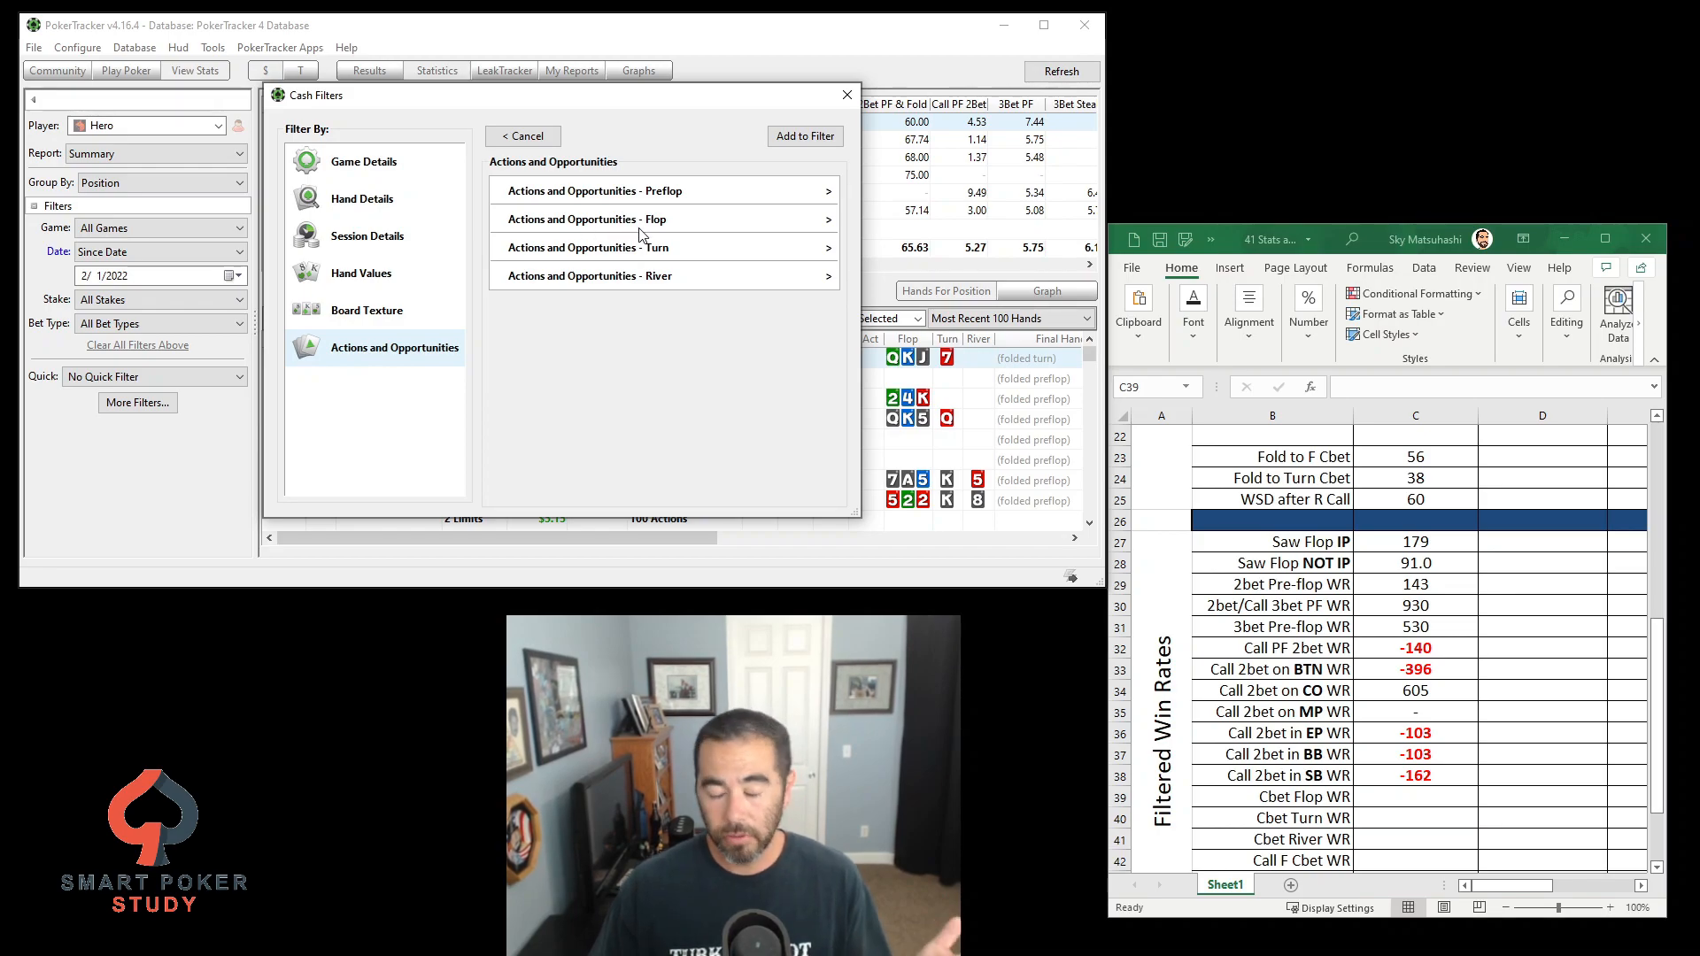
pyautogui.click(663, 218)
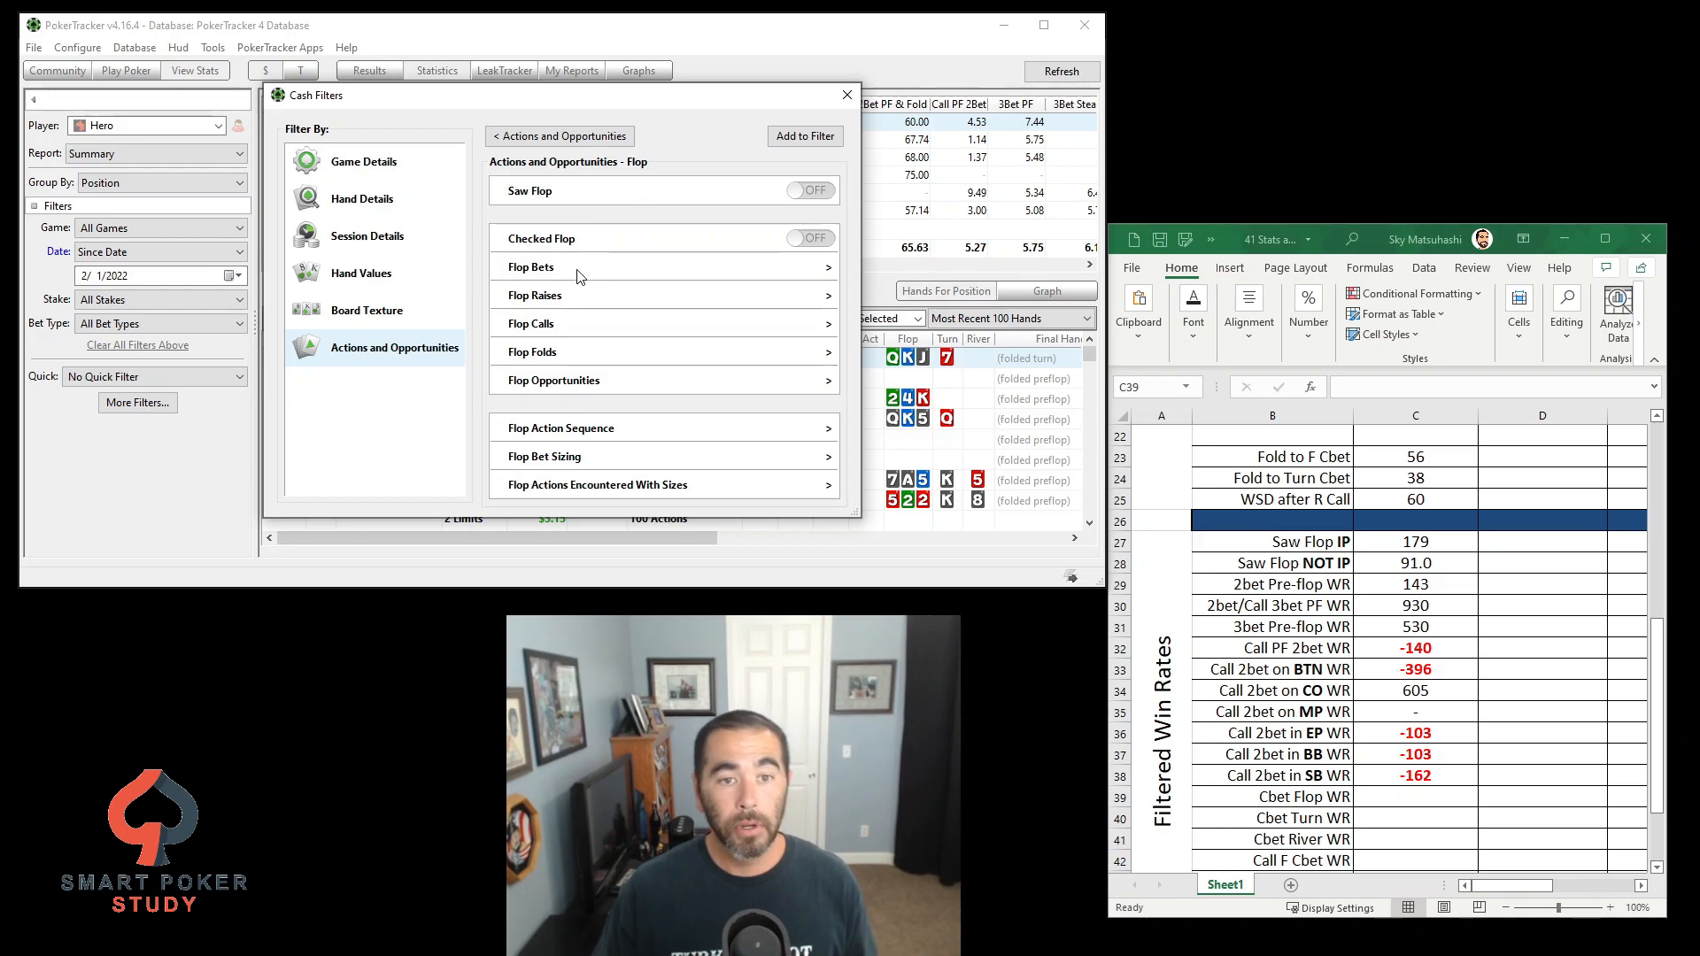
pyautogui.click(531, 267)
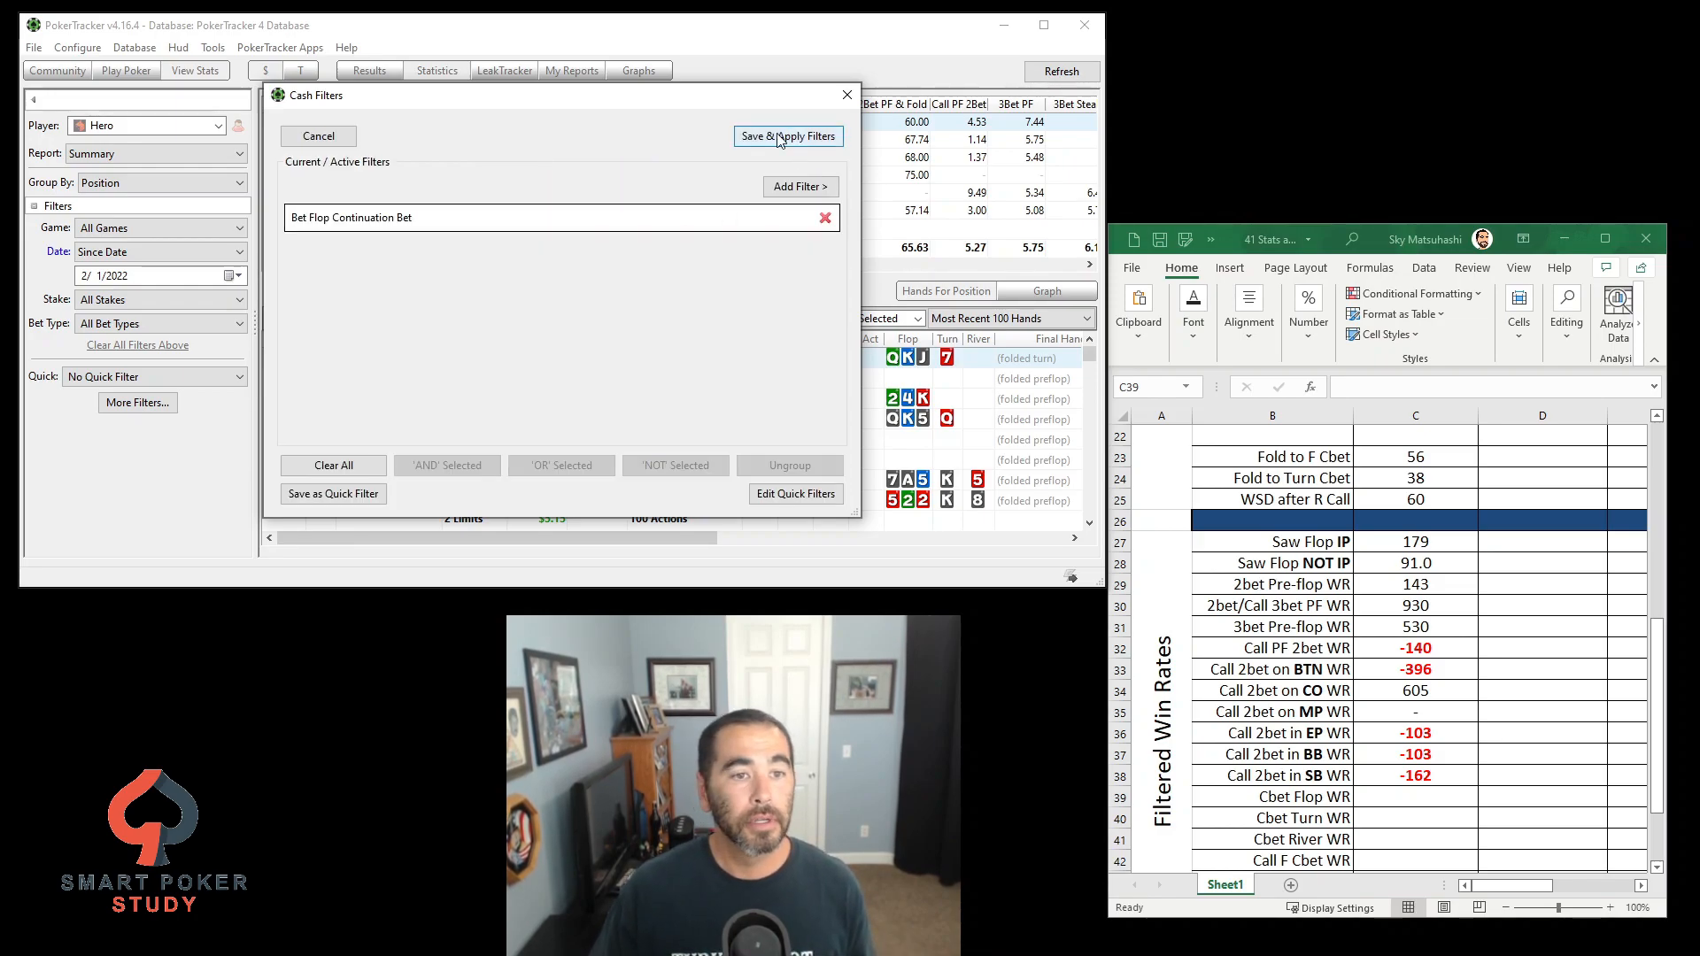
pyautogui.click(786, 137)
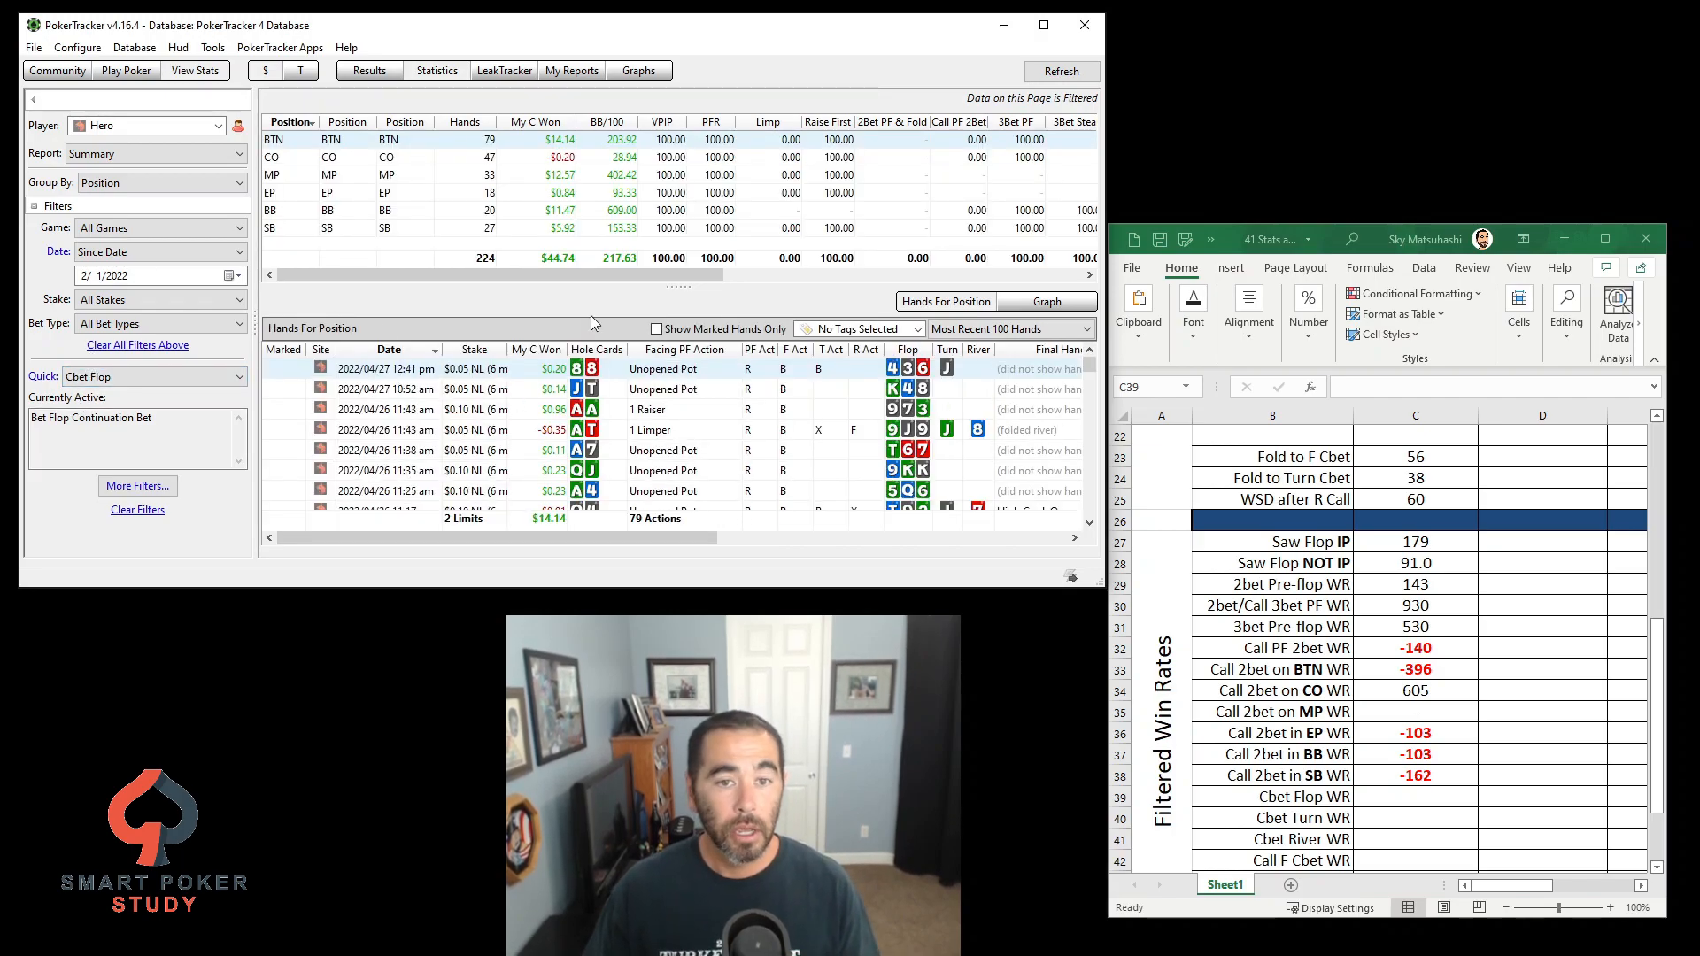
pyautogui.write('218')
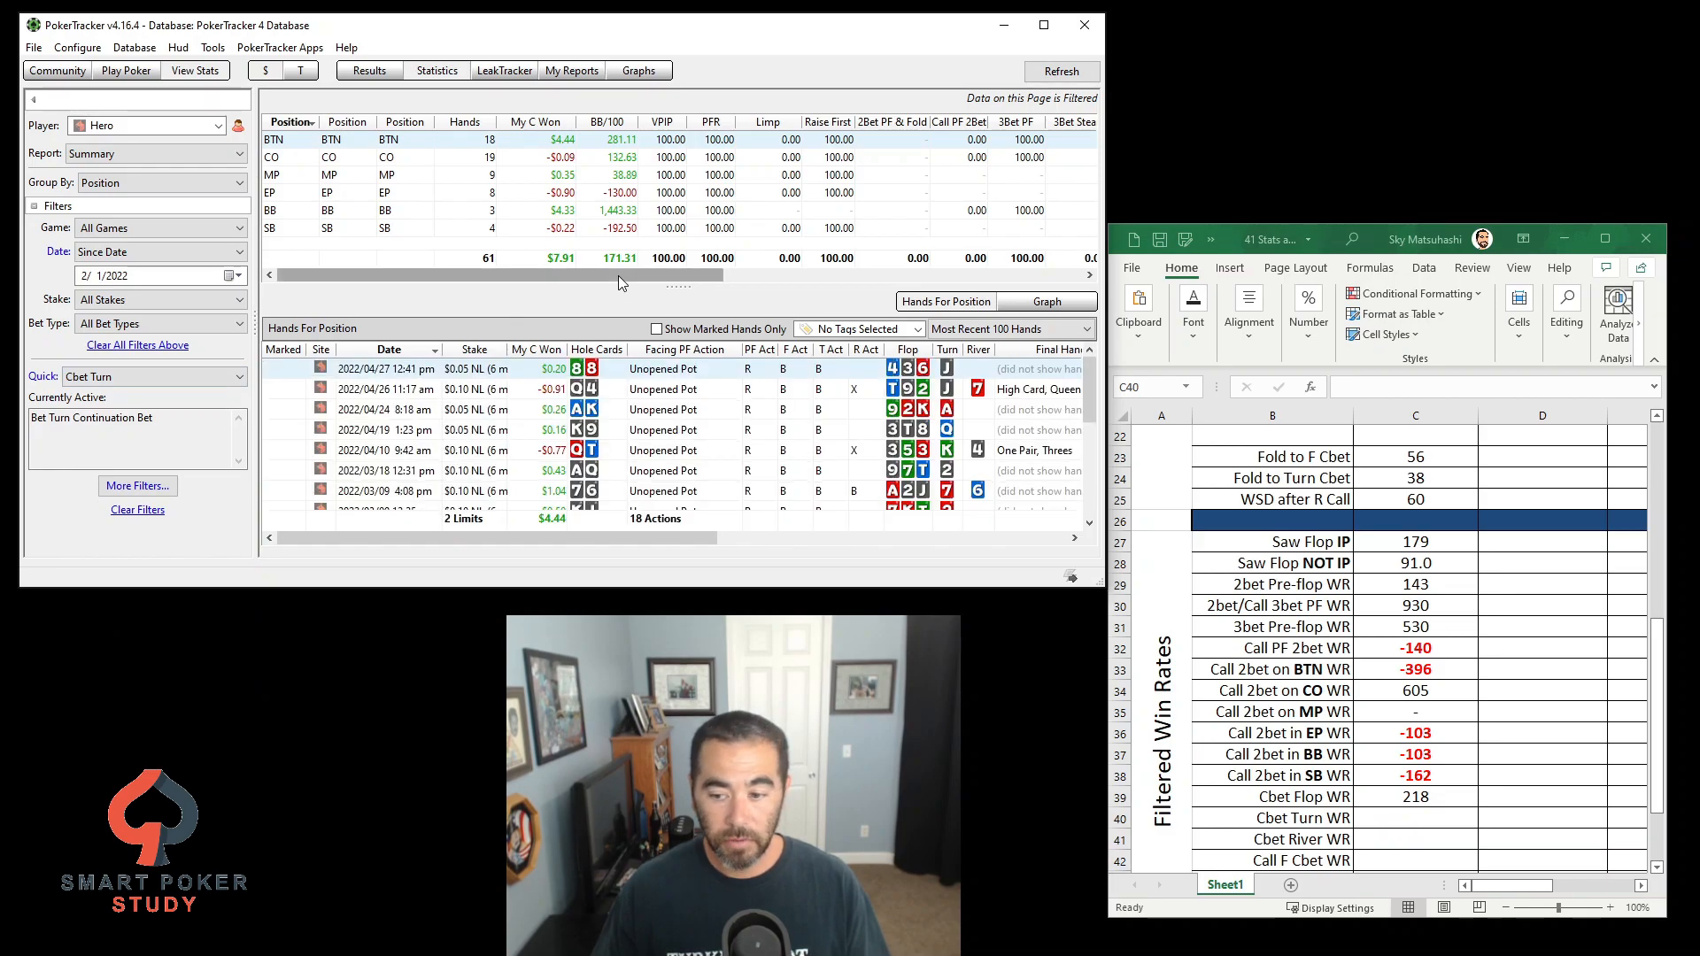
# Switch to the turn and river c-bet quick filters and log win rates 171 and 682
pyautogui.click(152, 375)
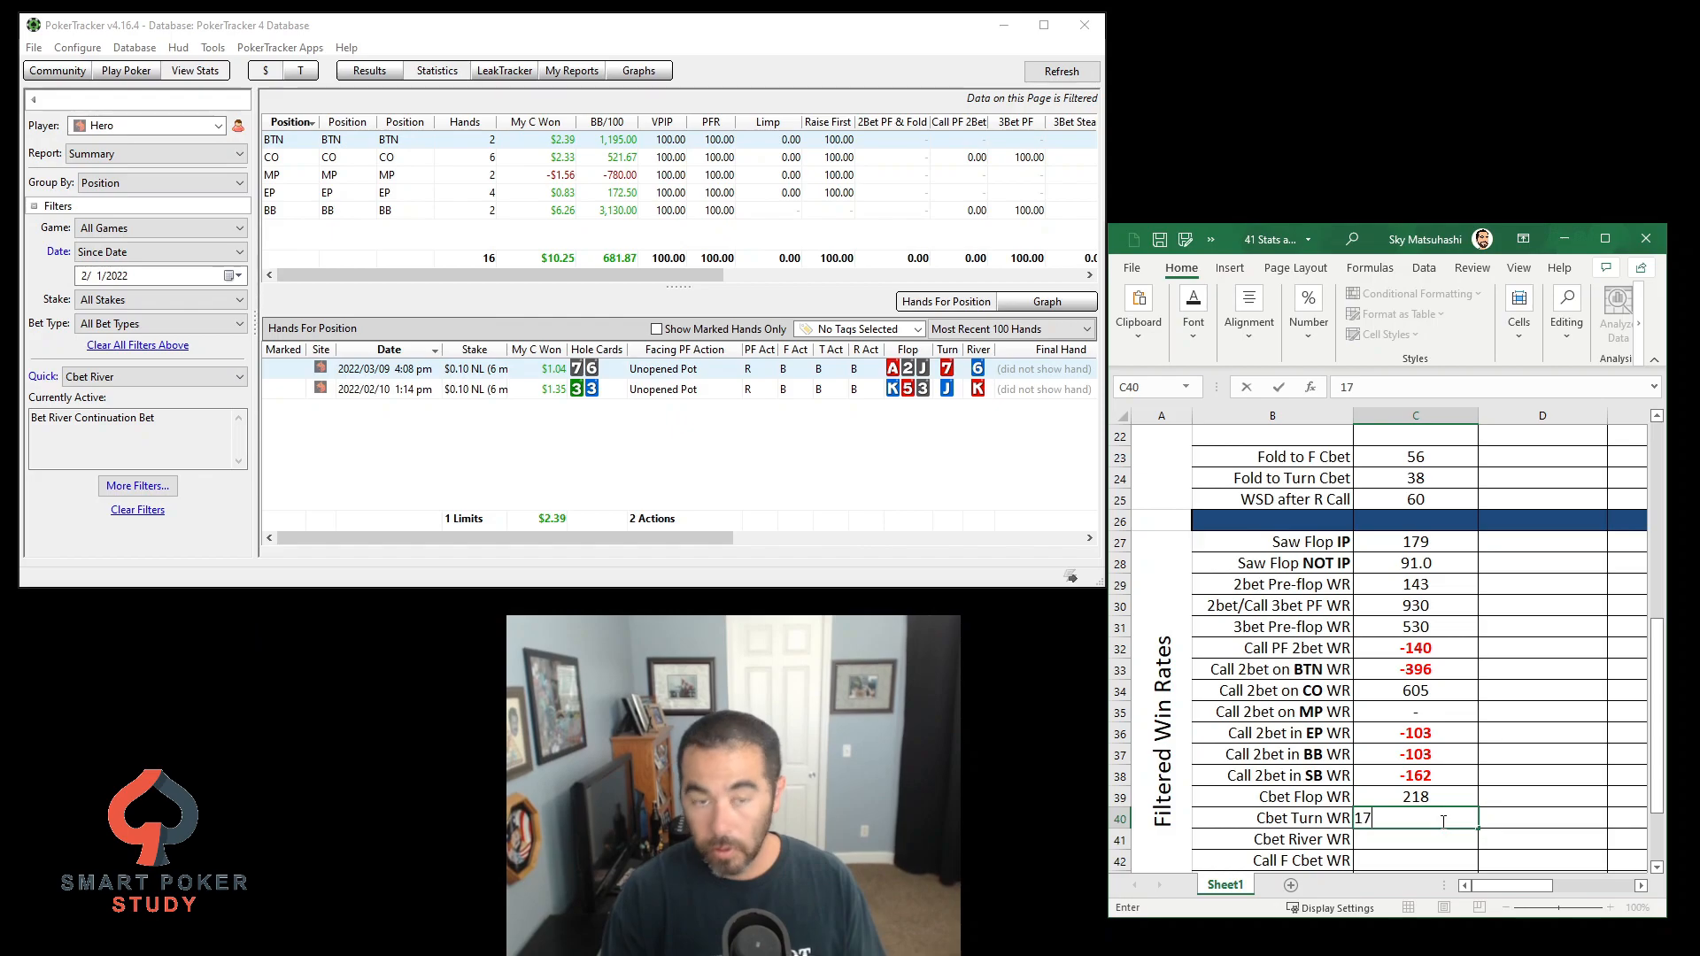
pyautogui.write('171')
pyautogui.click(1415, 839)
pyautogui.write('682')
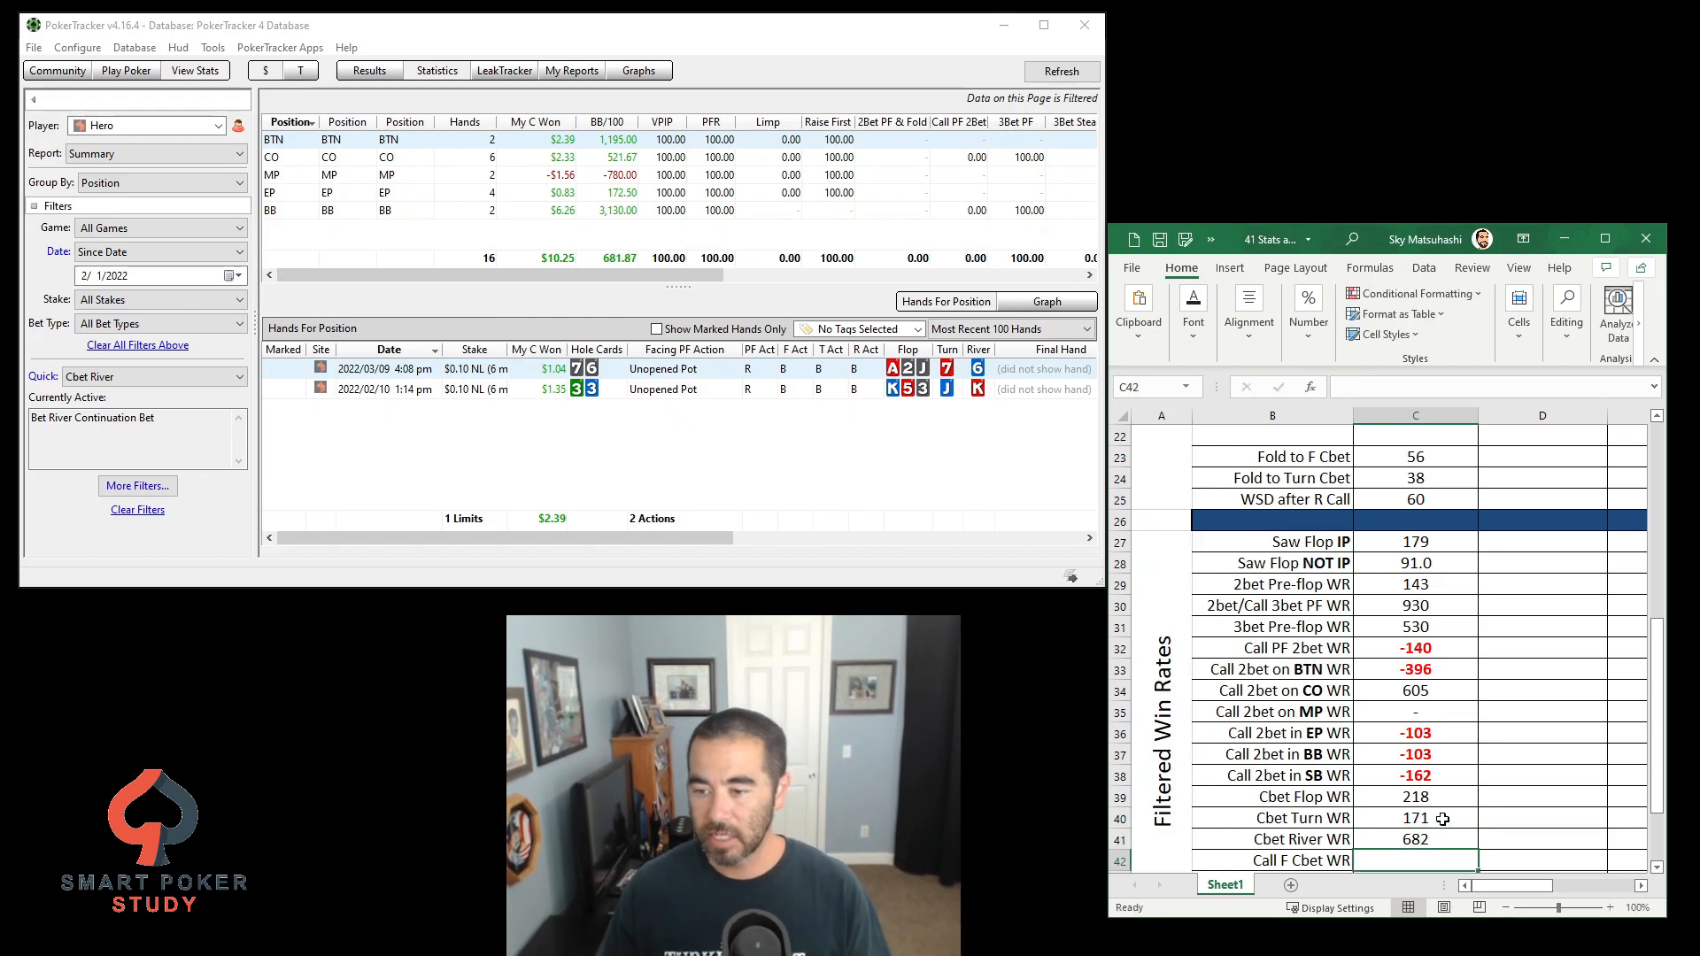
pyautogui.scroll(-3)
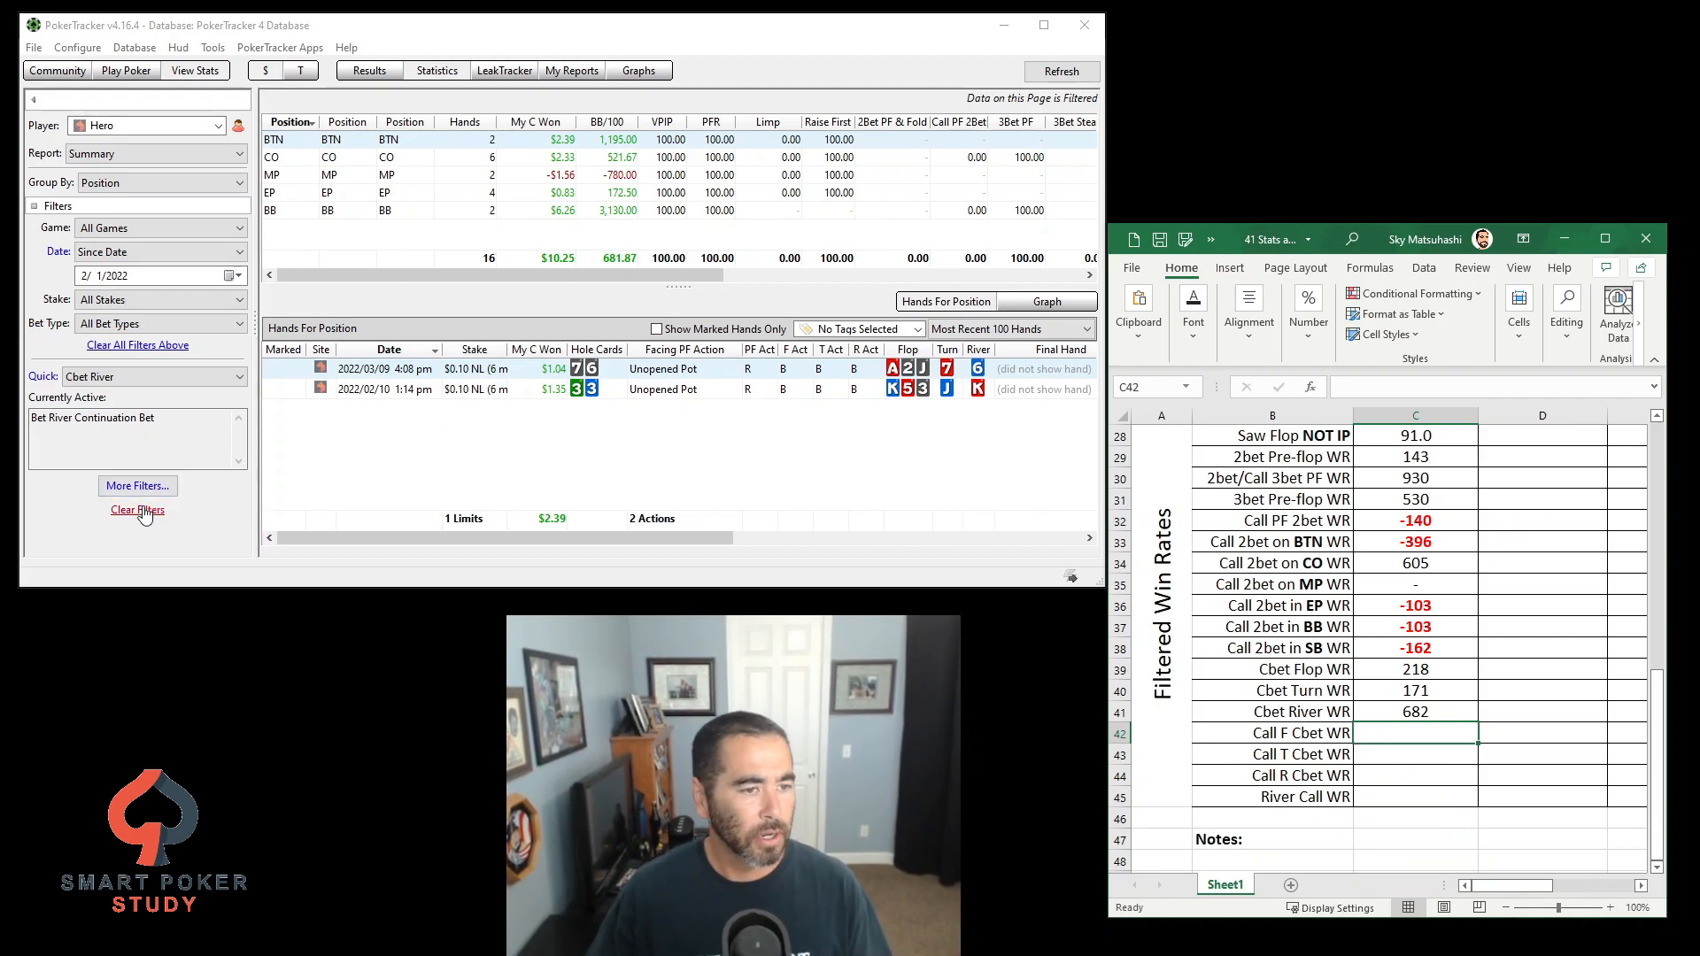
# Filter to called flop continuation bets and log the Call F Cbet win rate 227 in C42
pyautogui.click(137, 510)
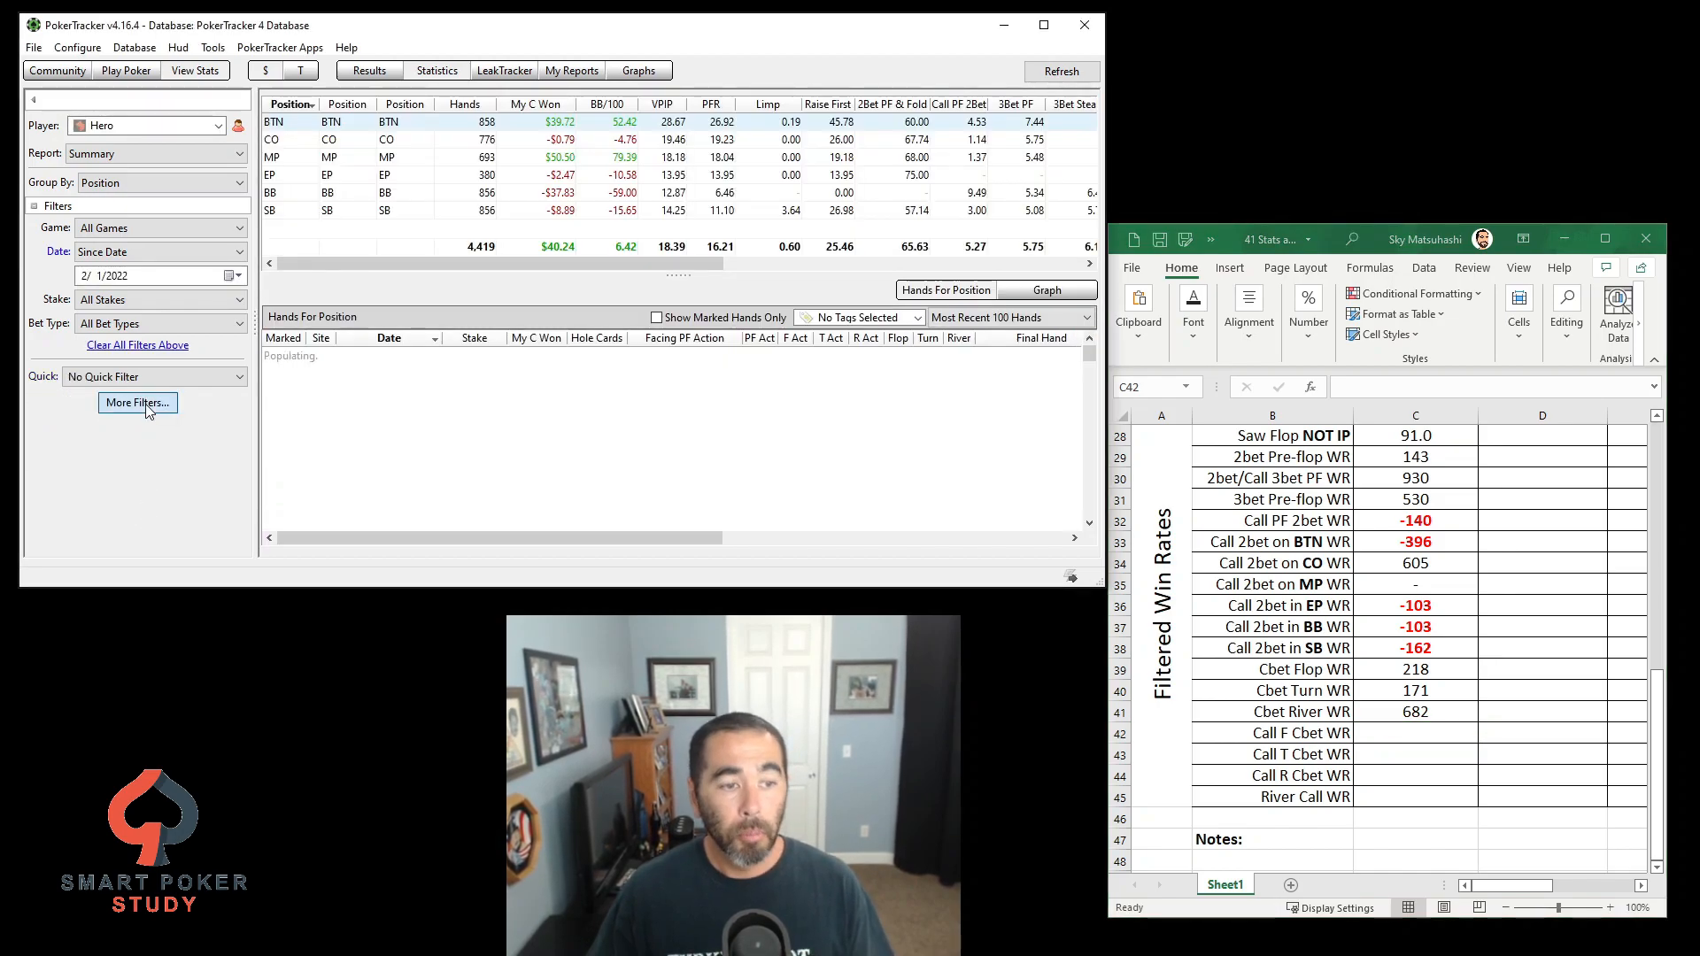
pyautogui.click(136, 402)
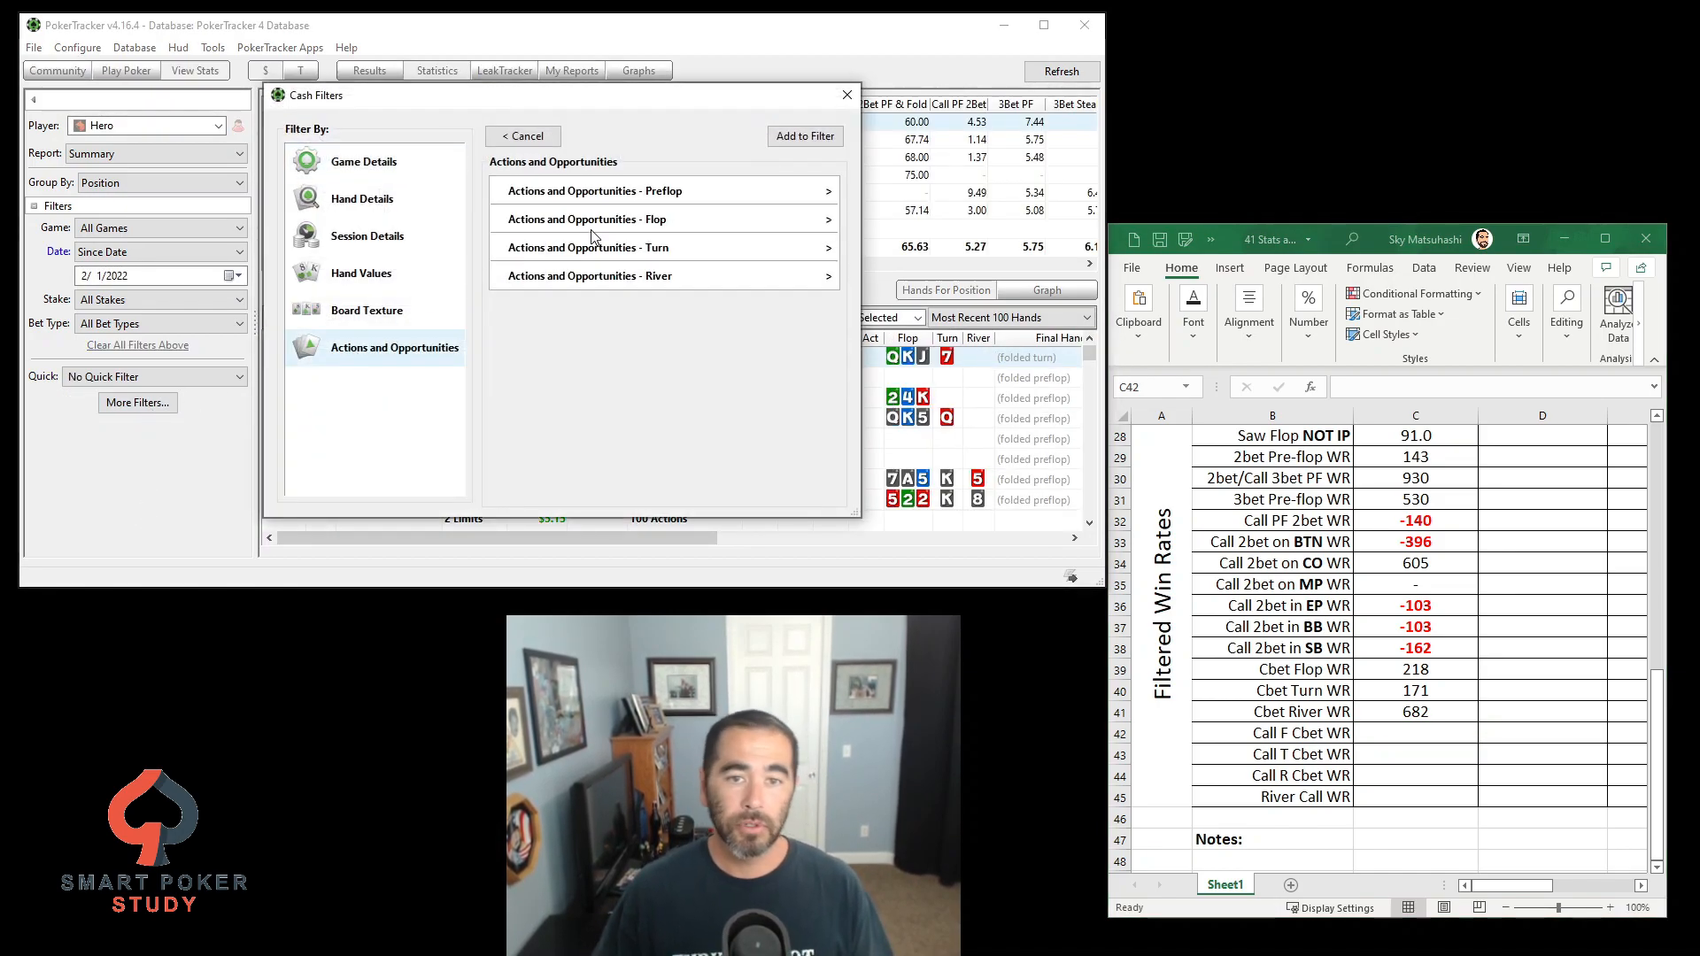
pyautogui.click(590, 220)
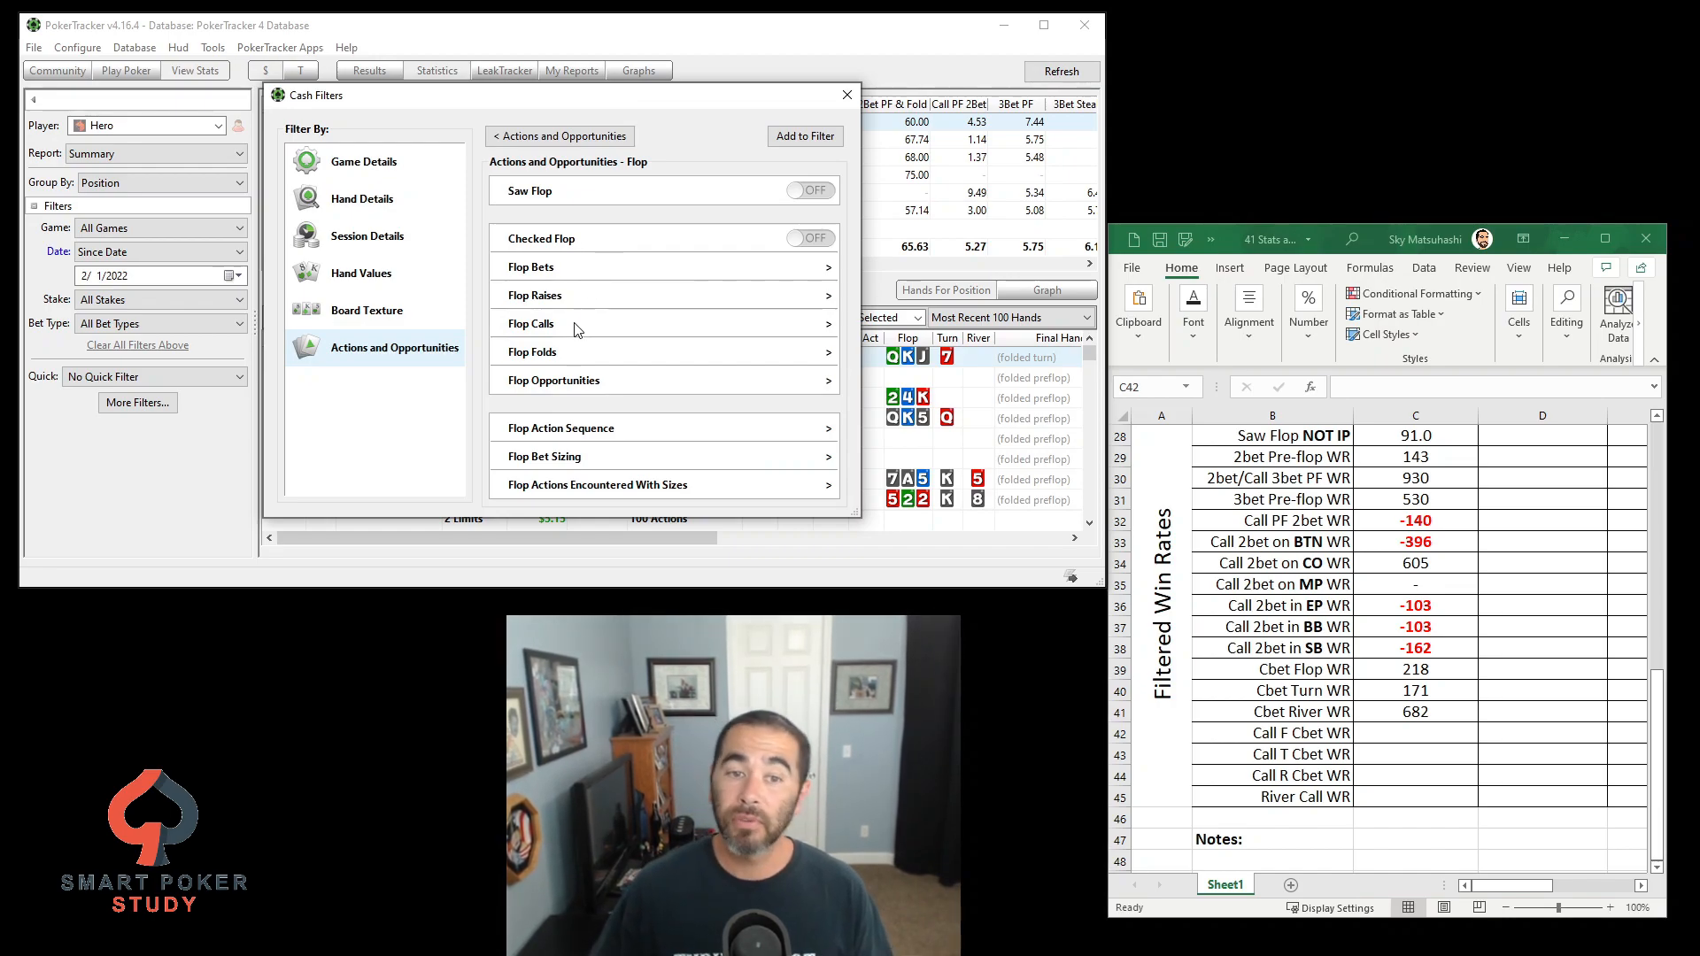
pyautogui.click(533, 322)
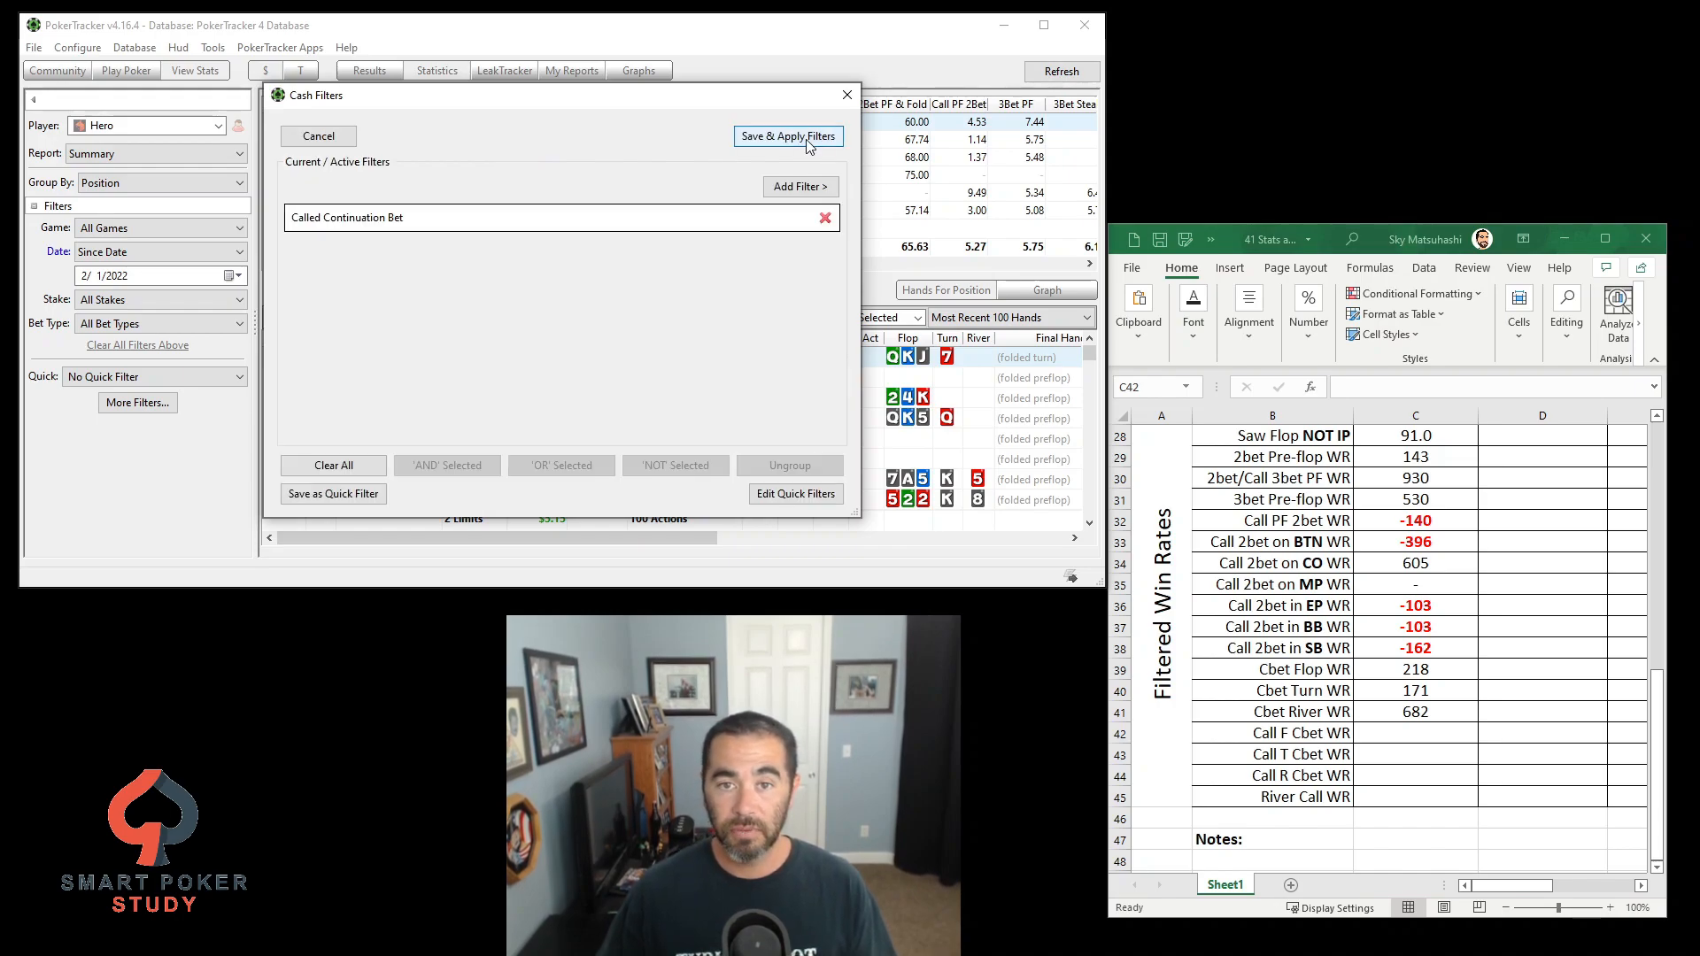
pyautogui.click(788, 137)
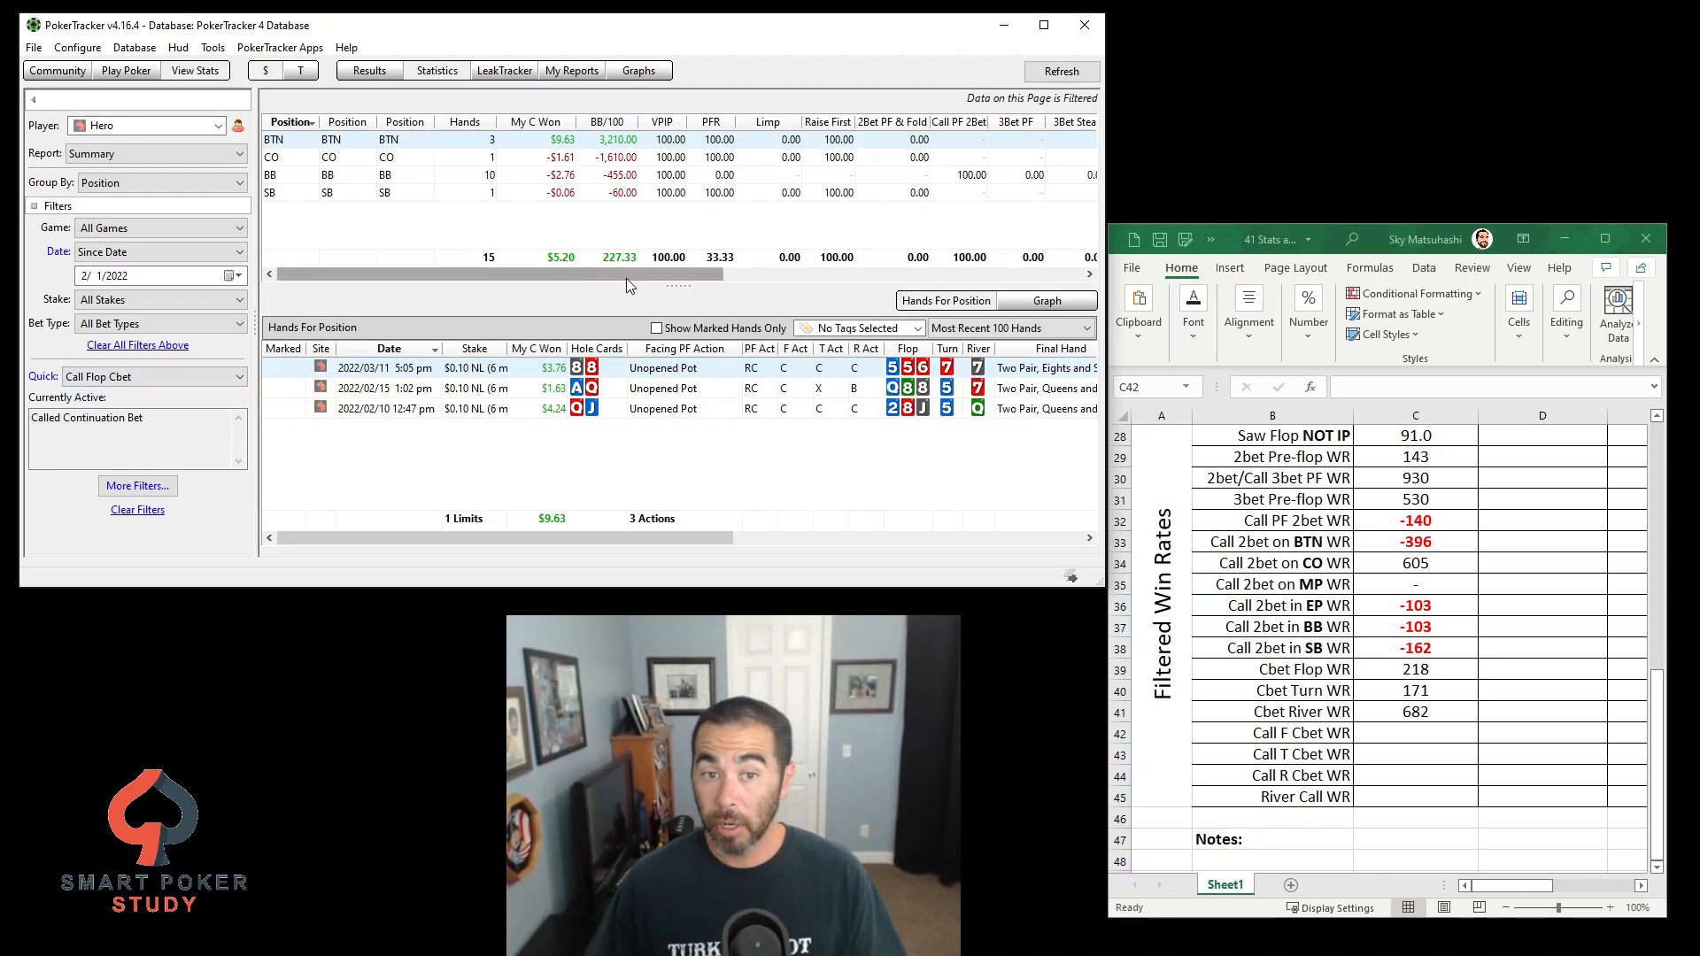
pyautogui.click(1414, 755)
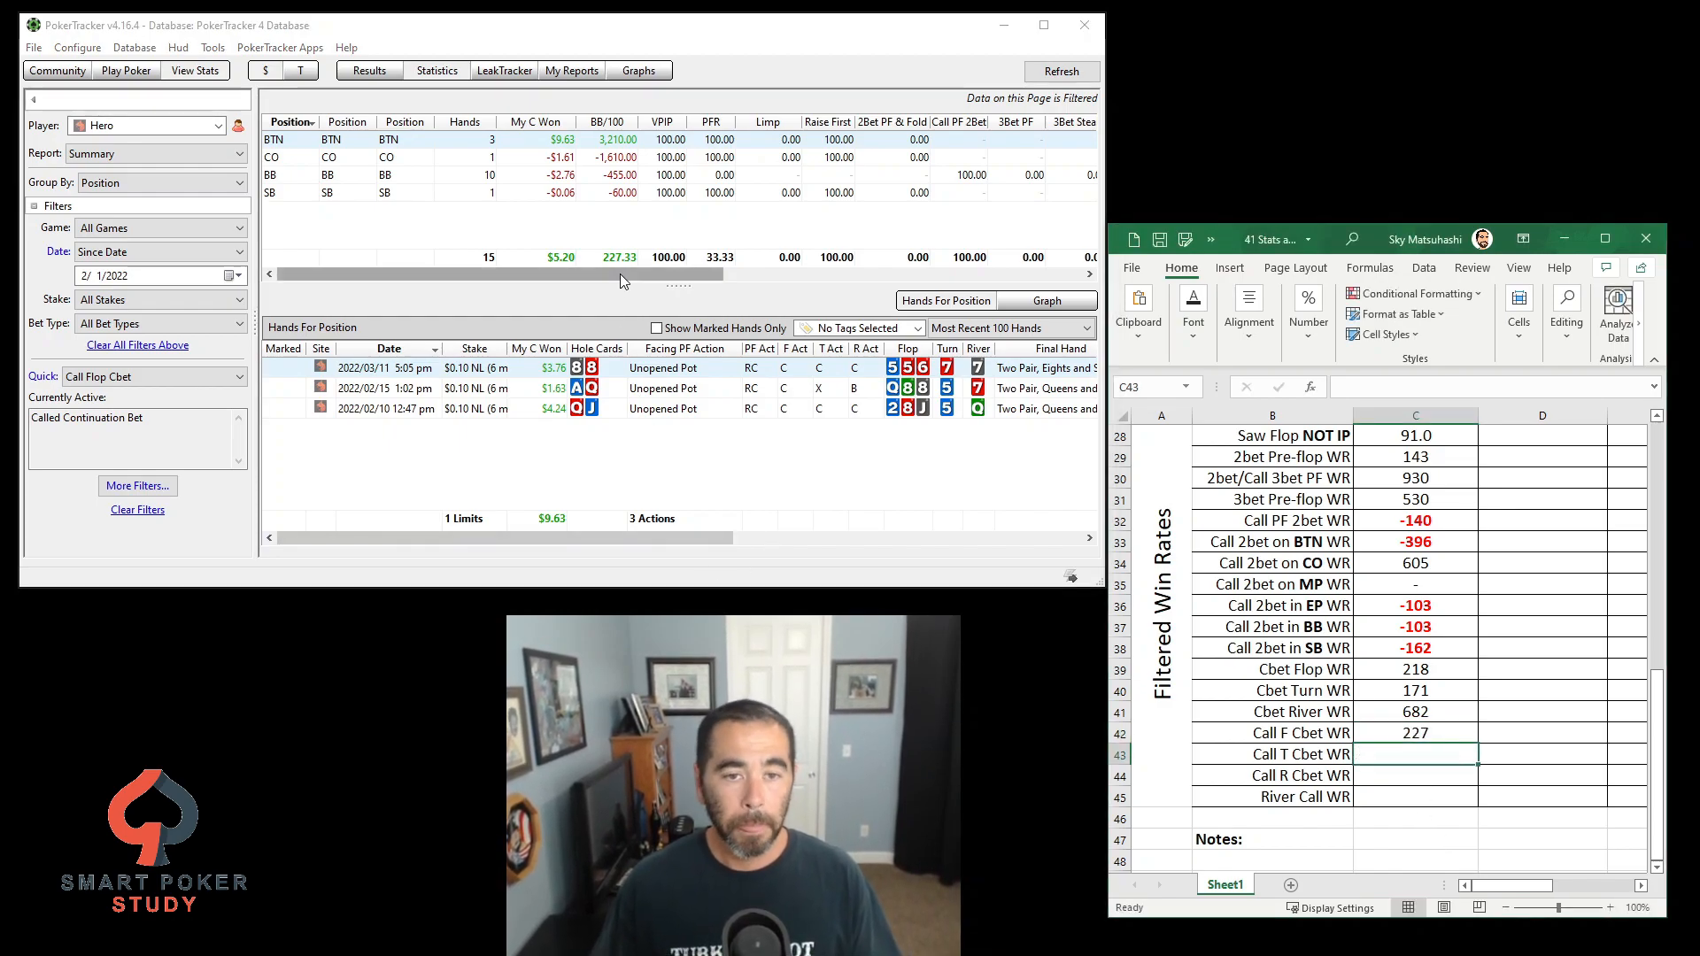
# Switch to Call Turn and Call River Cbet quick filters and log win rates 410 and 915
pyautogui.click(154, 375)
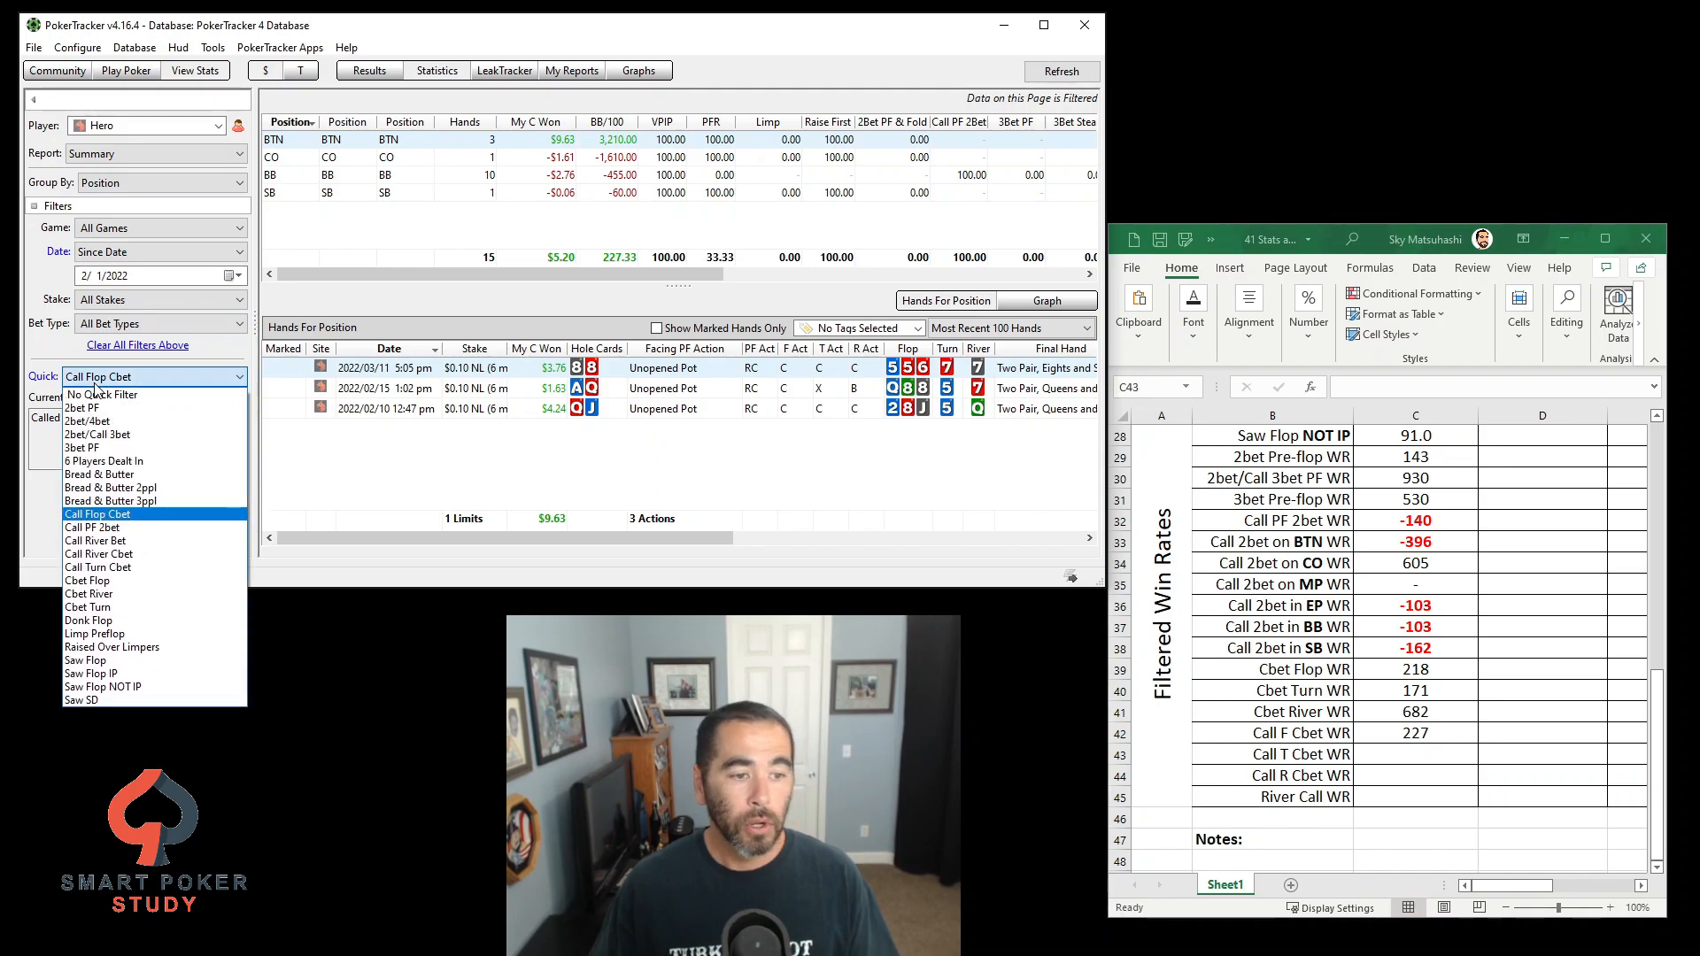
pyautogui.click(97, 566)
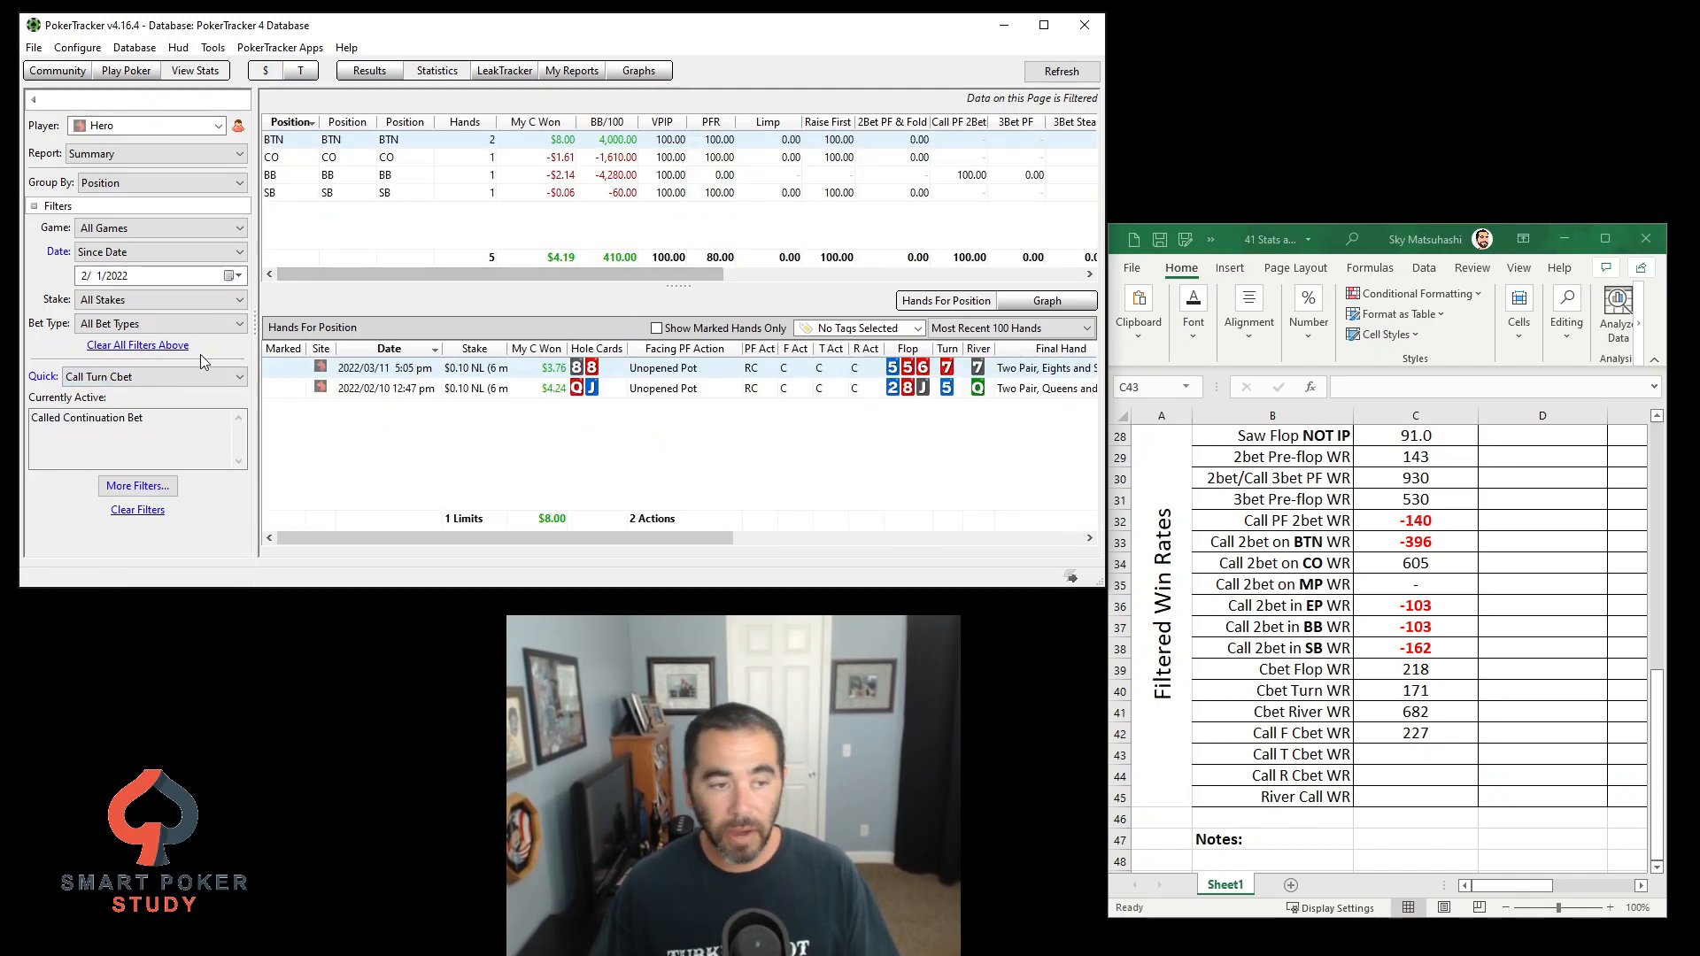
pyautogui.click(156, 376)
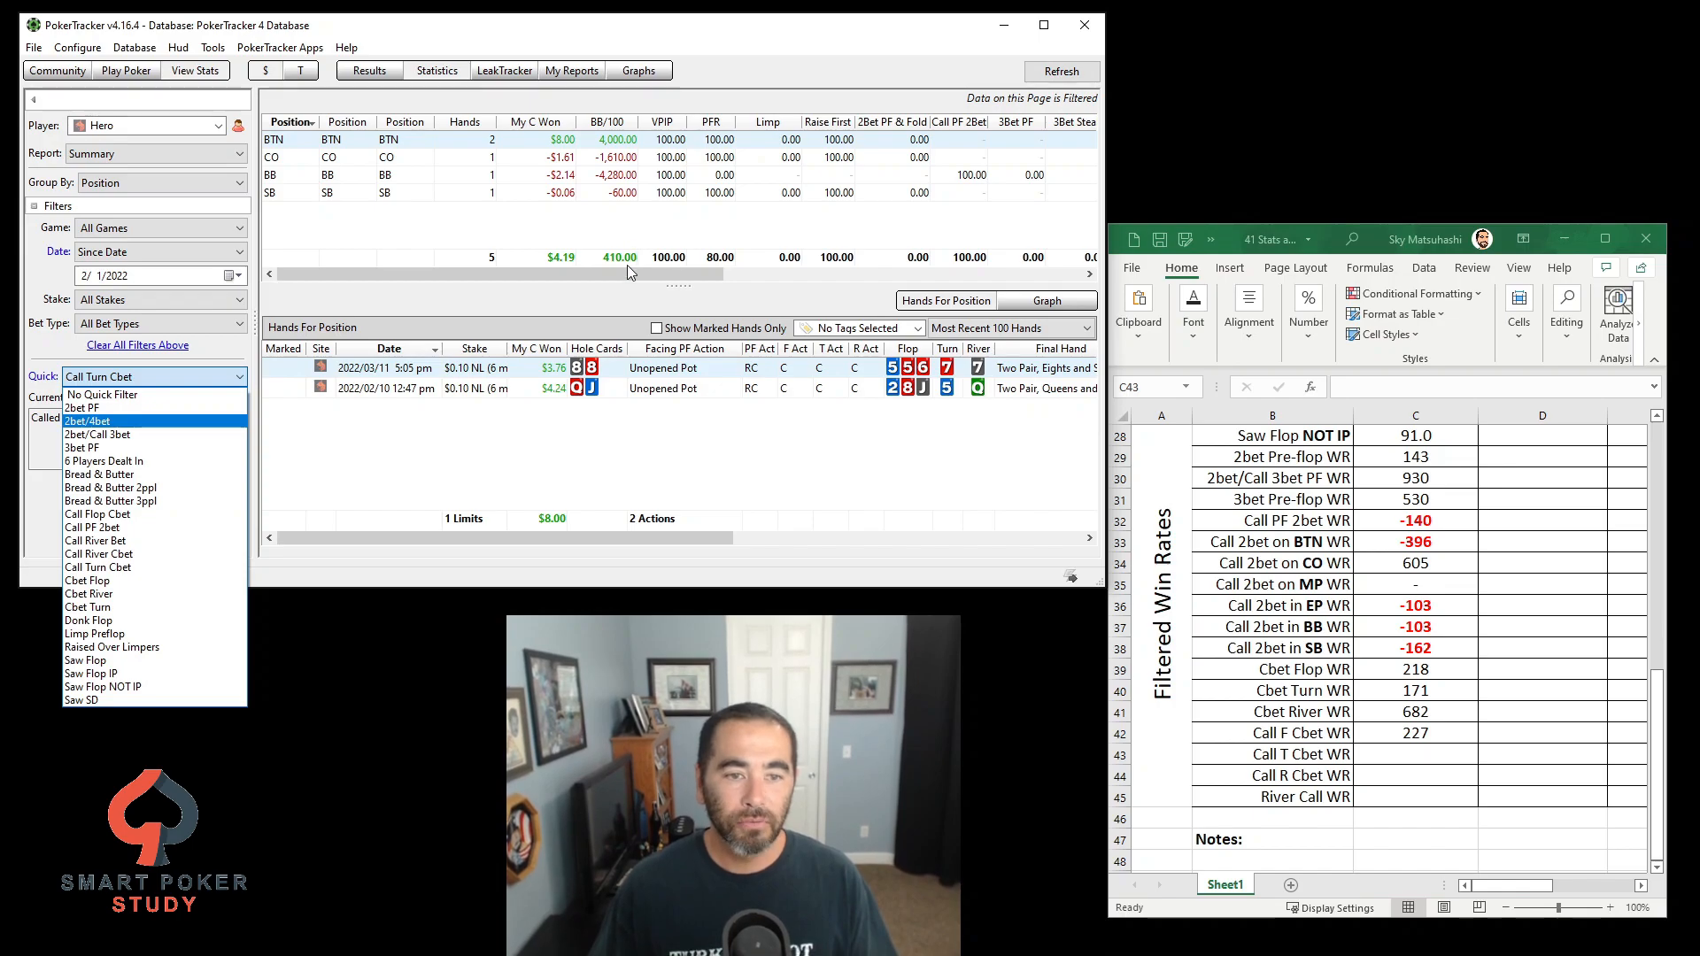
pyautogui.click(99, 553)
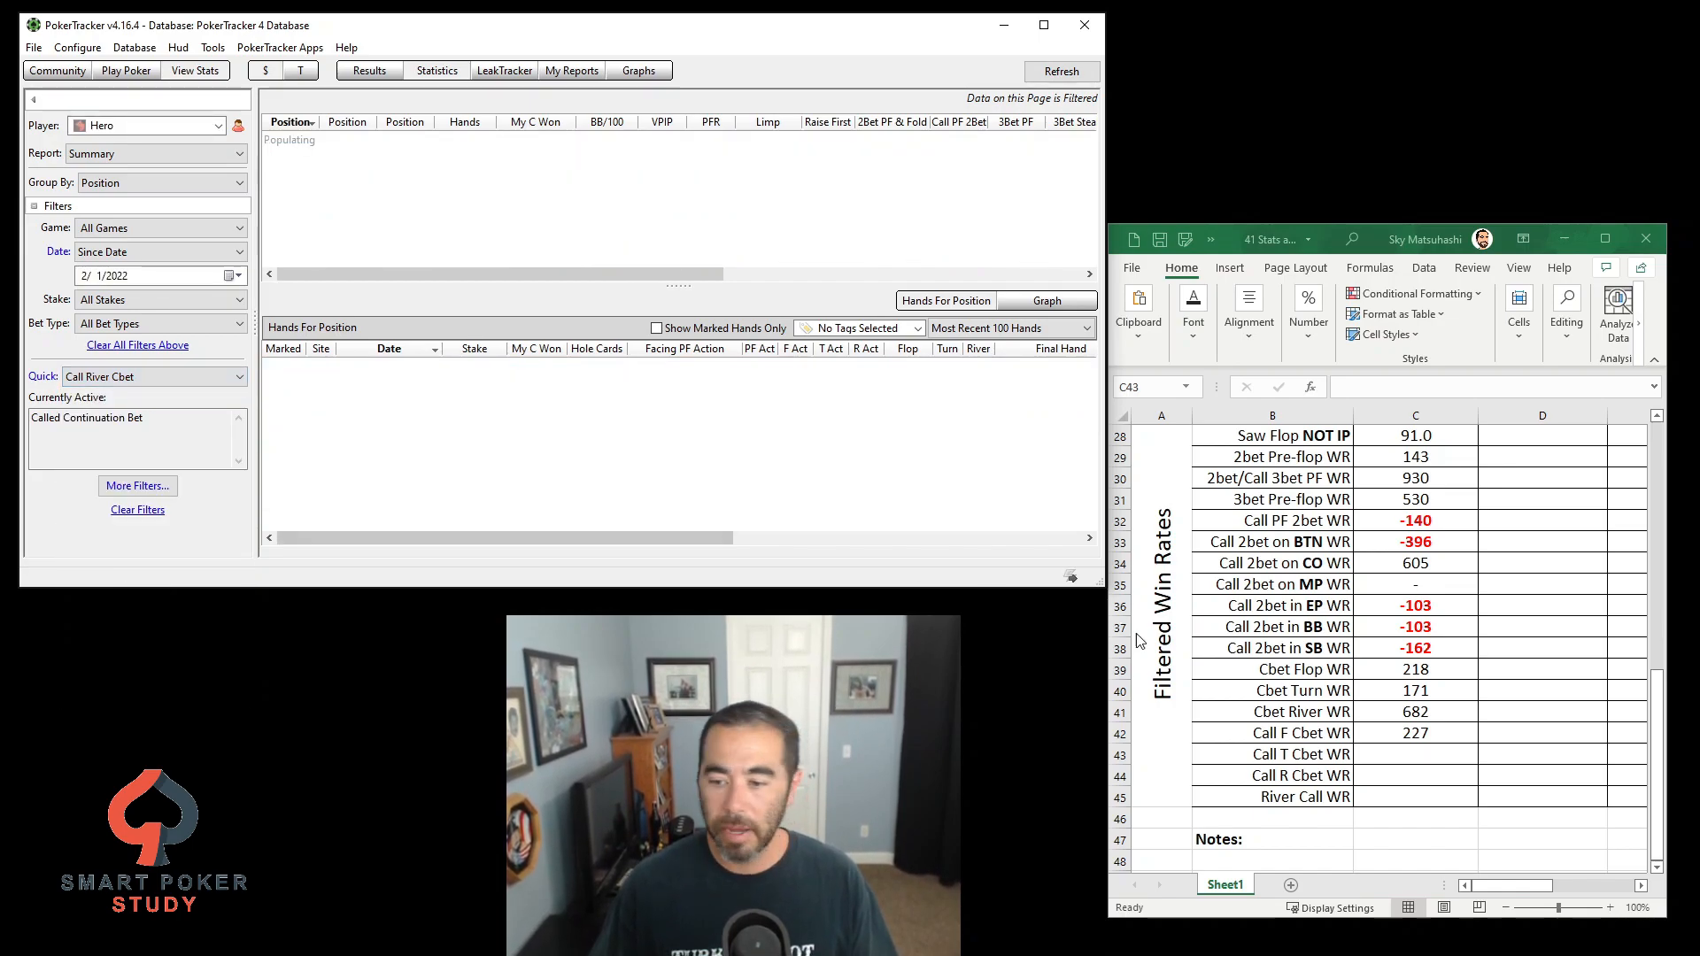
pyautogui.write('41')
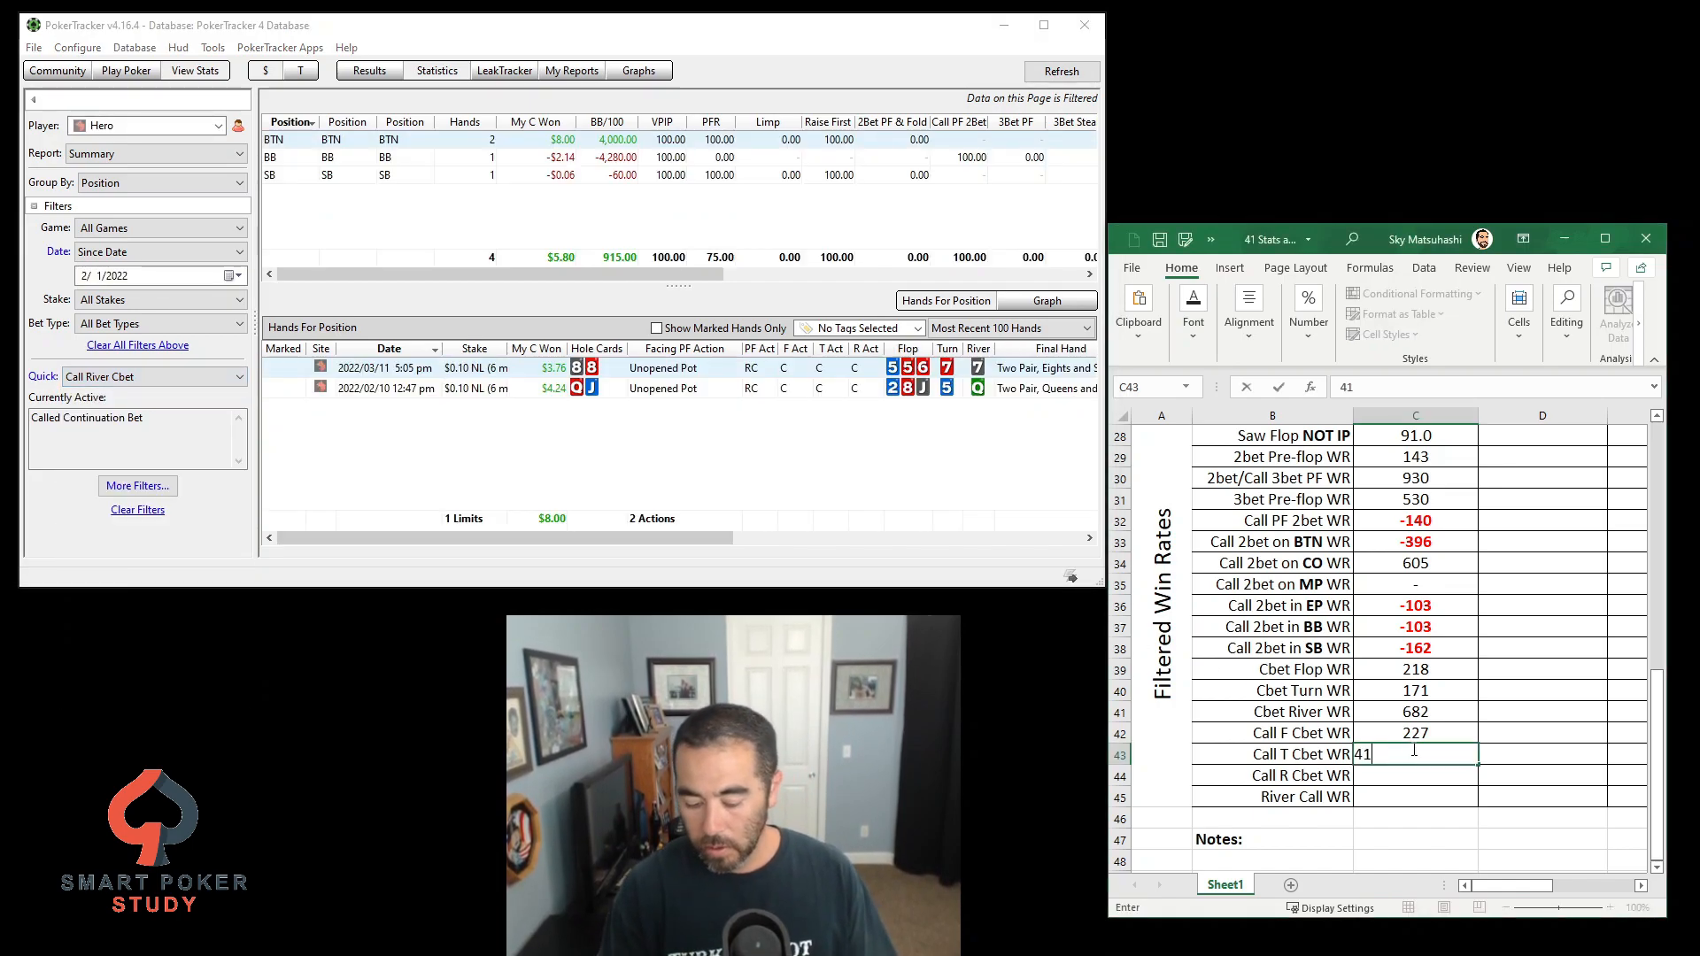
pyautogui.write('915')
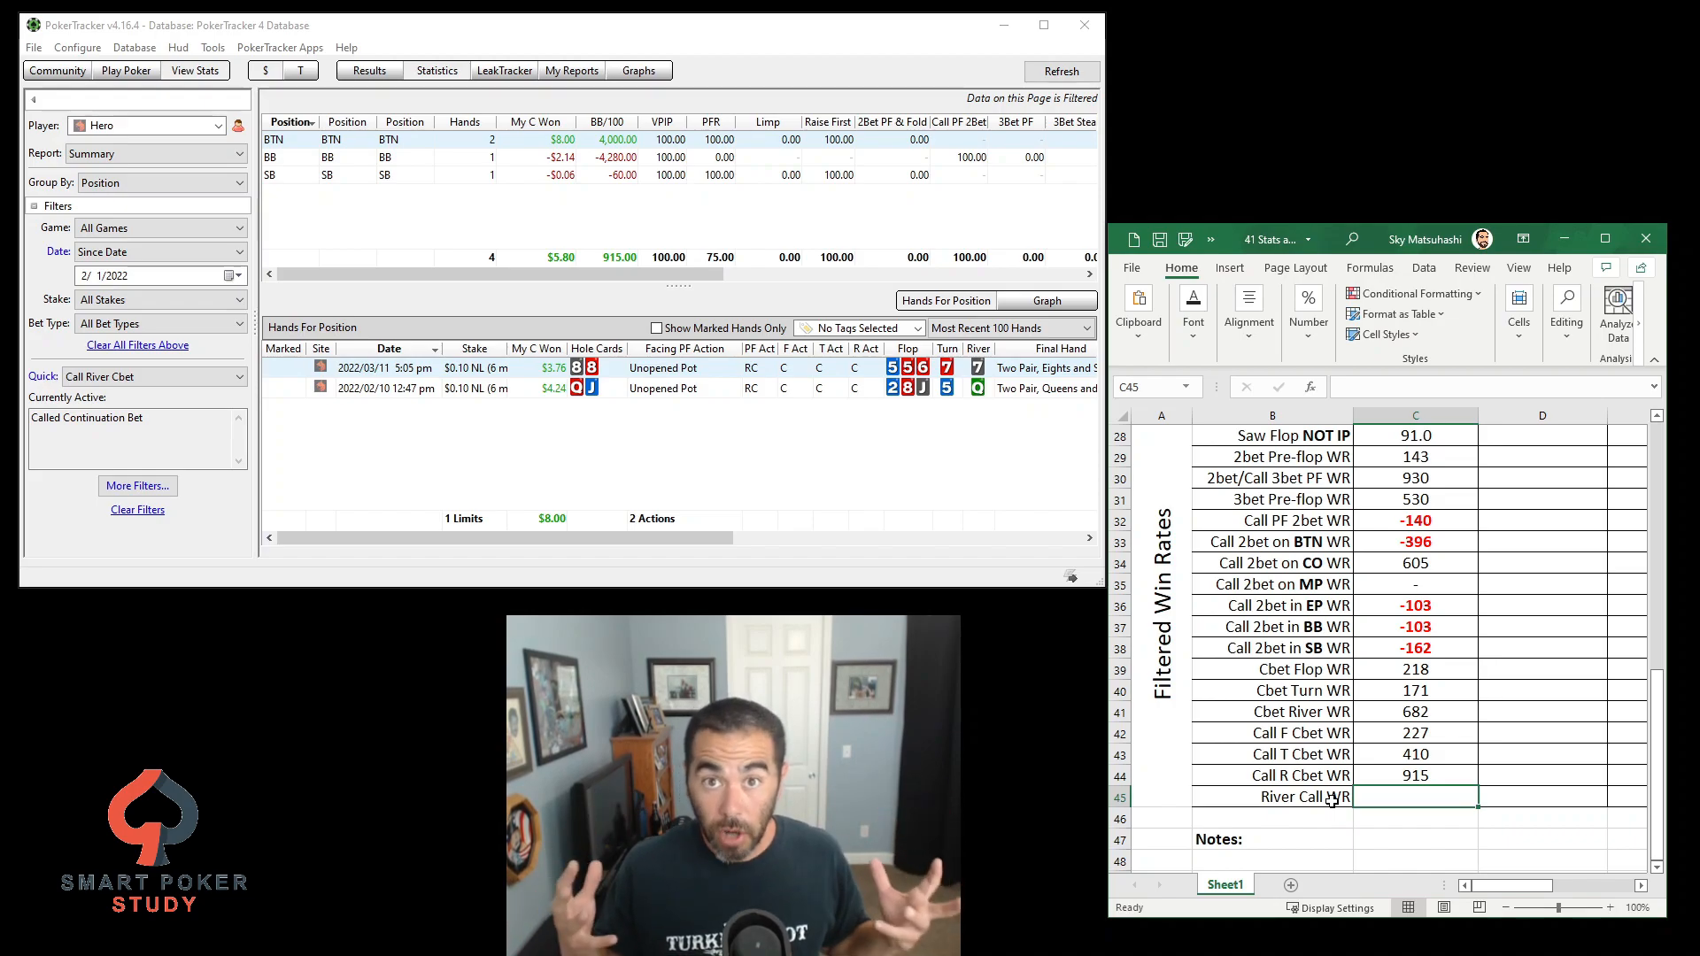
pyautogui.click(1268, 774)
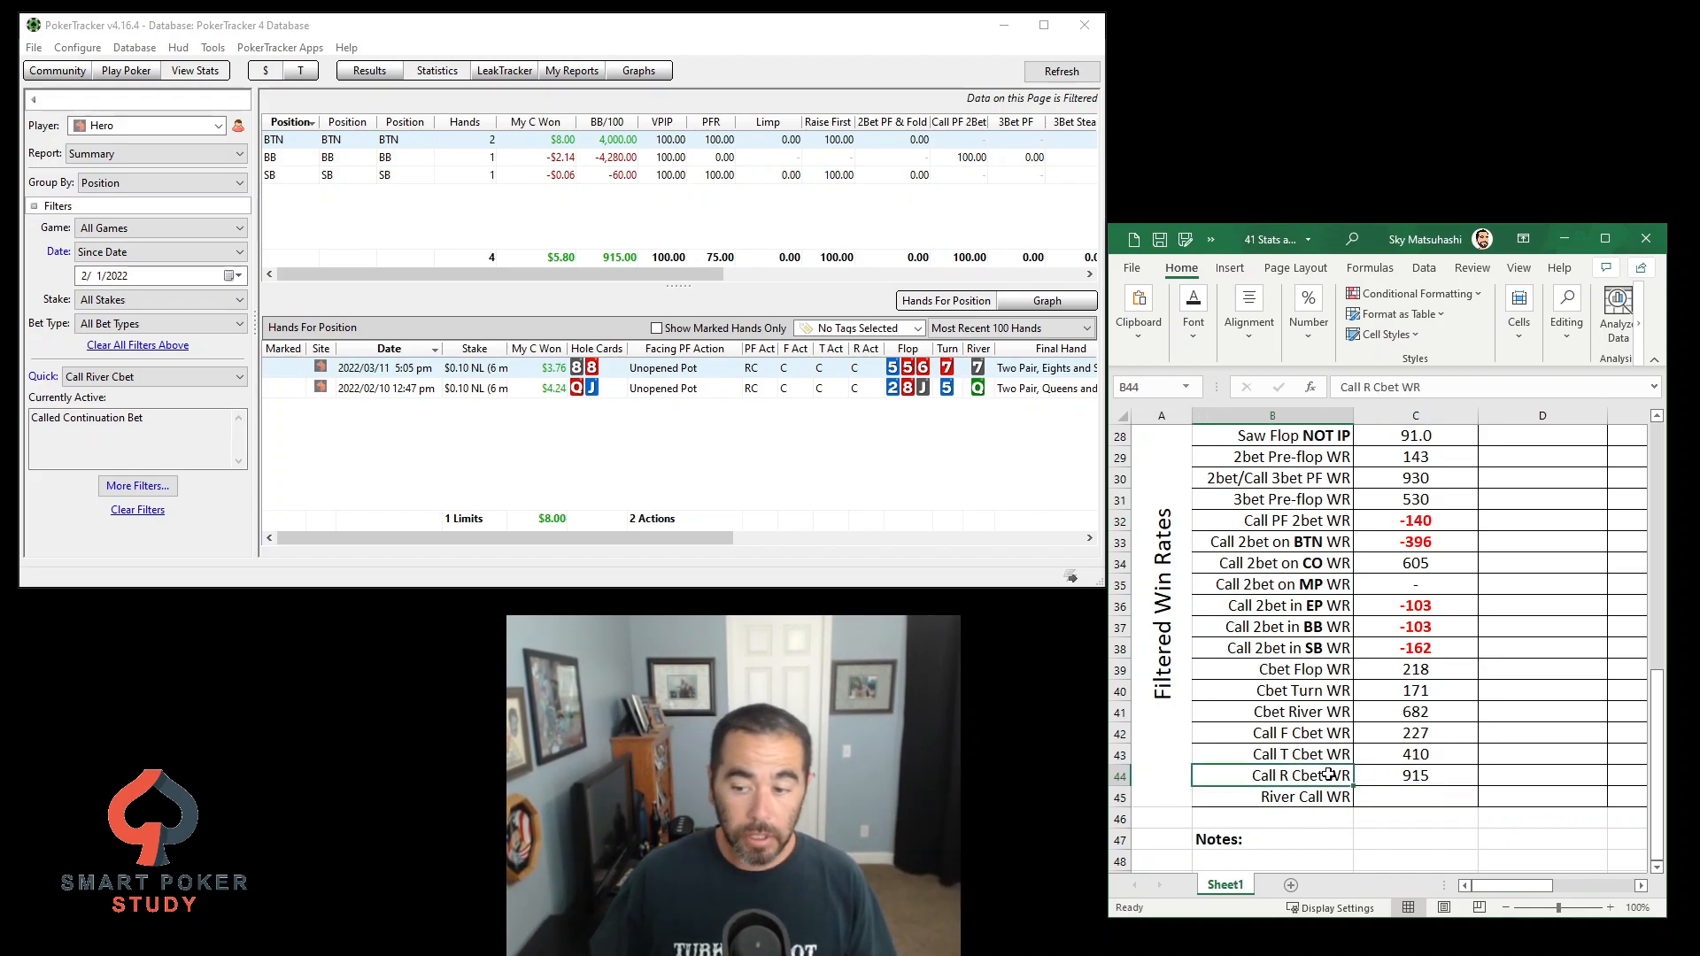
pyautogui.click(1413, 774)
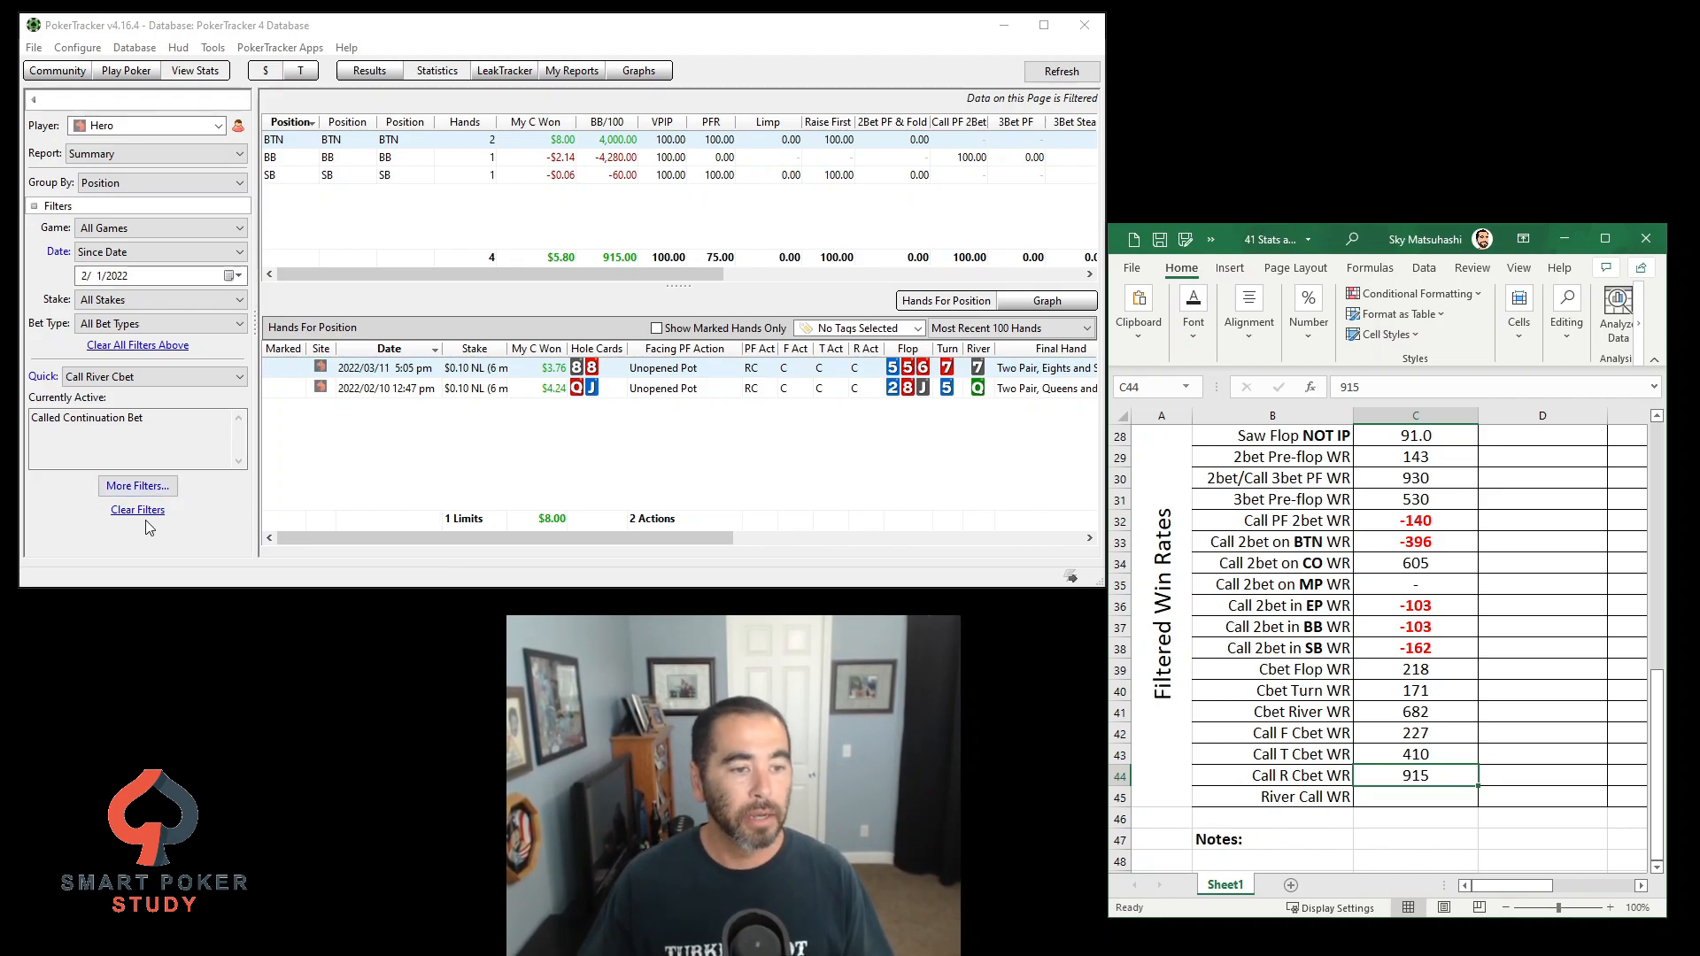
# Filter to hands with any call on the river and record 954 as the River Call win rate in C45
pyautogui.click(136, 510)
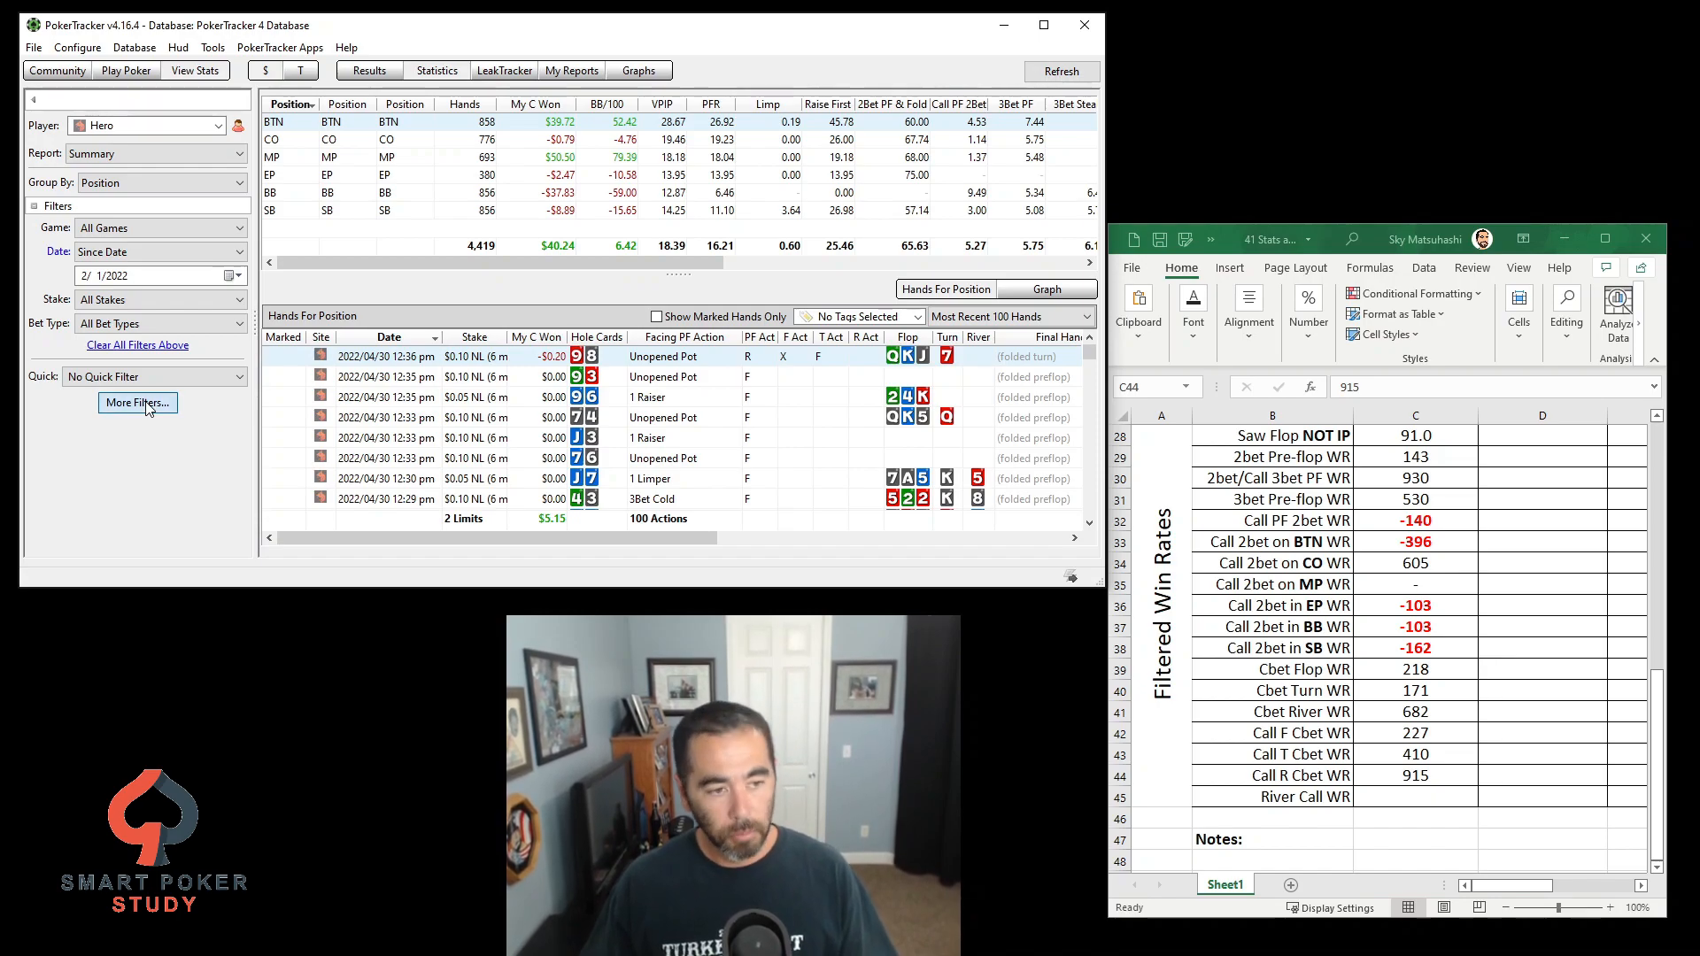
pyautogui.click(138, 402)
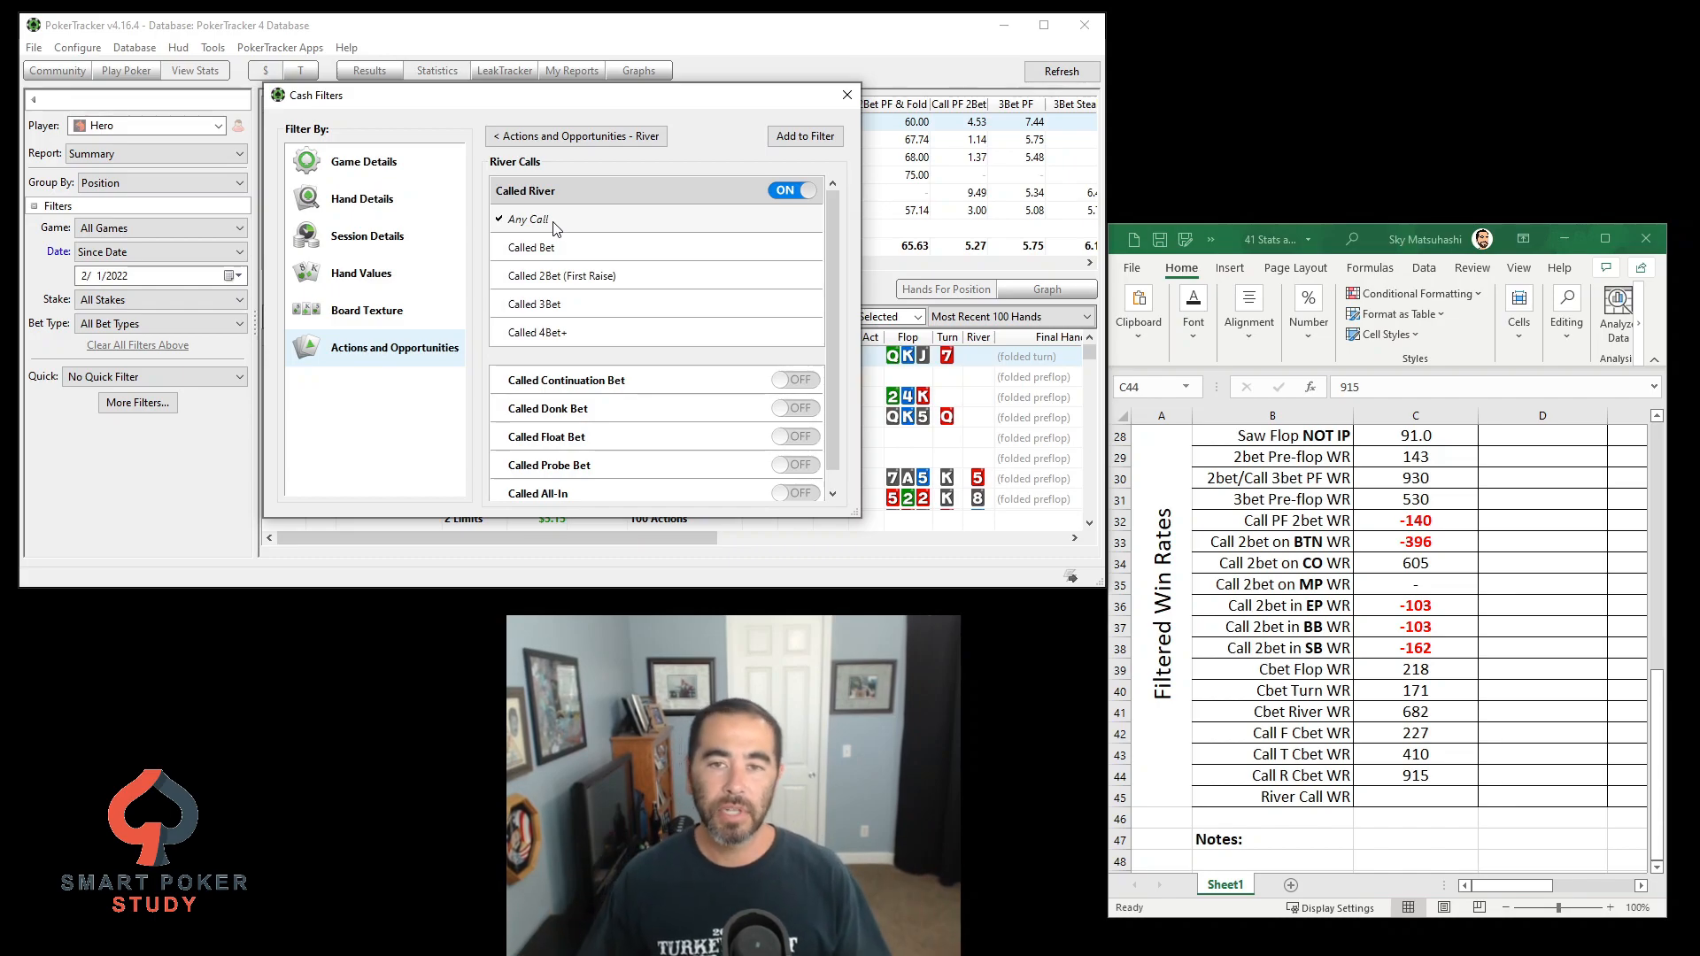
pyautogui.click(804, 136)
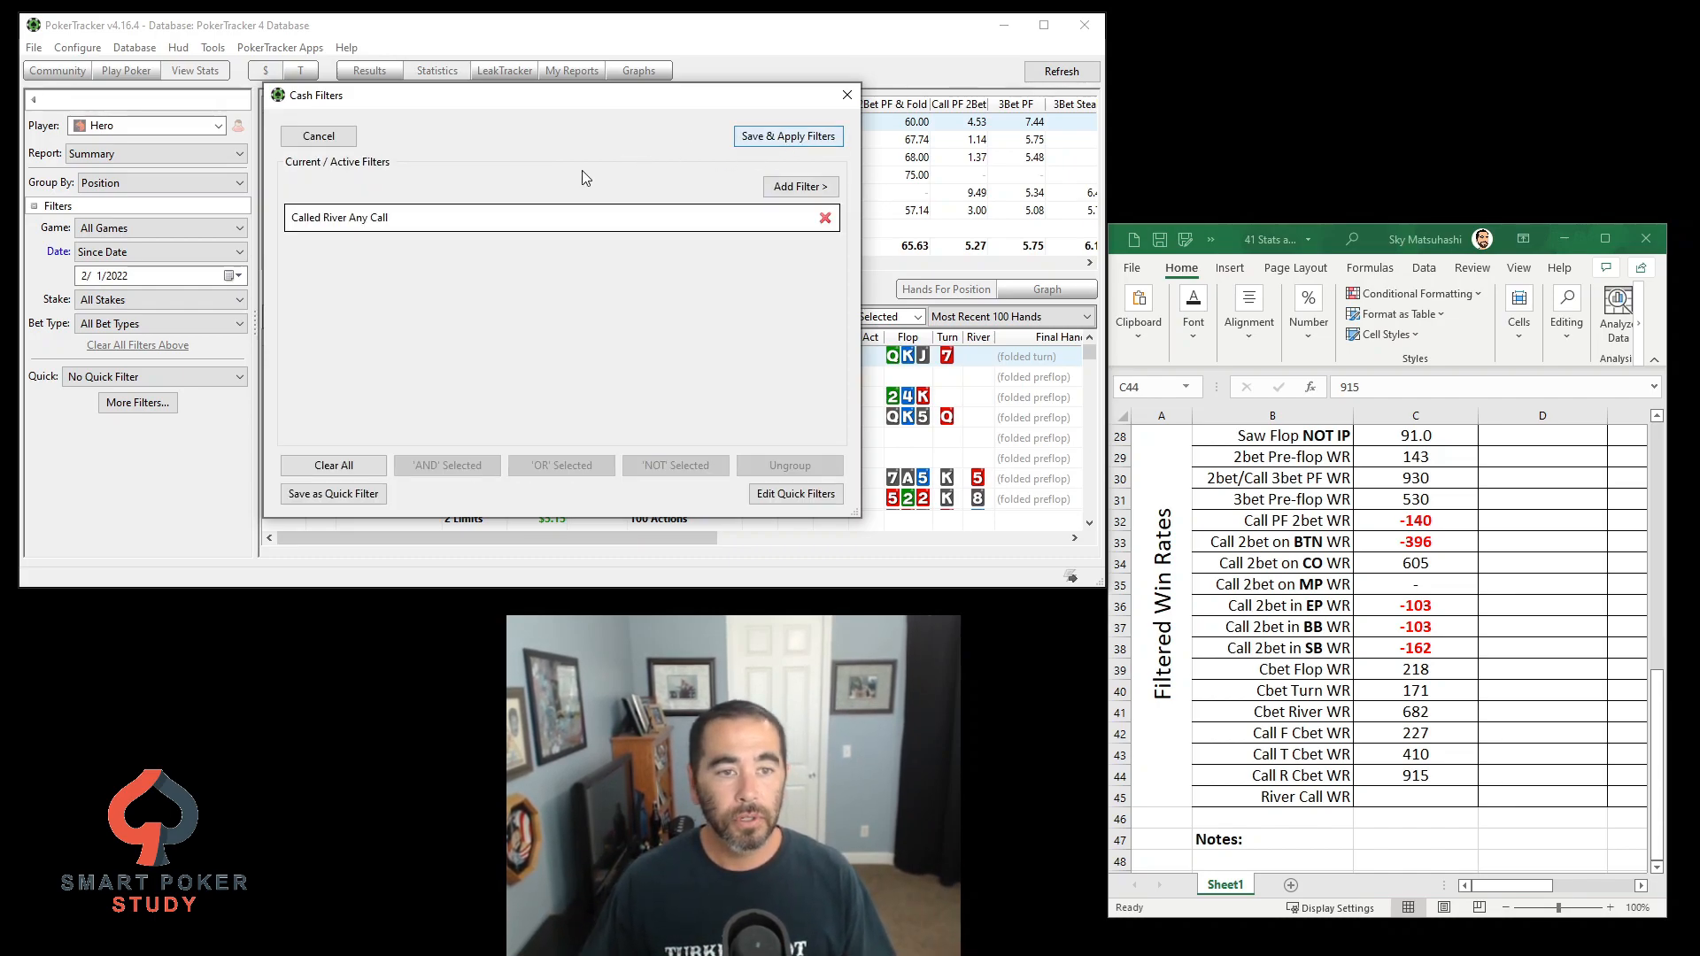
pyautogui.click(786, 137)
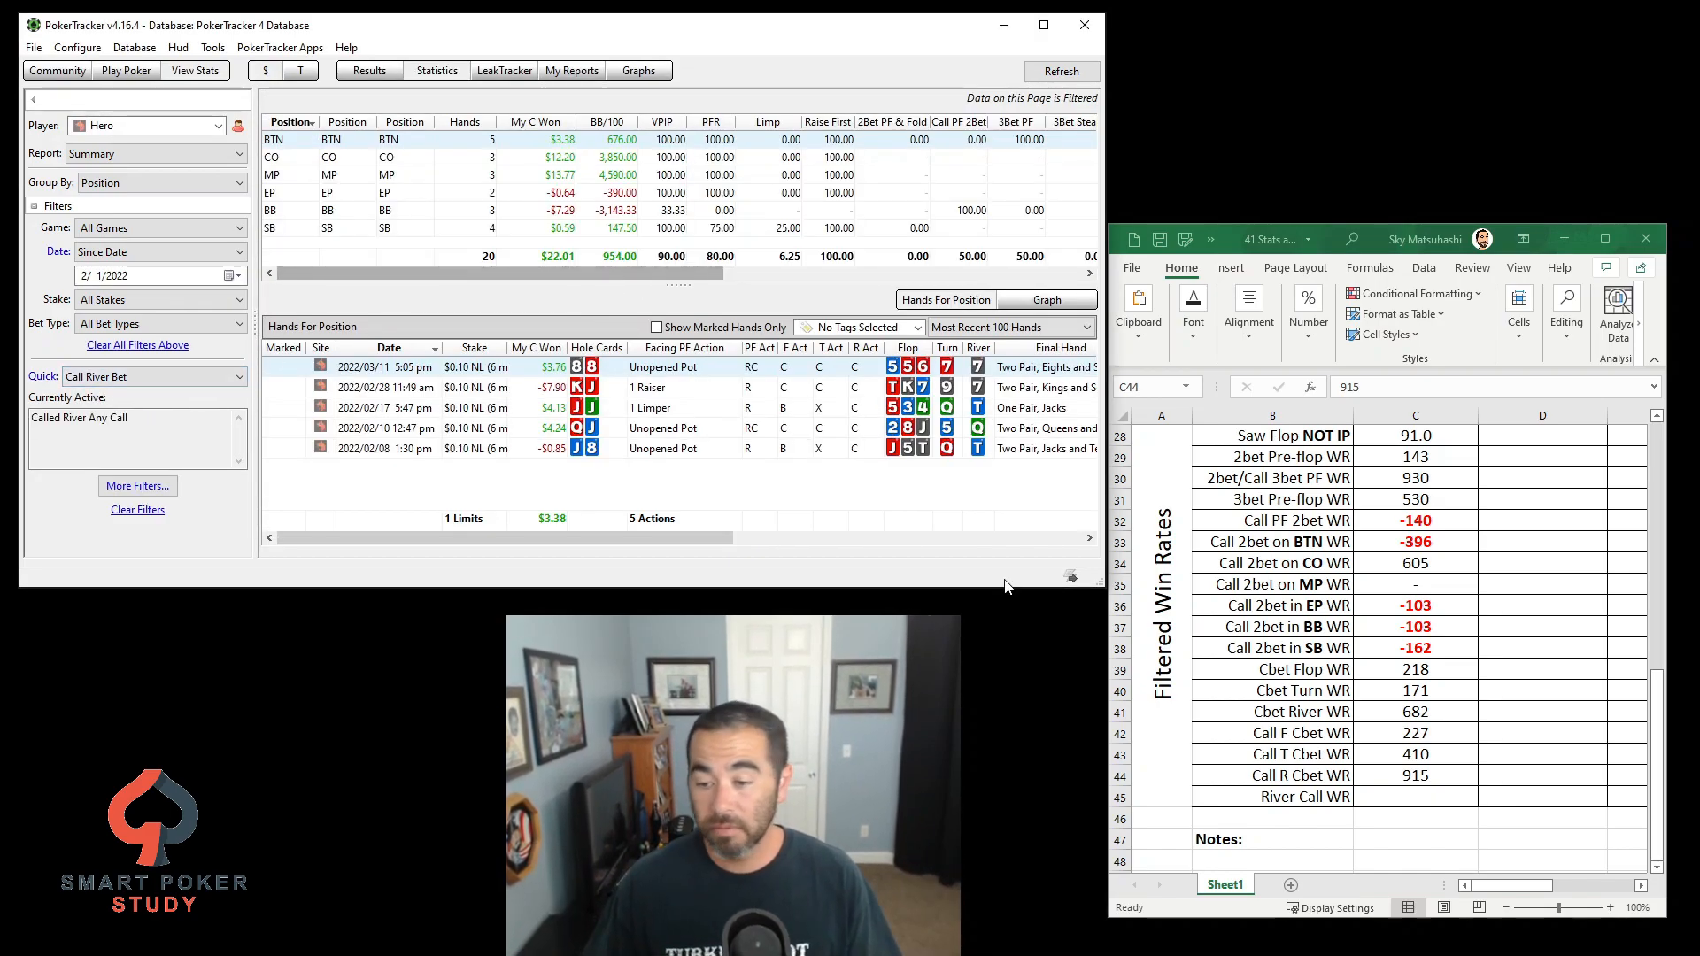
pyautogui.click(1415, 795)
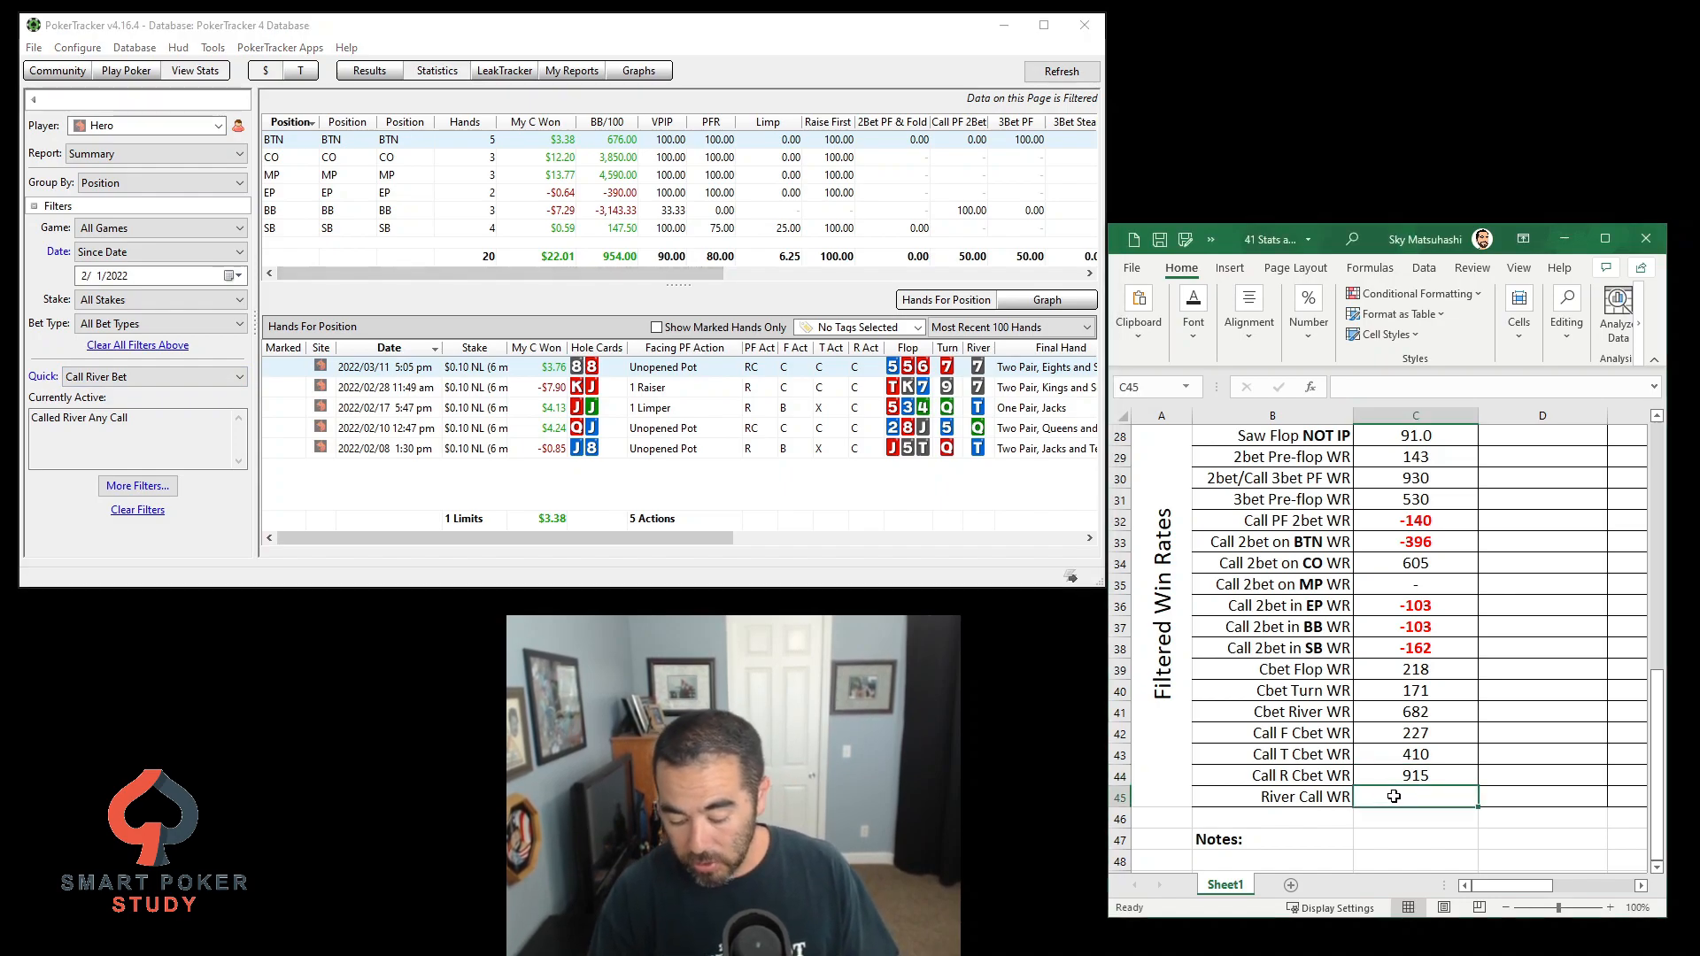
pyautogui.write('954')
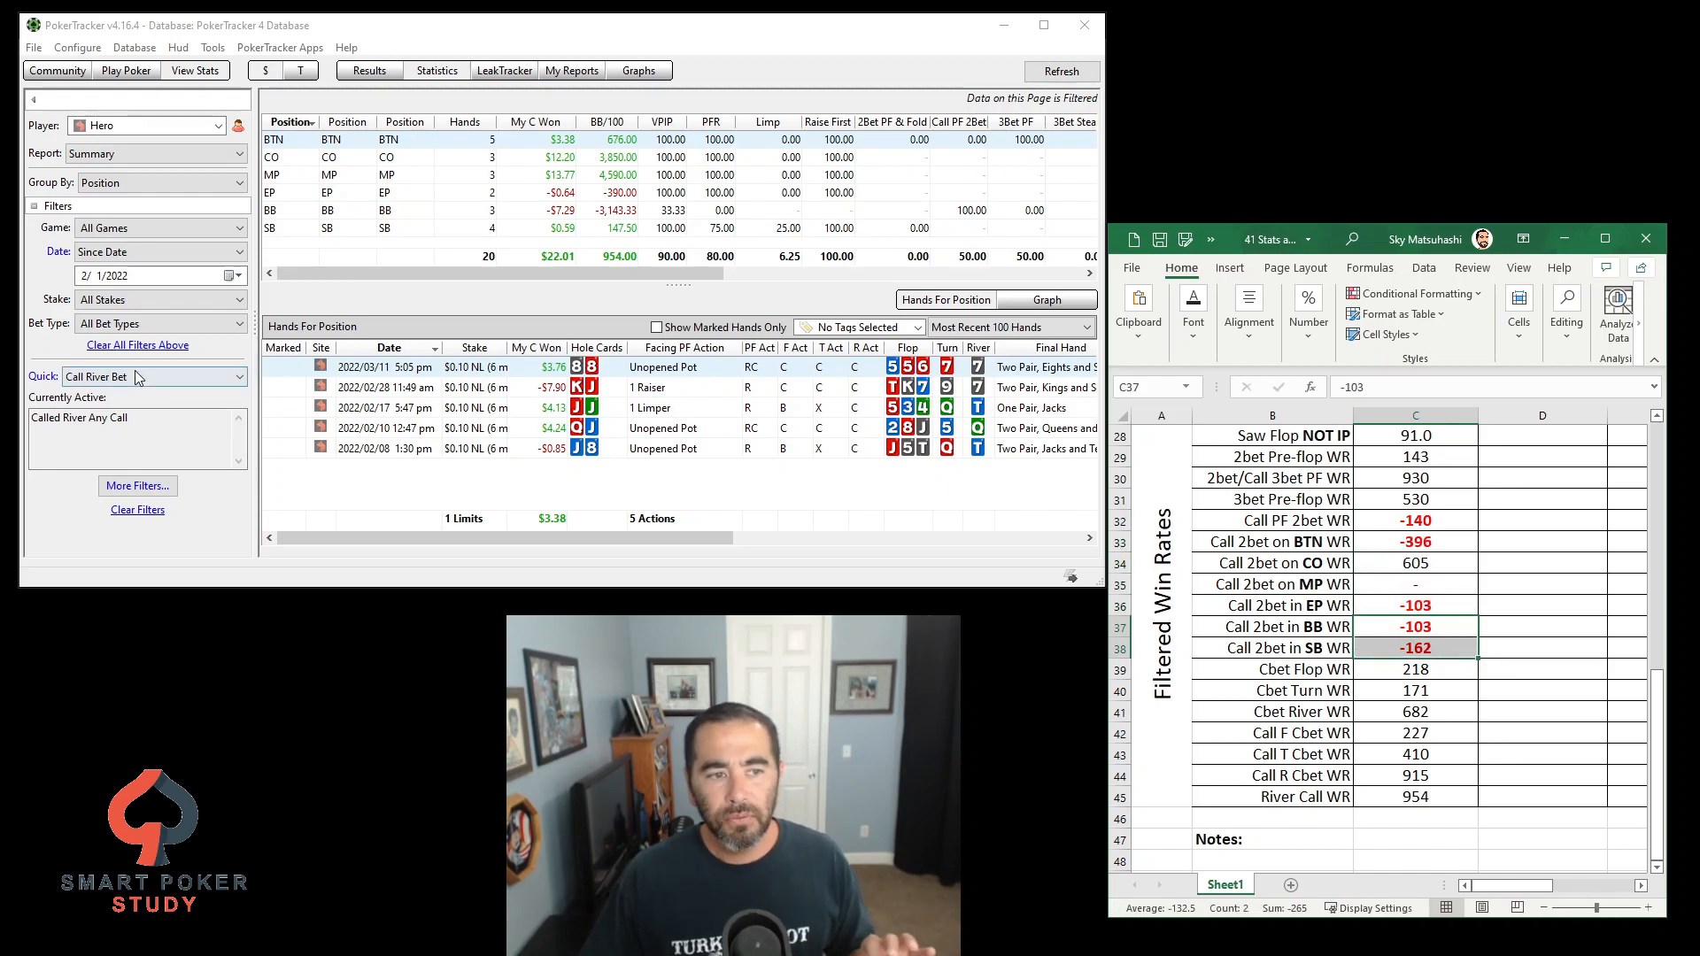
# Switch back to the Call PF 2bet quick filter showing BTN -396 and SB -161.54 BB/100
pyautogui.click(235, 375)
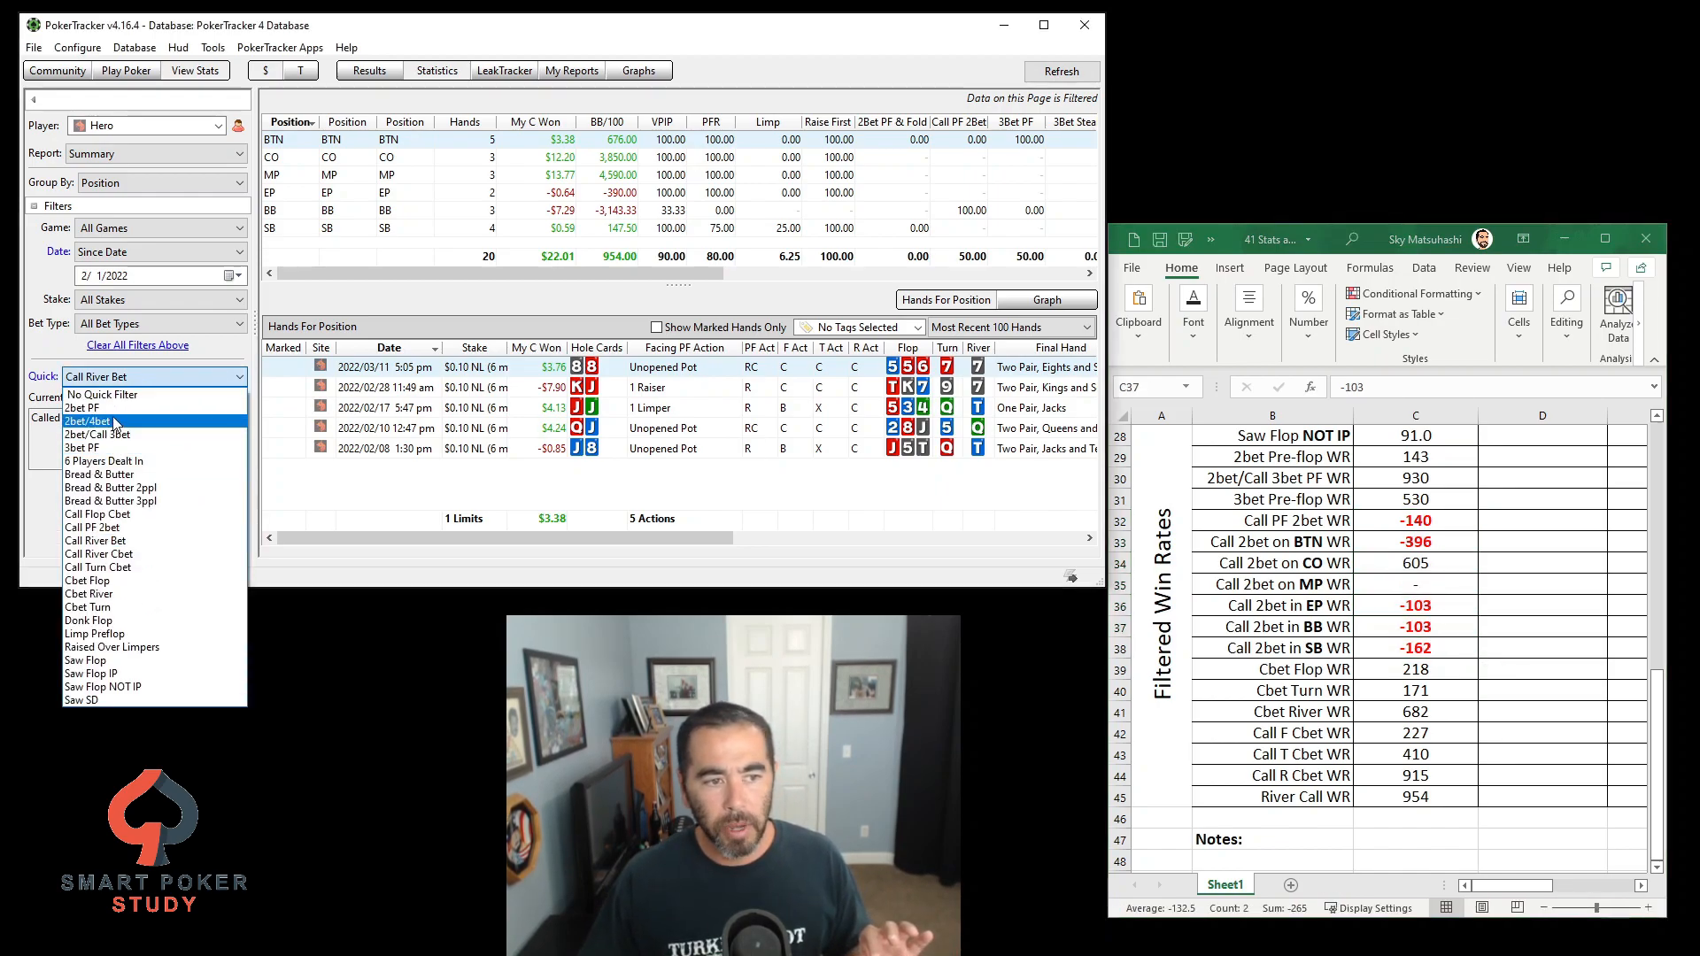
pyautogui.click(92, 528)
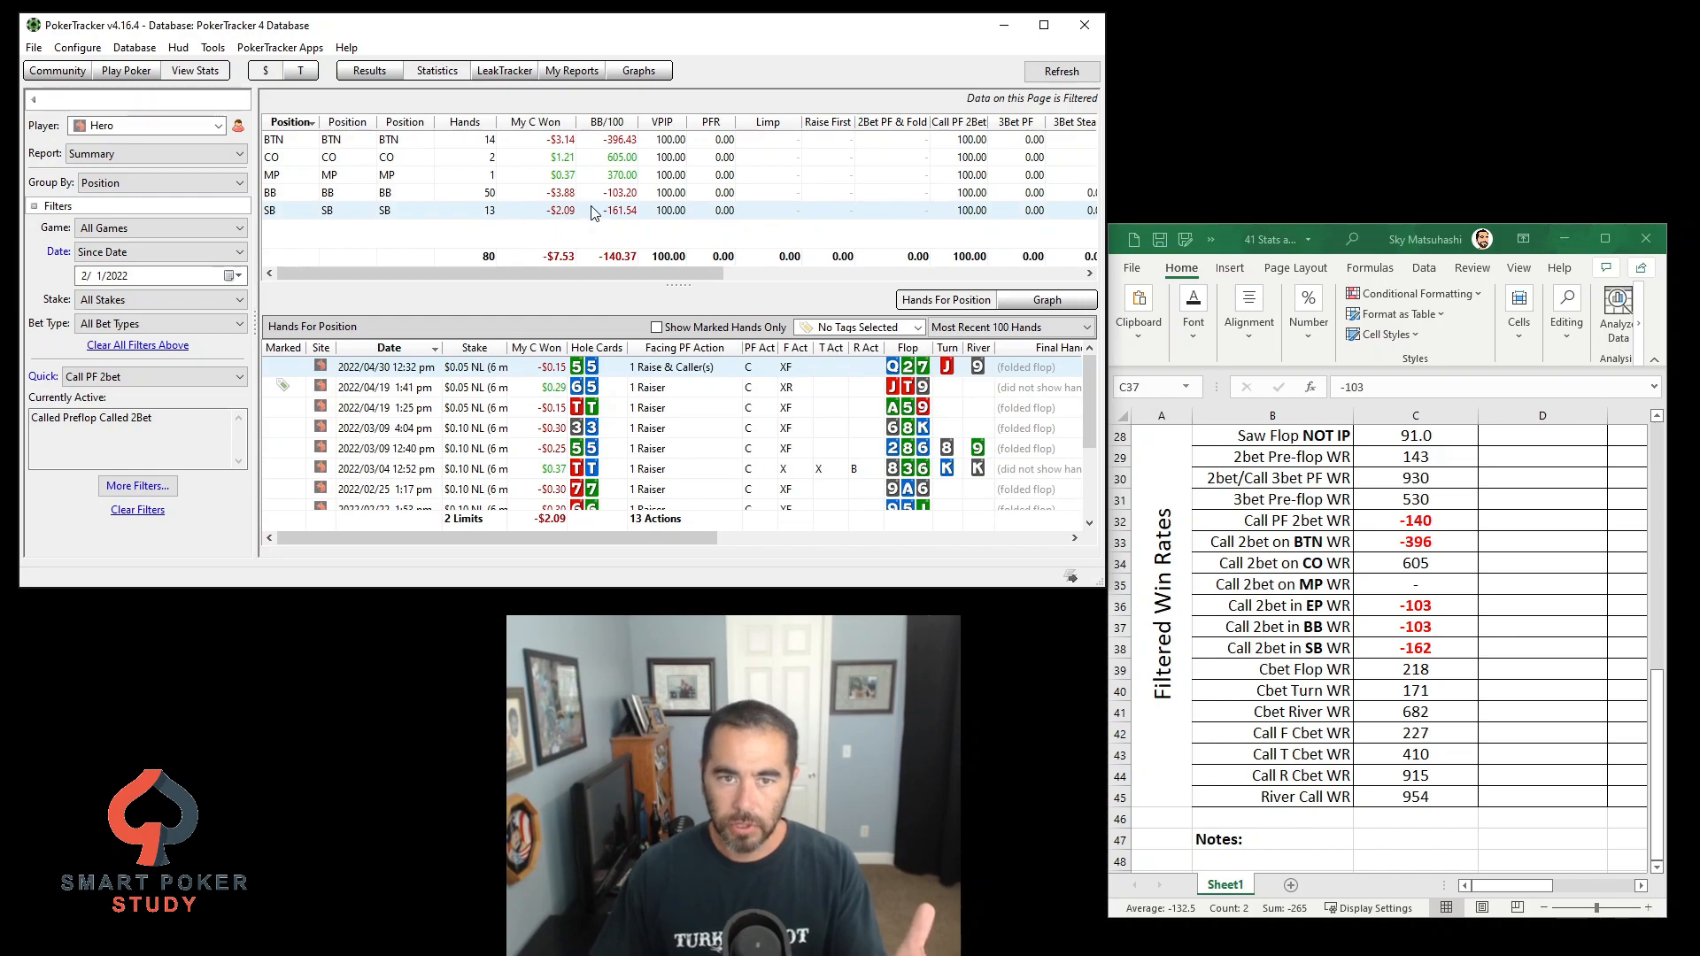
pyautogui.moveTo(608, 227)
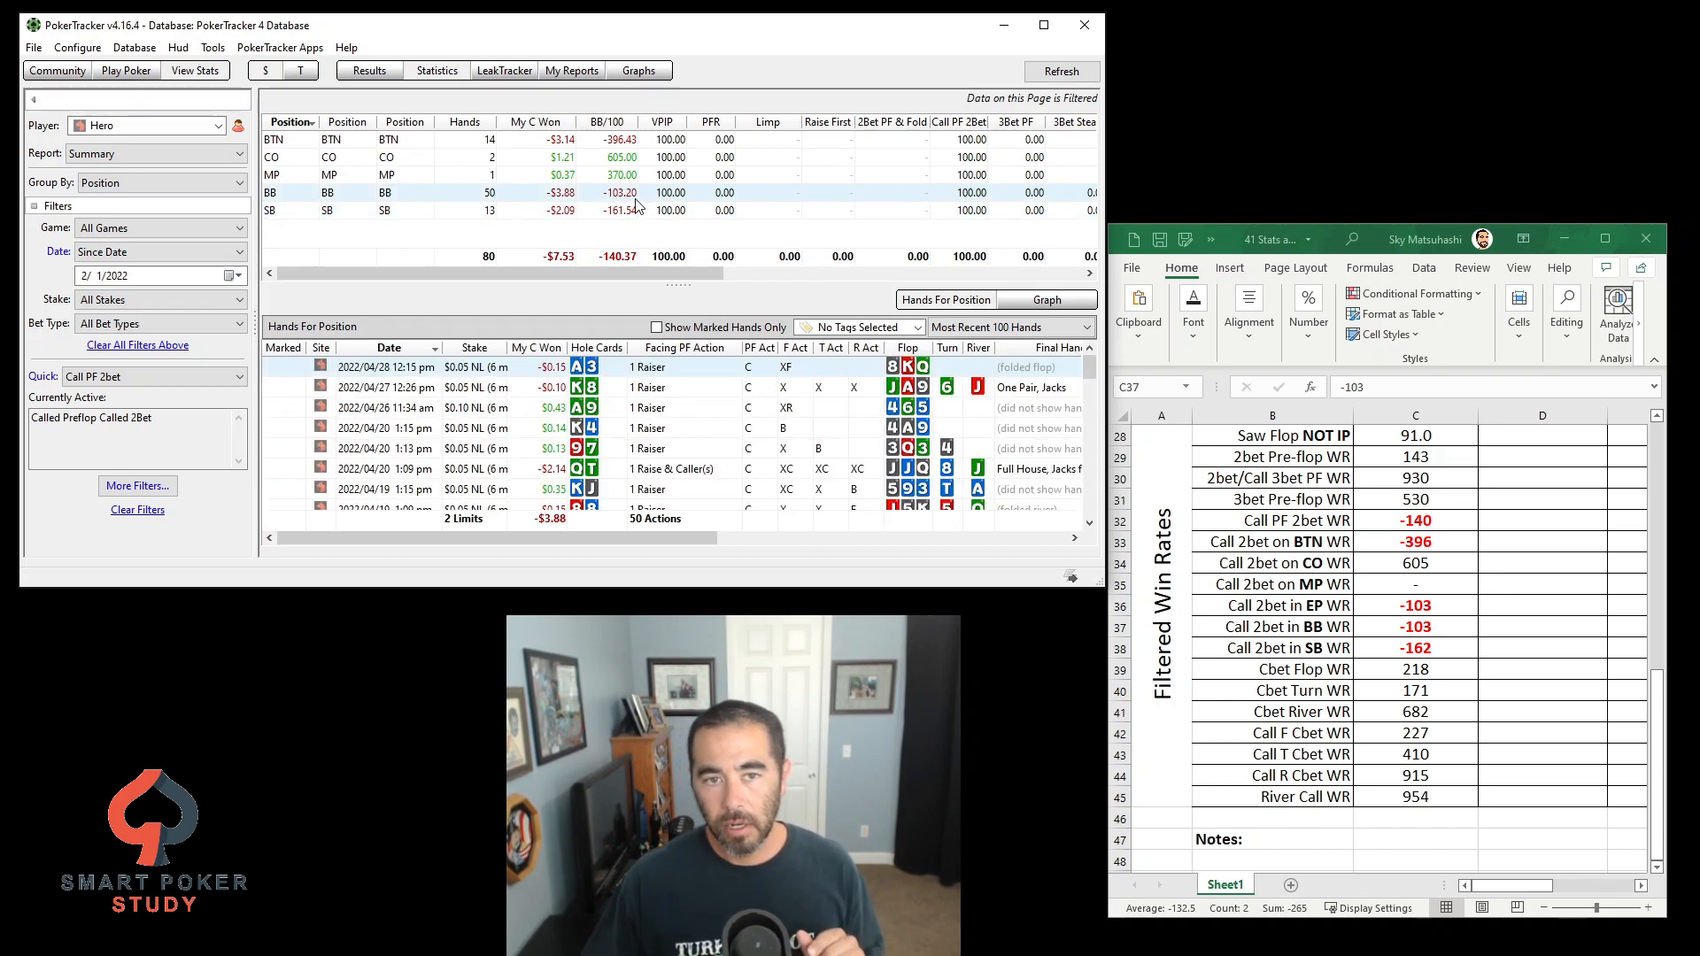
pyautogui.moveTo(620, 193)
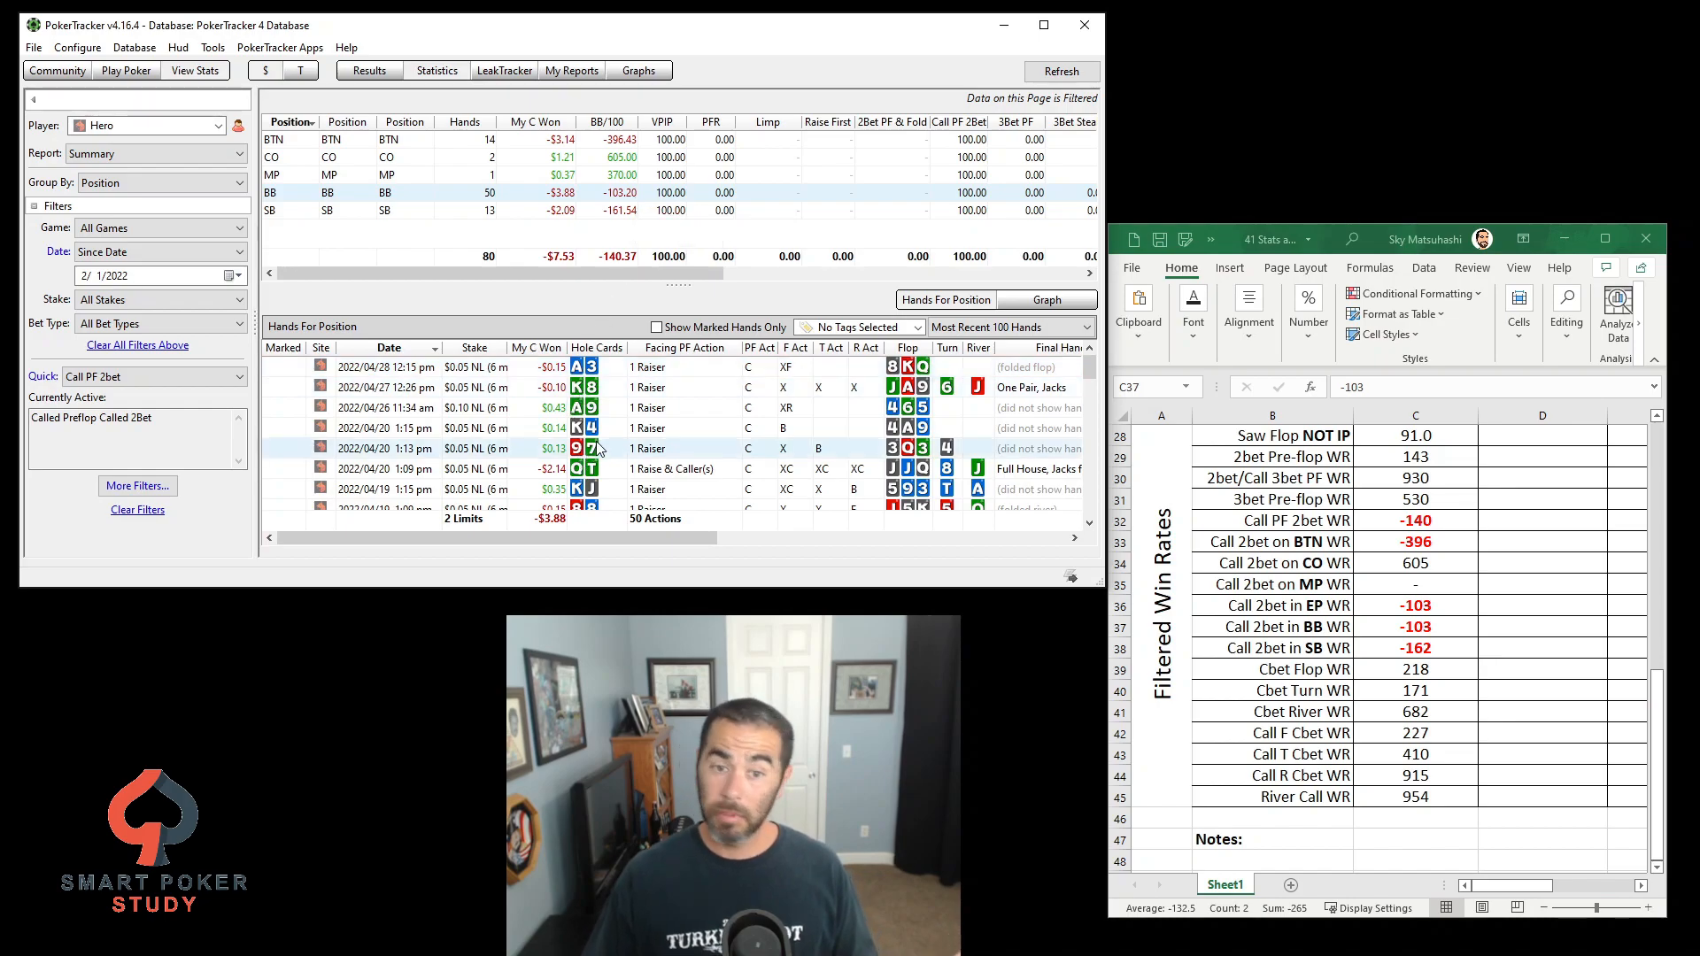
pyautogui.moveTo(592, 448)
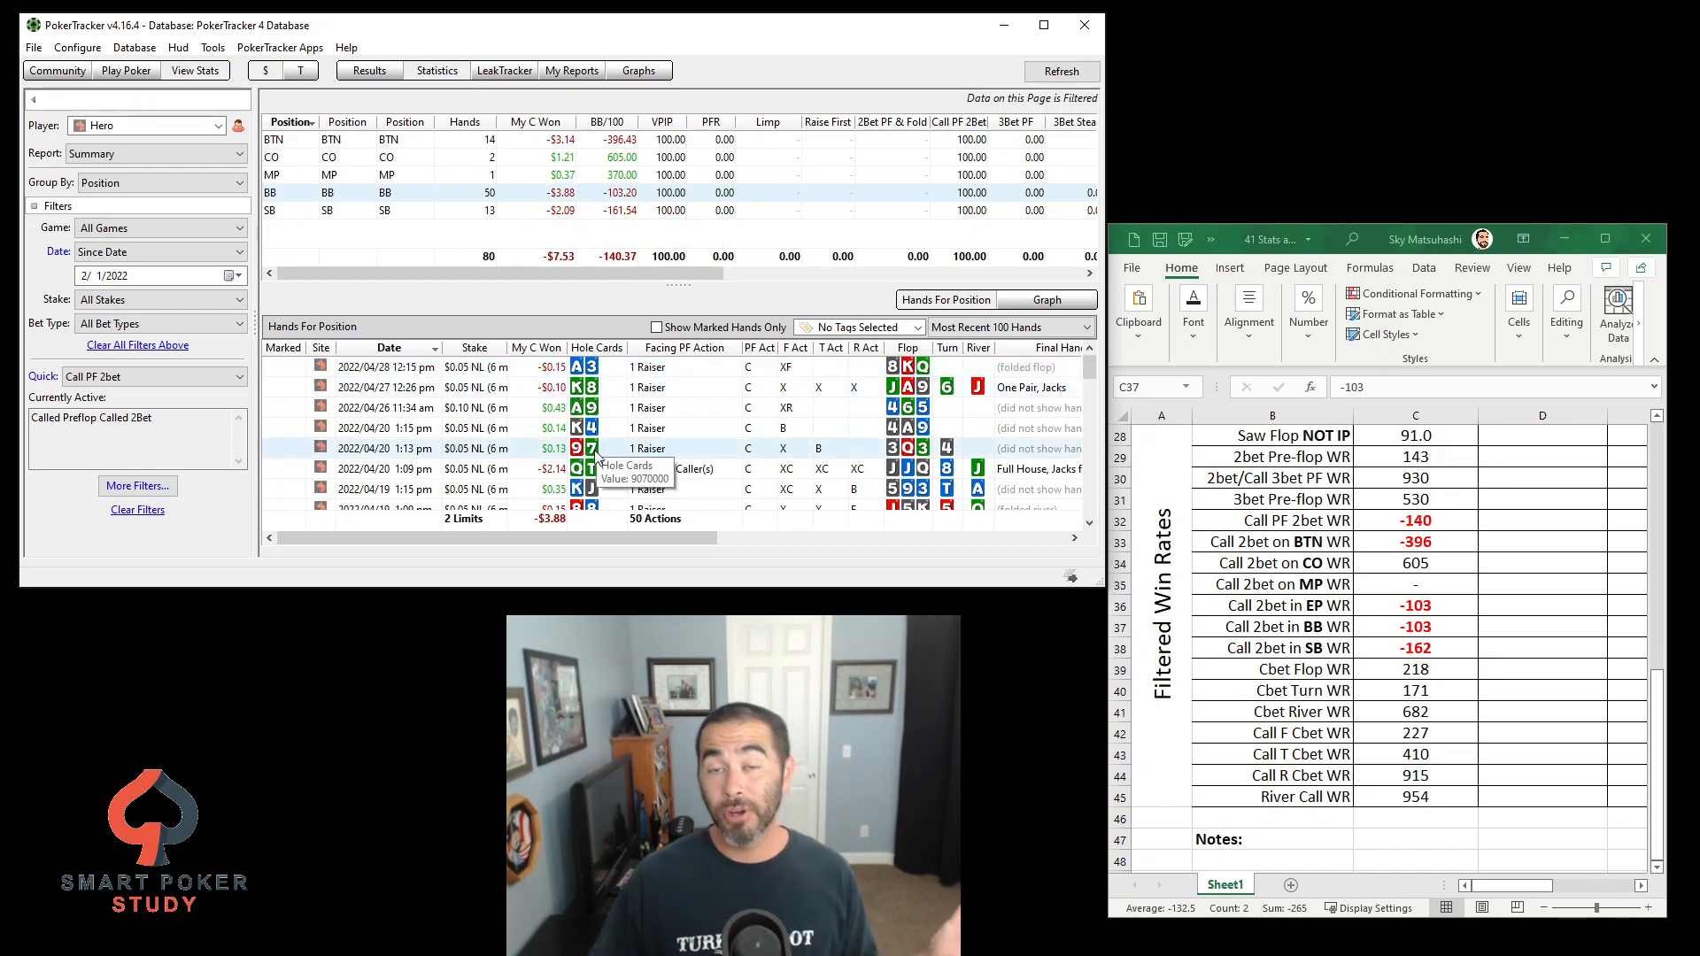